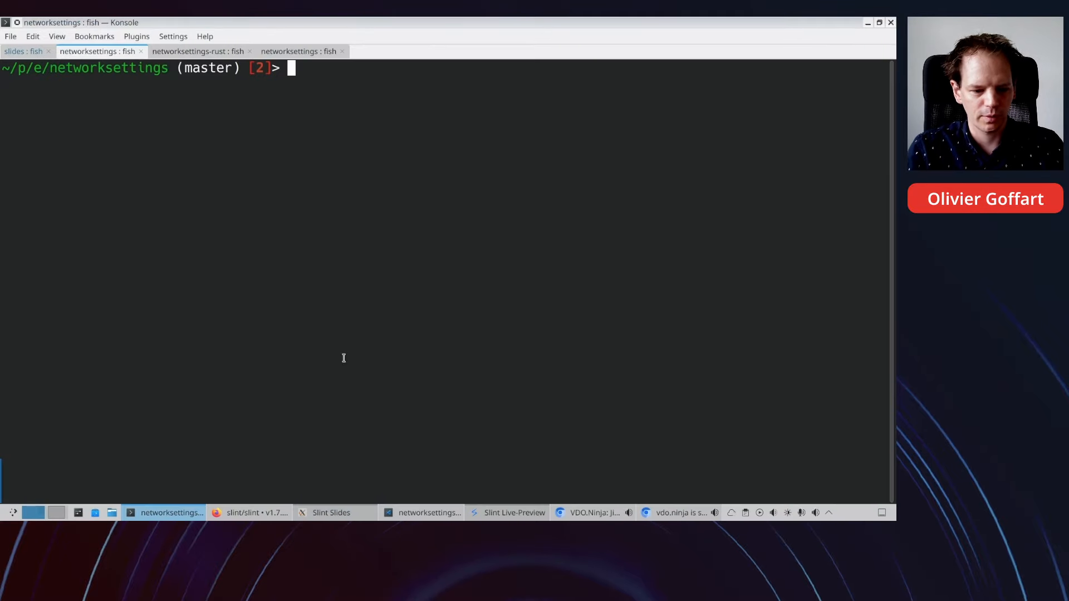
Switch to the slint/slint ESP Component Registry page in Firefox.
left_click(251, 512)
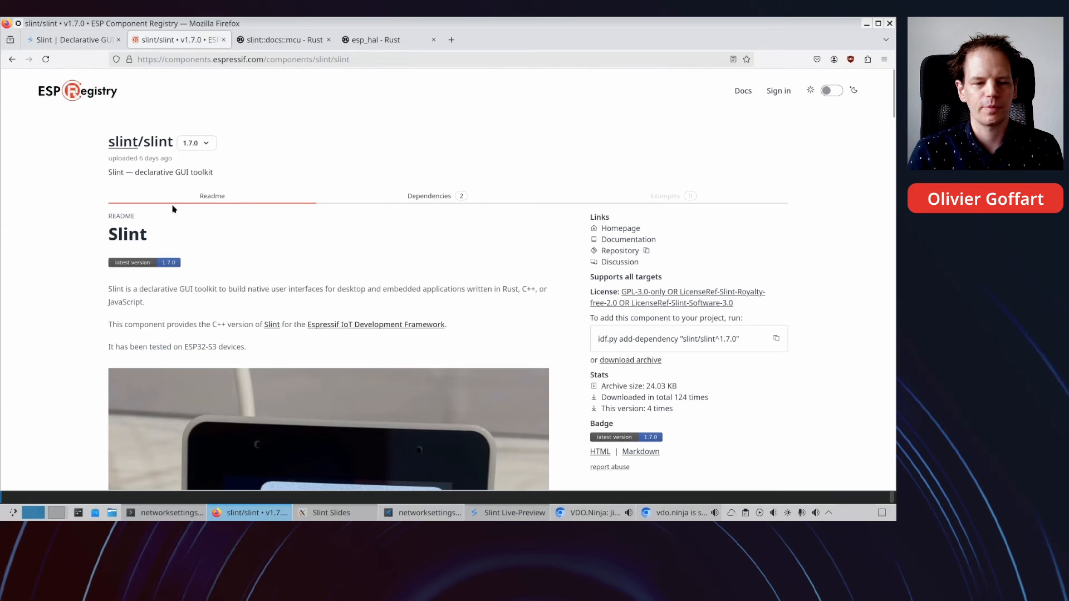
mouse_move(218, 249)
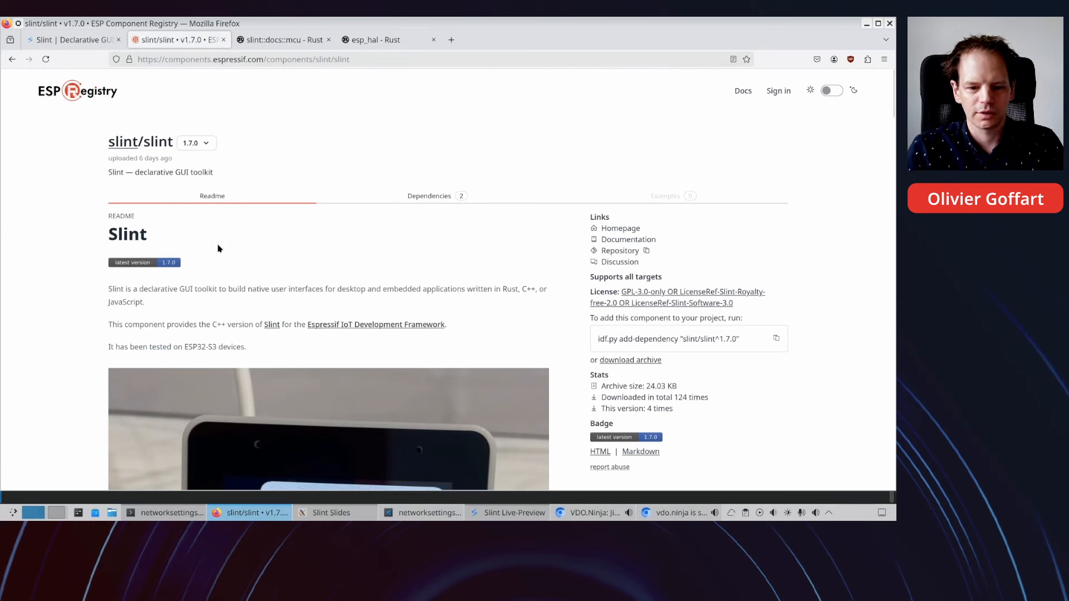
scroll("down", 3)
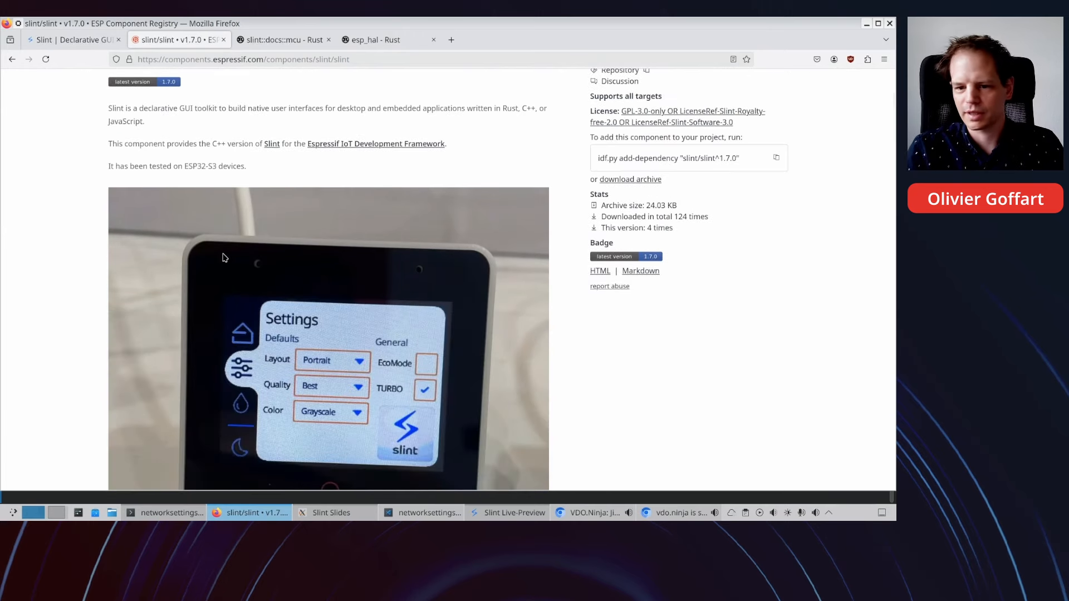
scroll("down", 3)
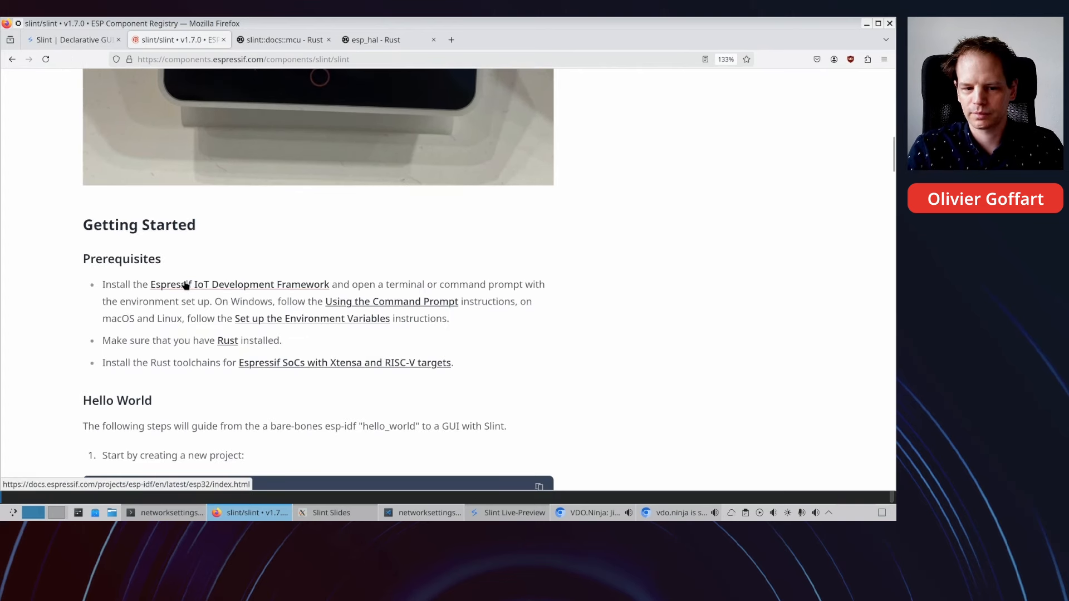
mouse_move(191, 294)
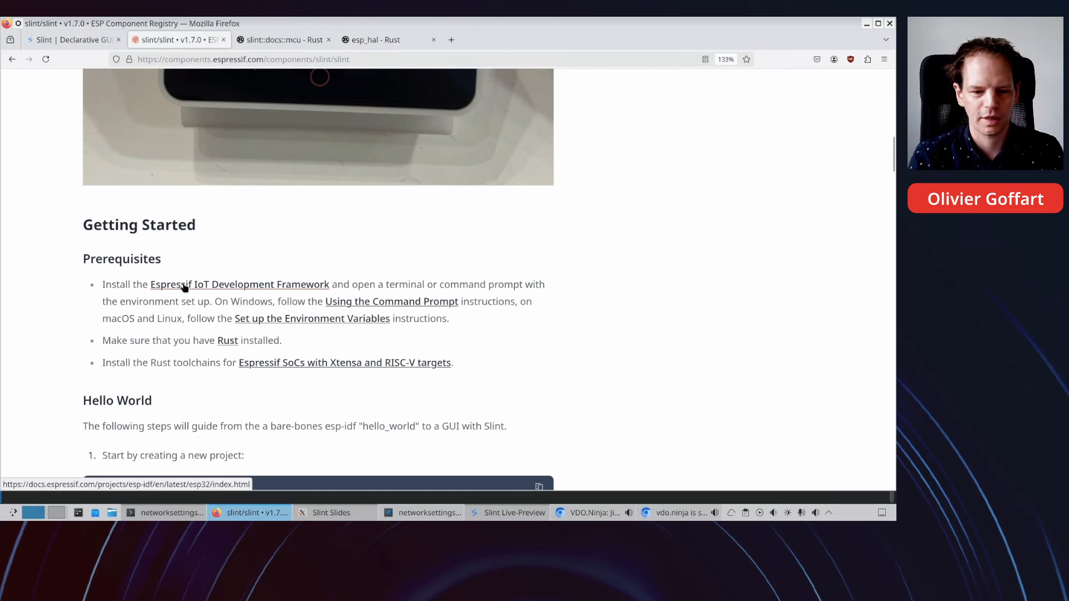
mouse_move(171, 354)
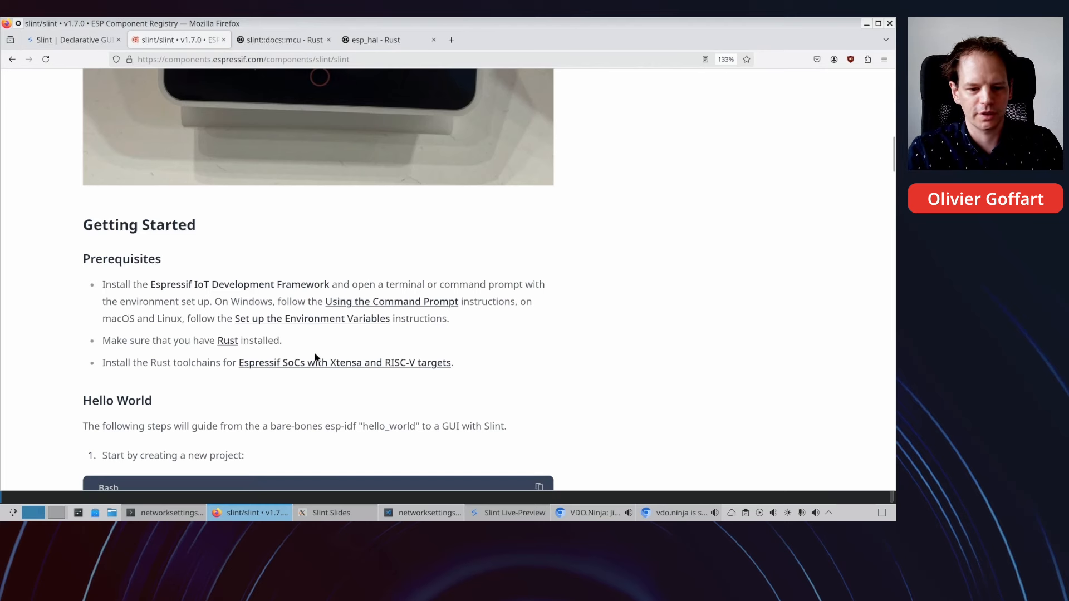
left_click(344, 362)
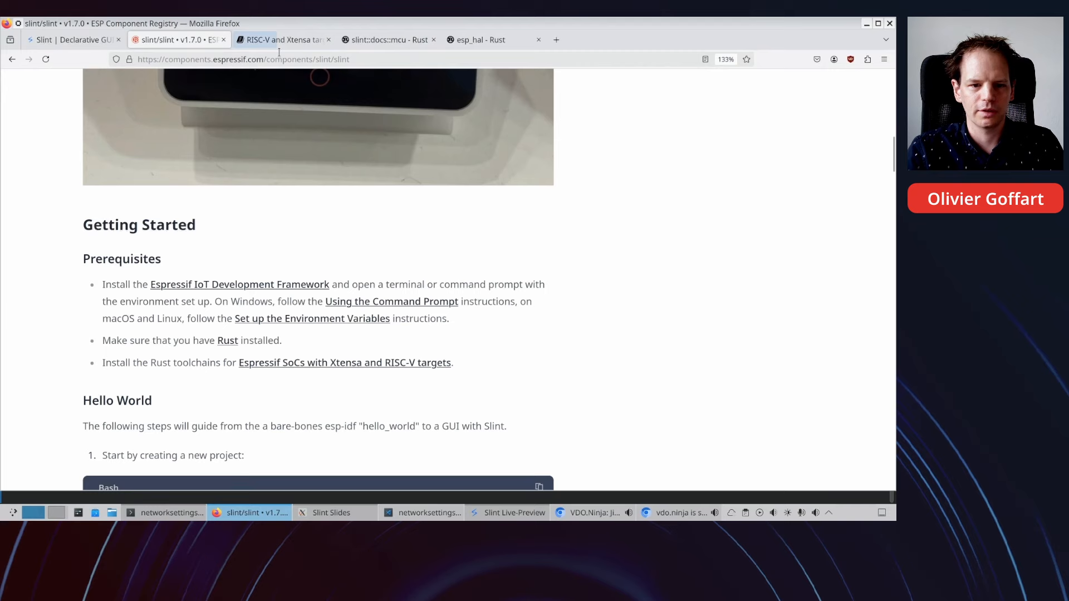
left_click(281, 39)
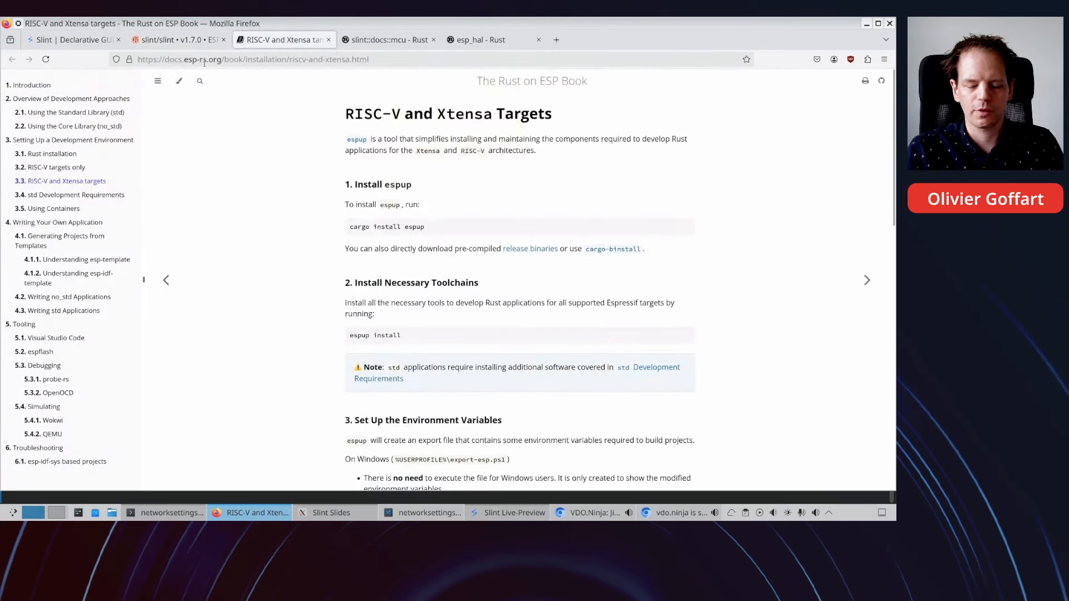
mouse_move(400, 217)
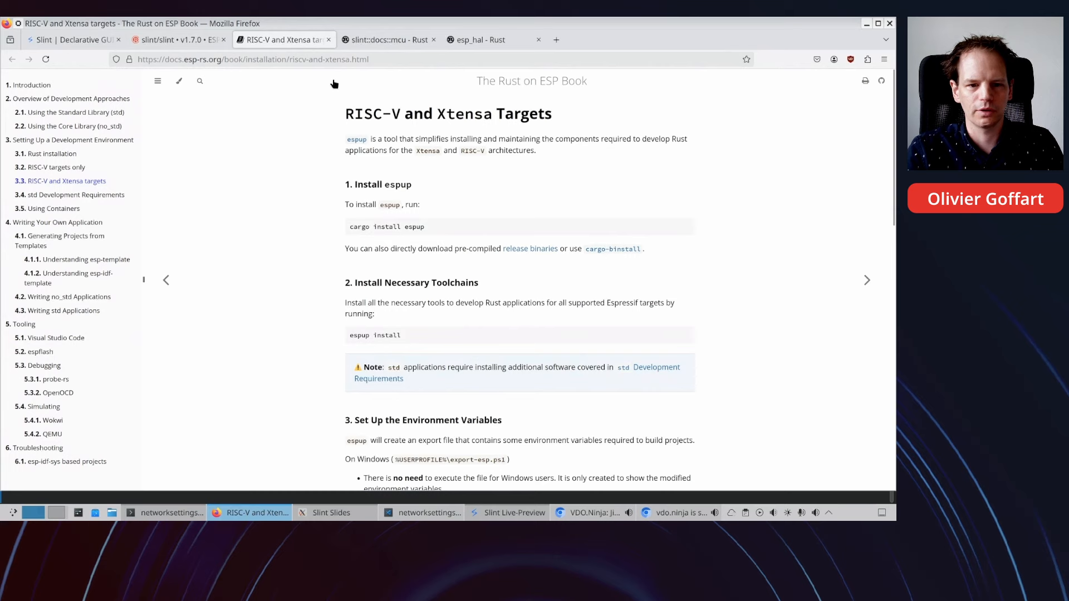
left_click(177, 40)
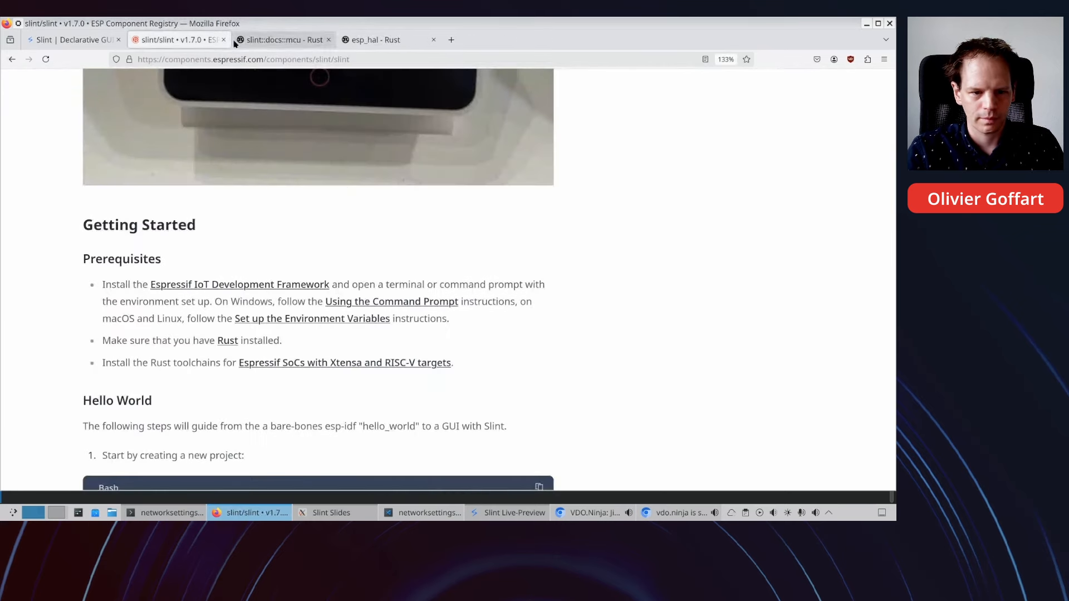
scroll("down", 3)
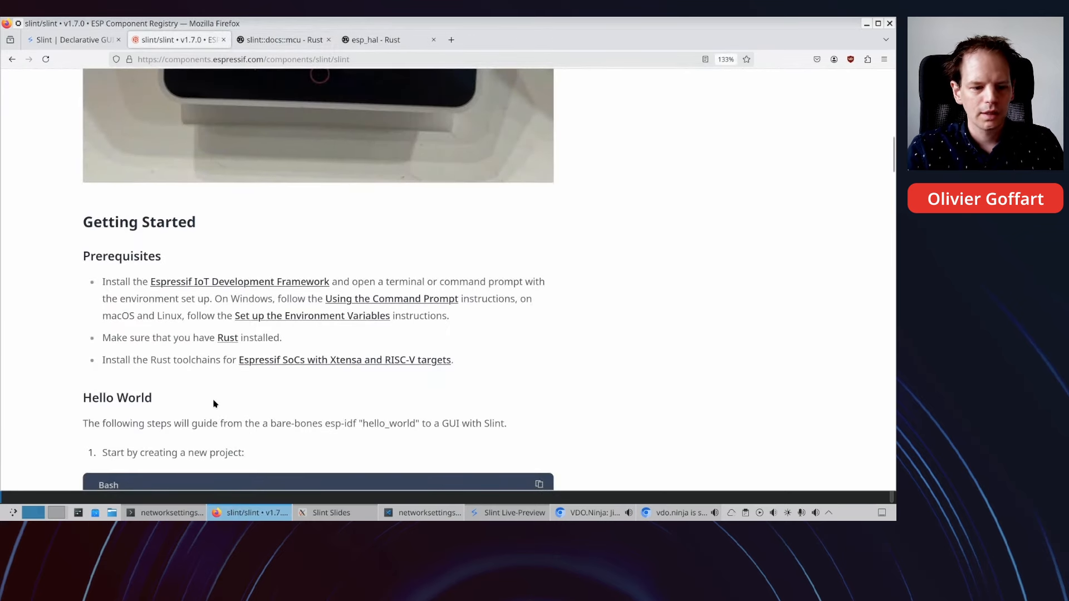
scroll("down", 3)
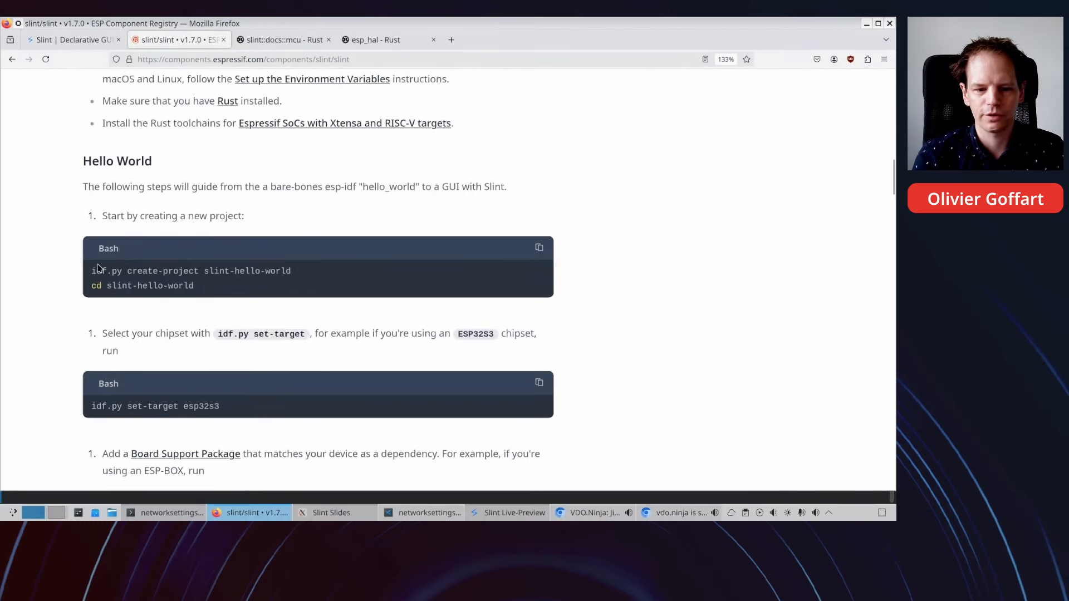
mouse_move(40, 301)
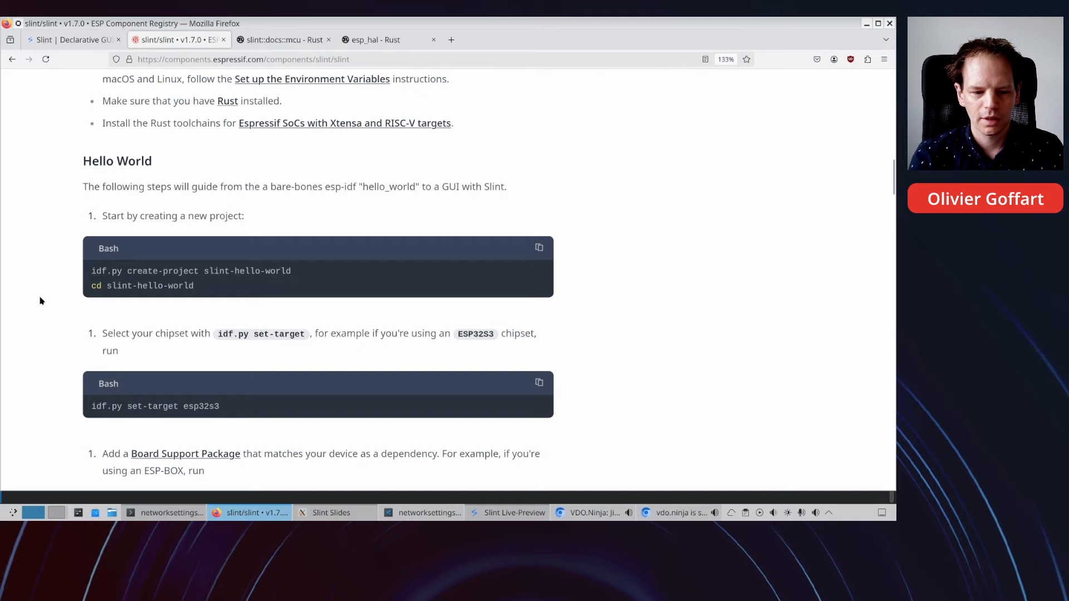
scroll("down", 3)
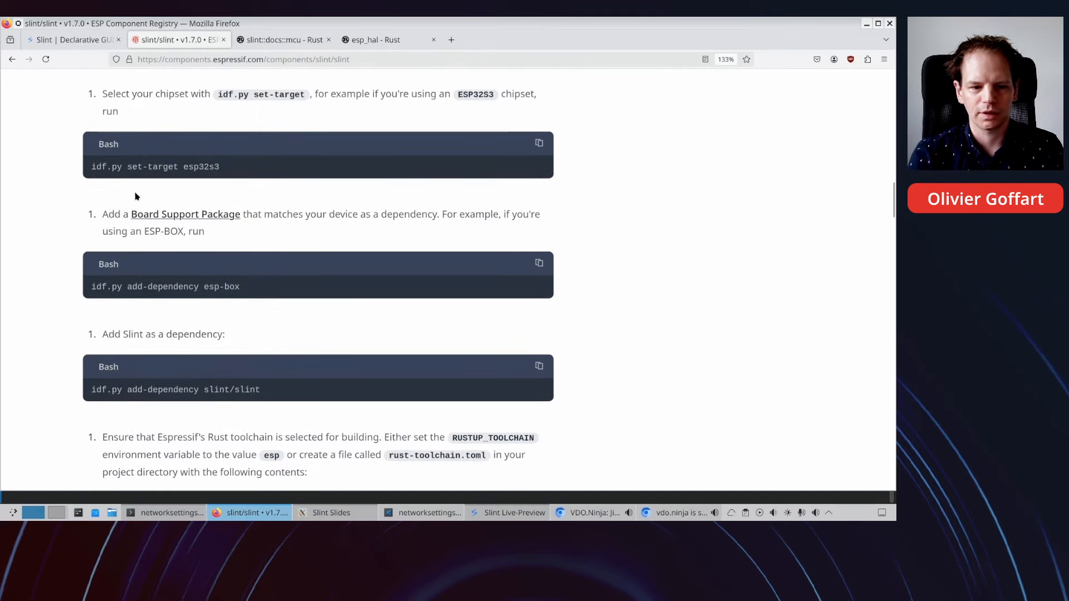
mouse_move(65, 283)
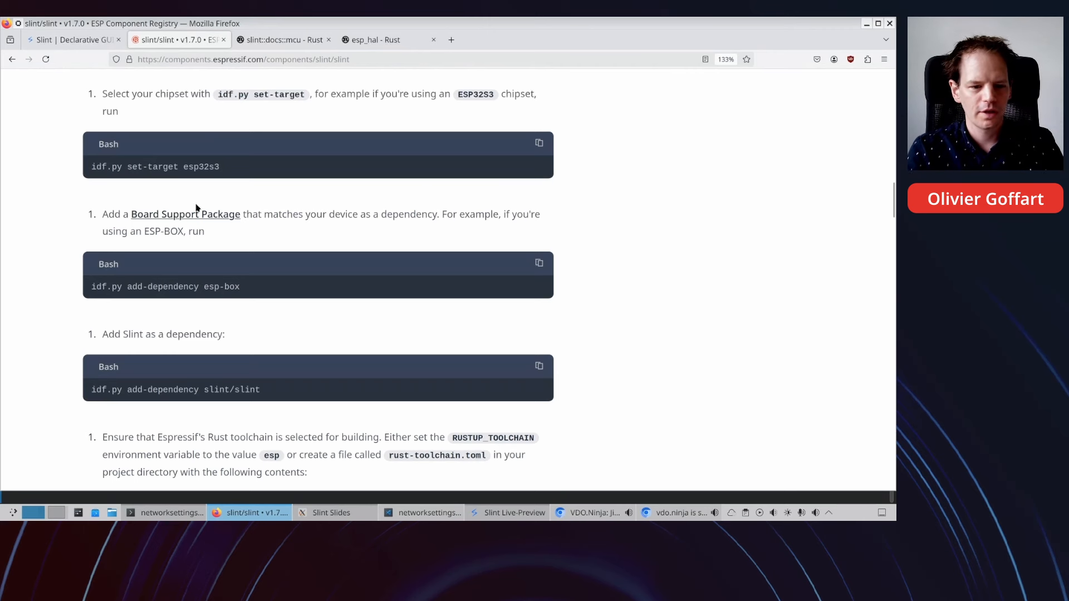
mouse_move(220, 283)
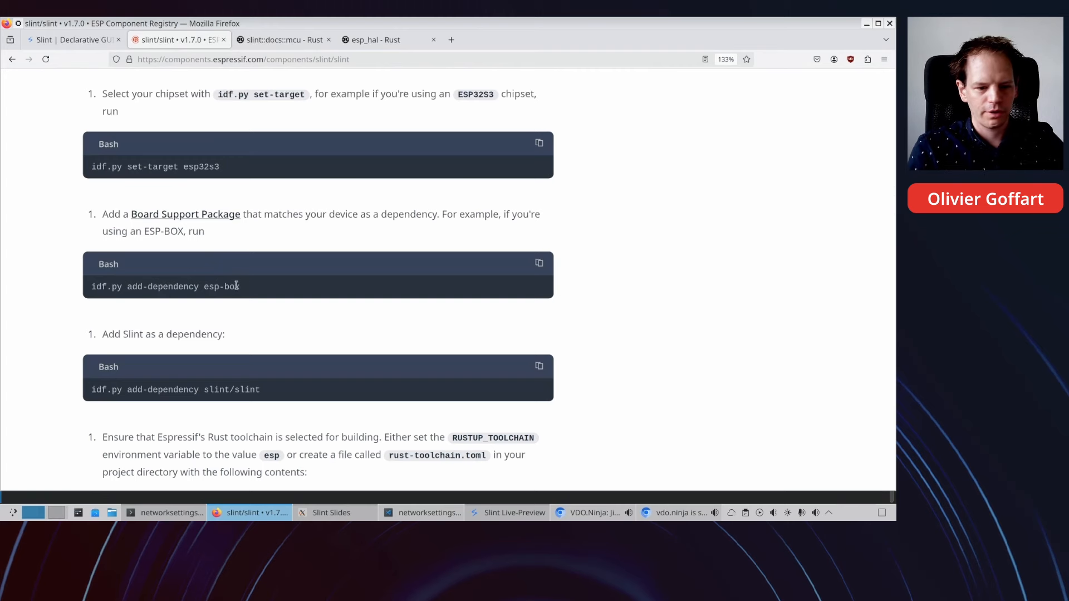
scroll("down", 3)
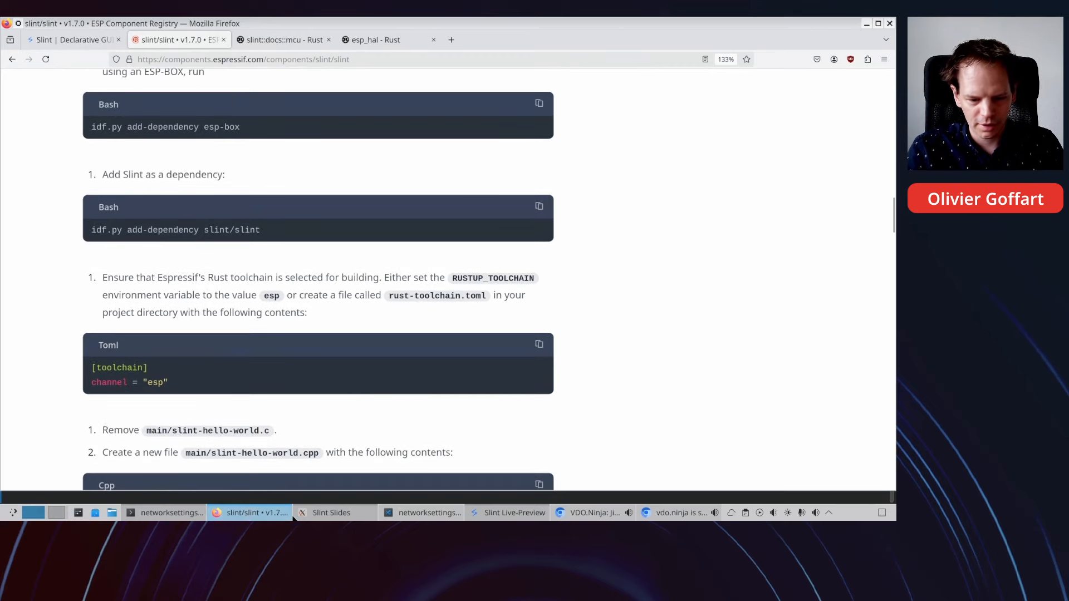
Review rust-toolchain.toml in the networksettings project from the Explorer file tree.
left_click(421, 512)
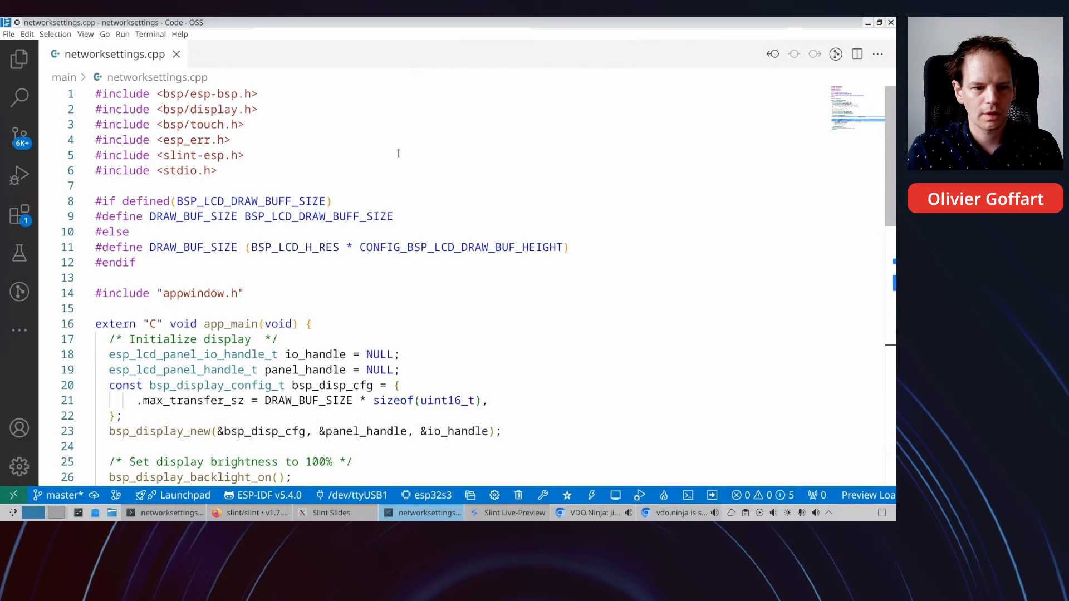
mouse_move(19, 60)
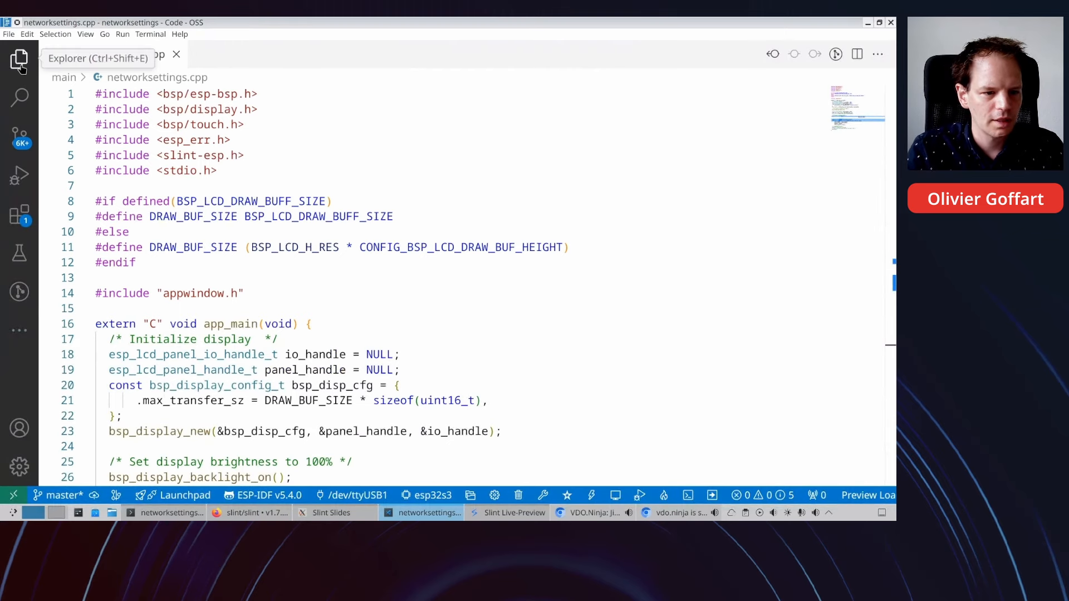
left_click(19, 60)
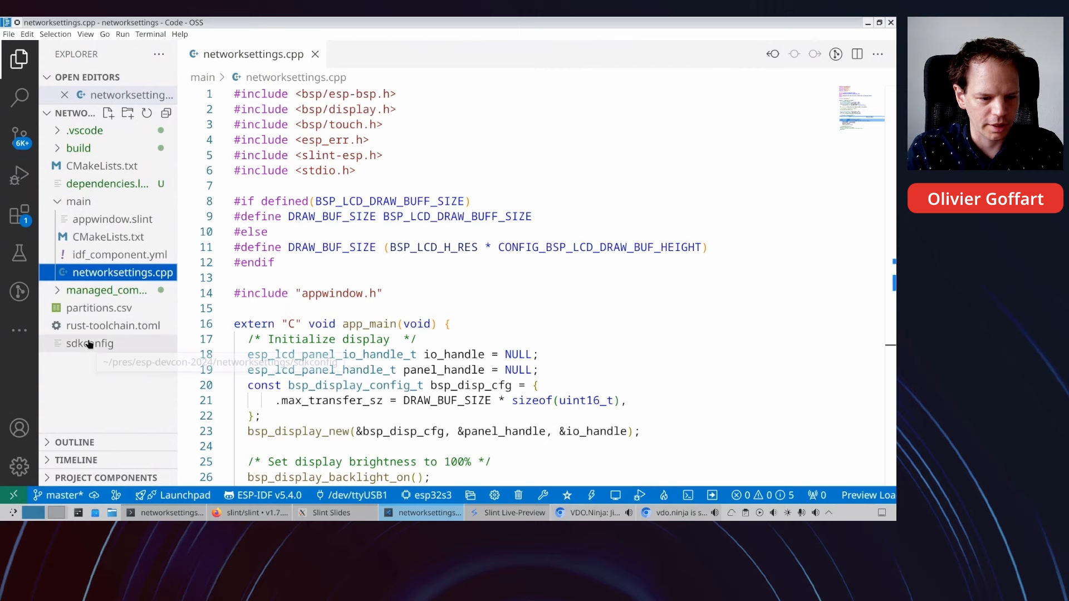
left_click(113, 325)
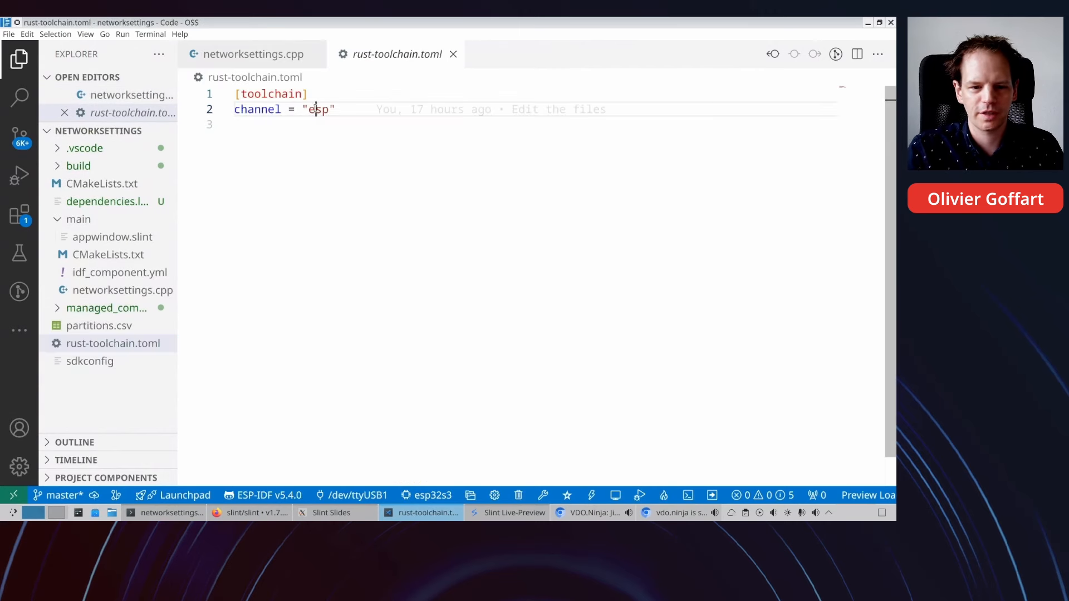
mouse_move(454, 53)
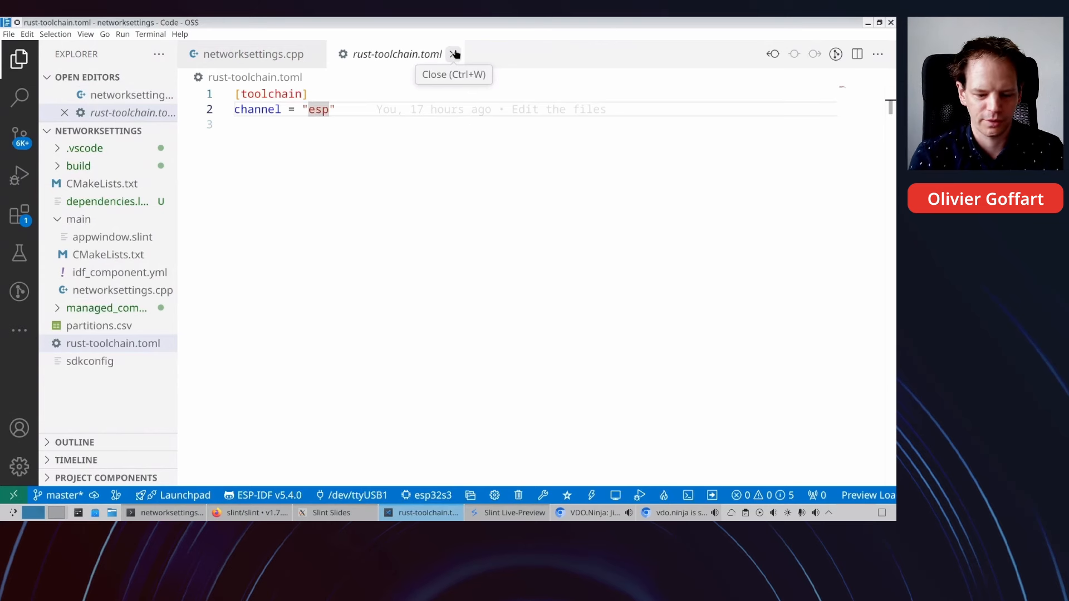
left_click(455, 54)
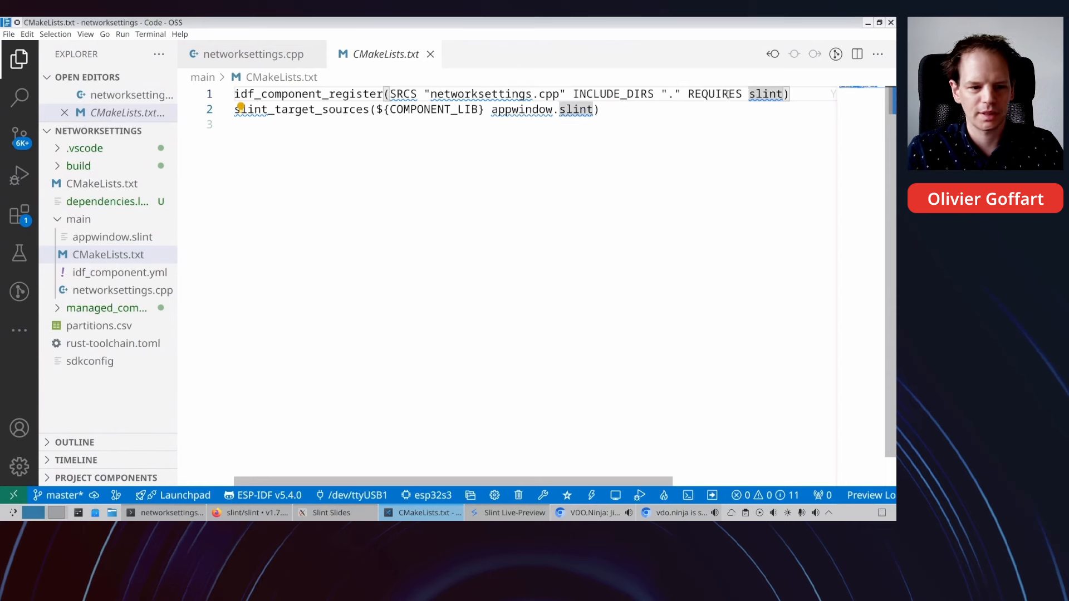
Review idf_component.yml's Slint dependency and the main CMakeLists.txt registering appwindow.slint.
left_click(108, 254)
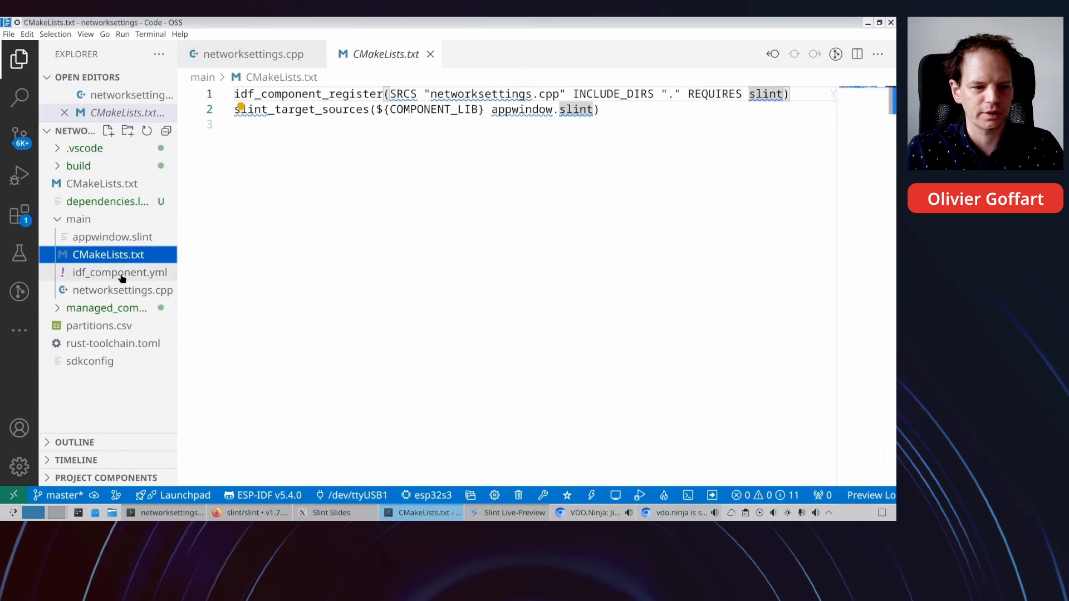
left_click(120, 271)
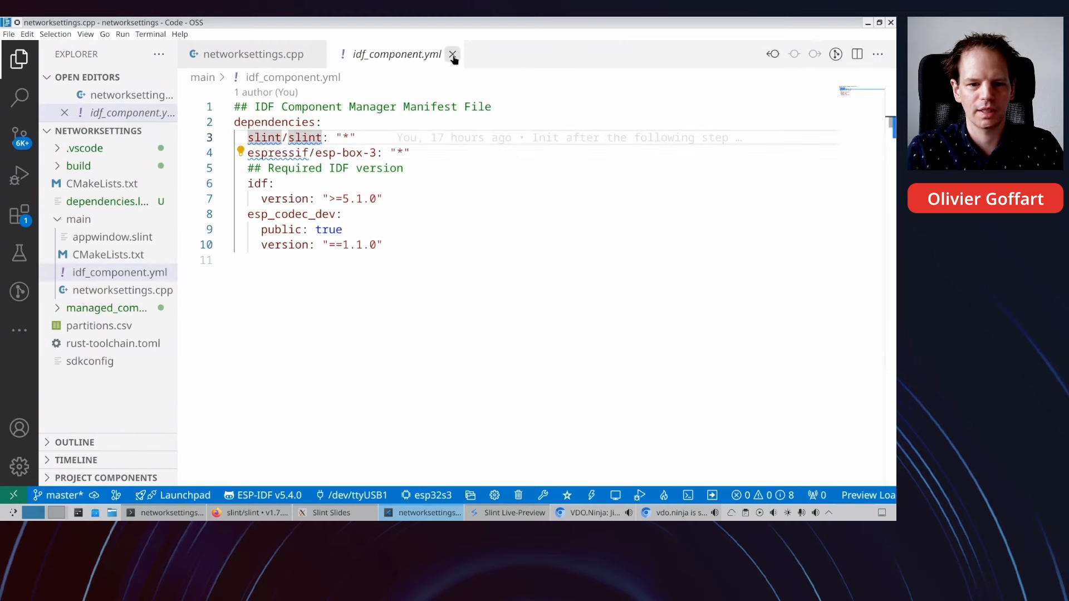
left_click(452, 54)
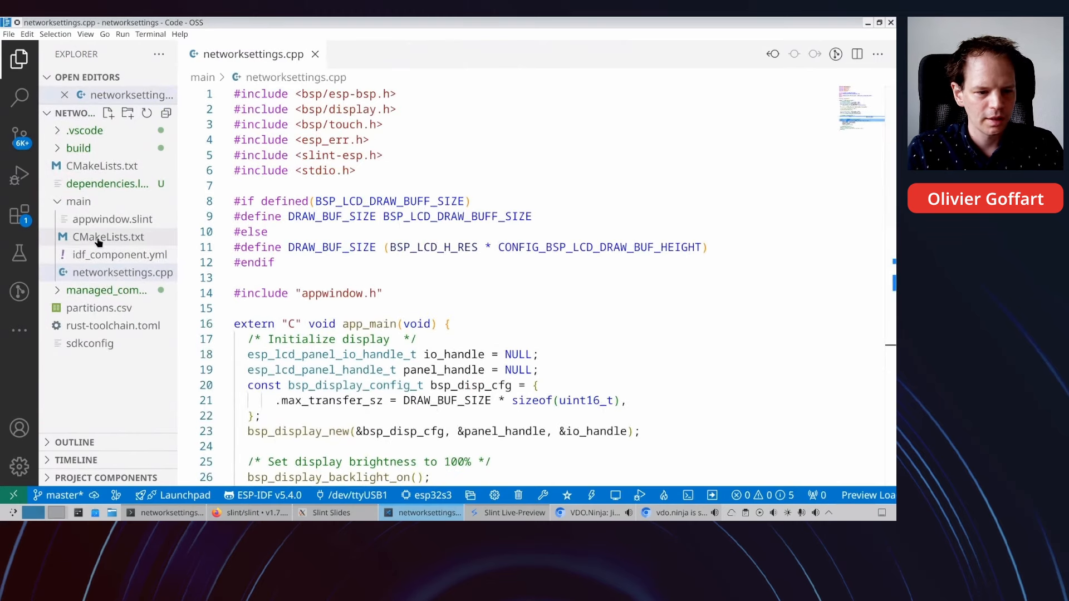
left_click(102, 236)
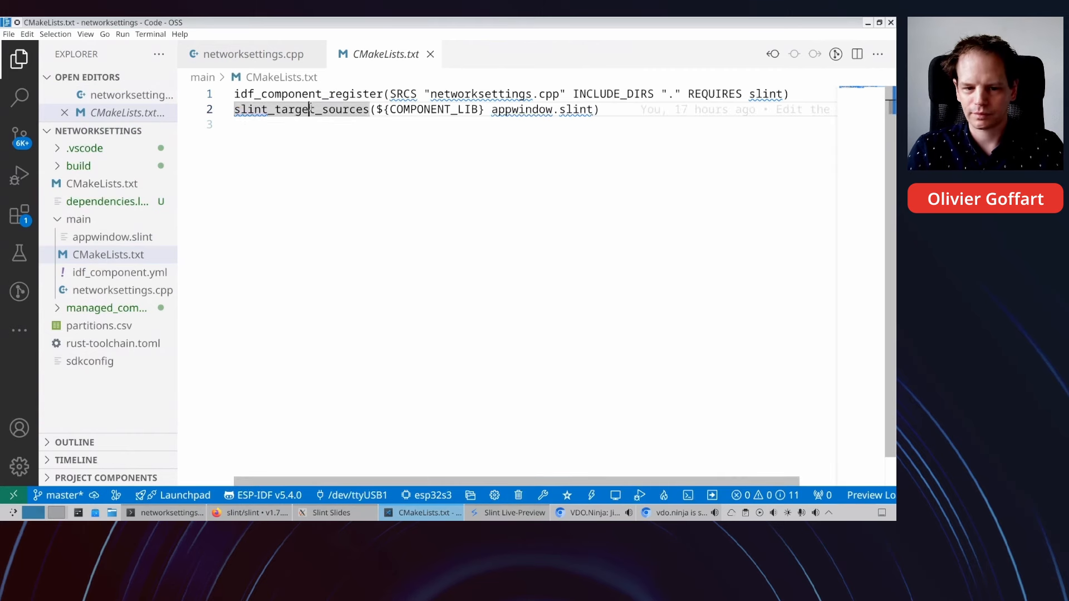
mouse_move(428, 89)
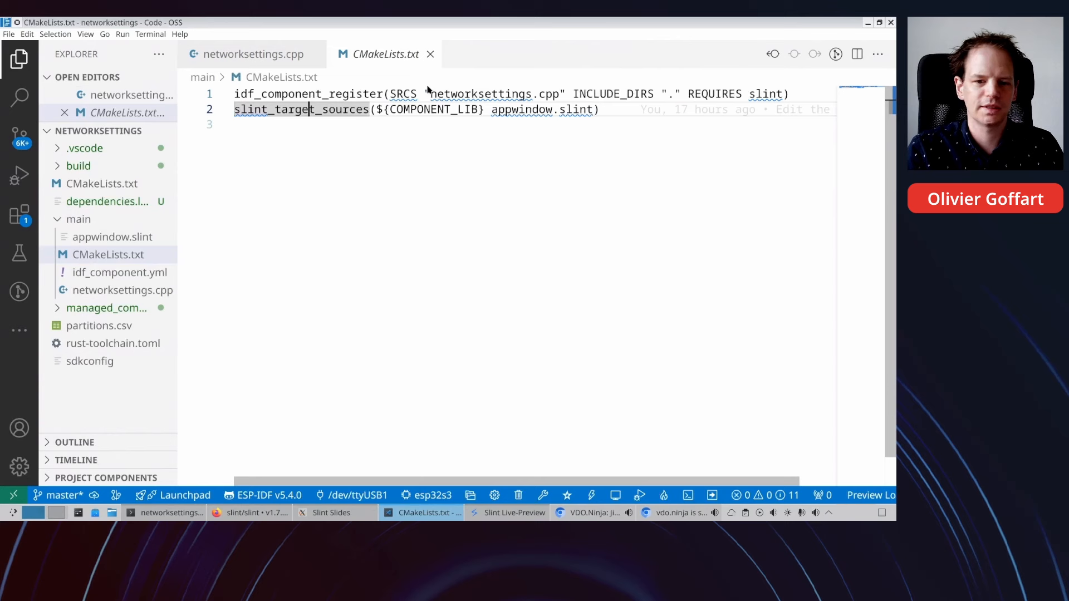
double_click(520, 109)
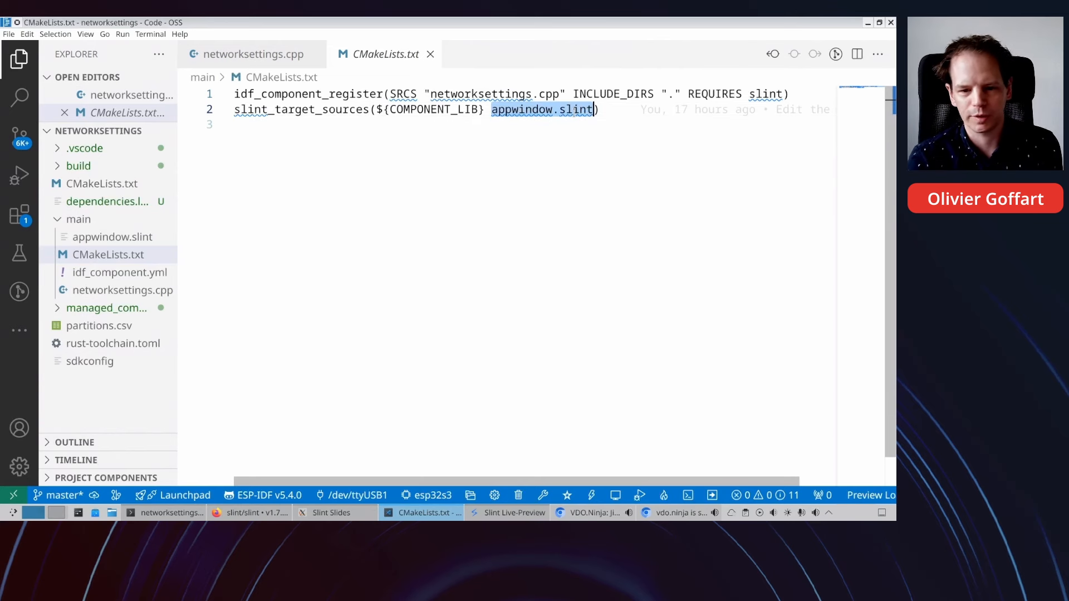
mouse_move(102, 256)
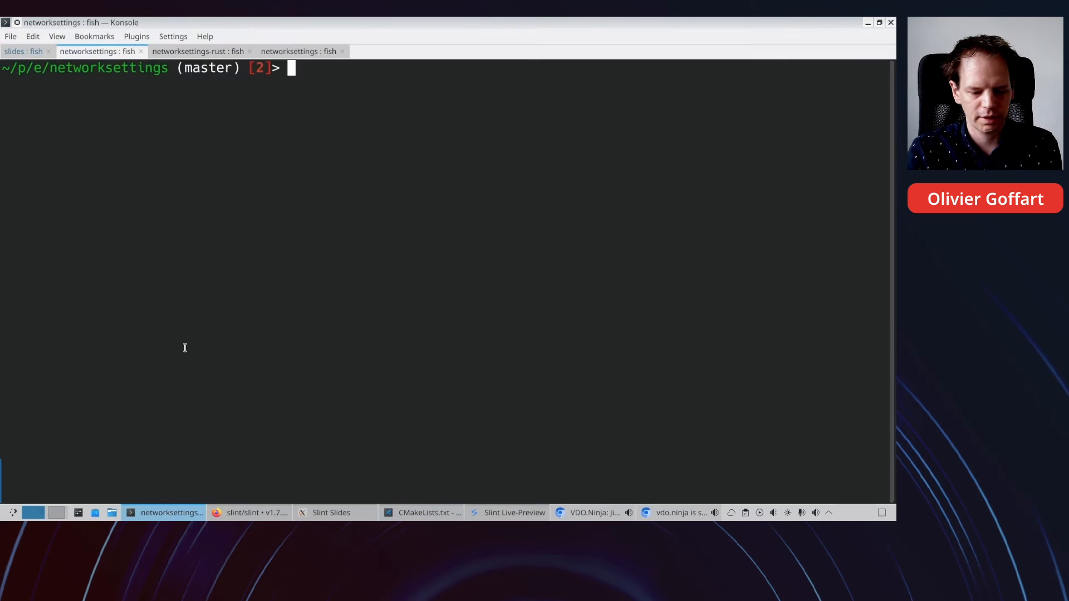
Run the flash shortcut so idf.py builds and writes firmware to /dev/ttyACM0, then return to the editor.
type("flac")
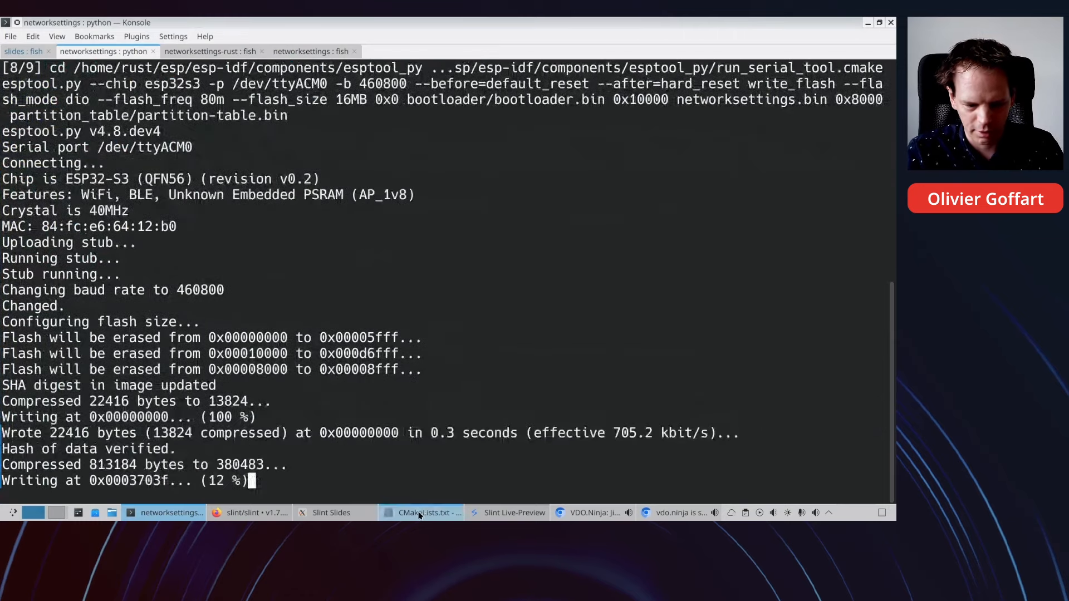
left_click(421, 513)
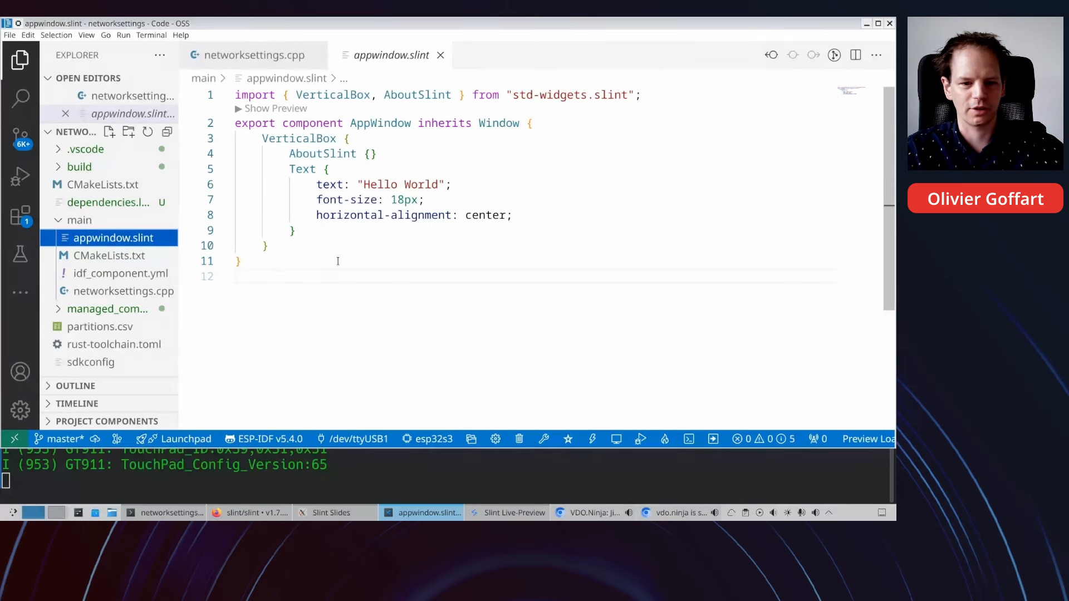
mouse_move(392, 54)
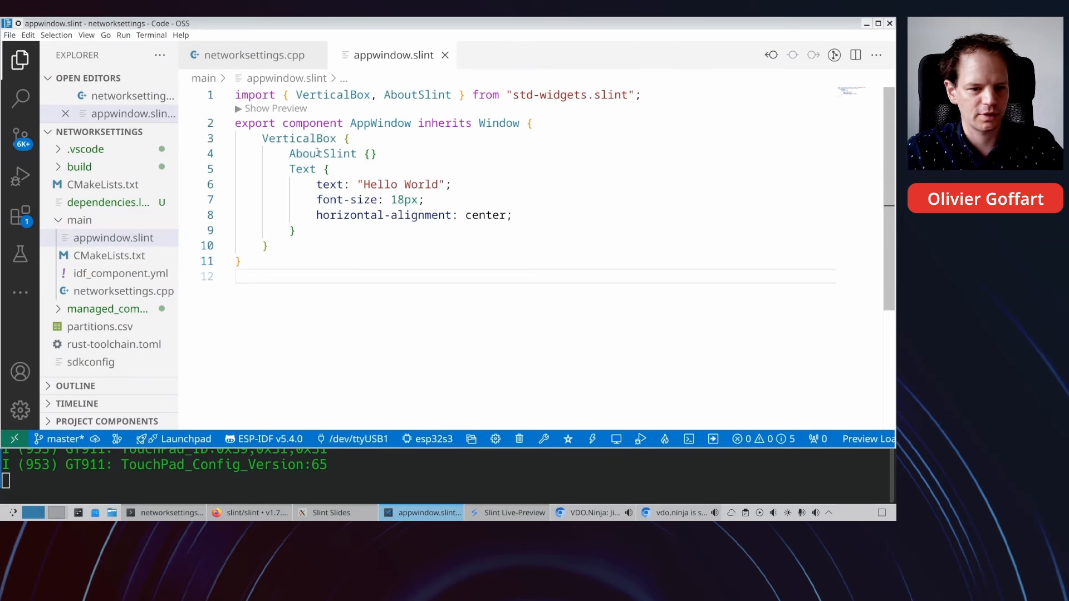
Confirm the Slint extension is installed in Extensions, then hide the sidebar for appwindow.slint.
left_click(323, 154)
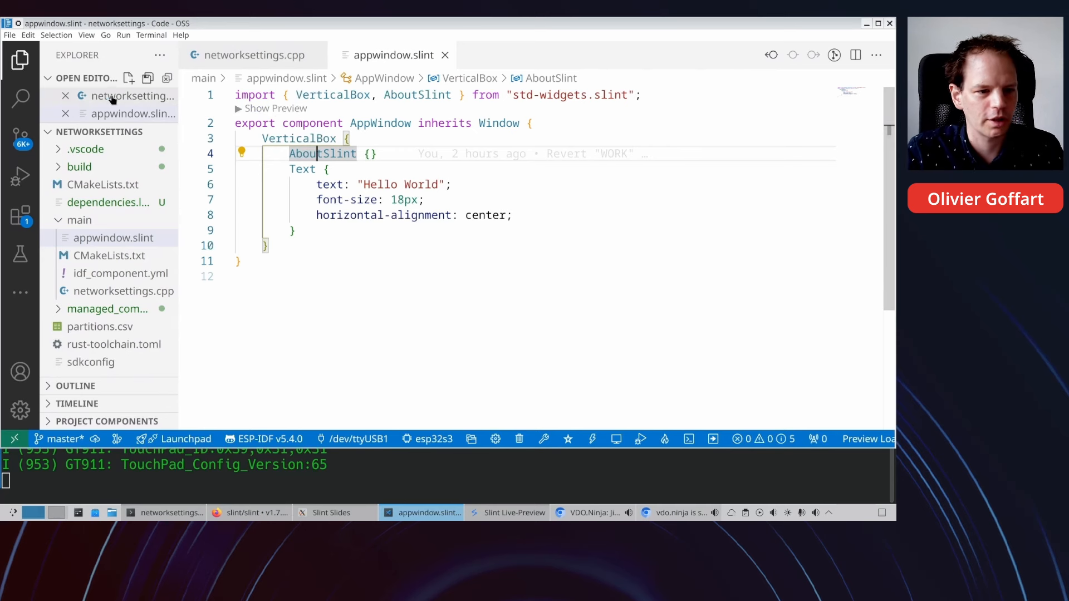
left_click(20, 215)
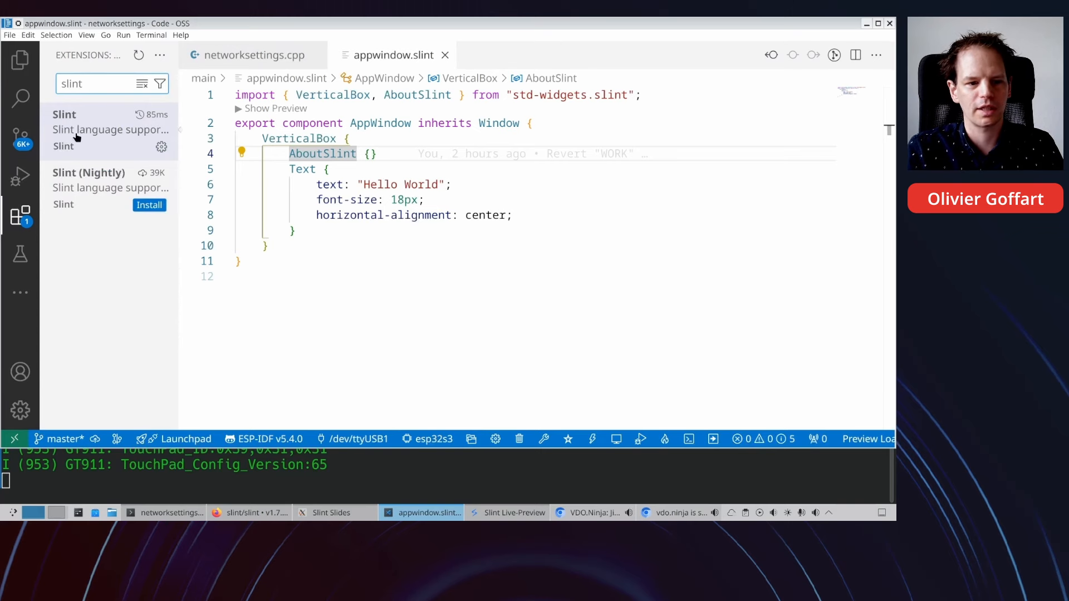
mouse_move(20, 216)
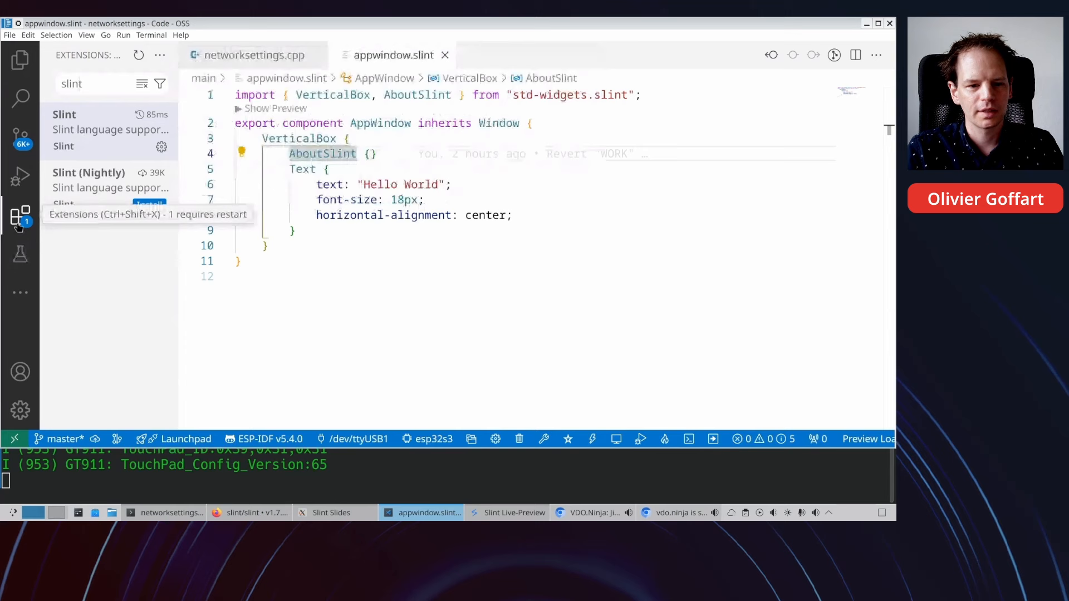
left_click(19, 218)
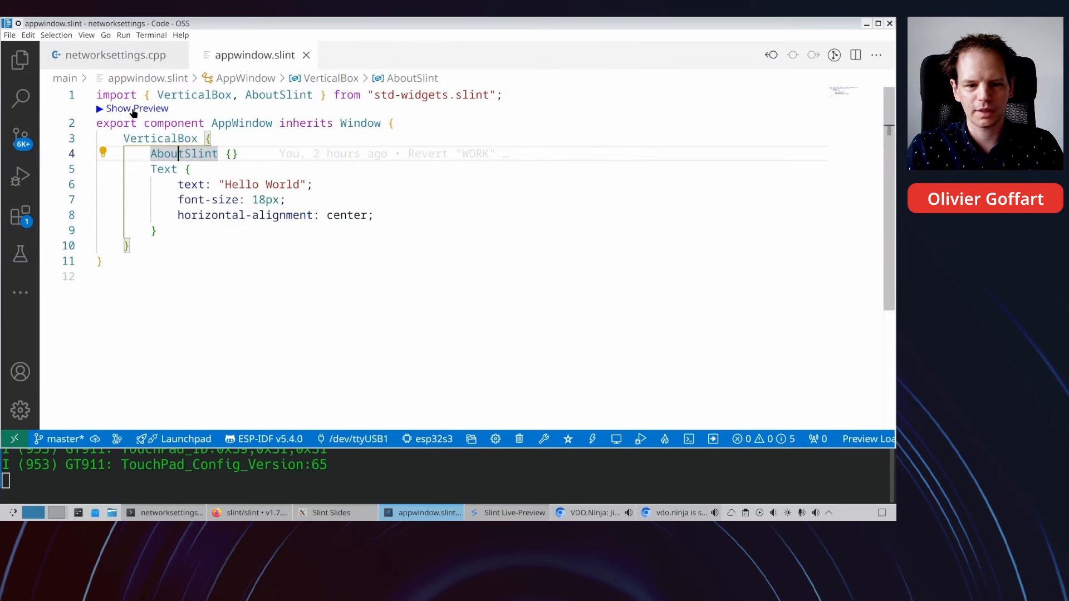
In Live-Preview edit mode, add switch widgets and retitle the text 'Netword settings'.
left_click(508, 512)
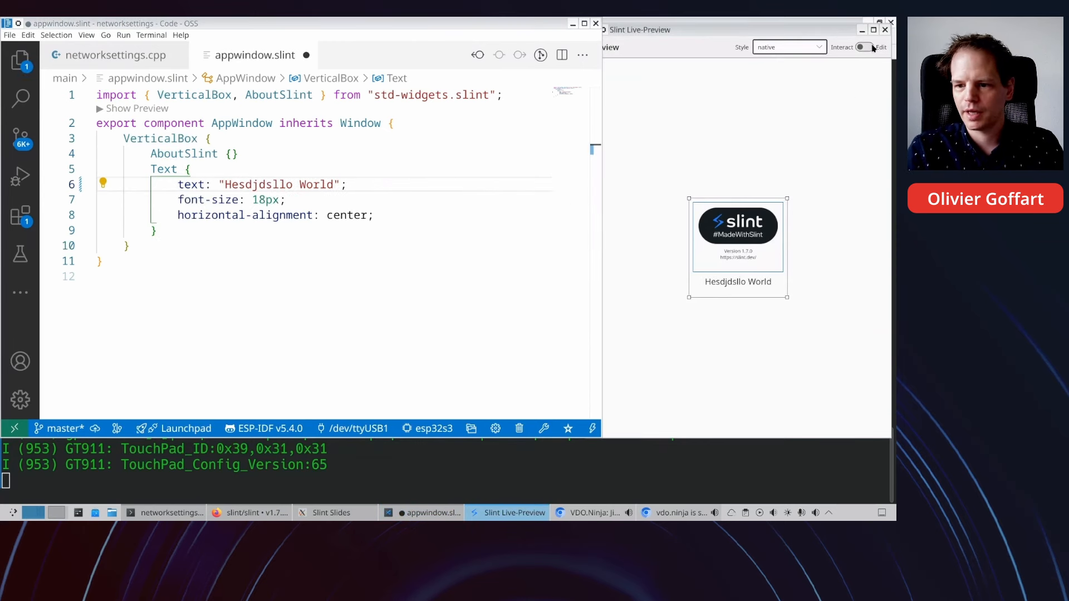
left_click(863, 47)
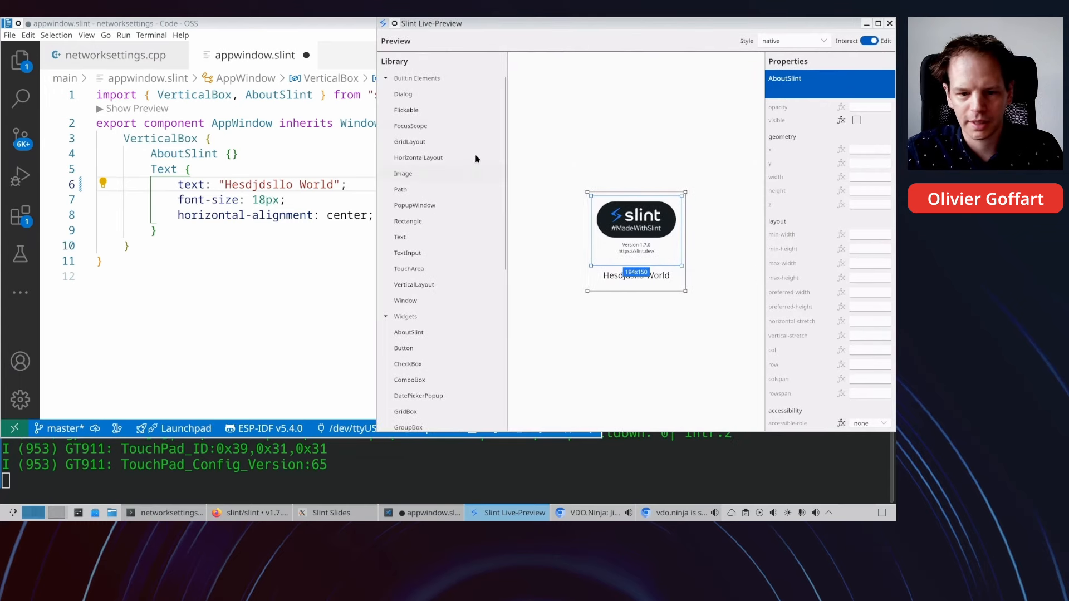
scroll("down", 3)
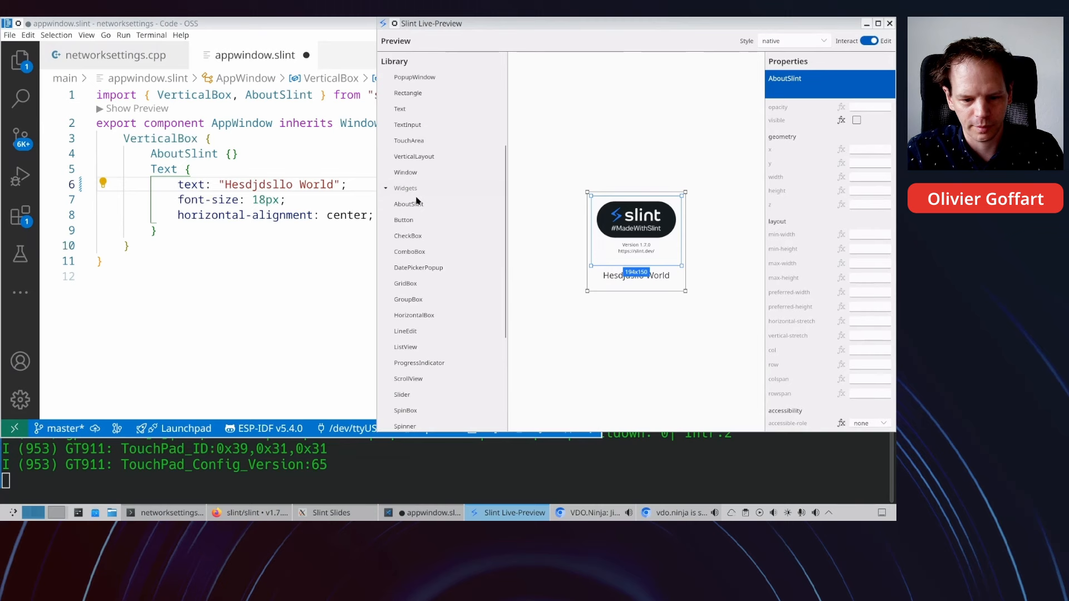
scroll("down", 3)
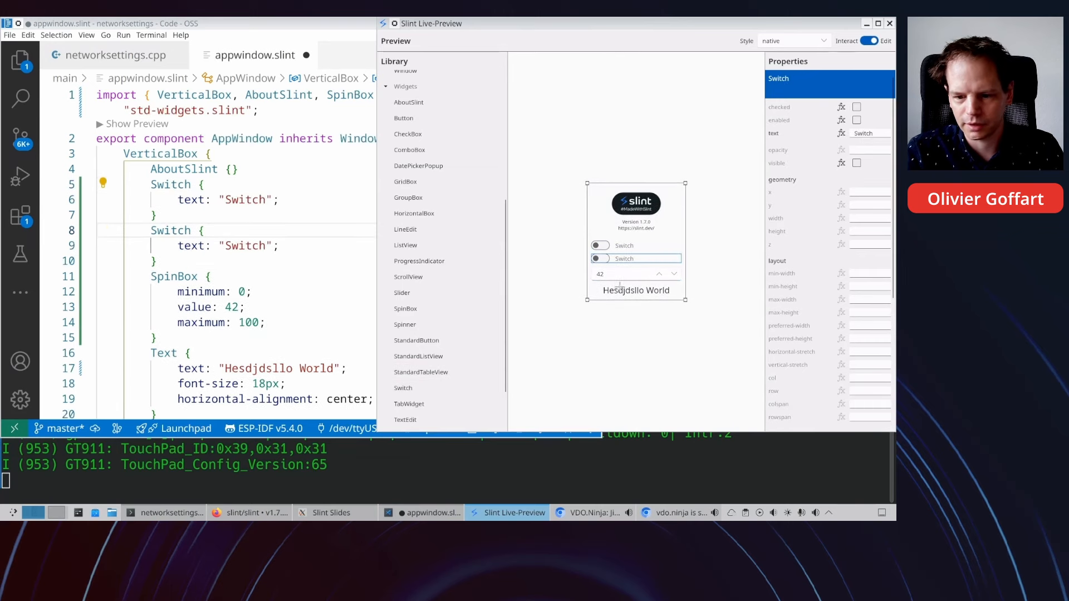
left_click(636, 203)
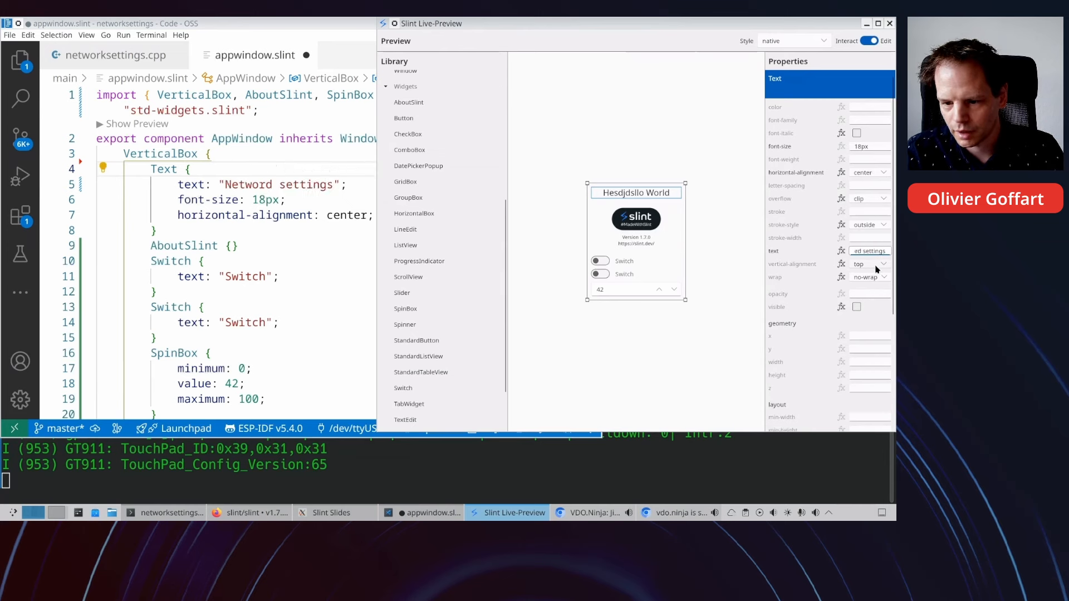
type("Netword settings")
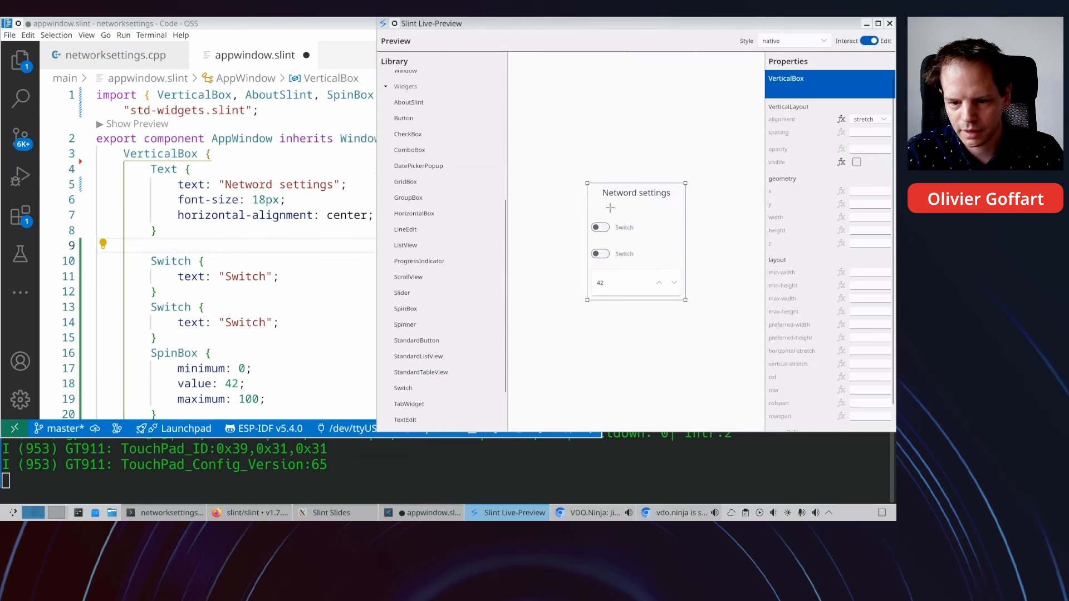
Set the vertical layout's alignment to start.
left_click(634, 193)
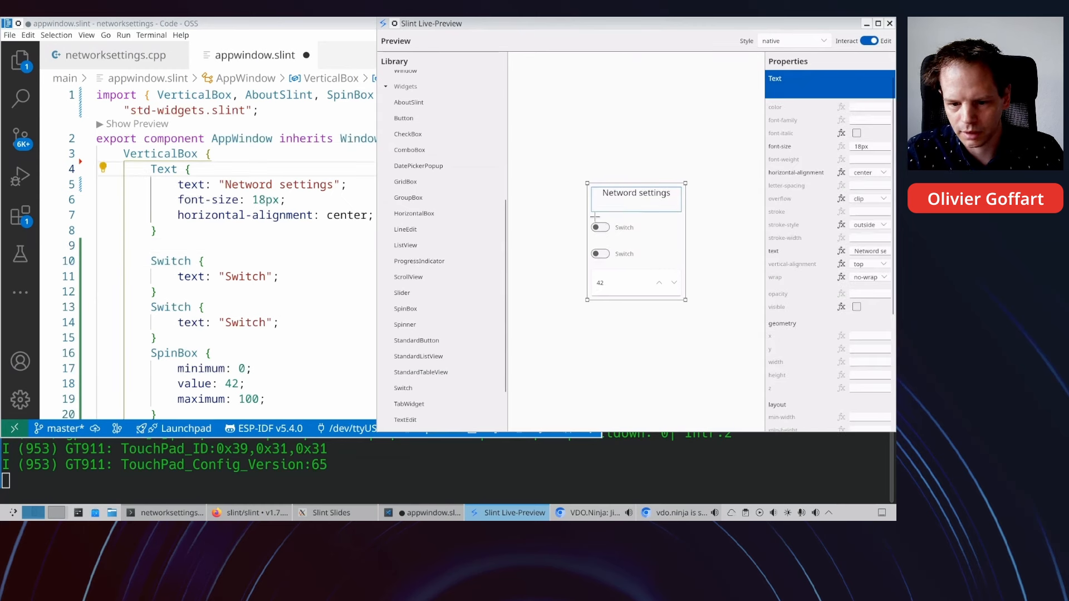
left_click(623, 228)
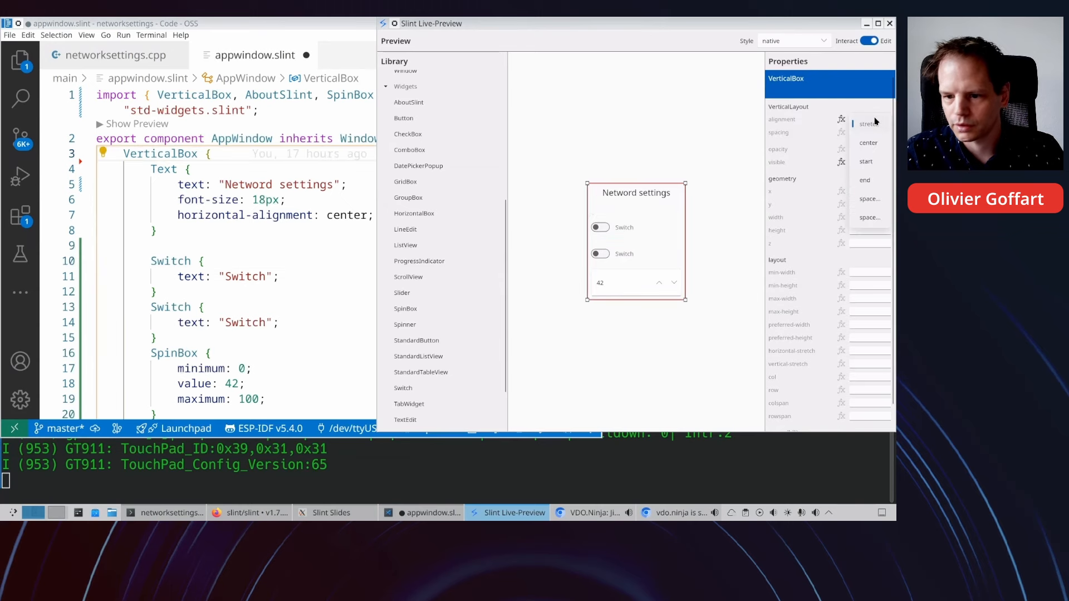
left_click(864, 162)
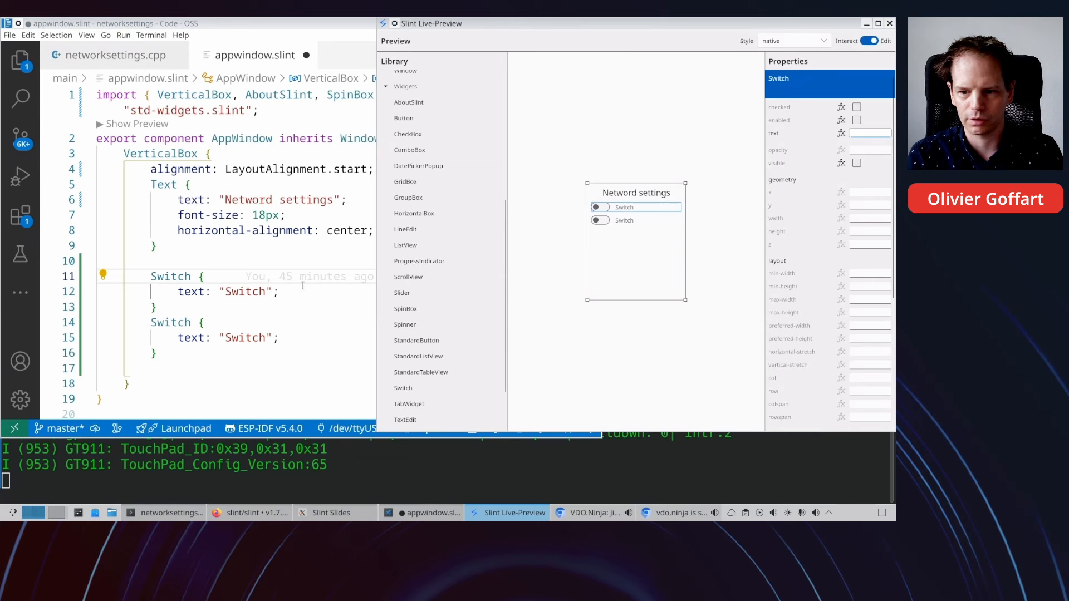
Relabel the two switches 'Enable WiFi' and 'Enable Bluetooth'.
double_click(170, 276)
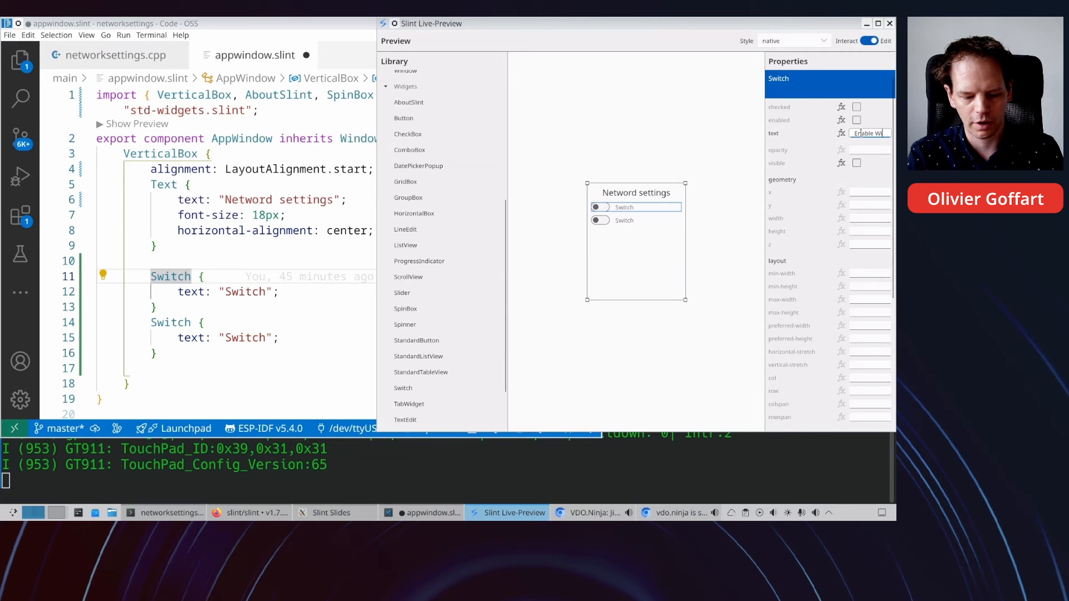
type("Enable WiFi")
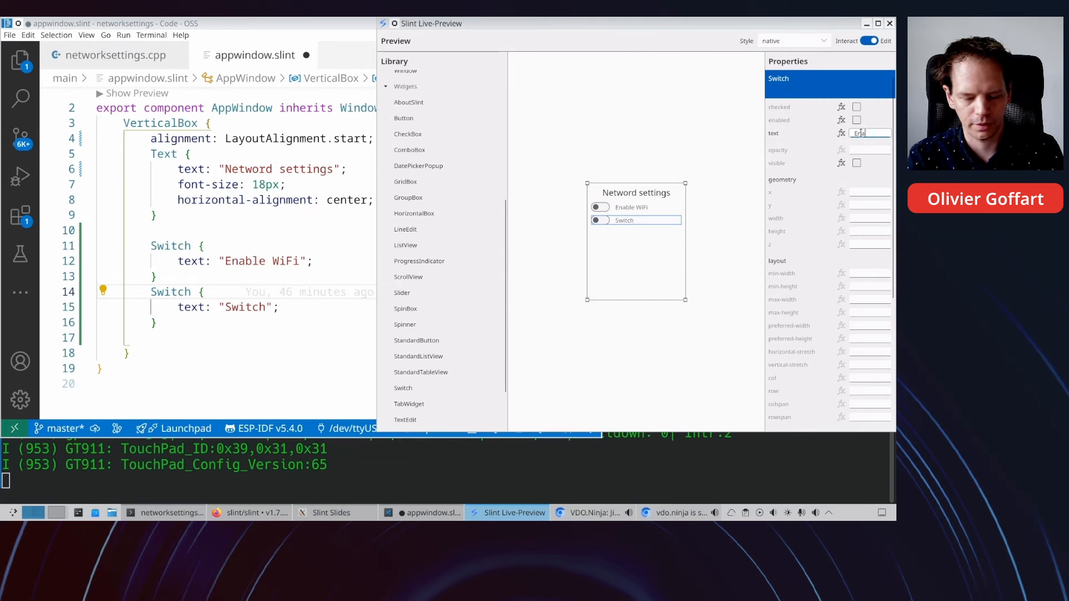
type("Enable Bl")
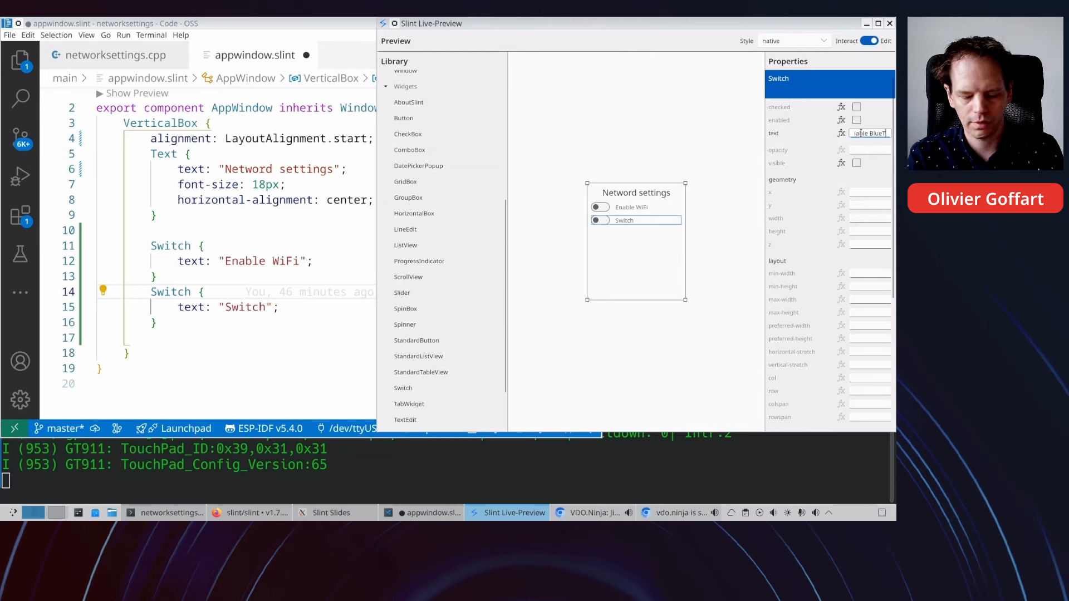
type("Enable Bluetooth")
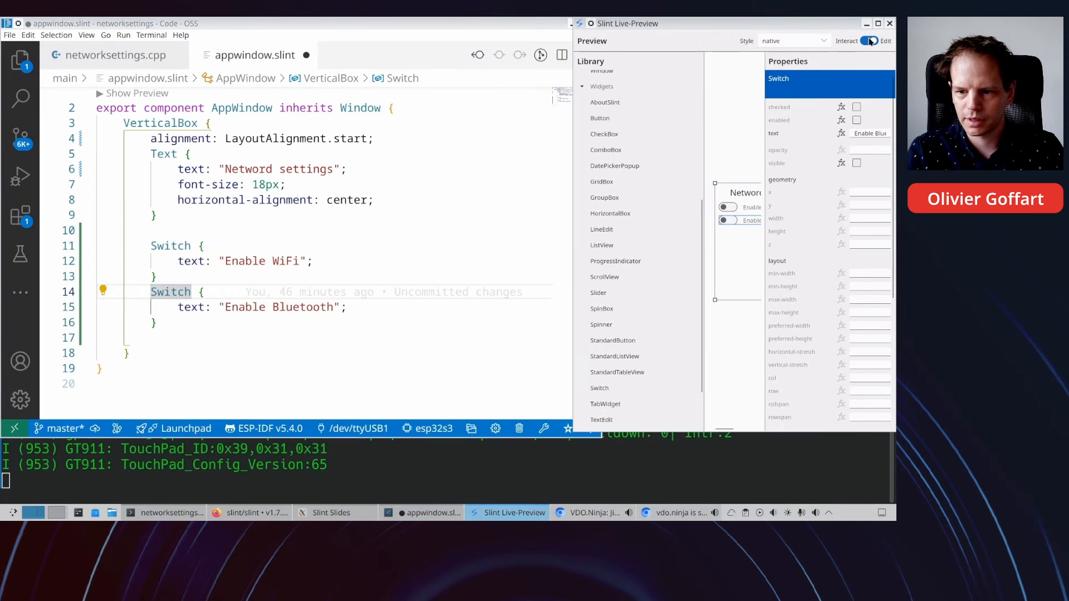
Leave edit mode and define struct NetworkInfo { ssid: string, strength: int }.
left_click(867, 41)
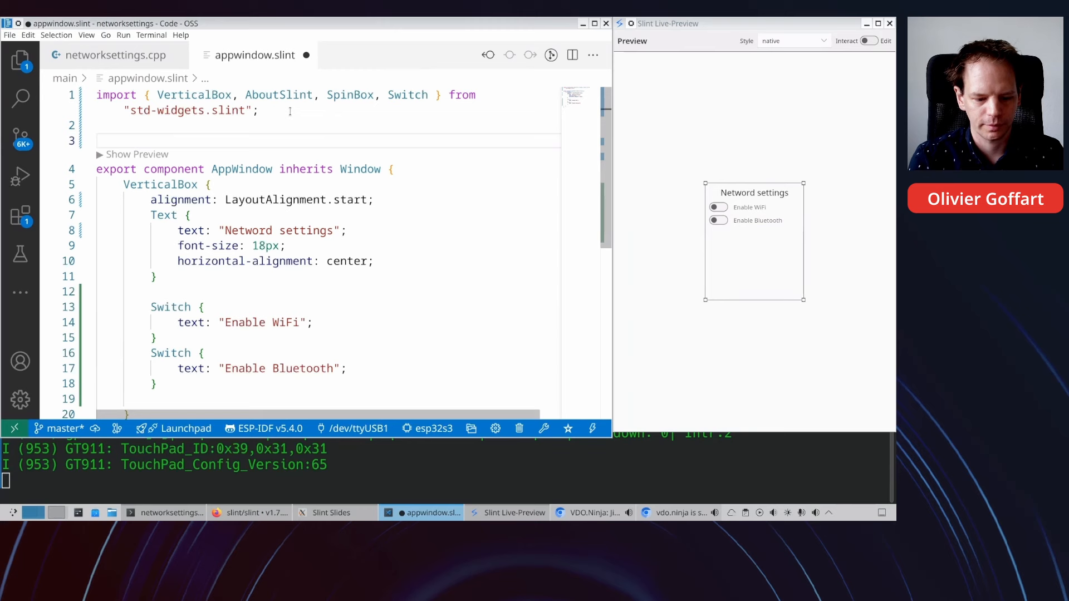
type("struct Network")
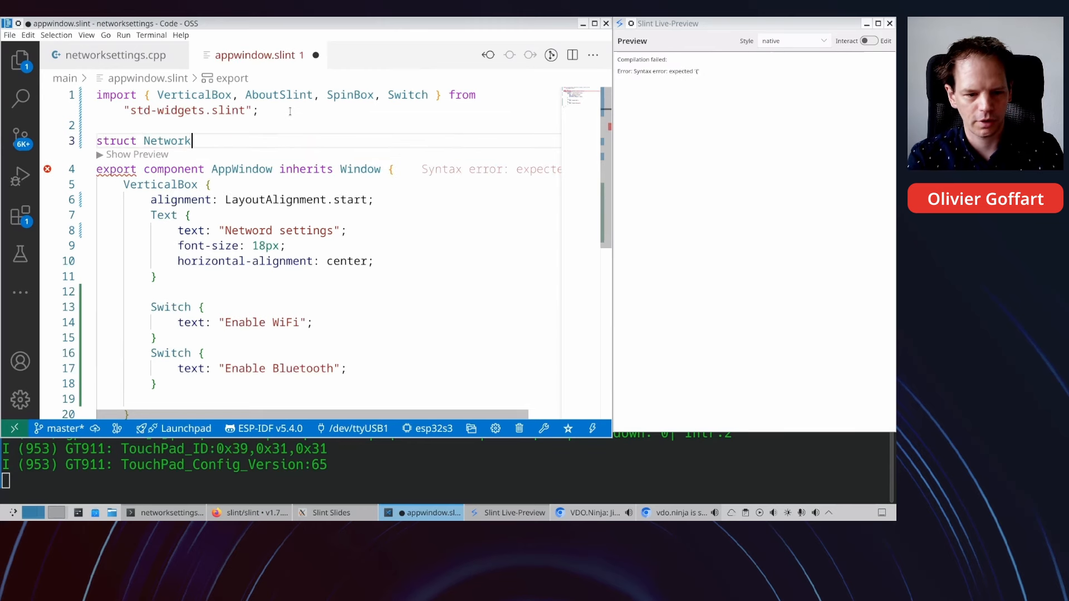
type("Info {")
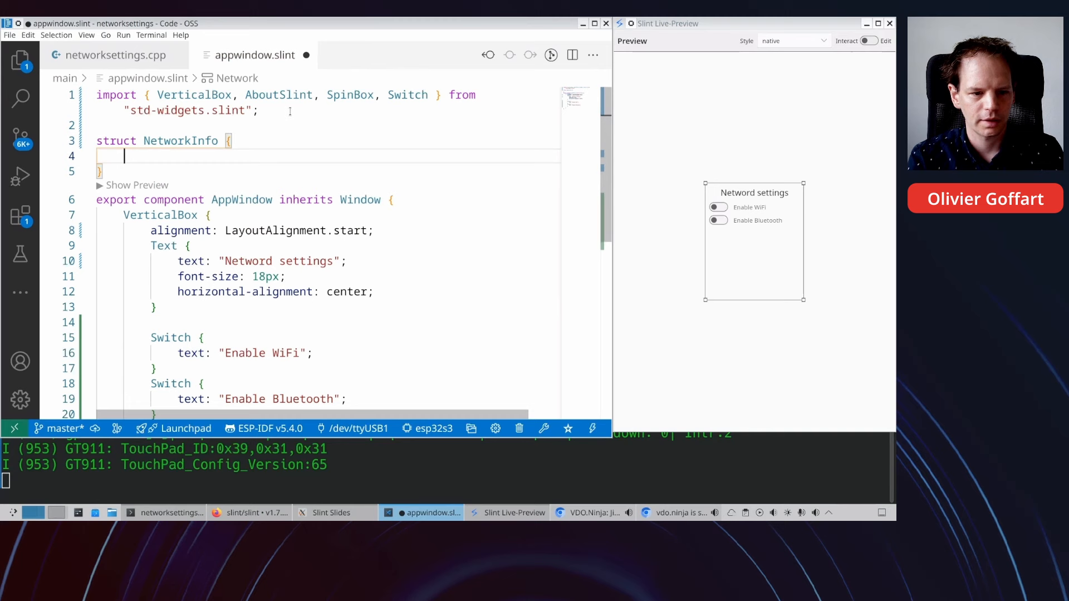
type("ss")
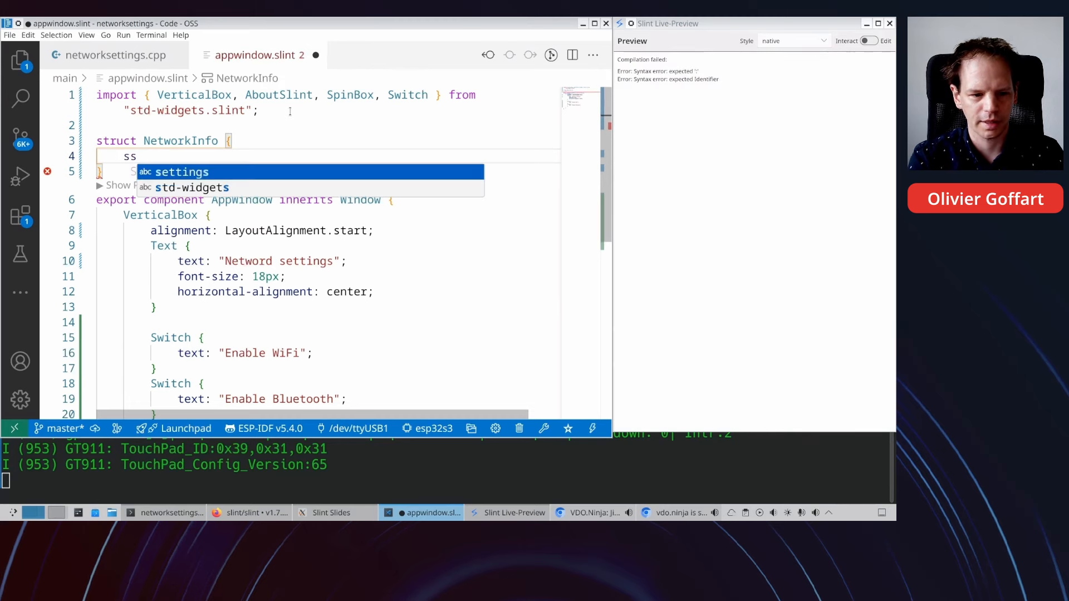
type("id:")
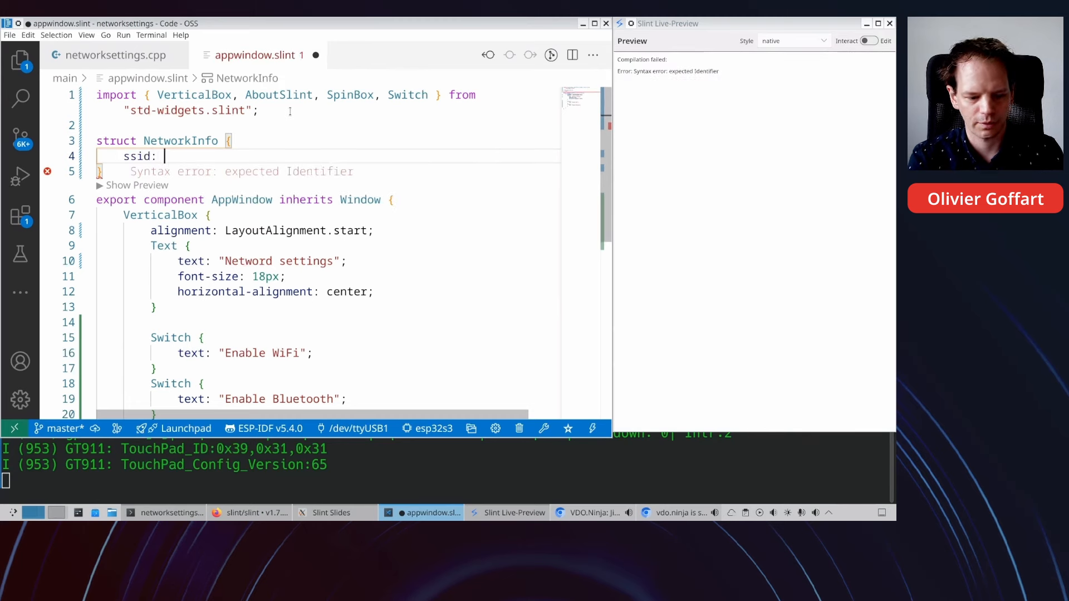
type("string,")
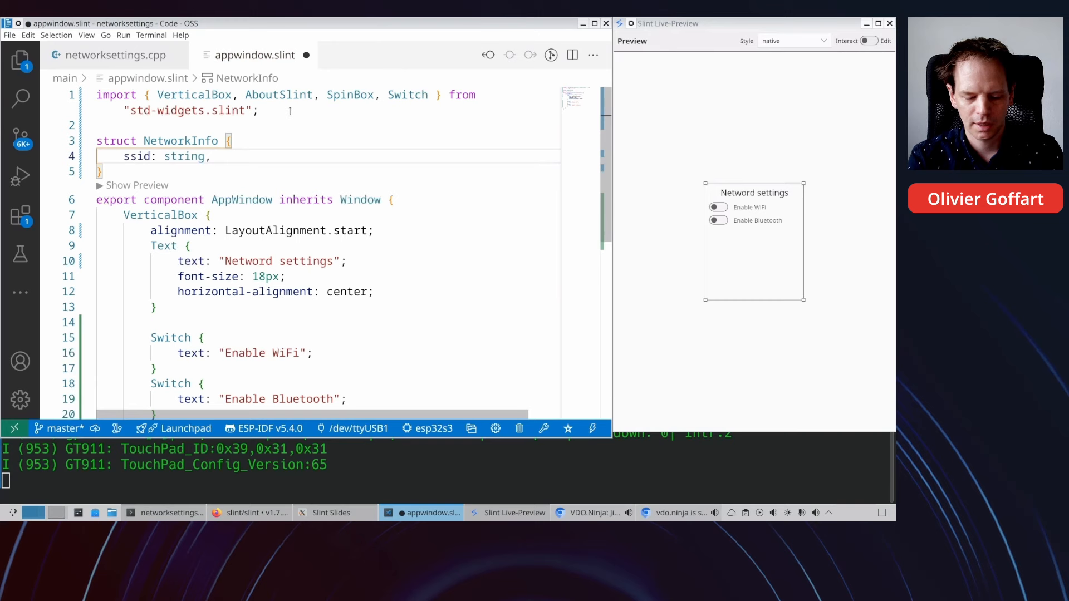
type(", strn")
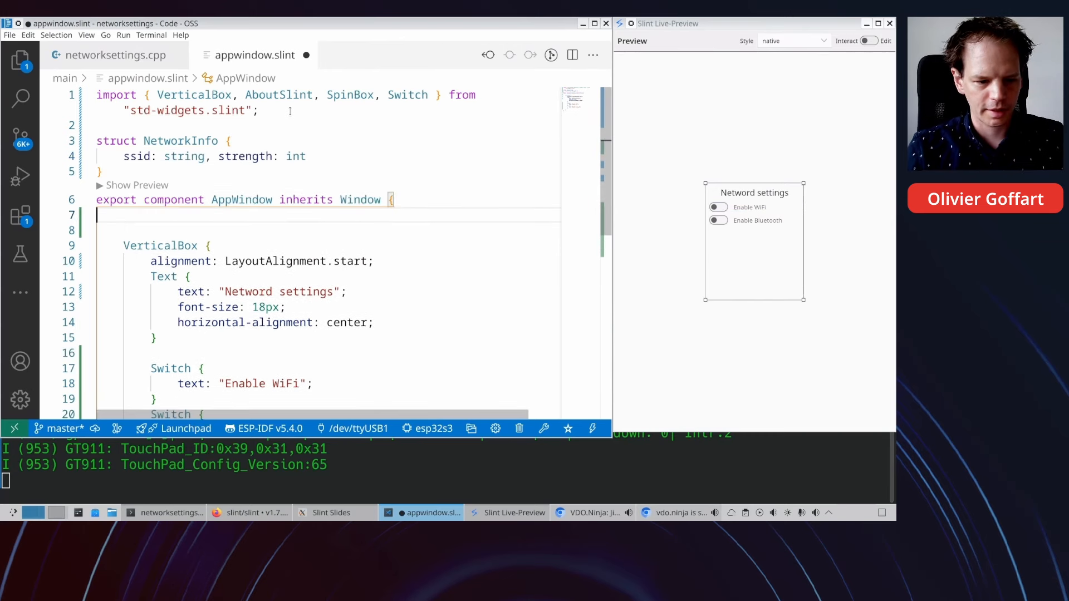
Add 'in property <[NetworkInfo]> networks;' to AppWindow.
type("in property <[NetworkInfo]> name;")
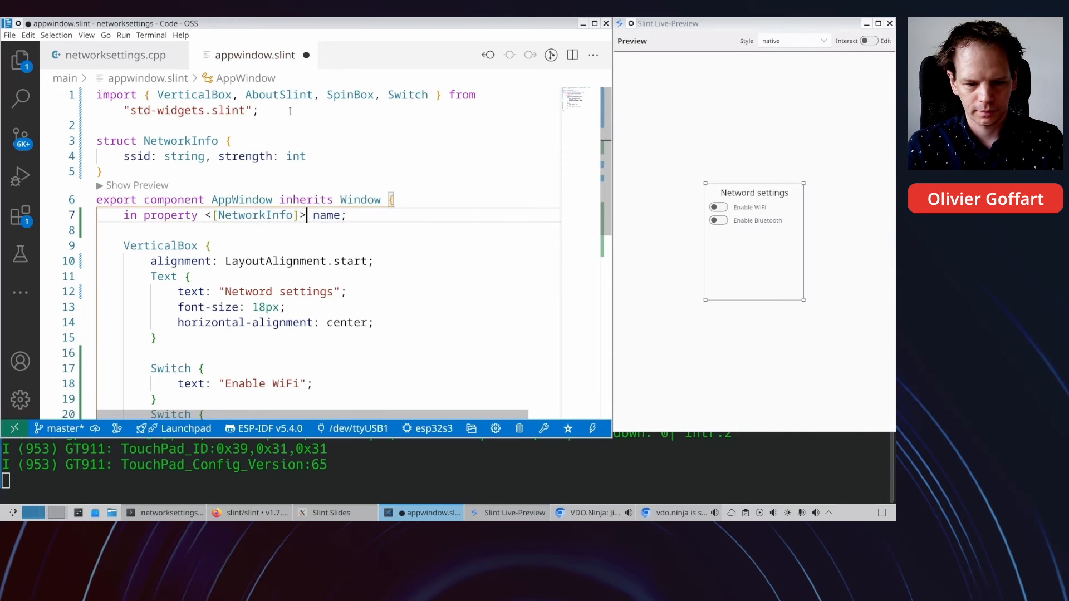
type("networks")
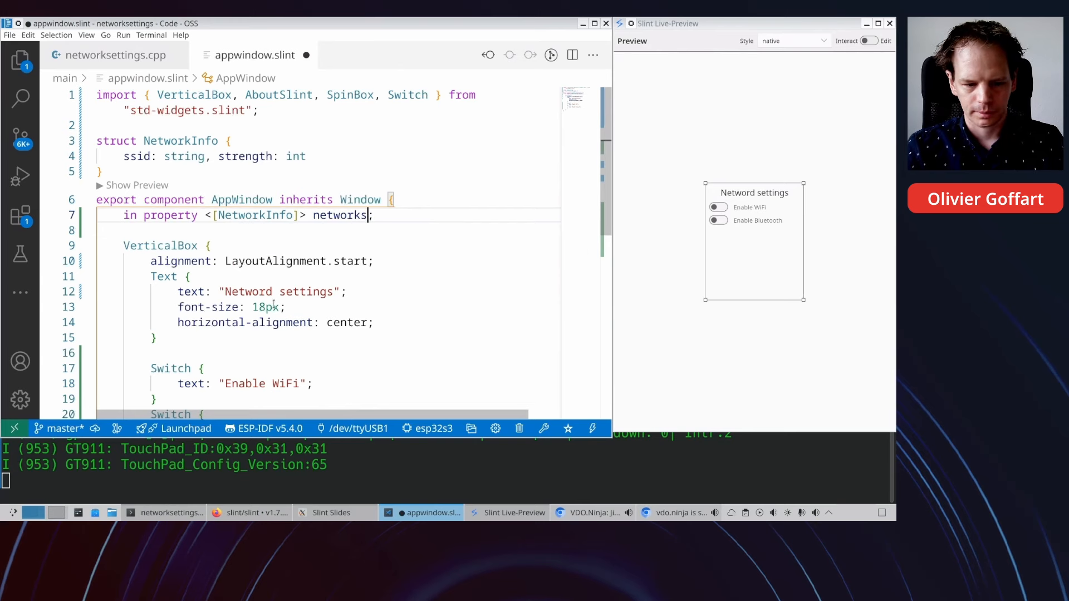
Add a for loop over networks showing a Text with each network's ssid.
scroll("down", 3)
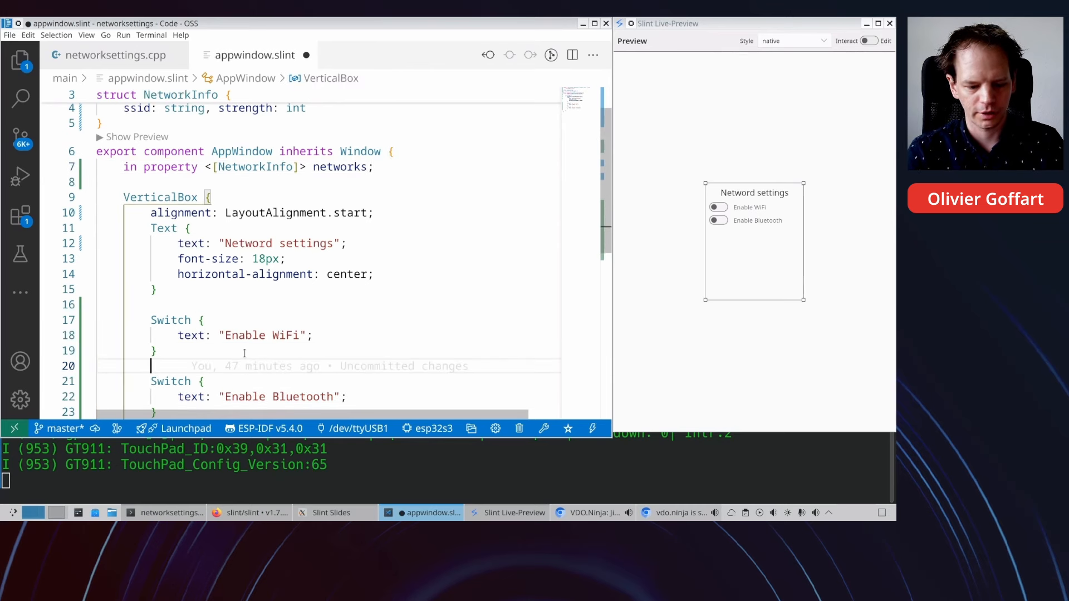
type("for")
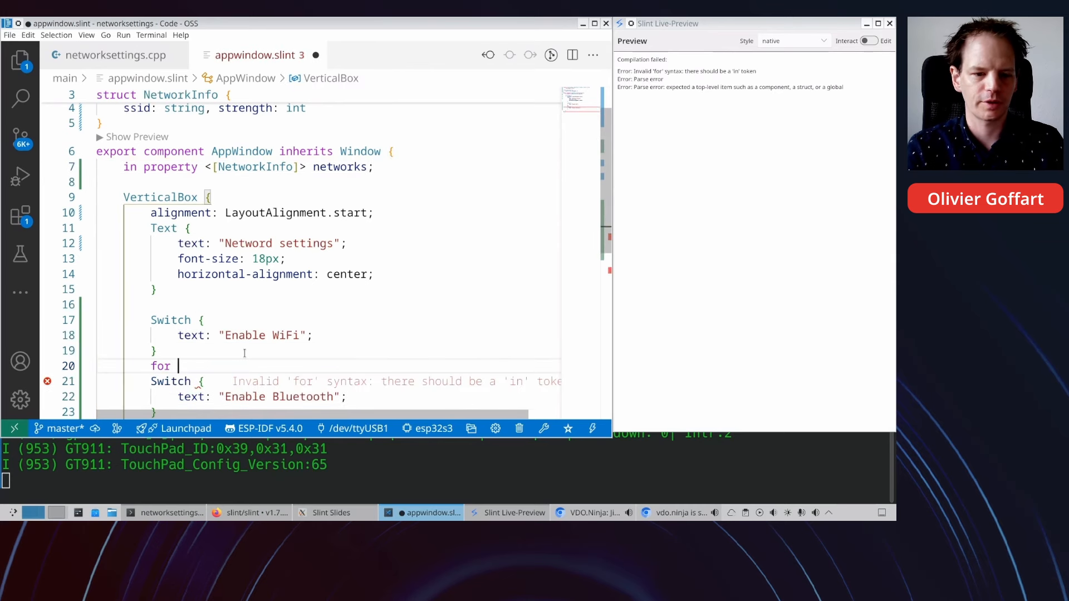
type("net in networks: Text {")
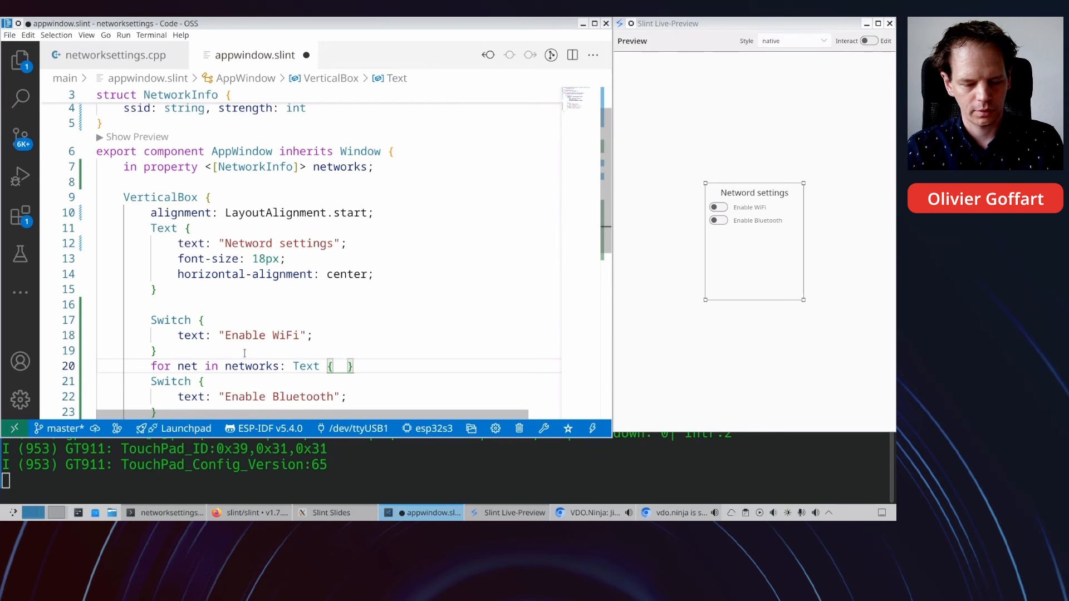
type("text: net")
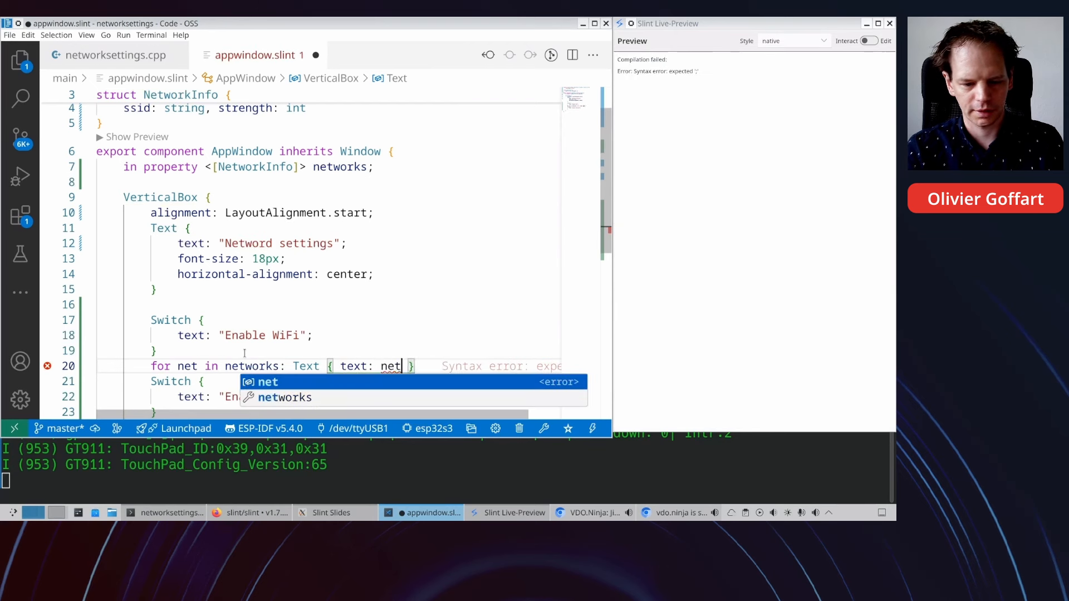
type(".ssid;")
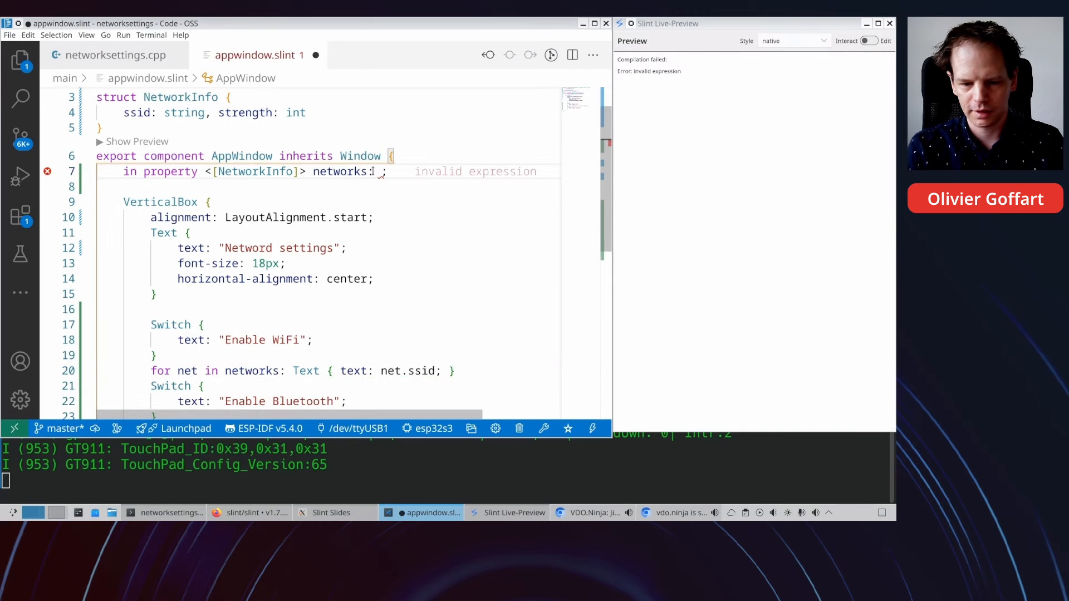
Default networks to [{ssid: "Hello", strength: 70}, {ssid: "World", strength: 30}].
type("[")
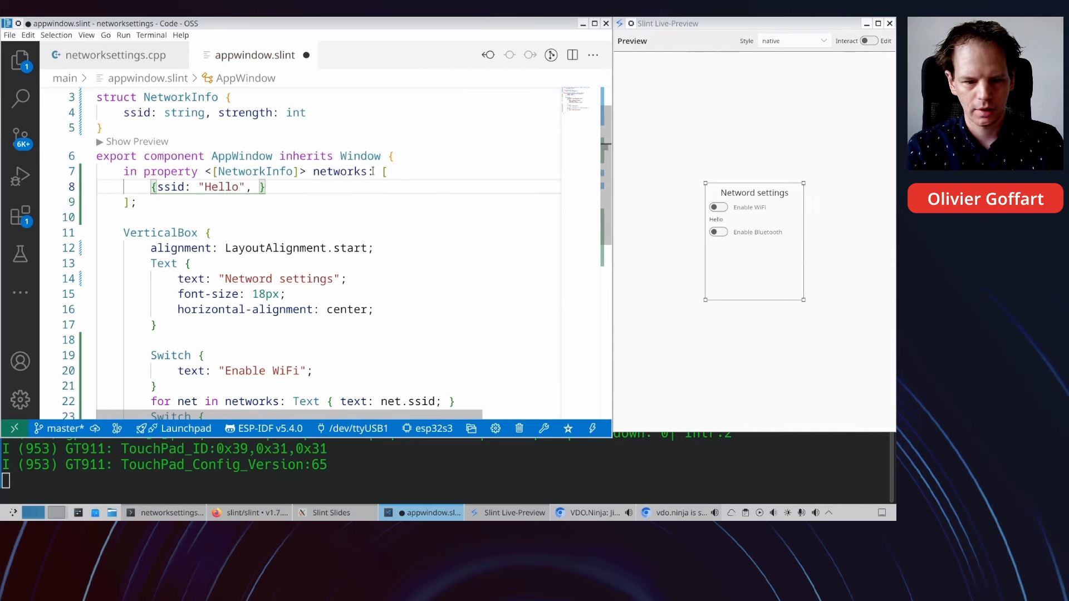
type("{ssid")
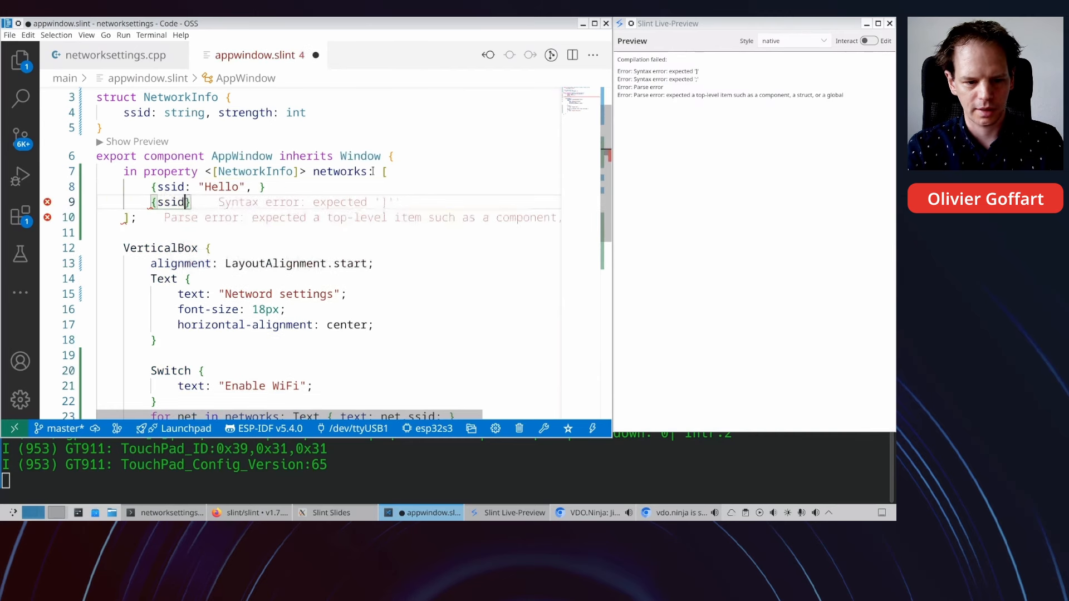
type(": \"World\"")
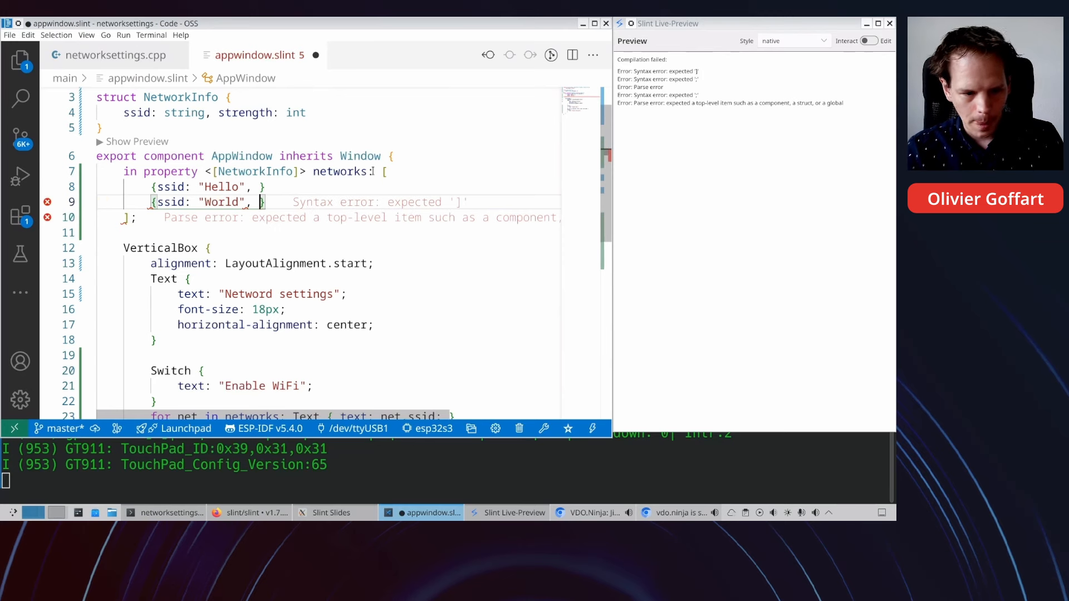
type(",")
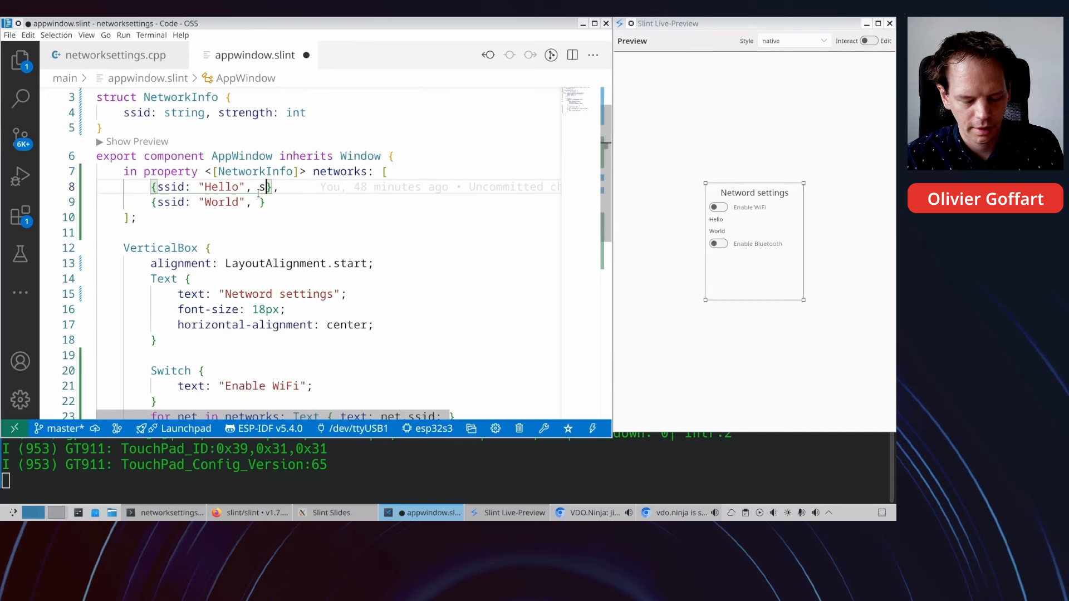
type("trength:")
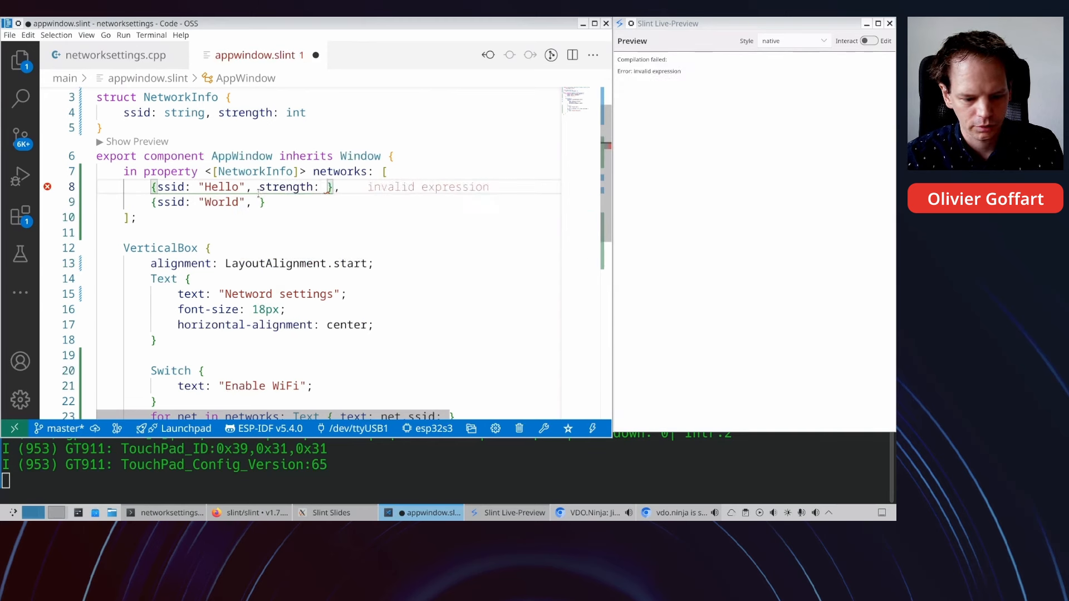
type("70")
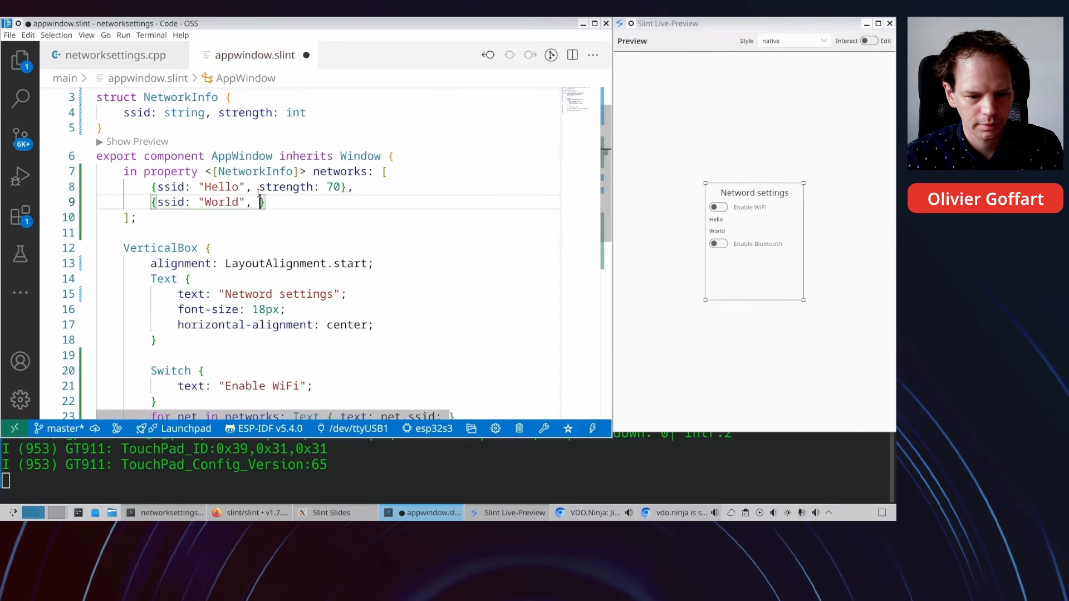
type("strength")
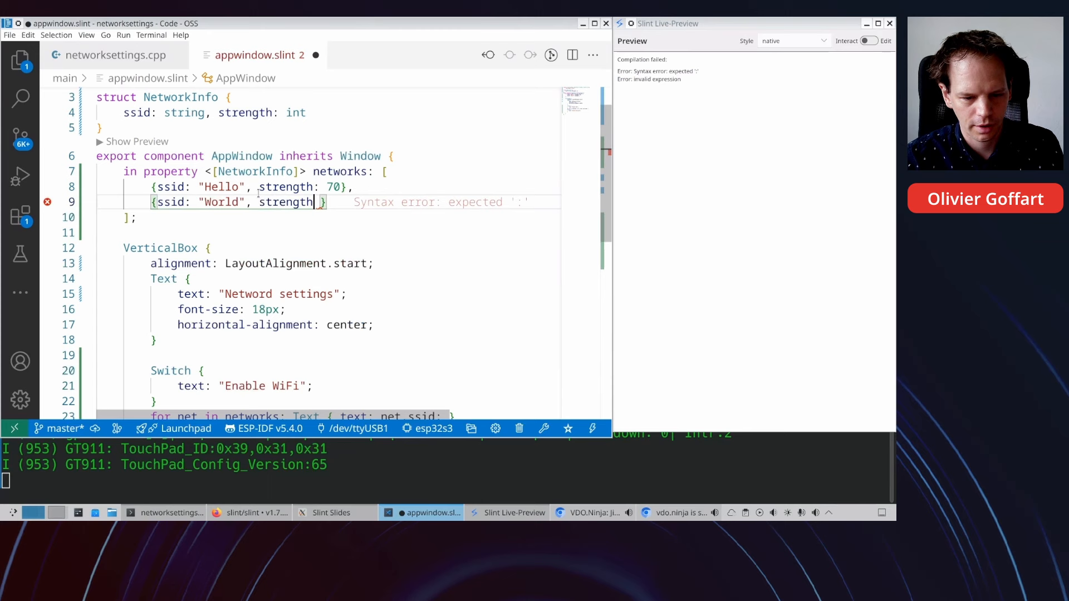
type(": 30")
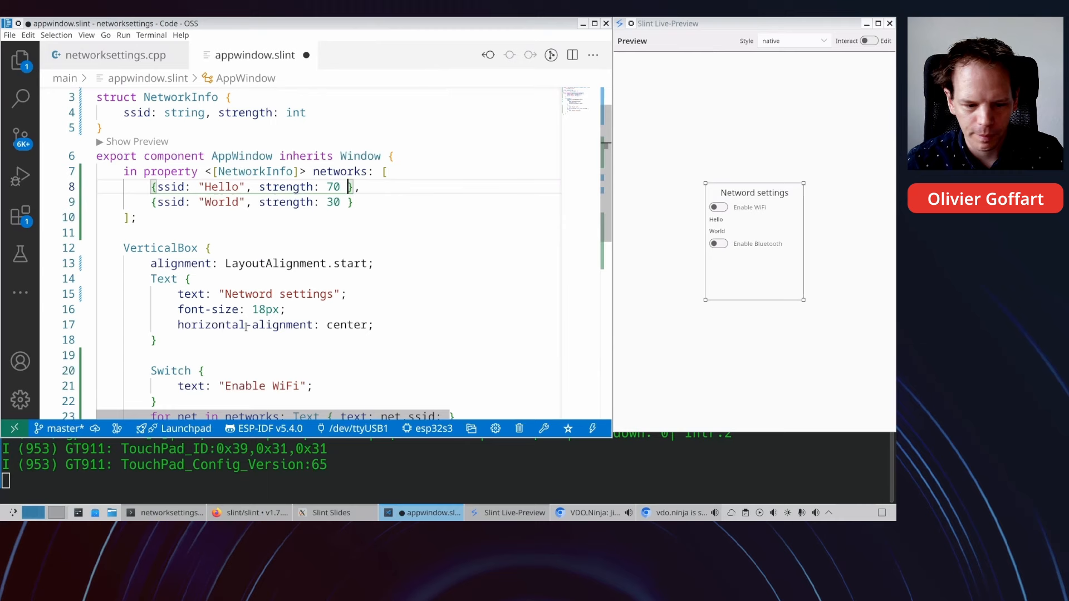
scroll("down", 3)
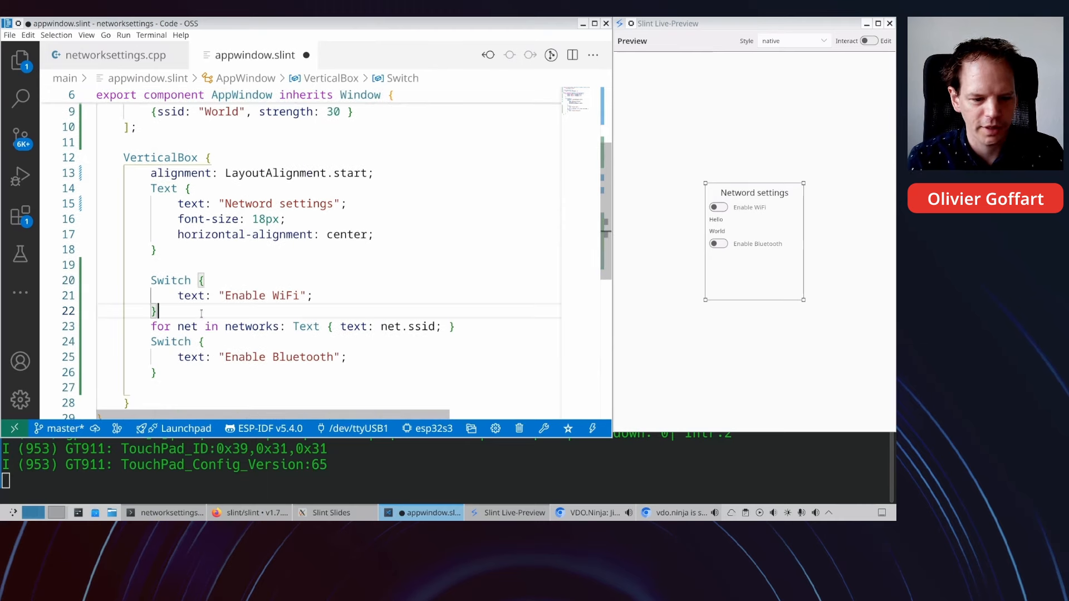
Define component NetworkDetails with 'in property <[NetworkInfo]> networks;' and a Rectangle.
key("Enter")
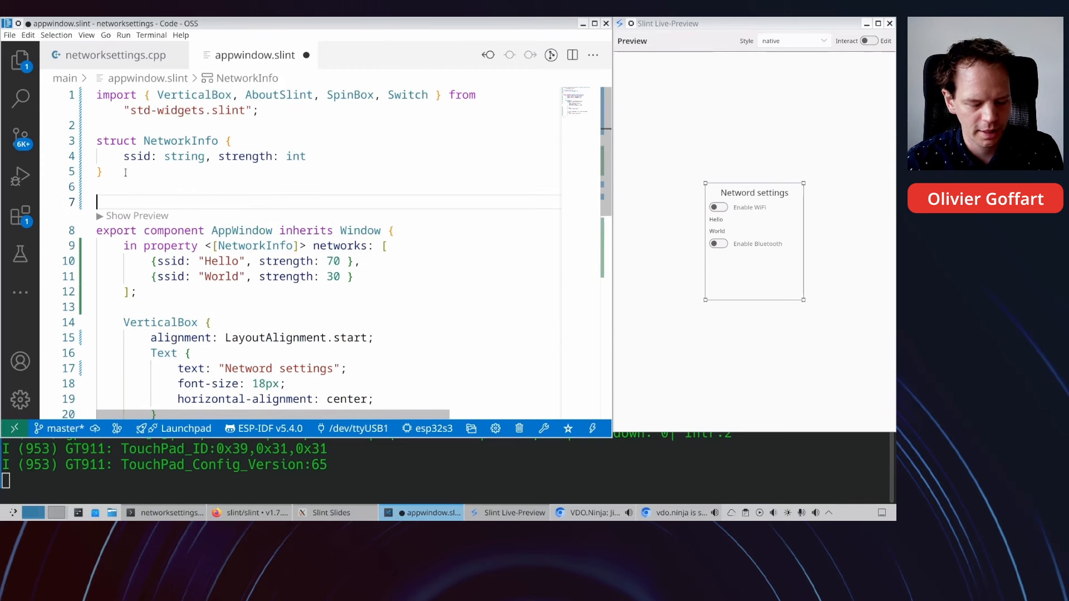
type("component")
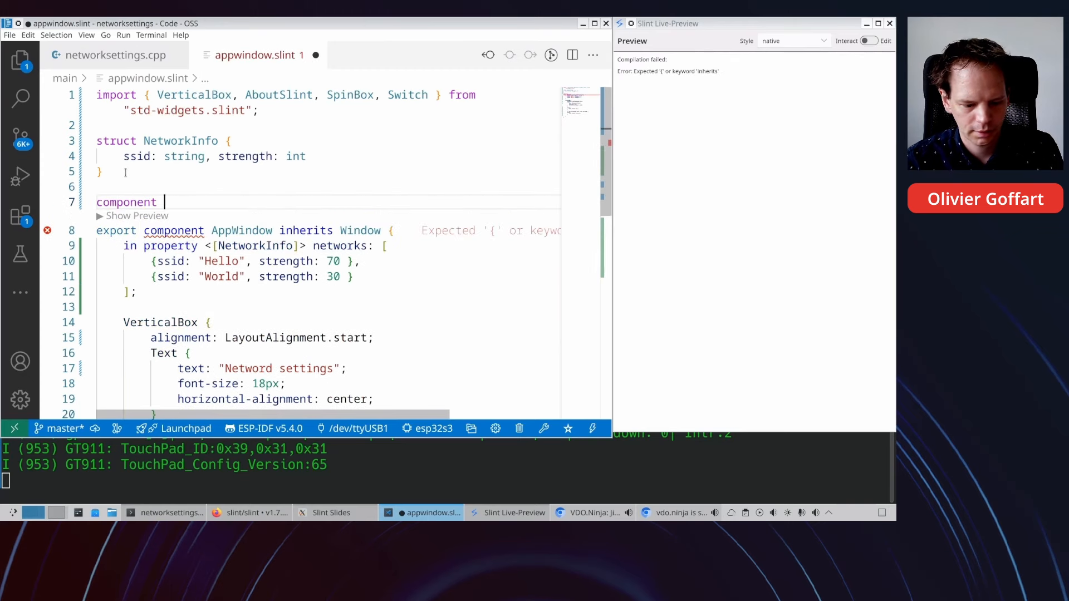
type("Network")
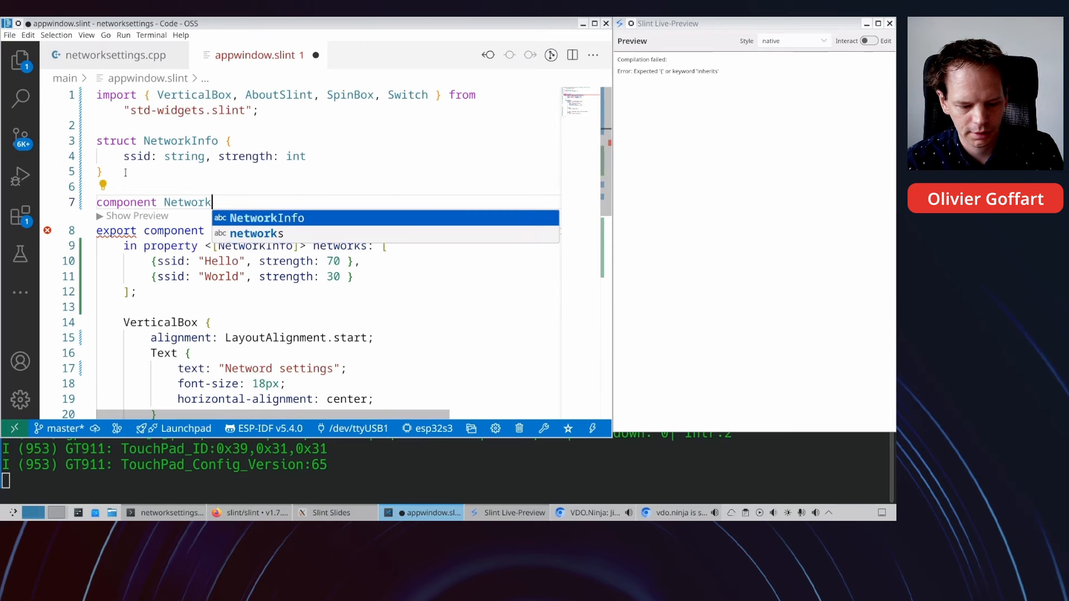
type("Deta")
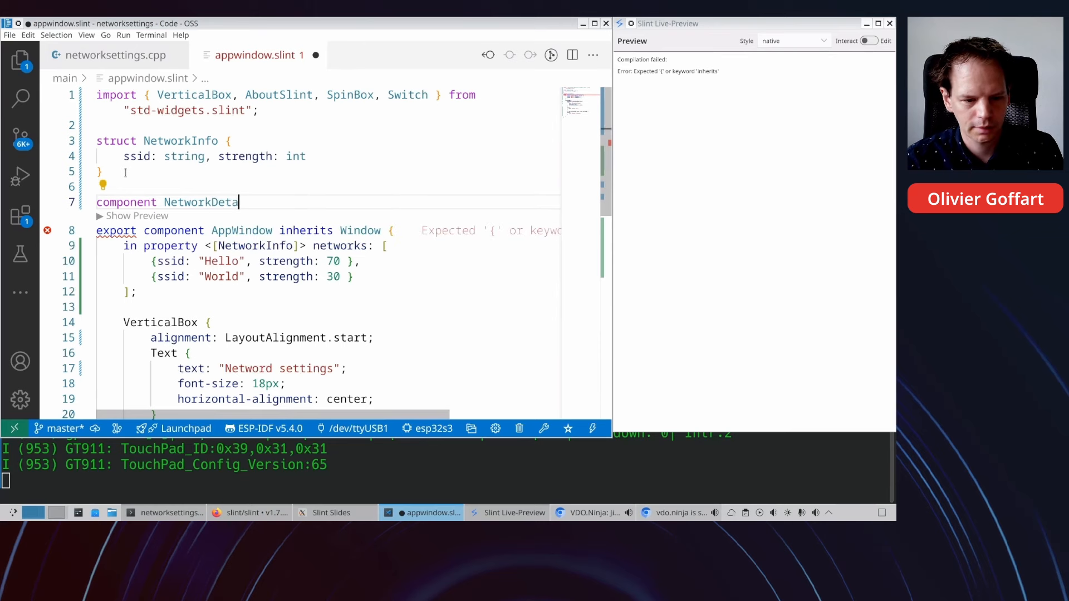
type("ils {")
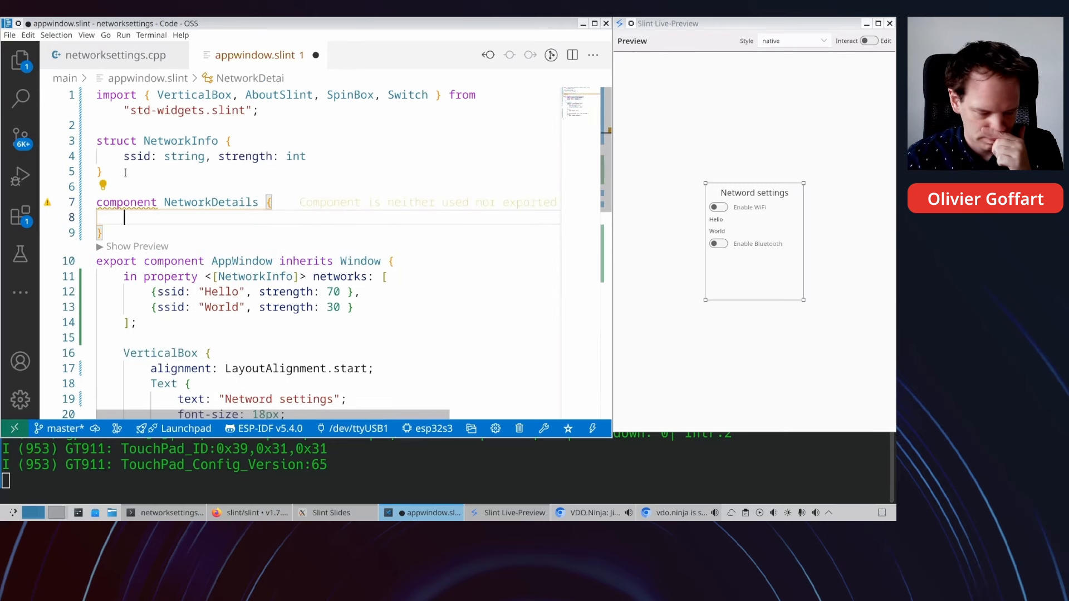
type("Rectangle {")
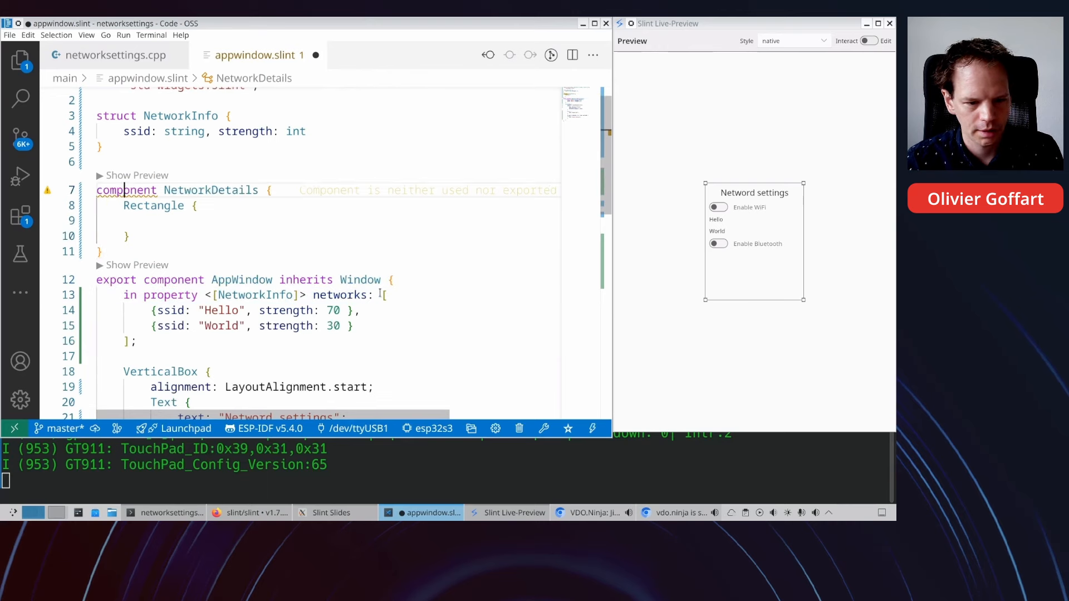
type("in property <[NetworkInfo]> networks")
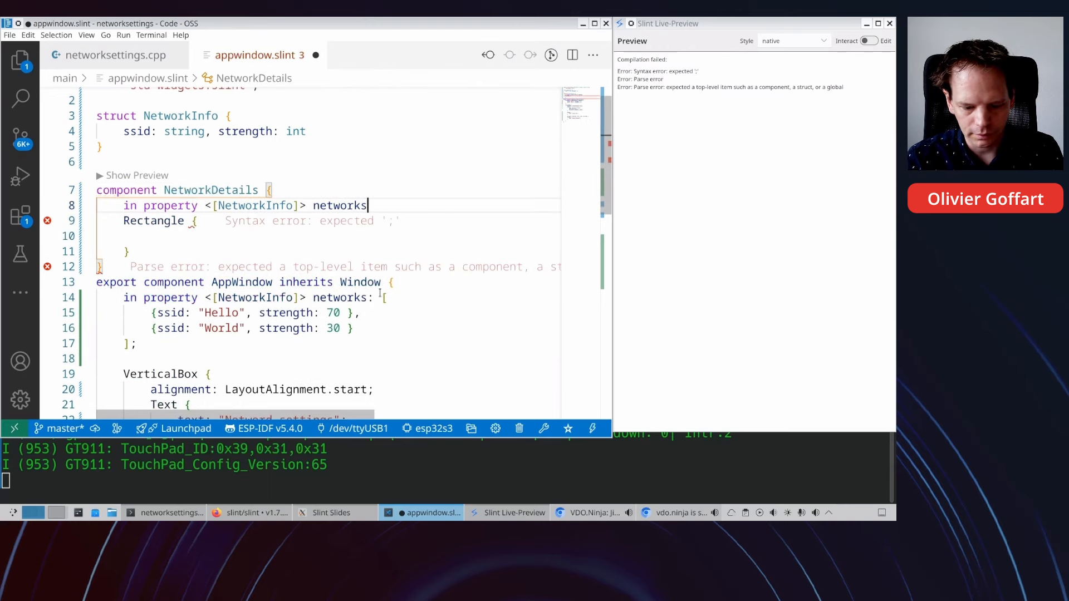
type(";")
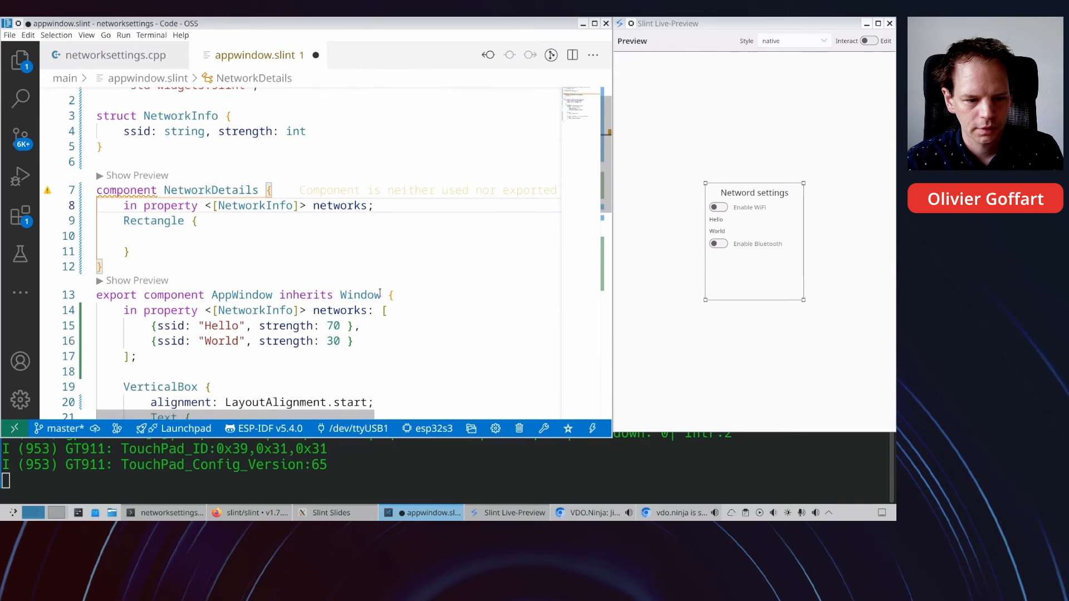
Add a VerticalLayout in the rectangle and insert NetworkDetails { networks: root.networks } between the switches.
scroll("down", 3)
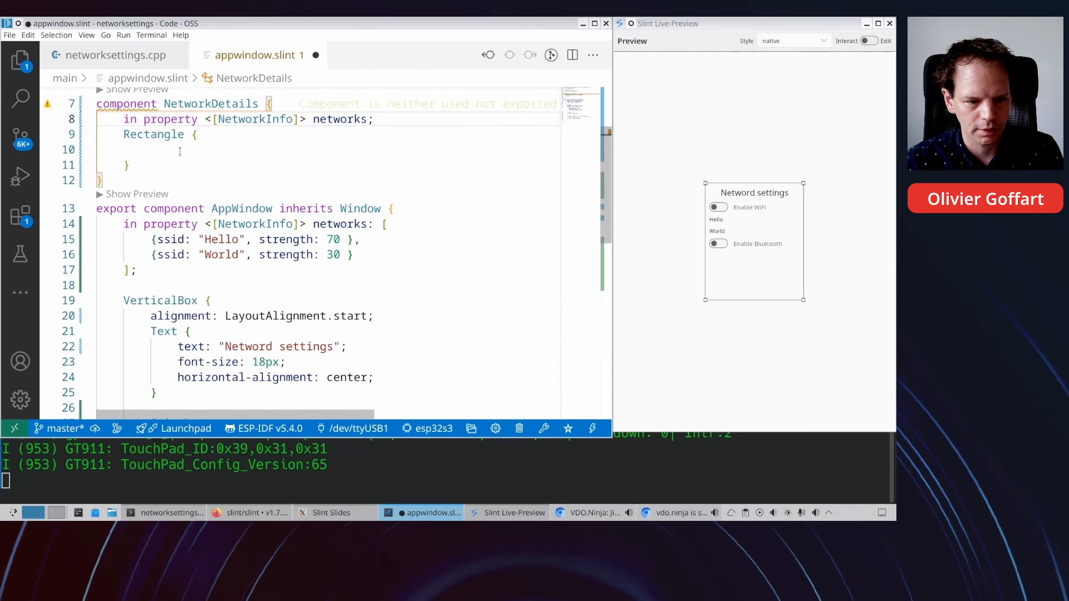
left_click(180, 171)
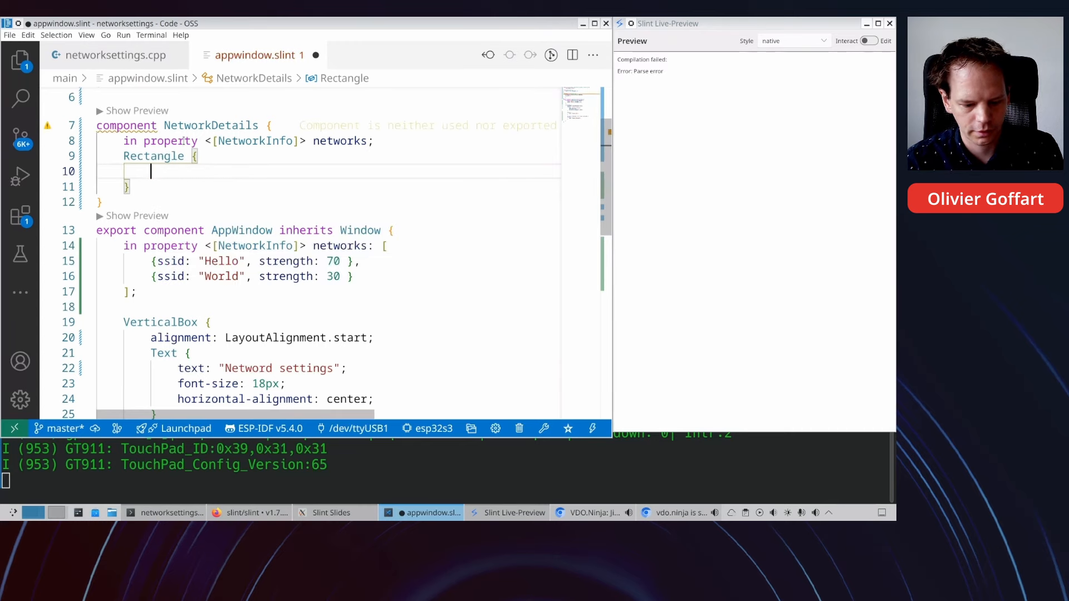
type("VerticalLayout {")
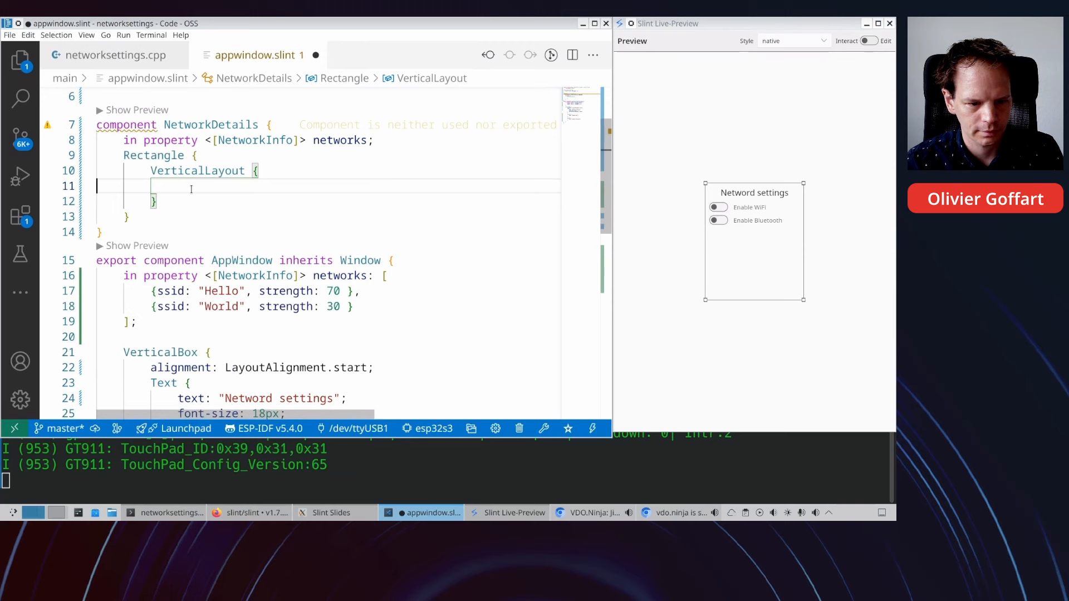
scroll("down", 3)
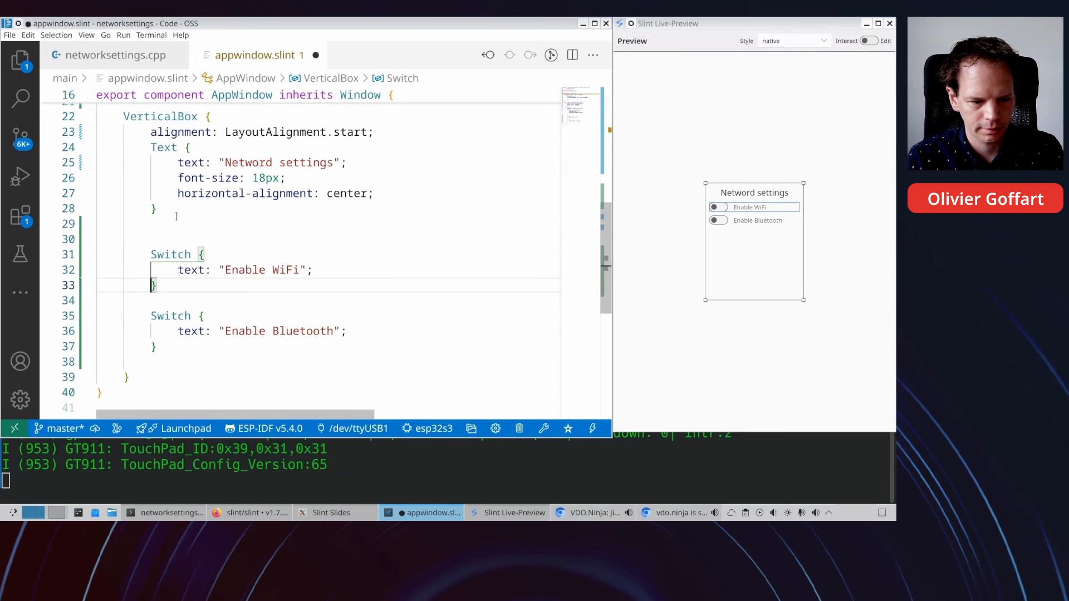
type("NetworkDetails { networks: ;")
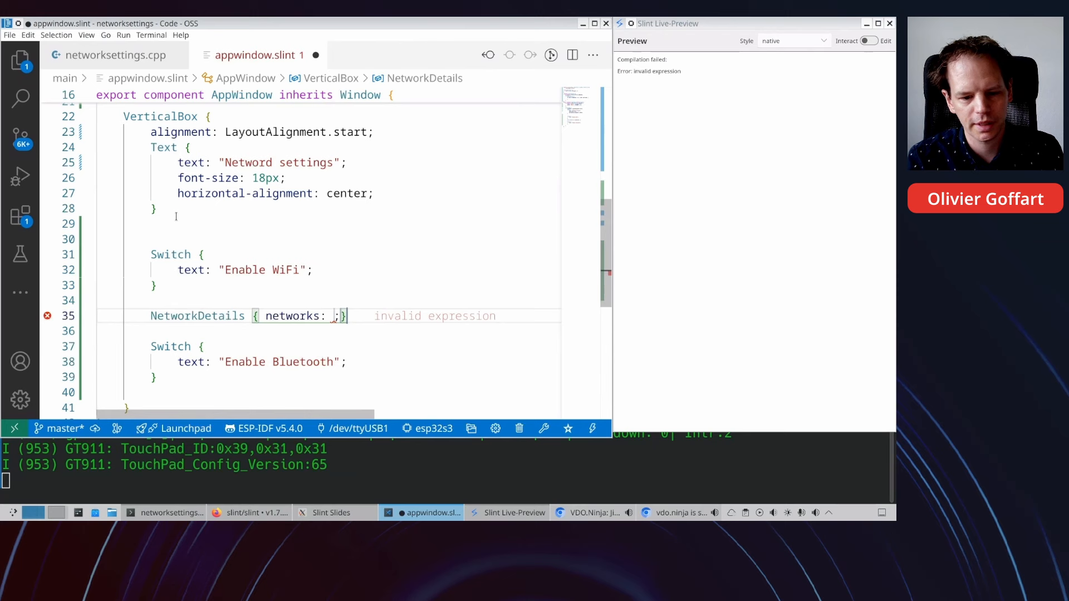
type("root")
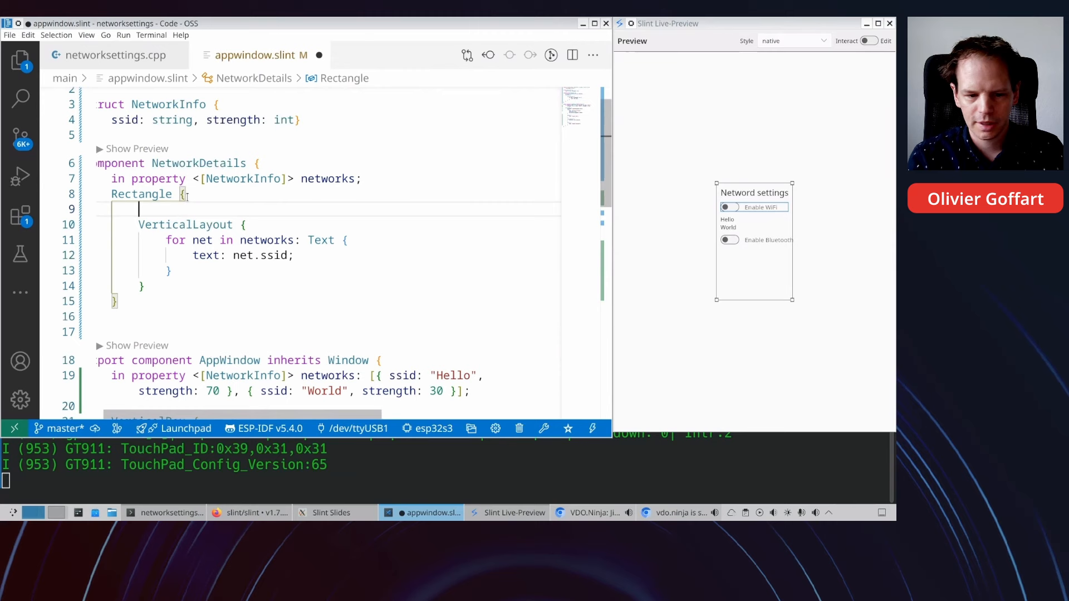
Give the Rectangle background: Palette.control-background.
type("background: Palette;")
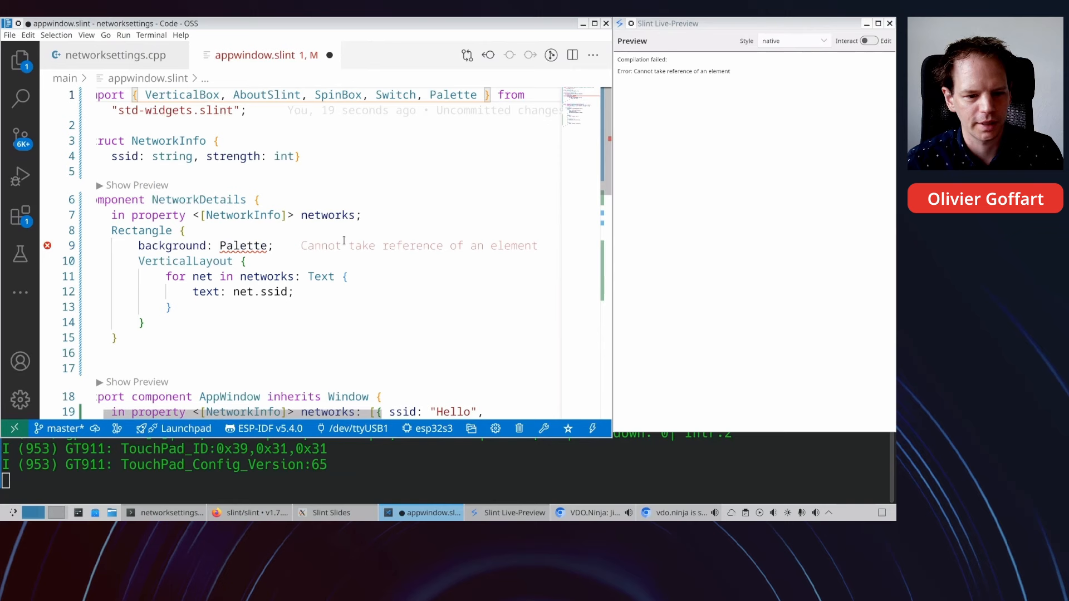
type(".")
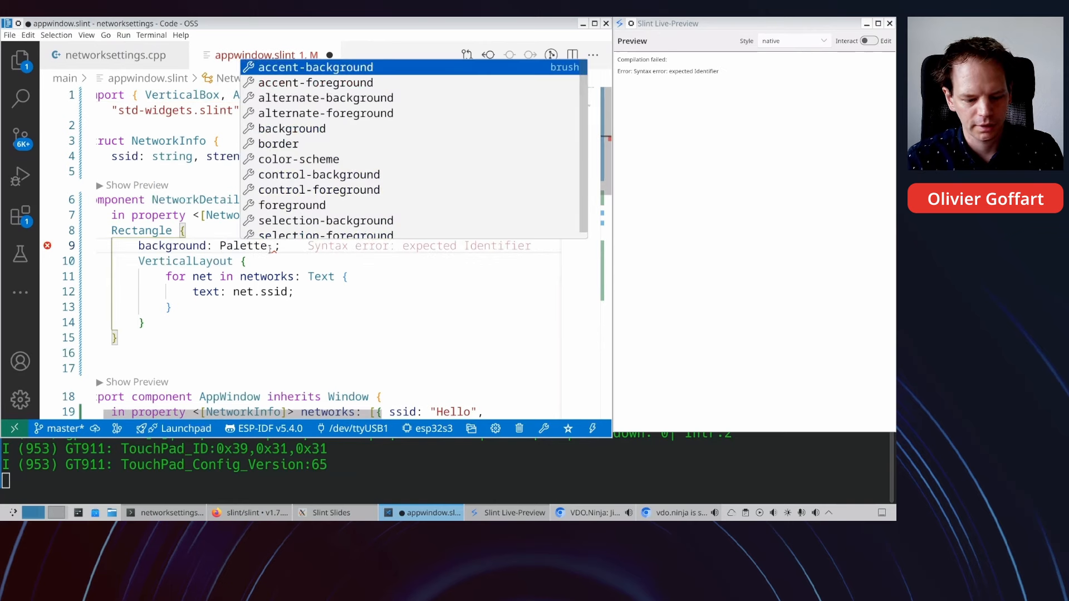
type("control-background")
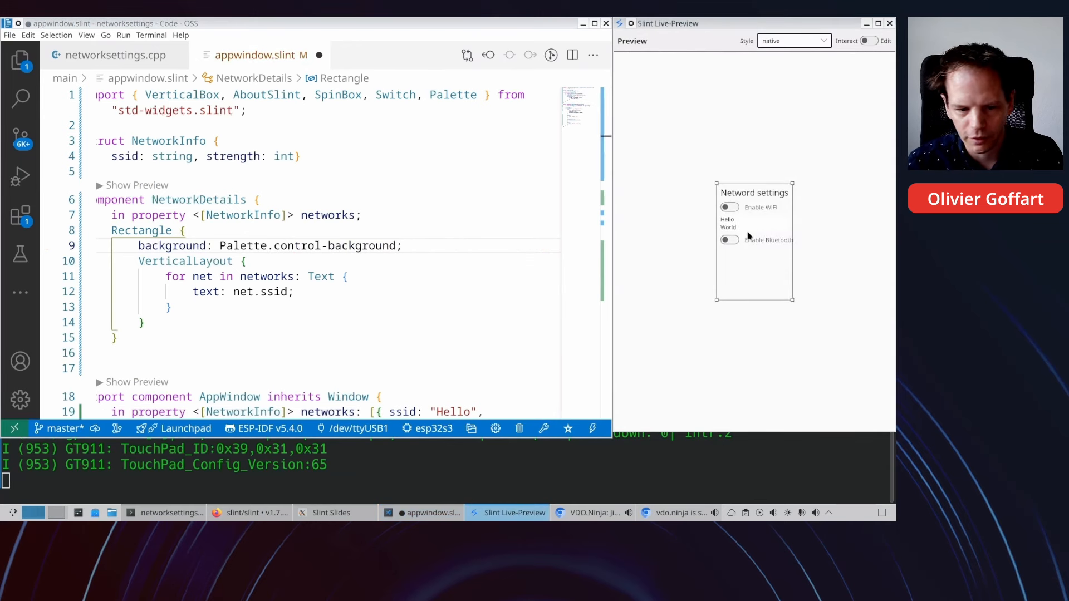
Add padding: 2px and spacing: 5px to the VerticalLayout.
left_click(245, 260)
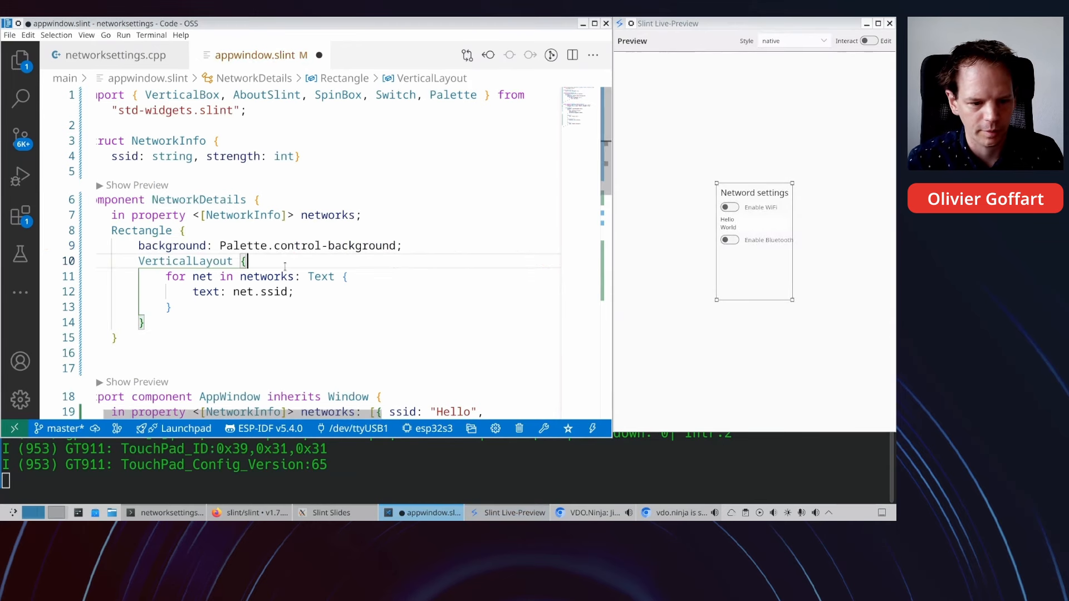
type("padding:")
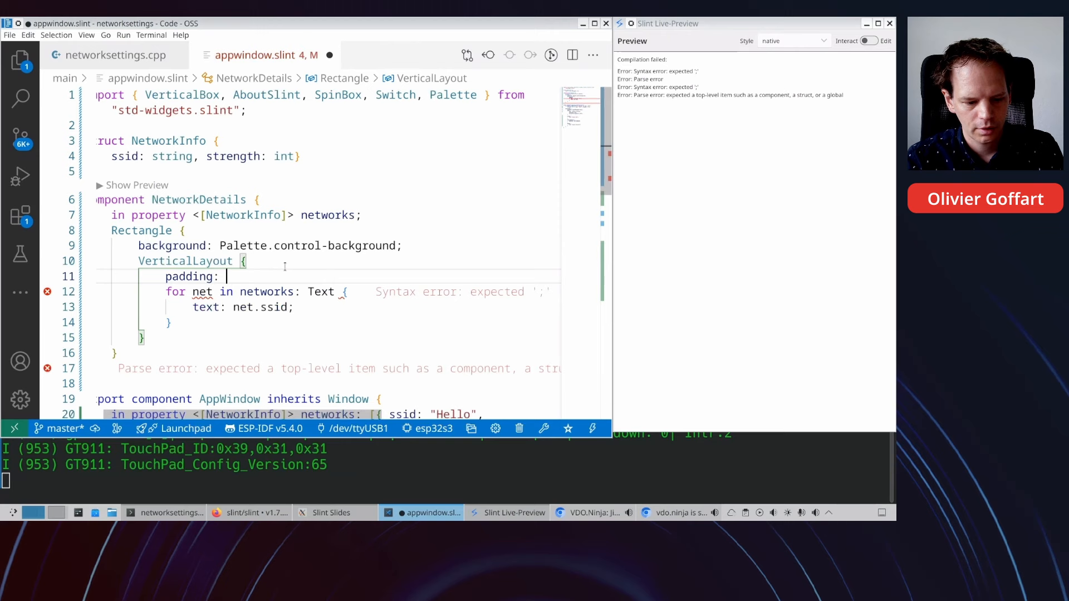
type("2px;")
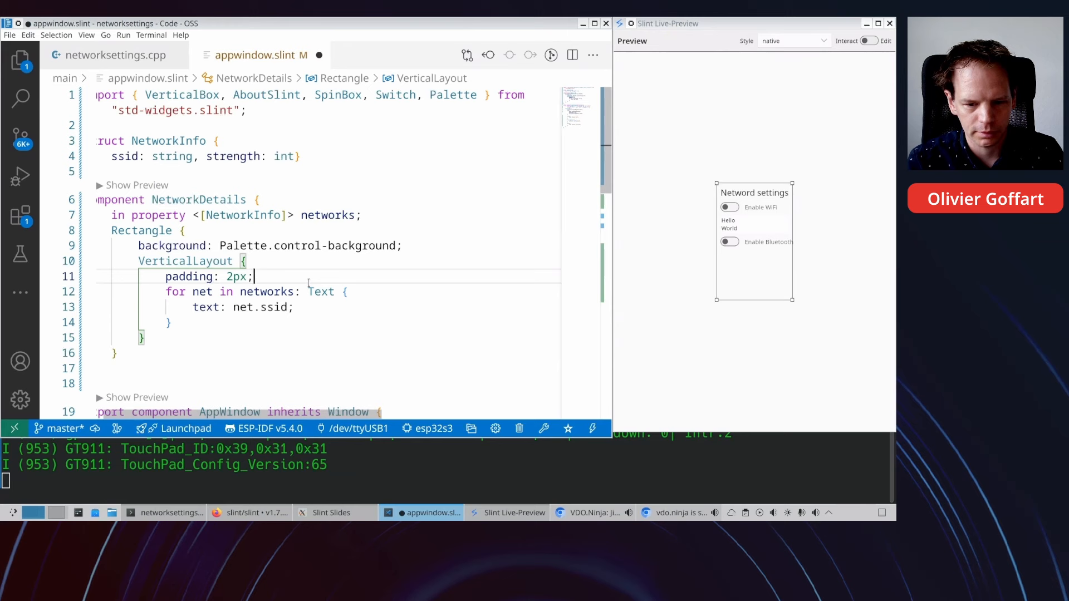
type("spacing: 5p;")
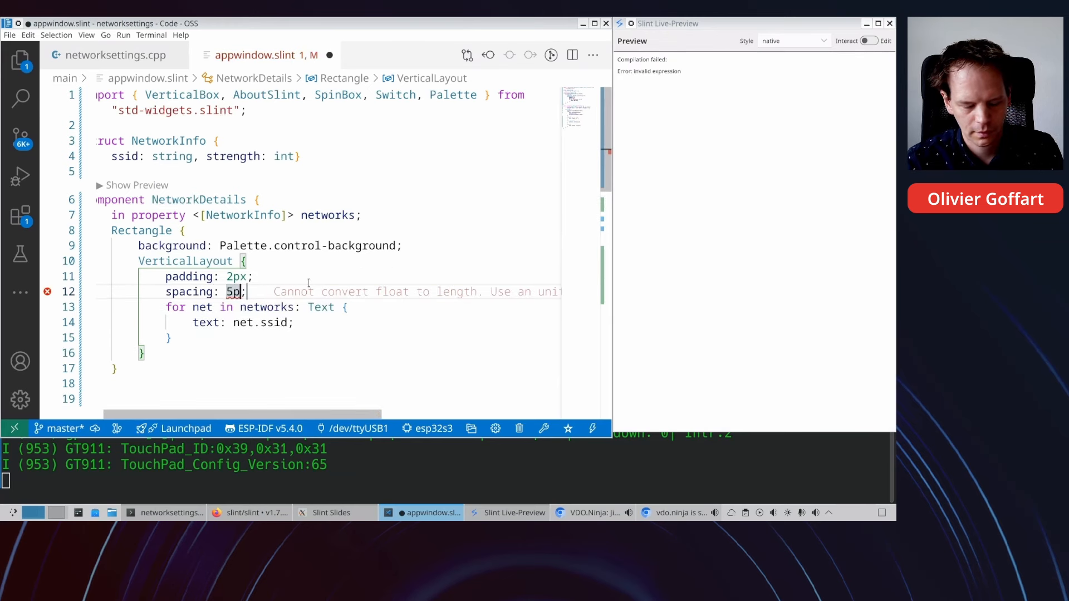
type("x")
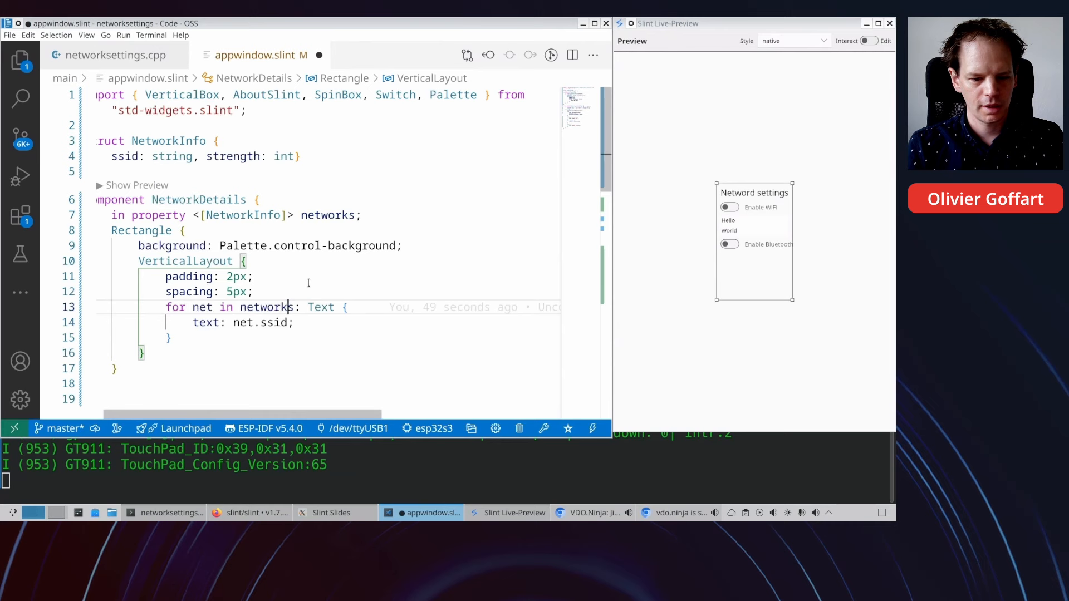
Wrap each ssid Text in a HorizontalLayout with a Rectangle of width: self.height.
double_click(321, 307)
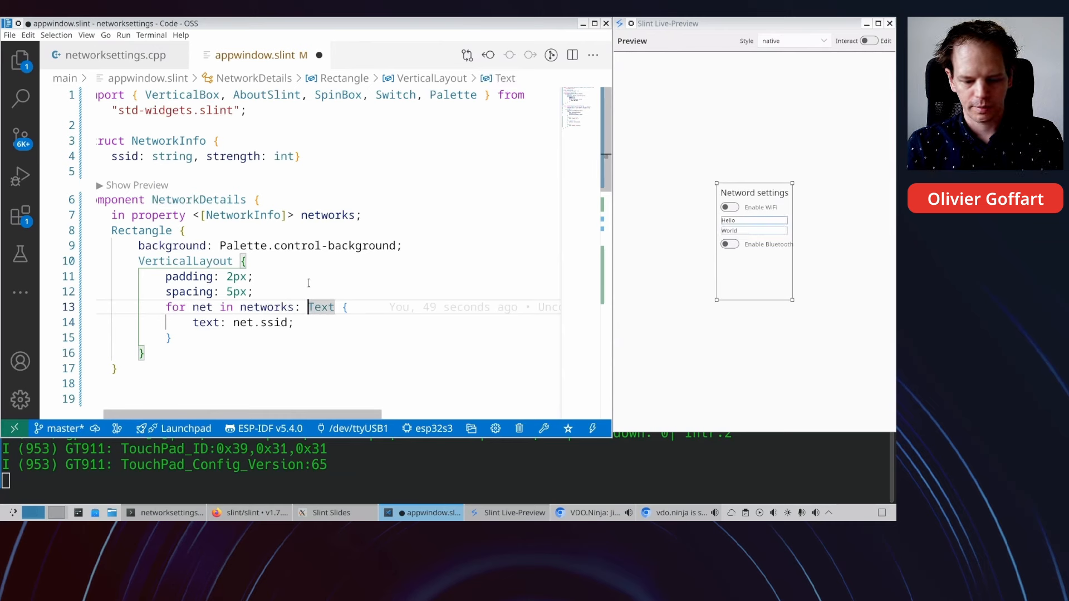
type("HorizontalLayou")
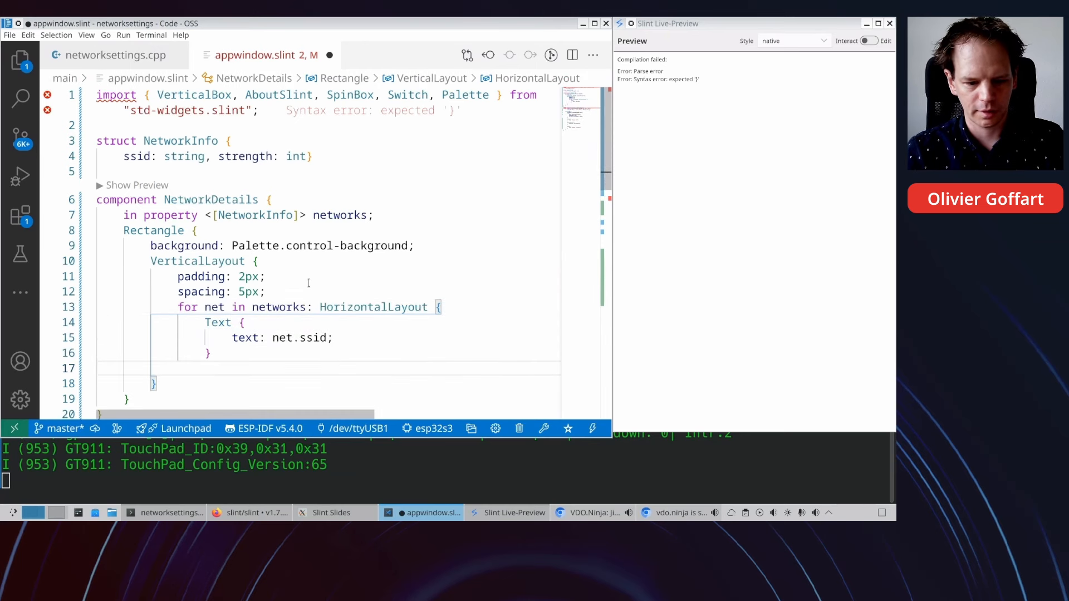
type("Rectangle {")
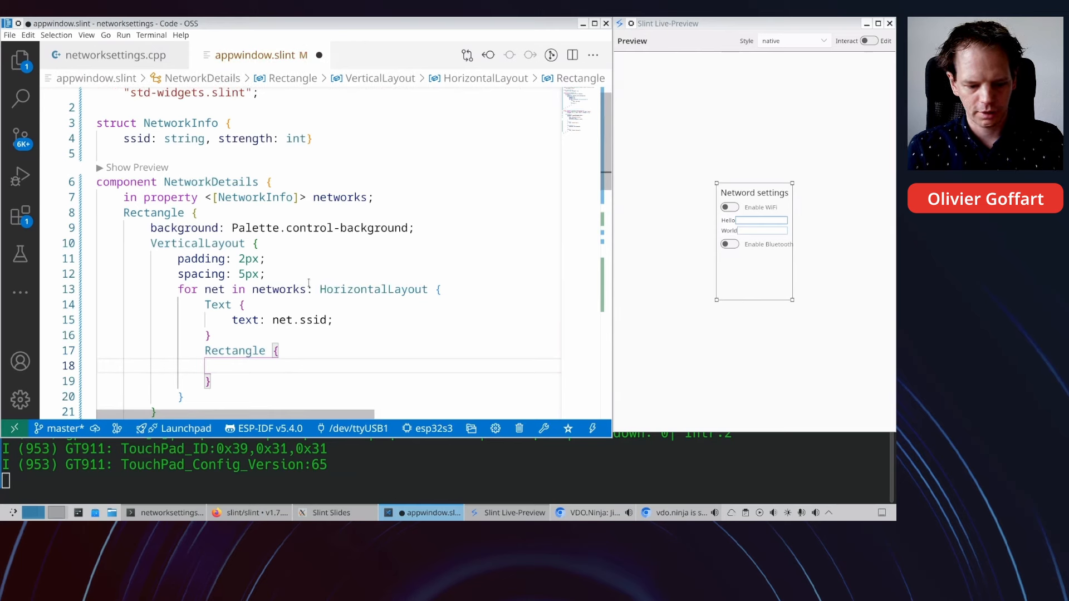
type("width: s;")
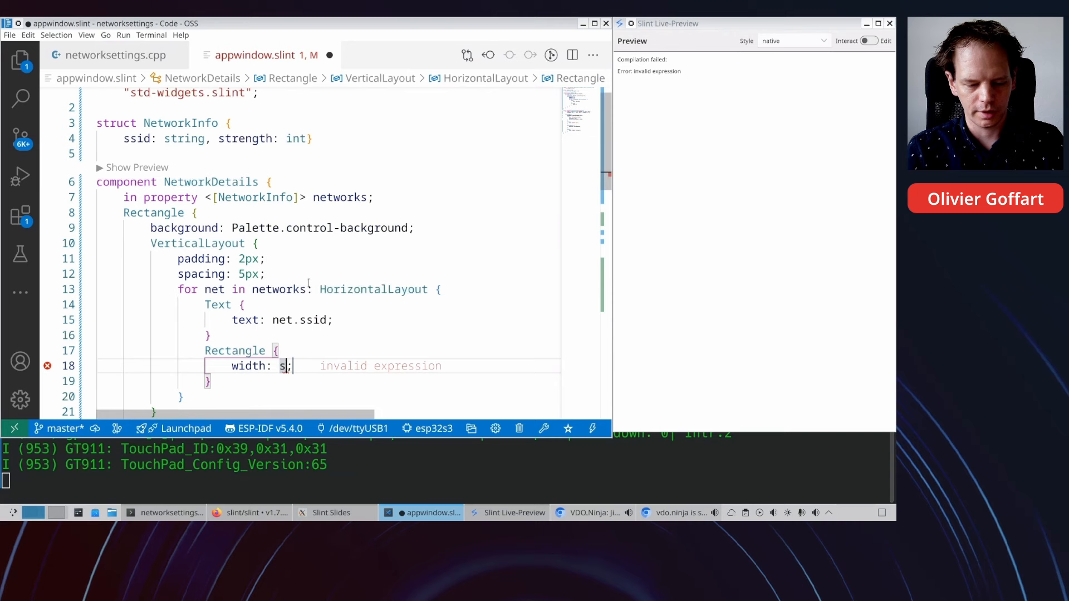
type("elf.height")
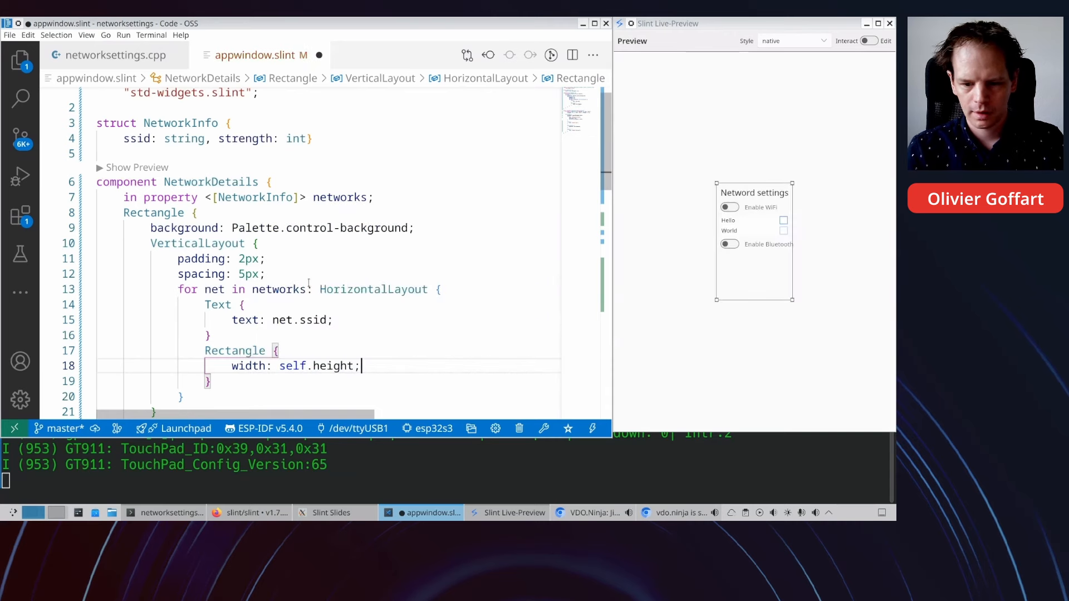
Set the Rectangle background to a 0deg linear gradient from green through black to transparent at net.strength/100.
type("background: ;")
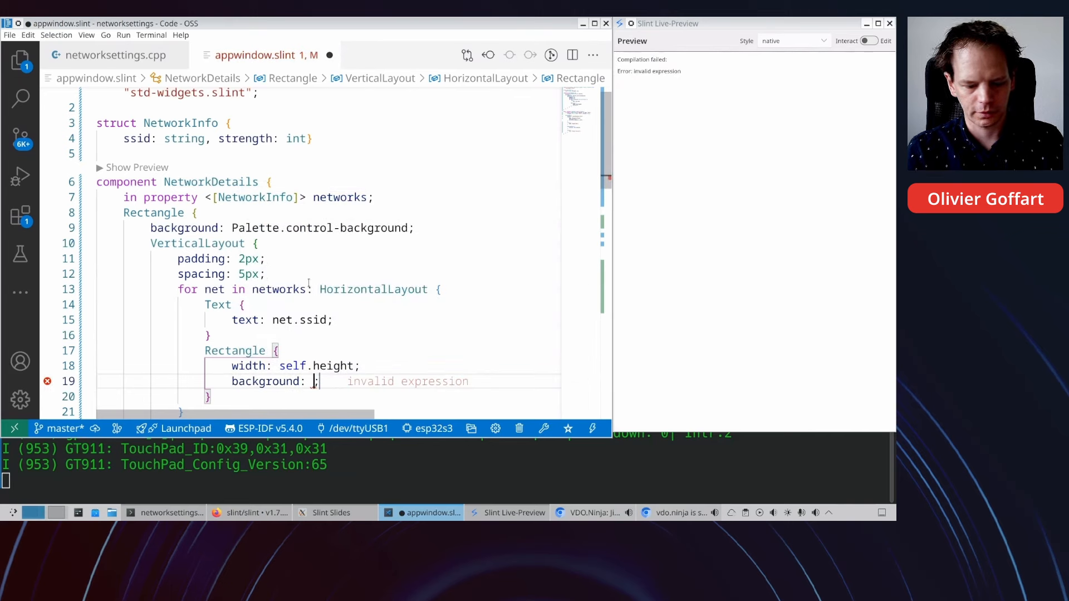
type("green")
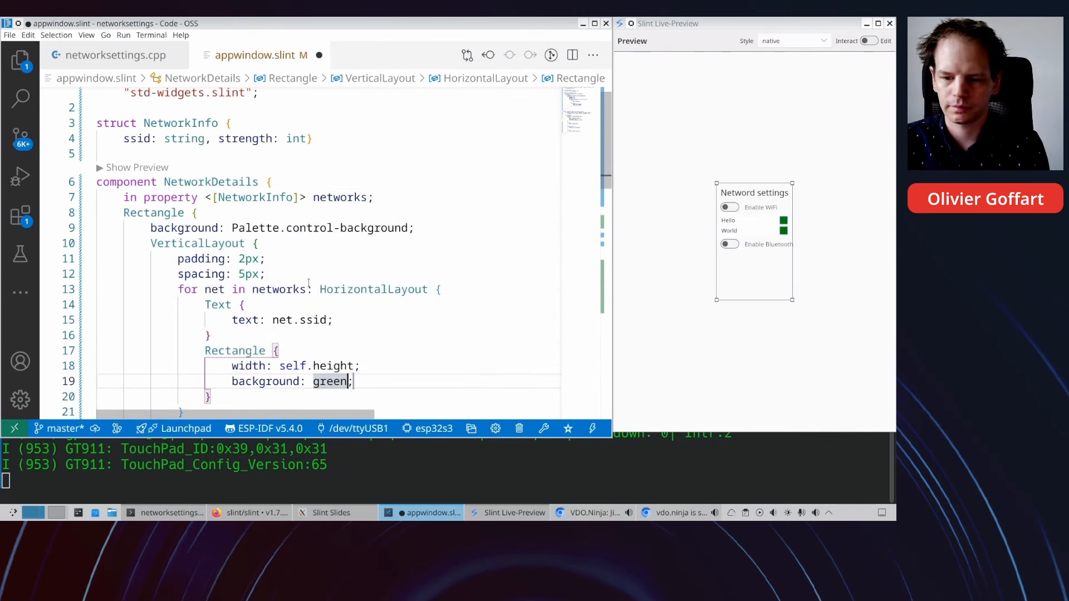
key("Backspace")
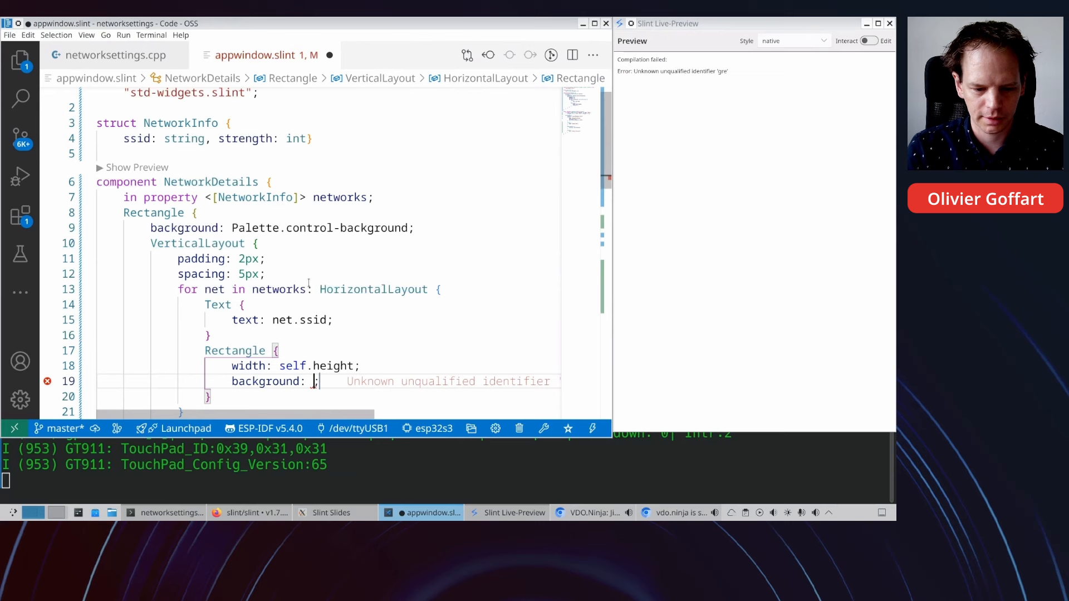
type("@linear-gradient(0def")
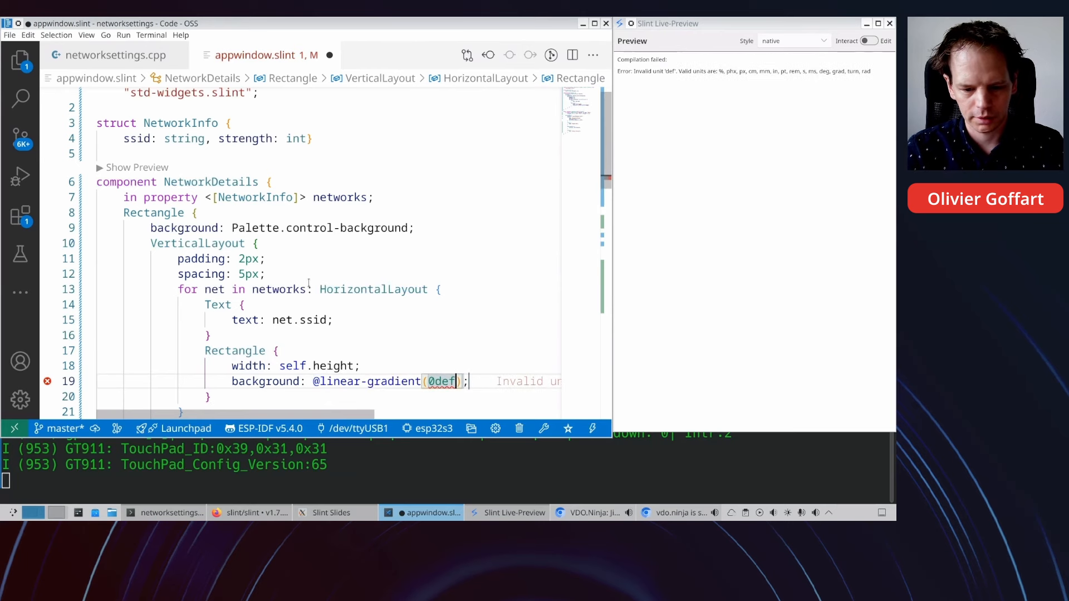
type("deg")
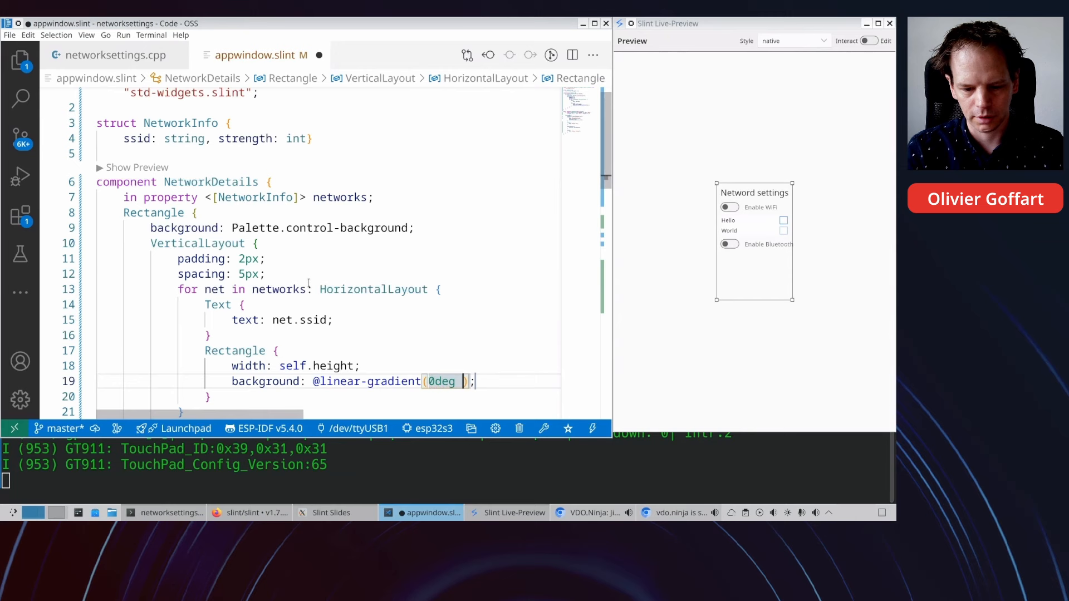
type(",")
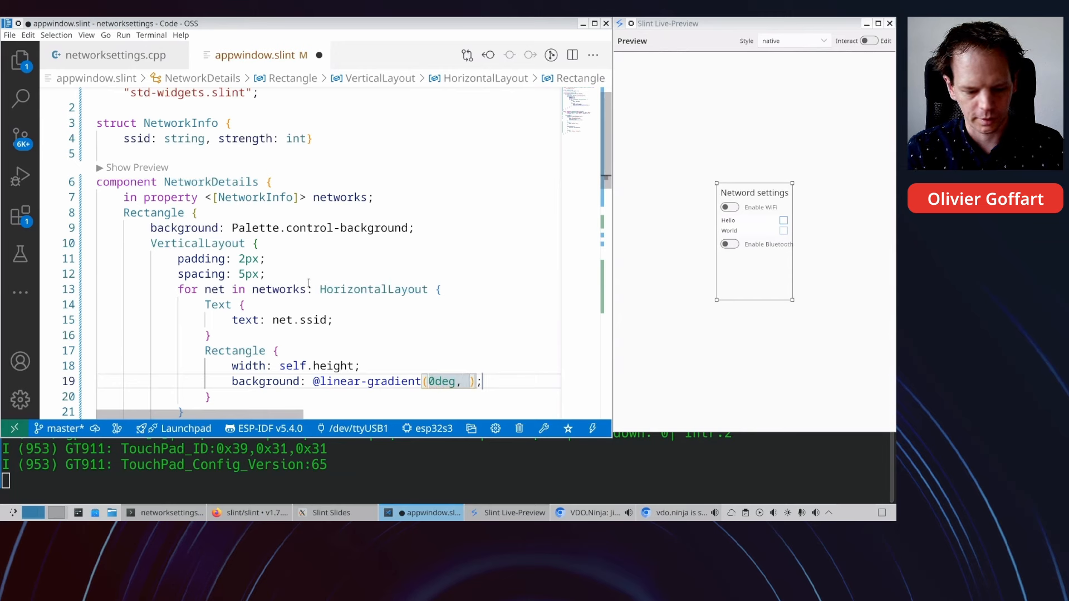
type("green,")
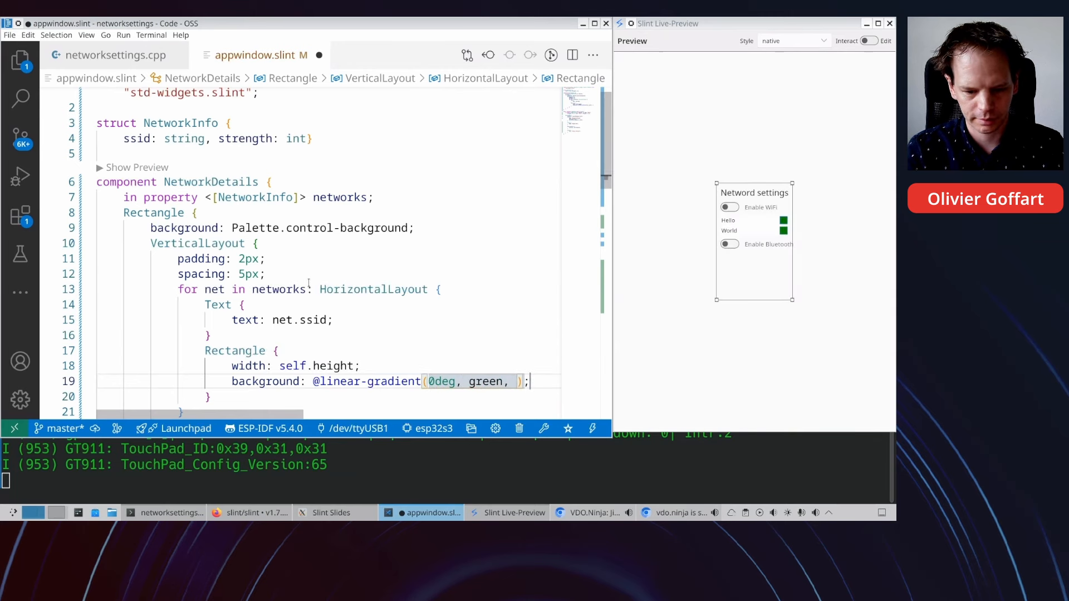
type("black net.strength/100,")
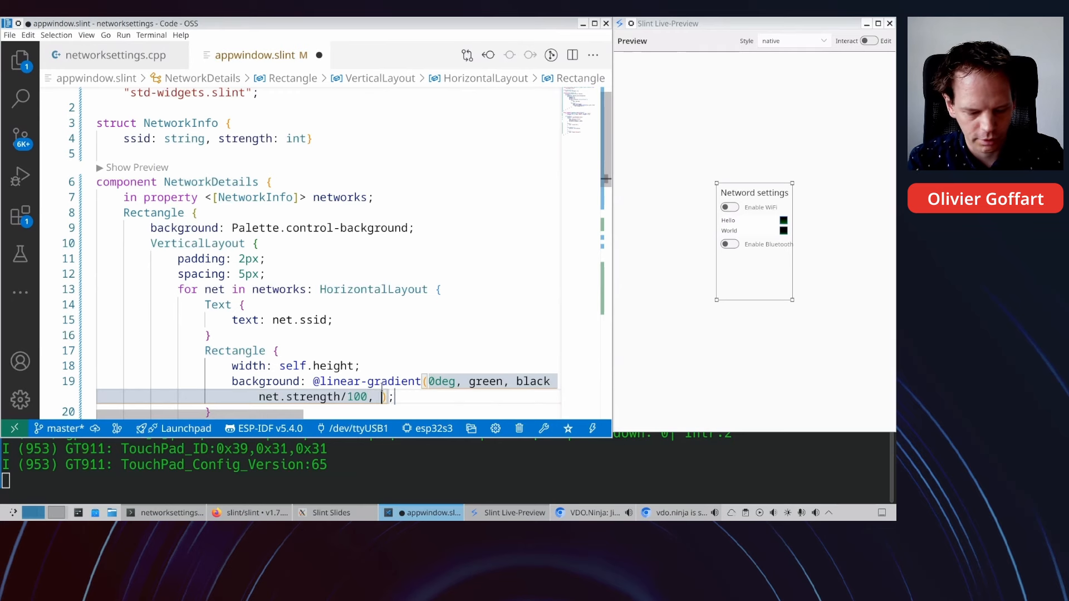
type("transparent")
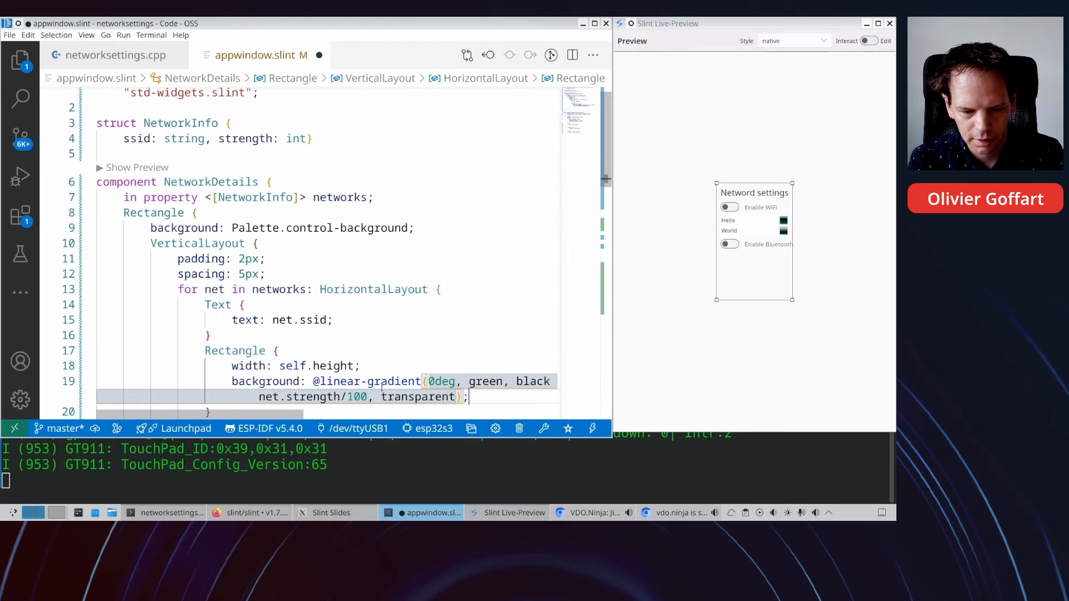
type("net.strength/1")
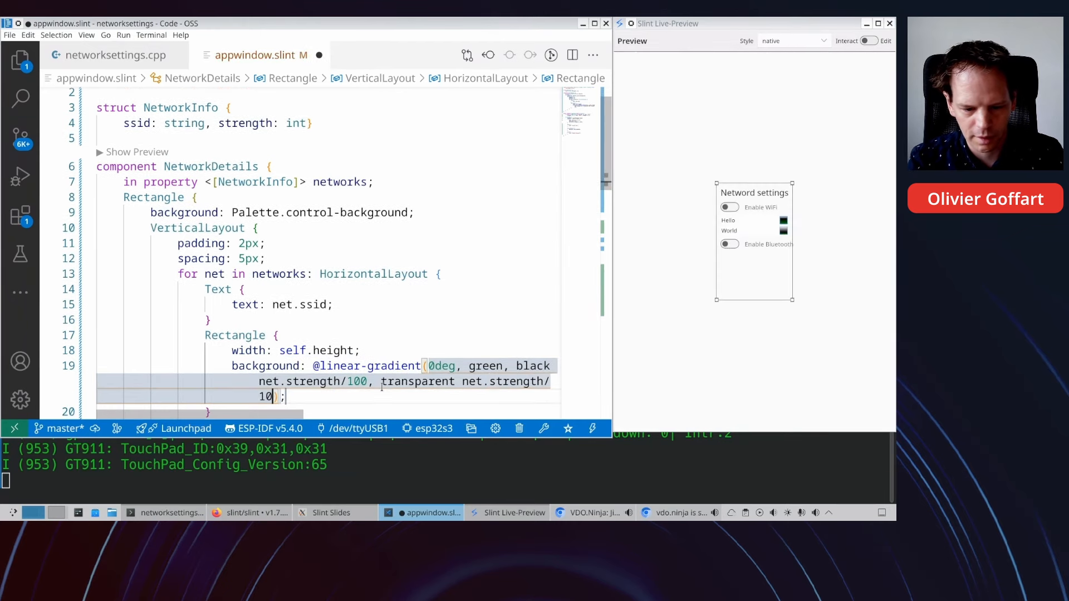
type("0f0")
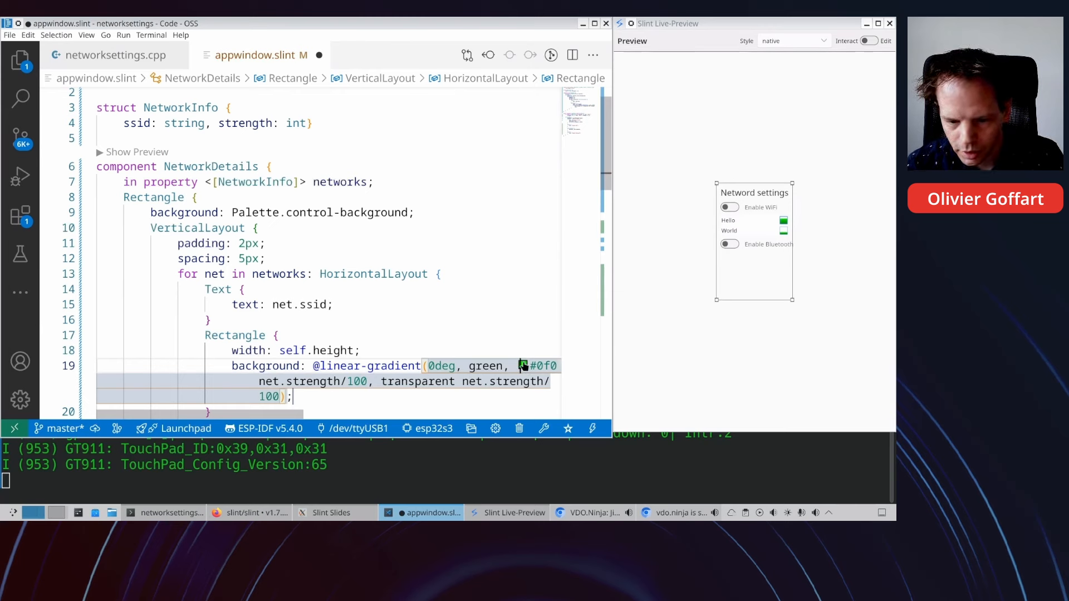
Tune the gradient stops with the colour picker to a medium green start (#0f0) and darker green middle.
left_click(522, 367)
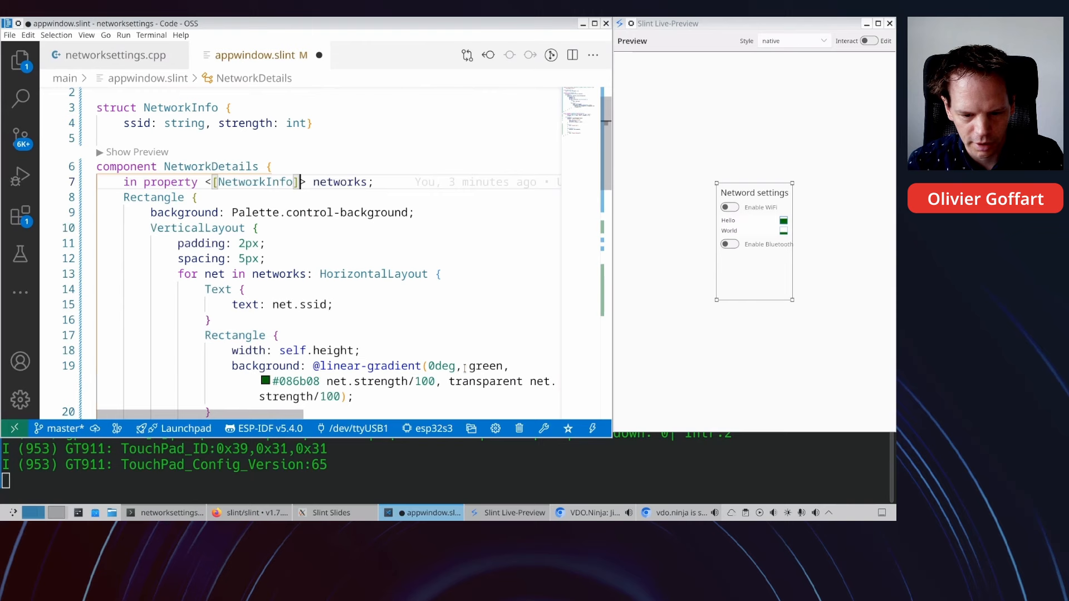
type("#")
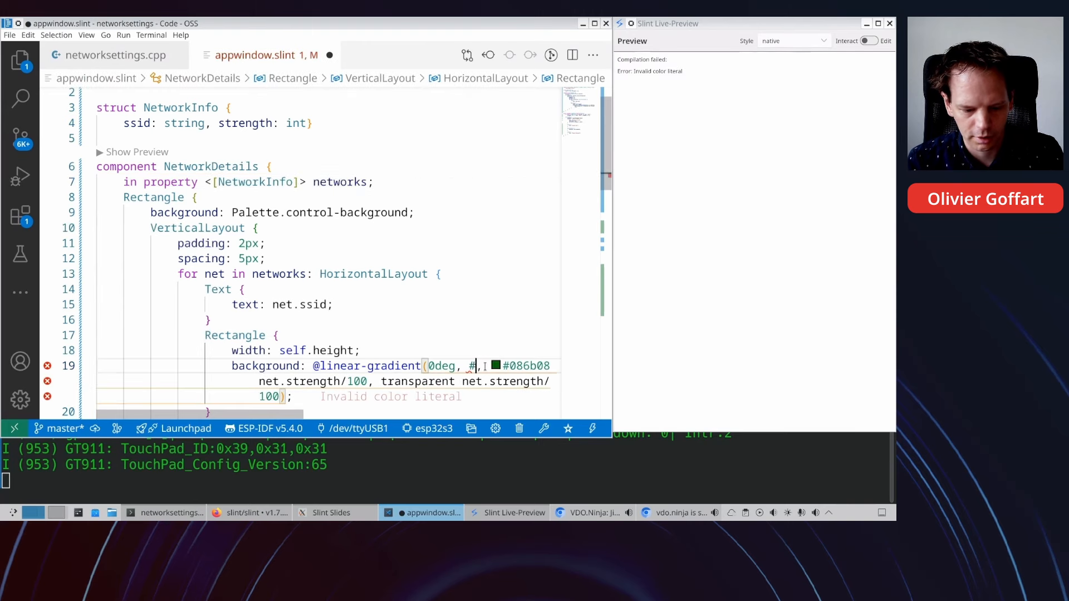
type("0f0")
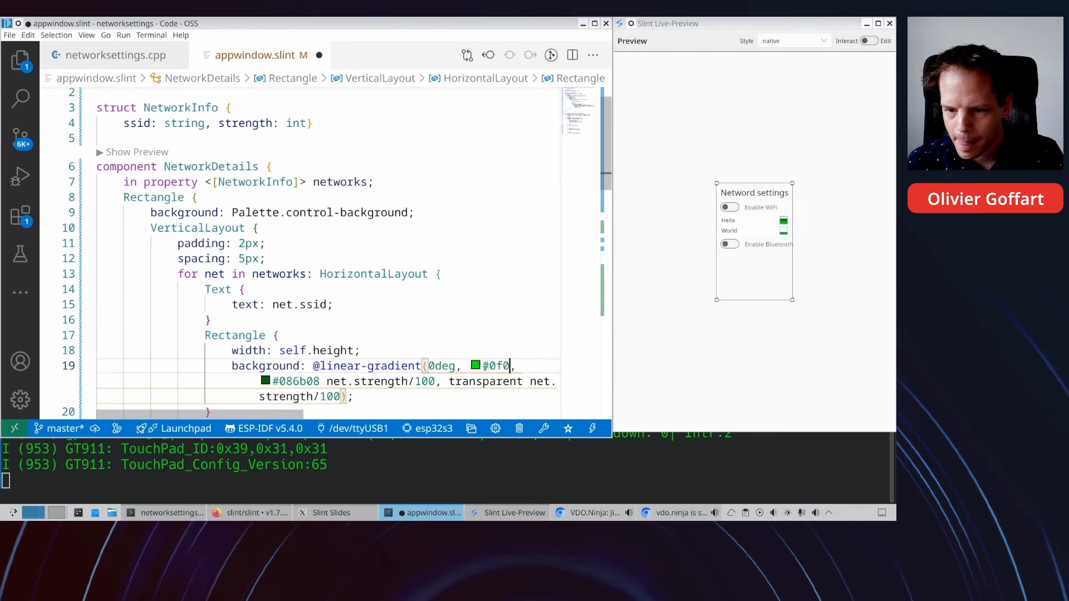
left_click(477, 366)
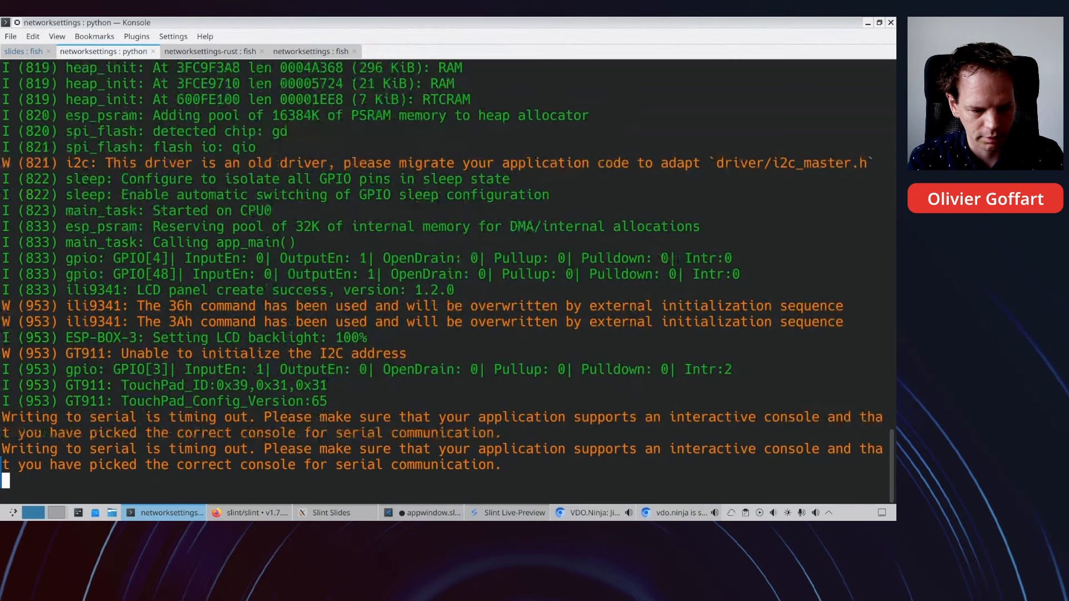
Run idf.py flash monitor -p /dev/ttyACM0 to rebuild and flash the firmware.
type("idf.py flash monitor -p /dev/ttyACM0")
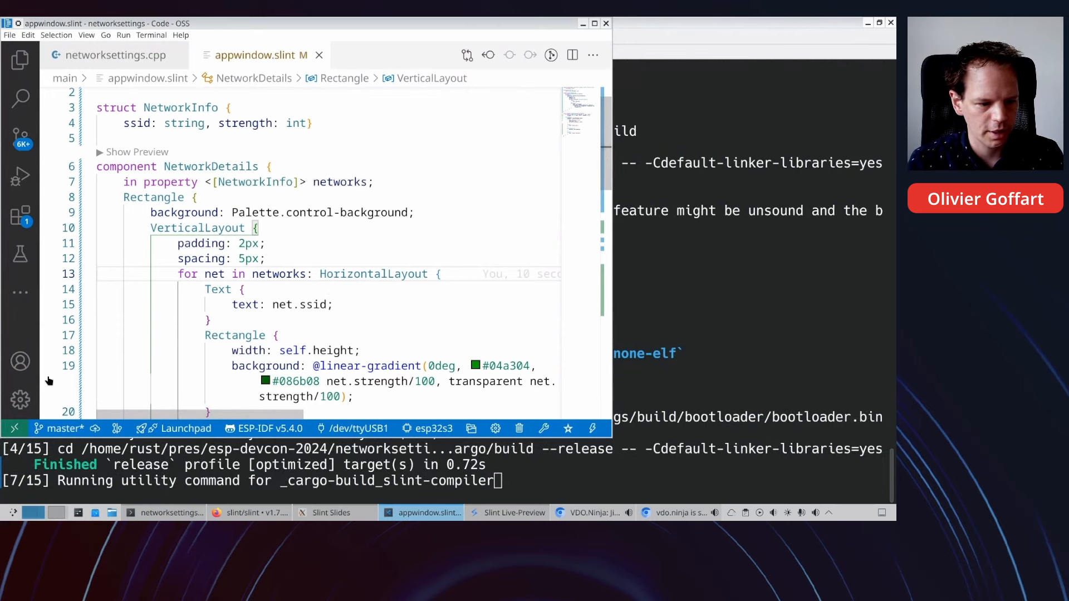
Add an in property <bool> shown and set height to shown ? self.preferred-height : 0.
left_click(513, 513)
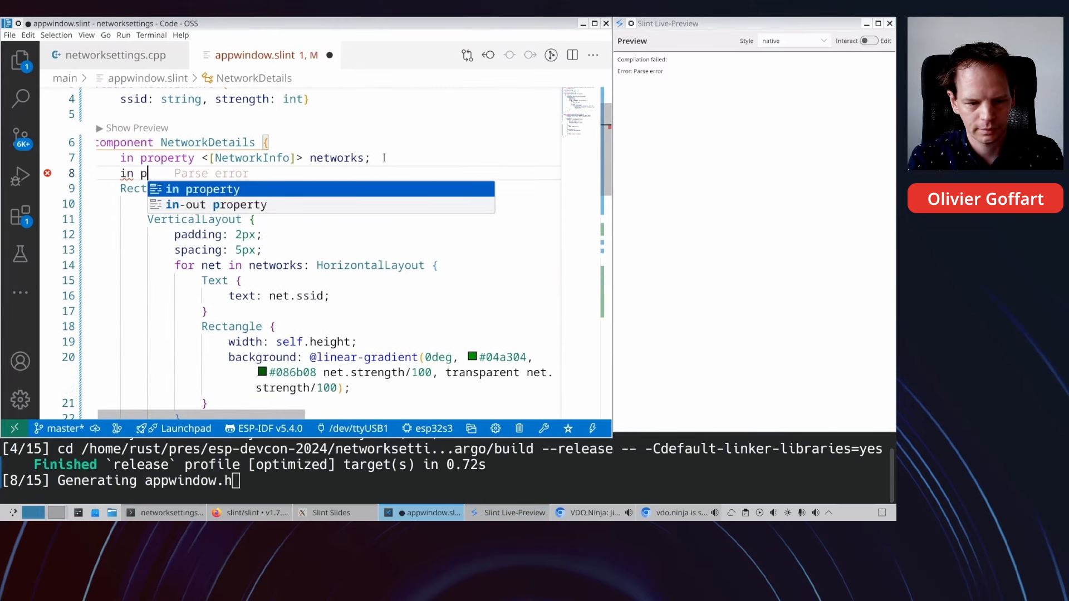
type("roperty <bool> shown;")
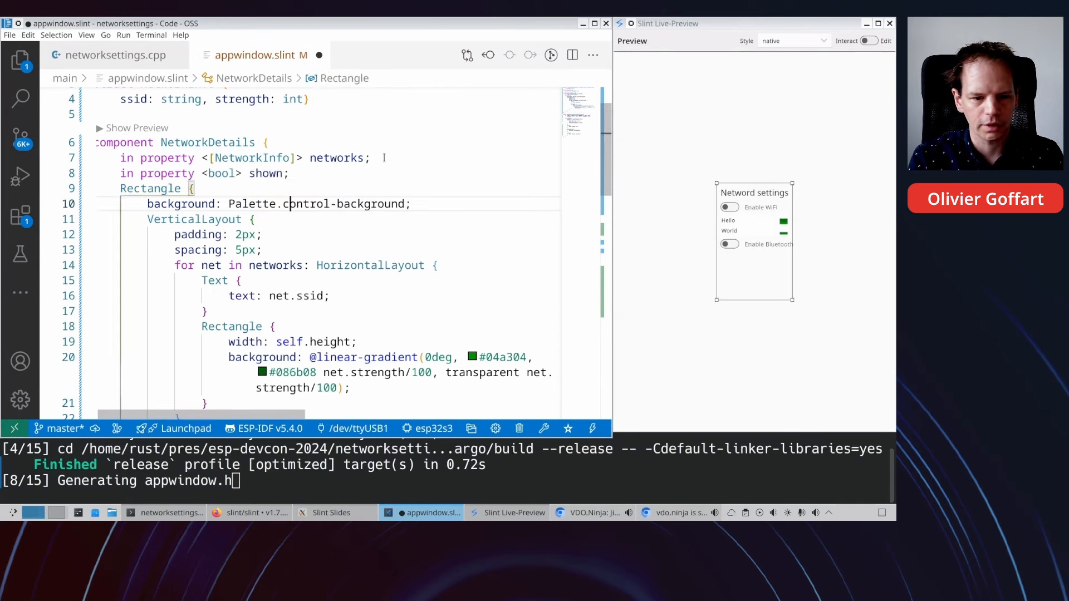
scroll("down", 3)
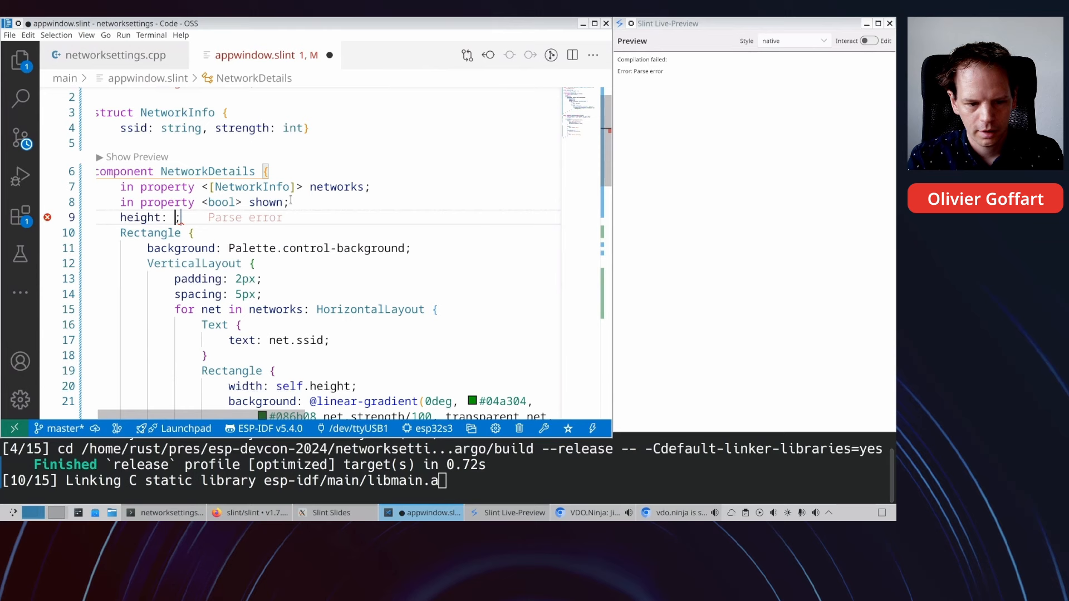
type("shown")
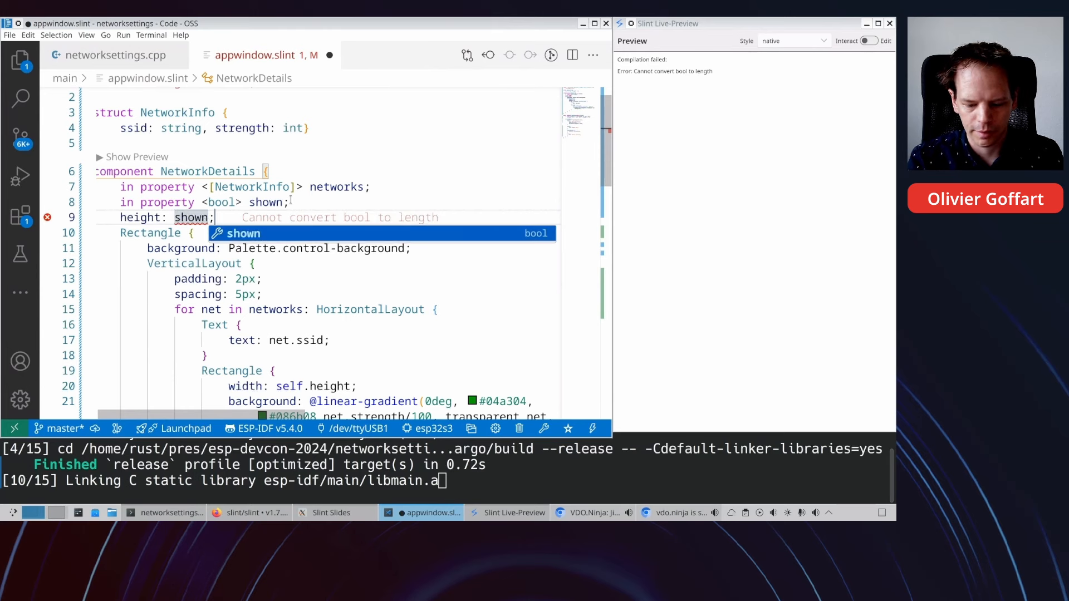
type("?")
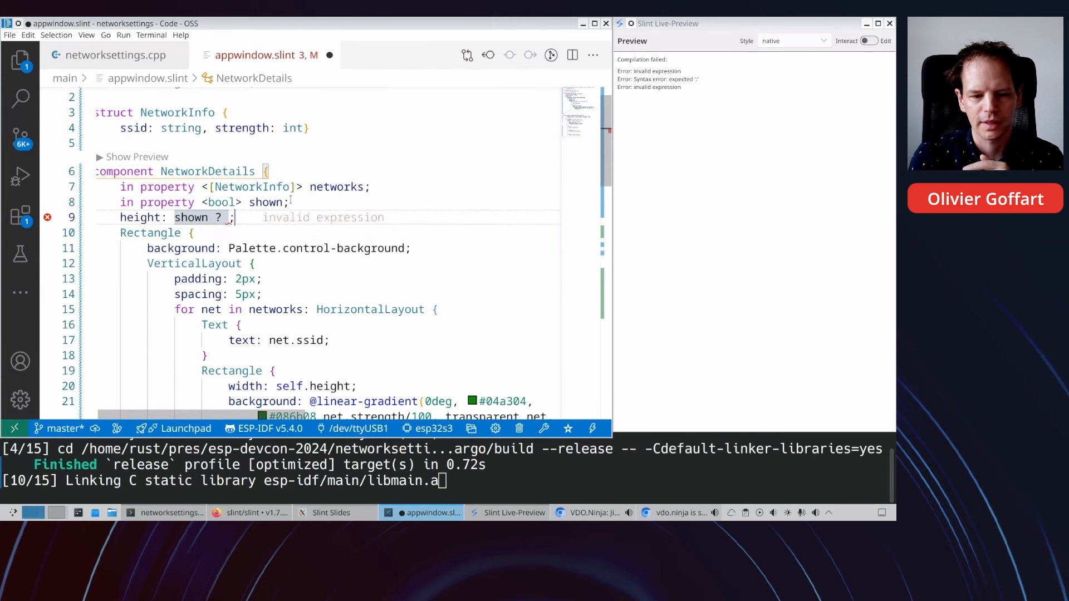
type("s")
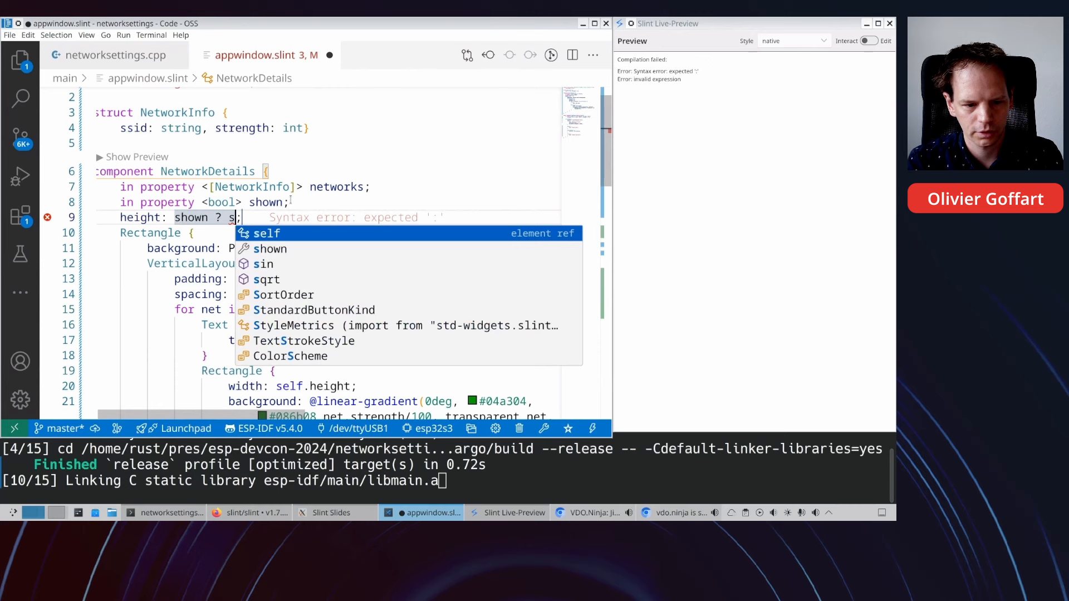
type("elf.preferred-height")
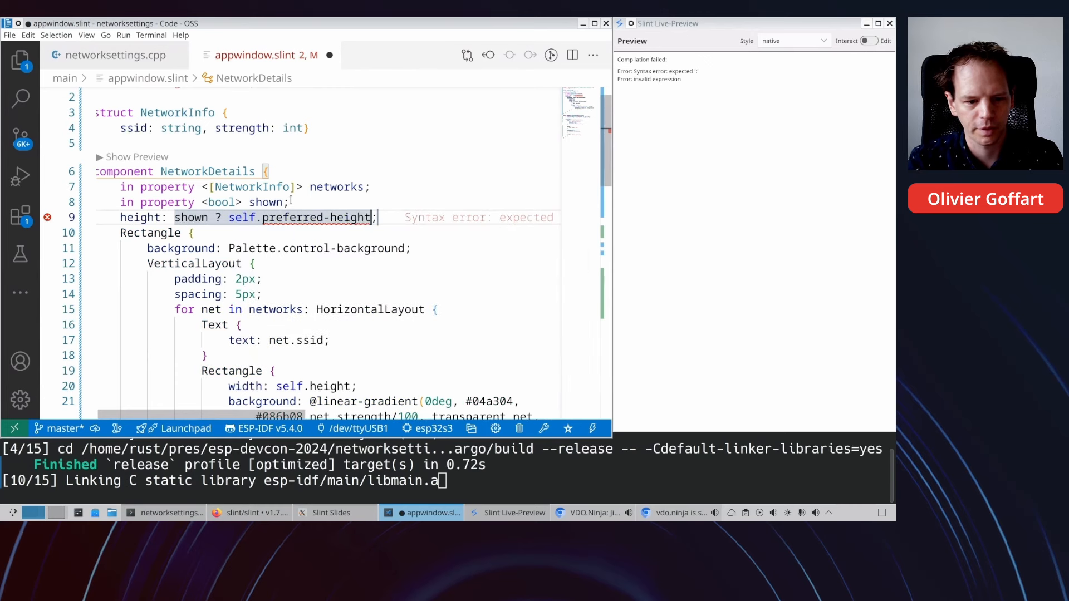
type(": 0")
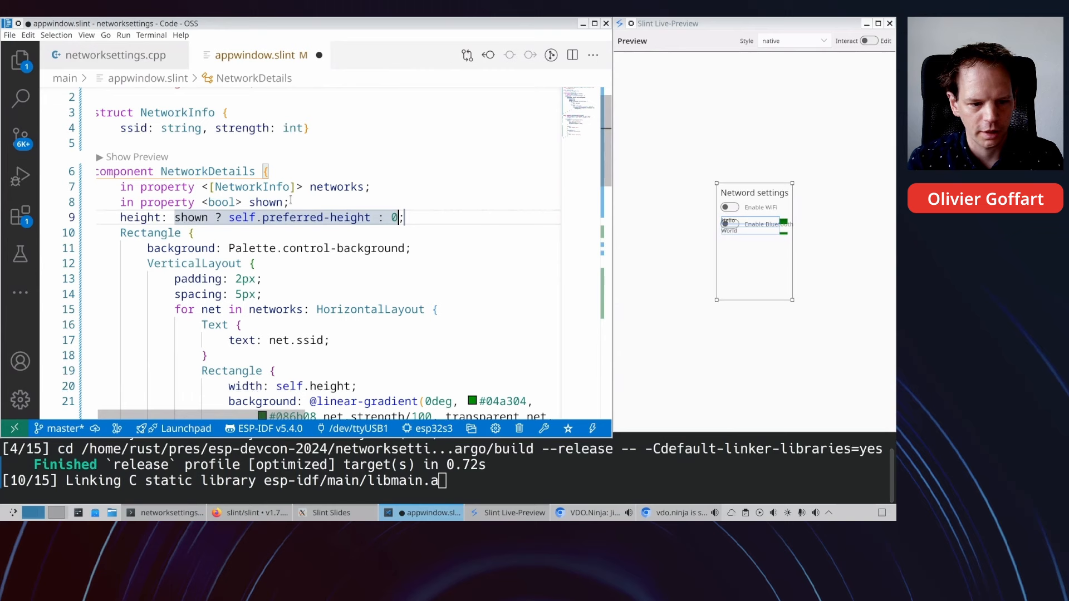
Add clip: true to NetworkDetails and move to the WiFi Switch declaration.
type("clip: ;")
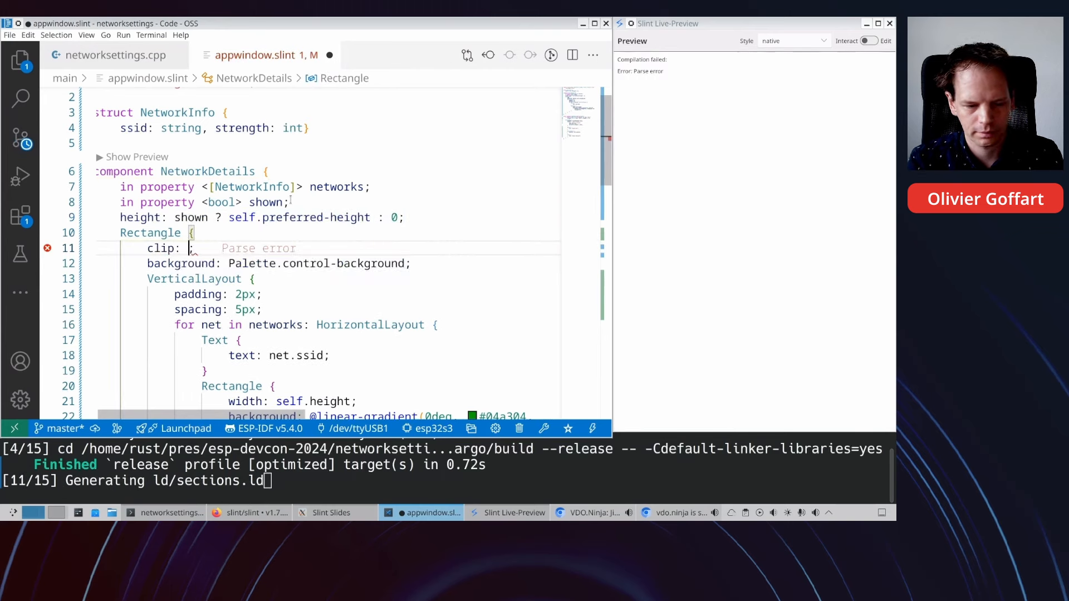
type("true")
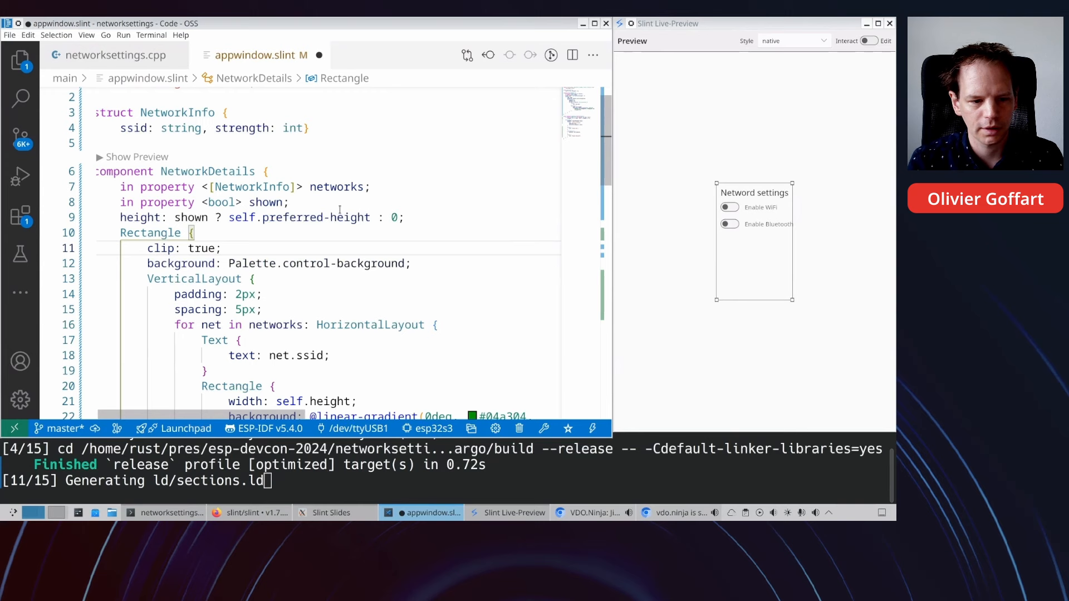
scroll("down", 3)
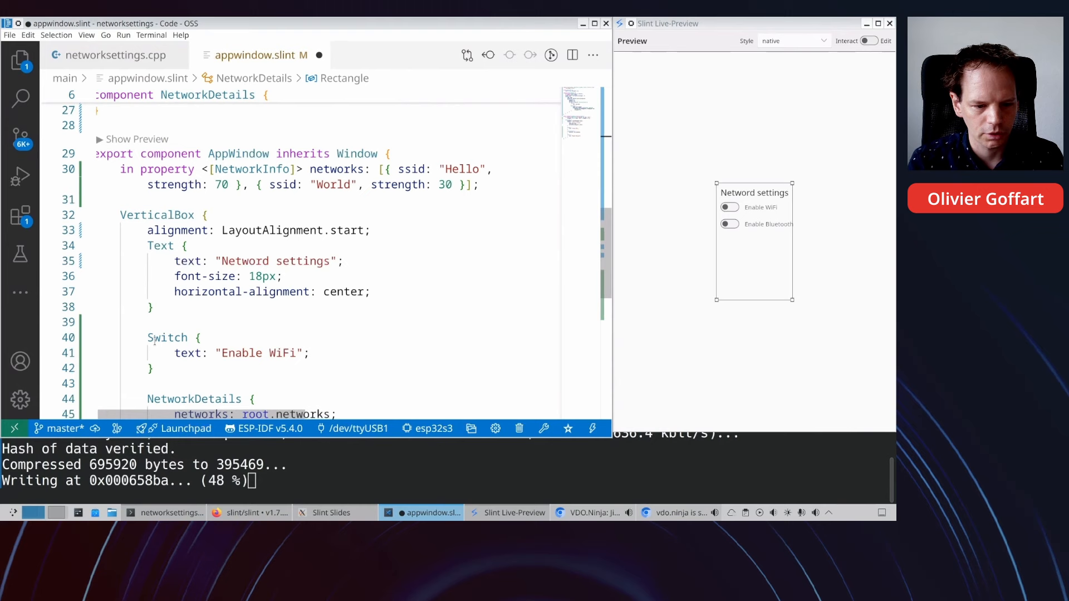
left_click(167, 338)
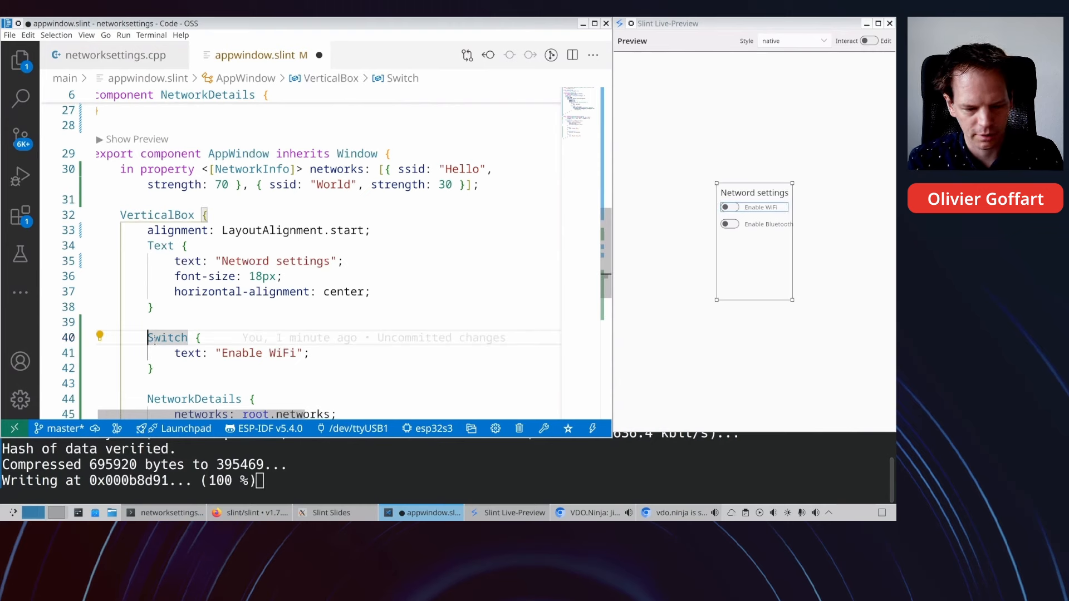
Name the Switch wifi, bind NetworkDetails shown to wifi.checked, and toggle it in the preview.
type("wifi :=")
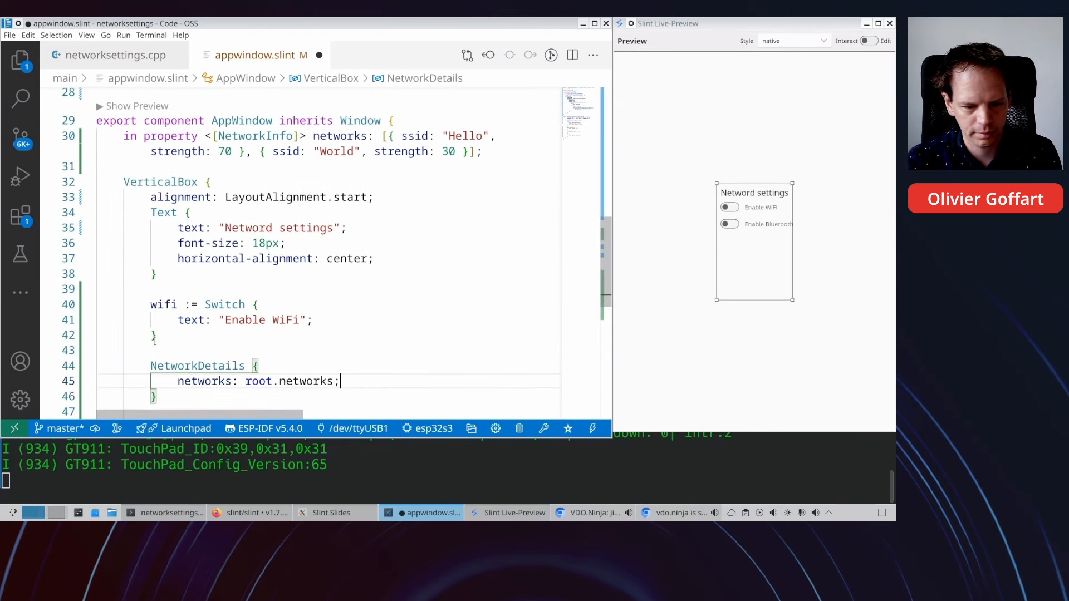
type("shown:")
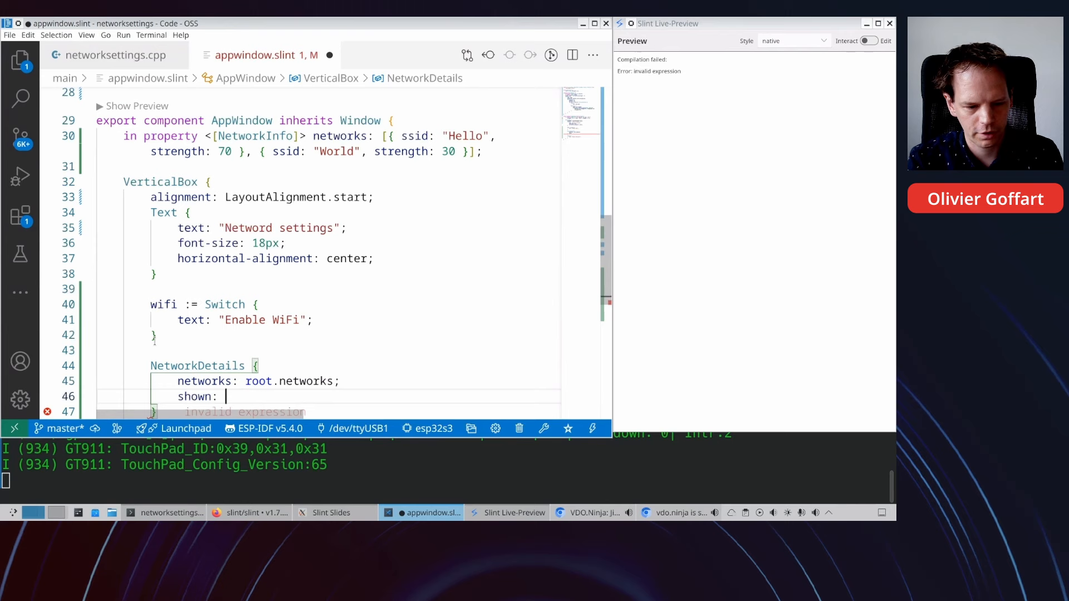
type("wifi.checked;")
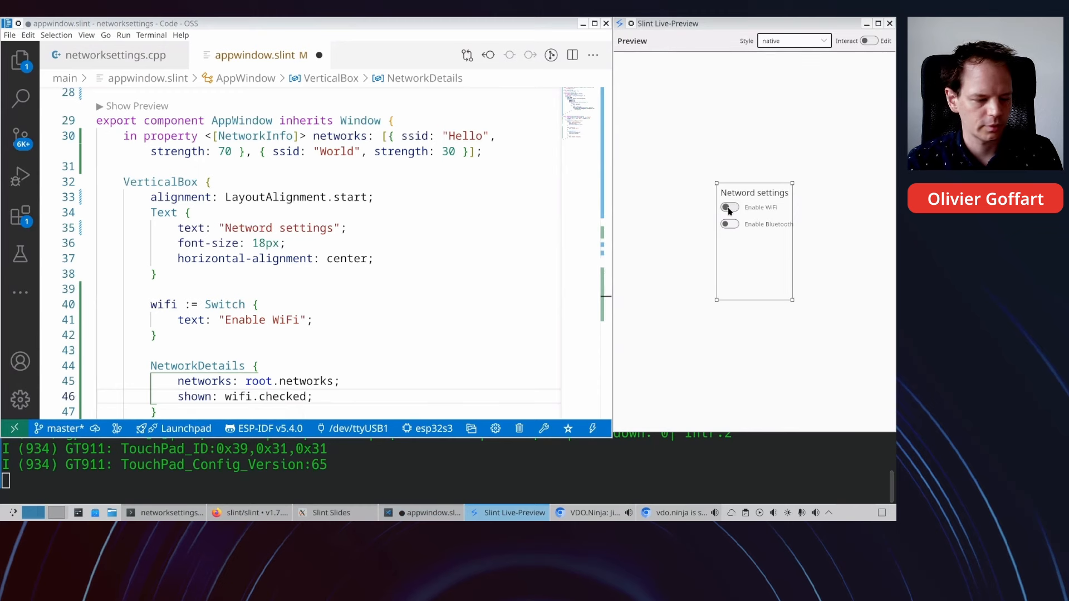
left_click(728, 207)
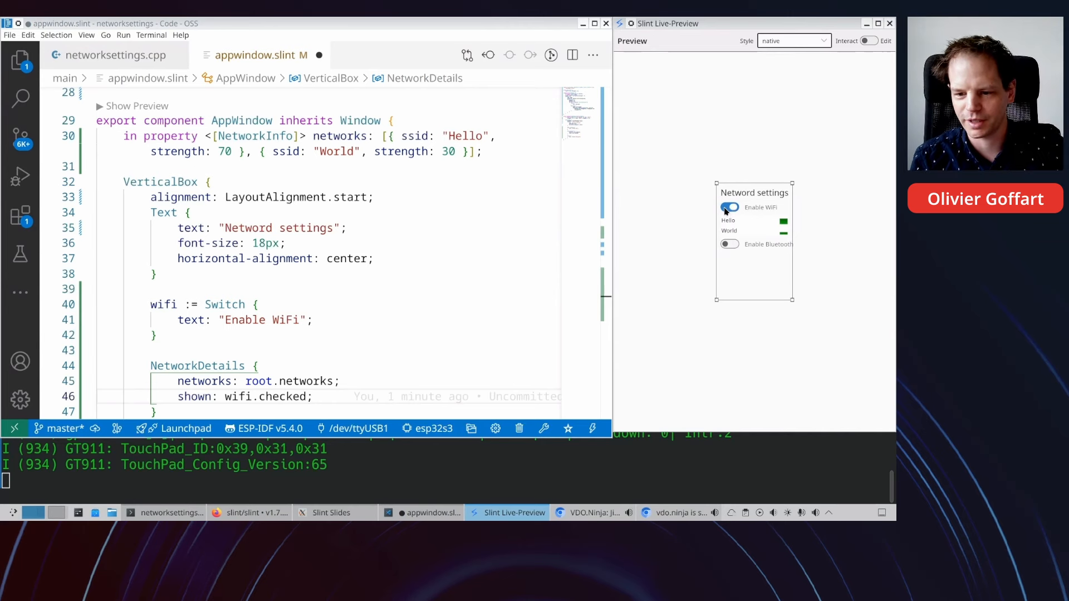
left_click(728, 207)
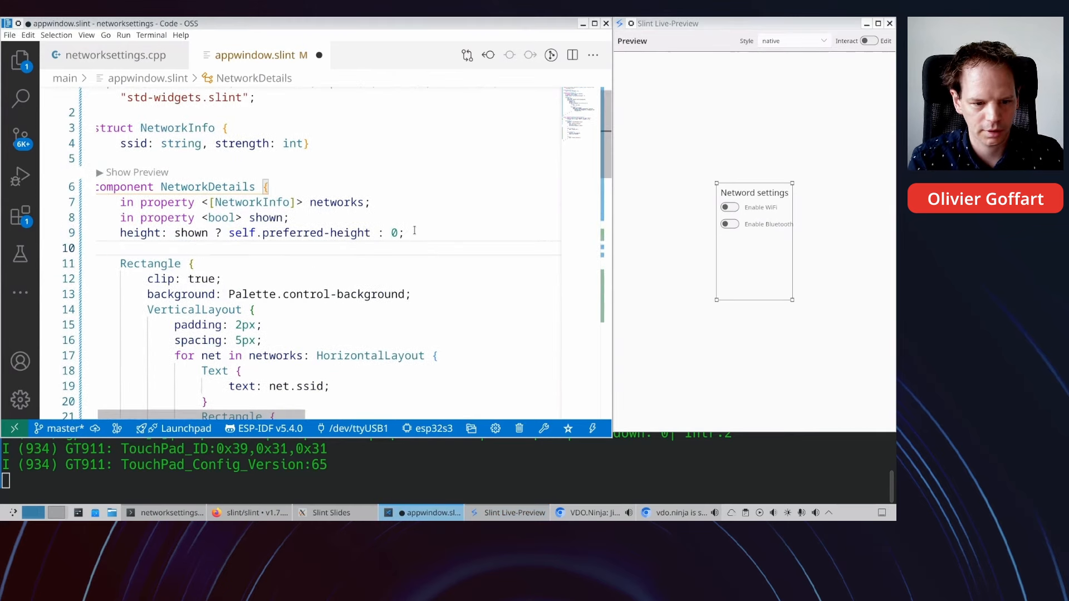
Add animate height { duration: 300ms; easing: ease… } to NetworkDetails and test it in the preview.
type("animate height {")
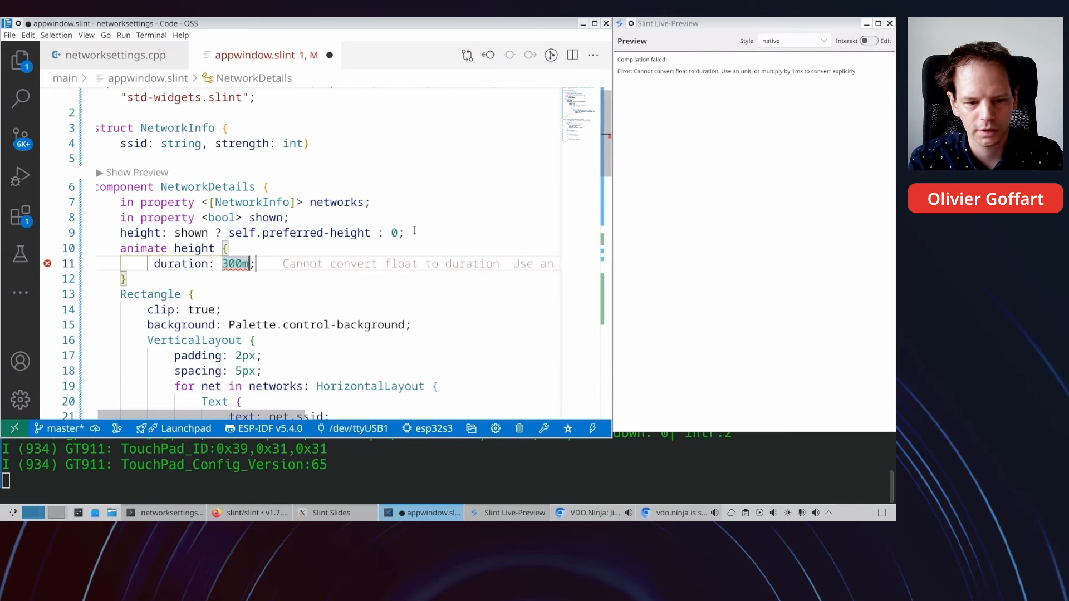
type("s")
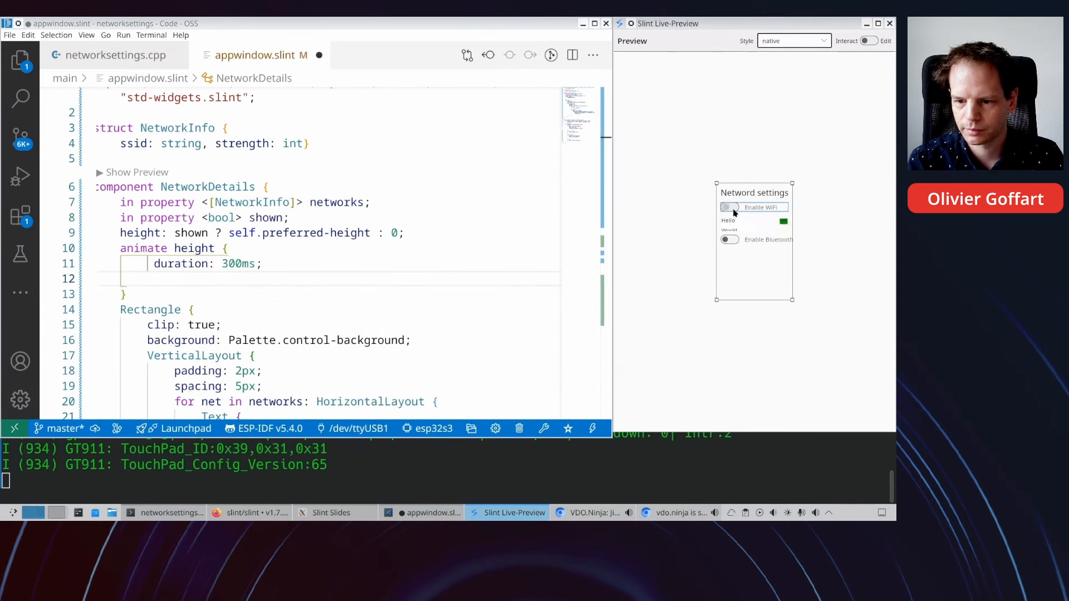
left_click(728, 207)
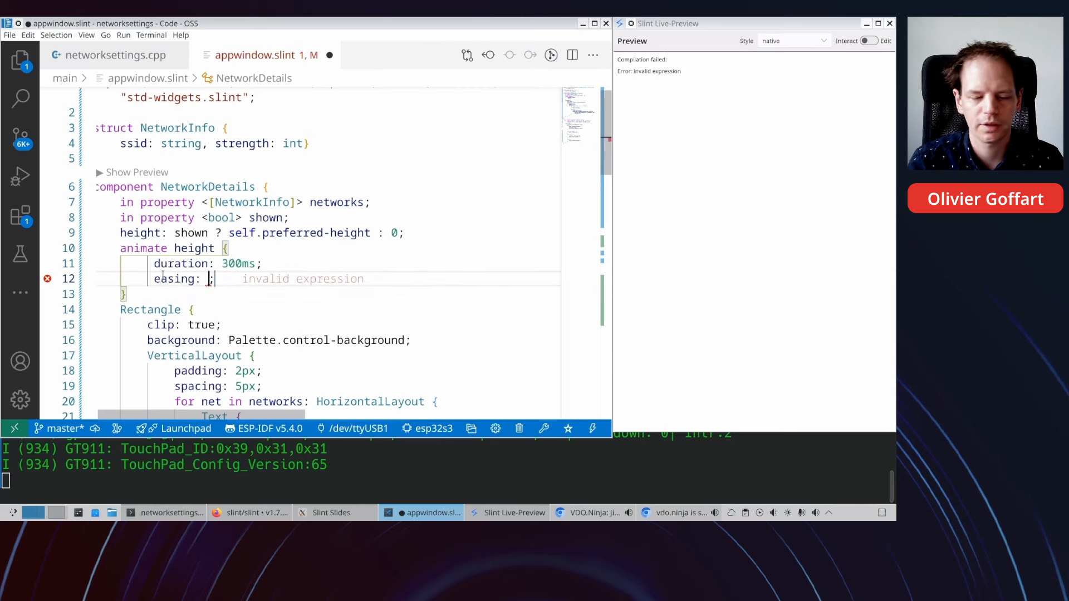
type("ea")
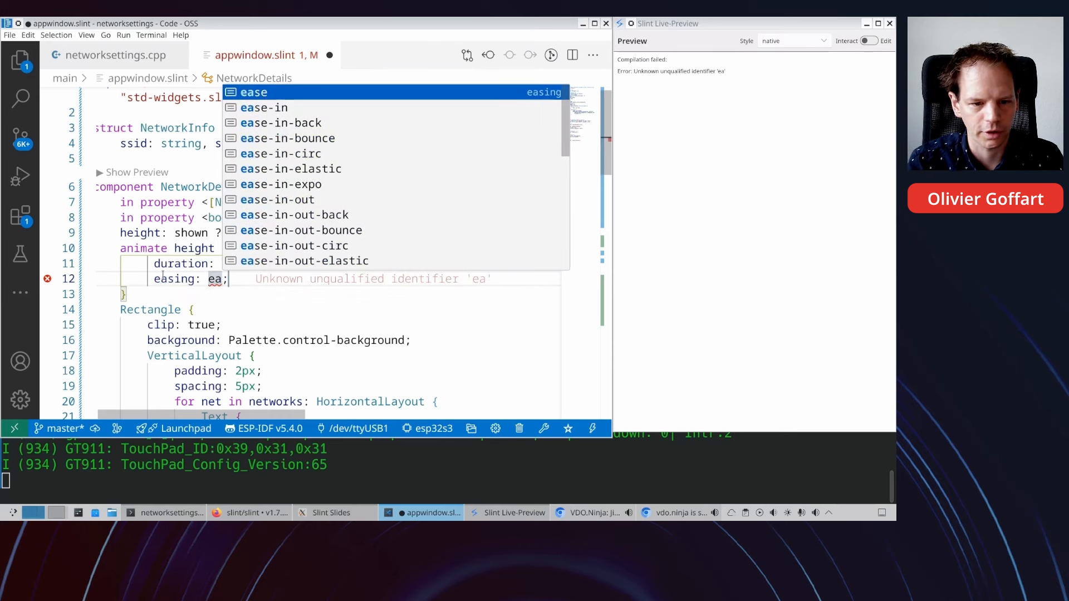
left_click(263, 107)
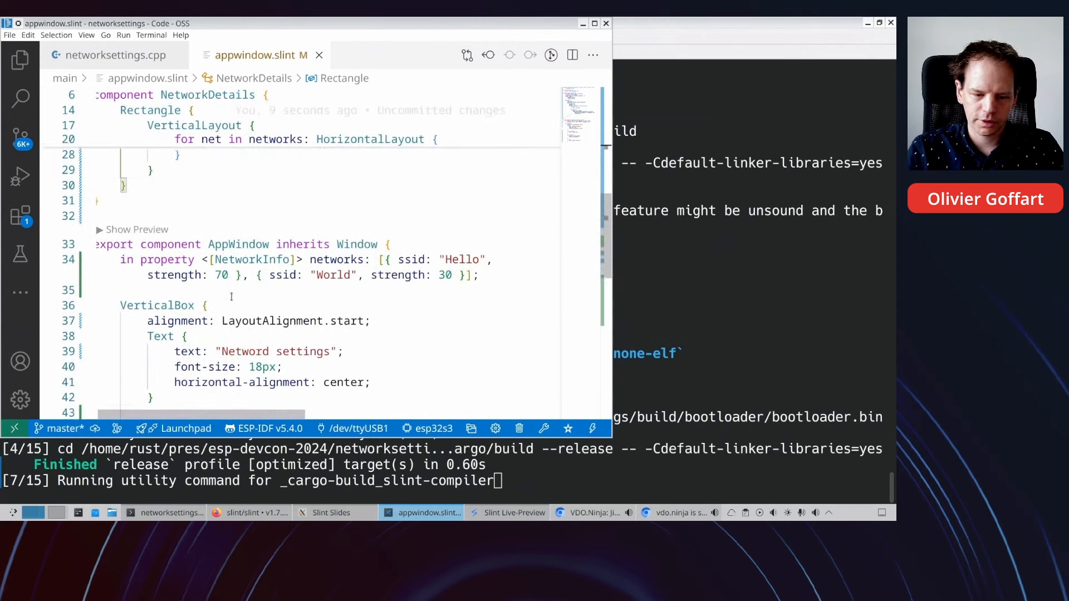
Declare callback wifi-enabled(bool); in AppWindow.
scroll("down", 3)
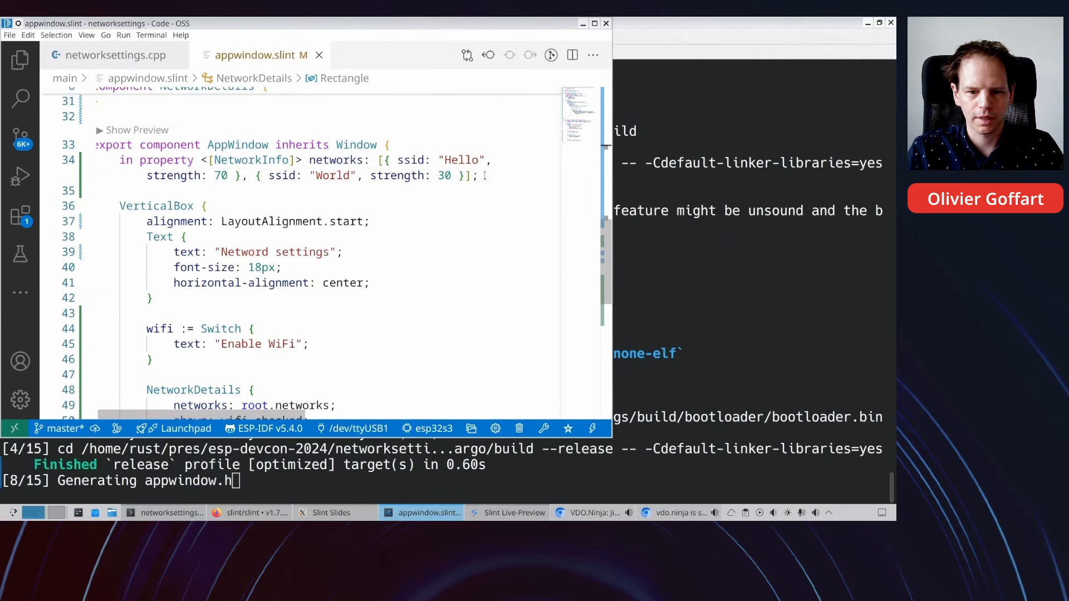
type("callback name();")
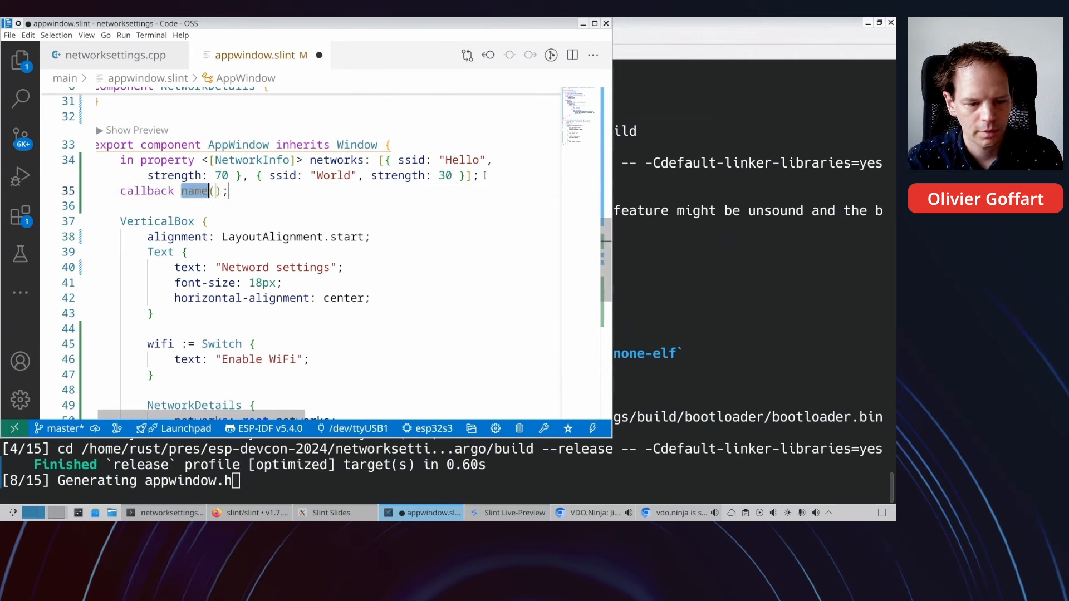
type("wifi-")
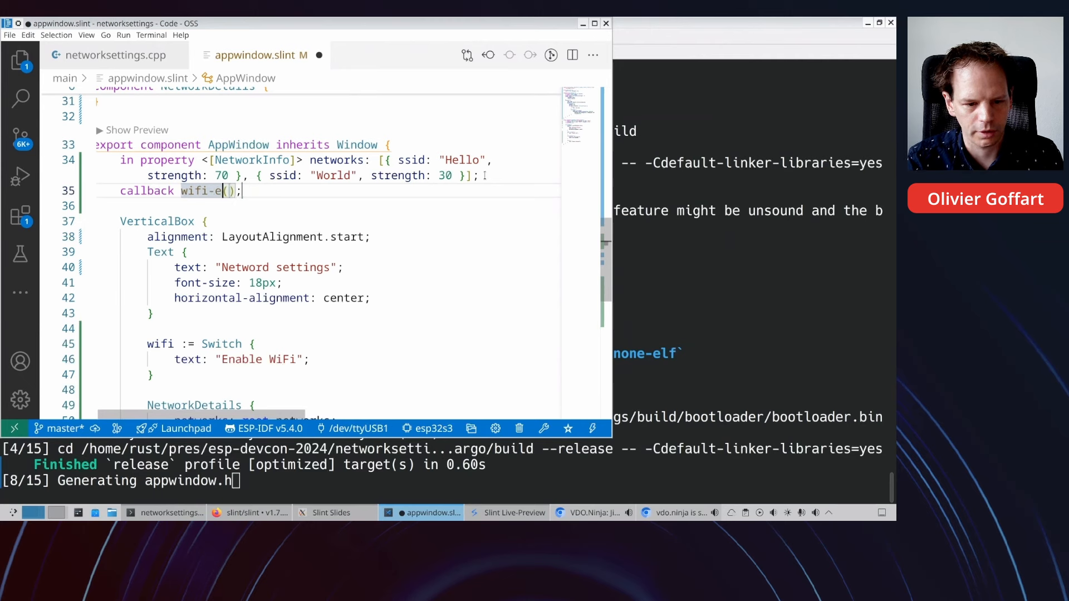
type("nabled")
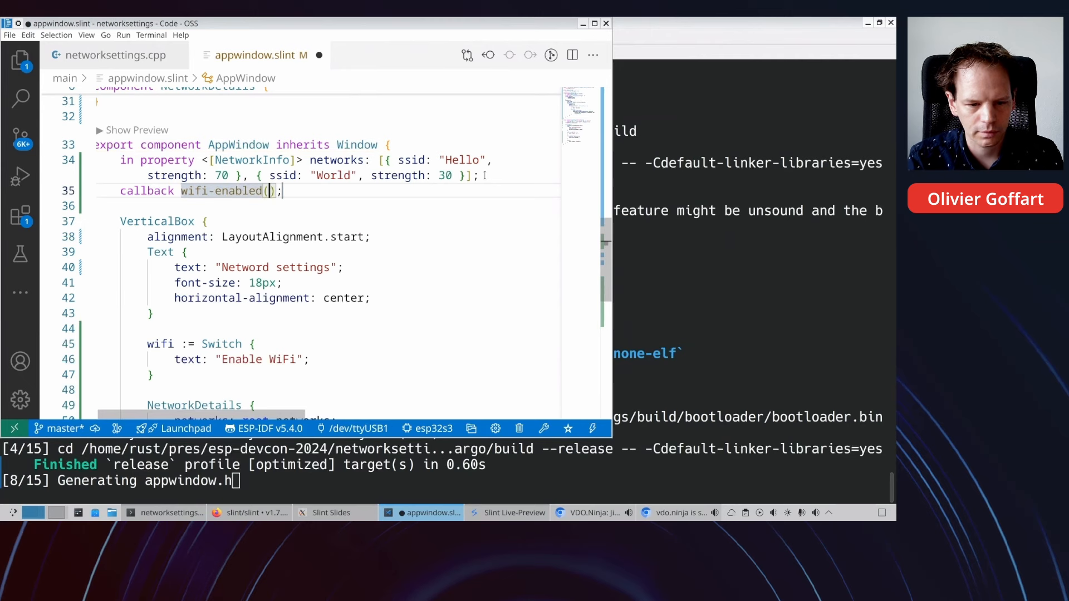
type("bool")
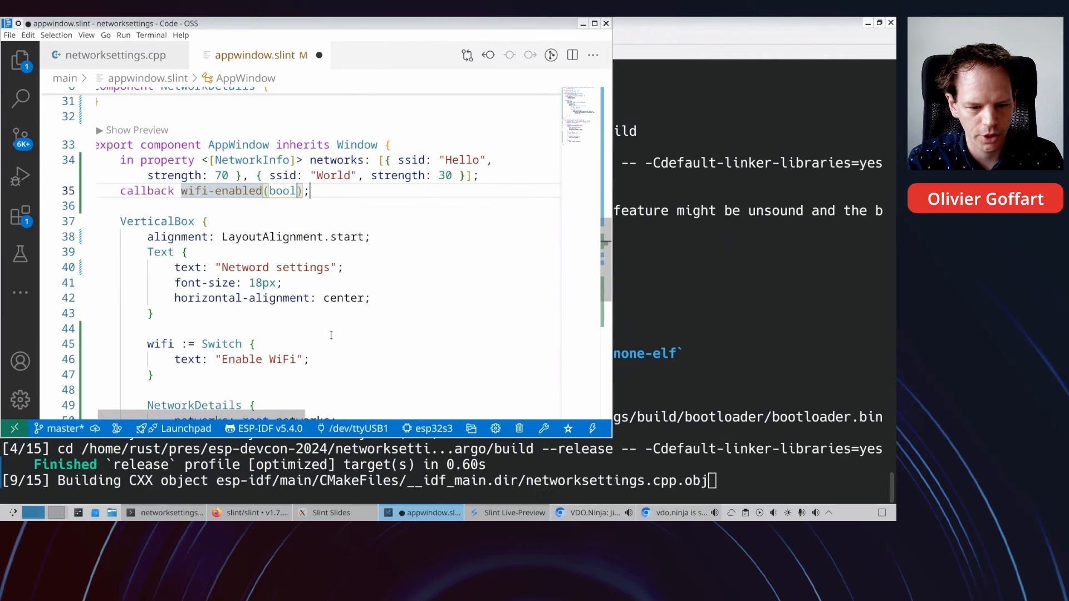
In the wifi Switch add toggled => { root.wifi-enabled(self.enabled); }.
type("toggled => {")
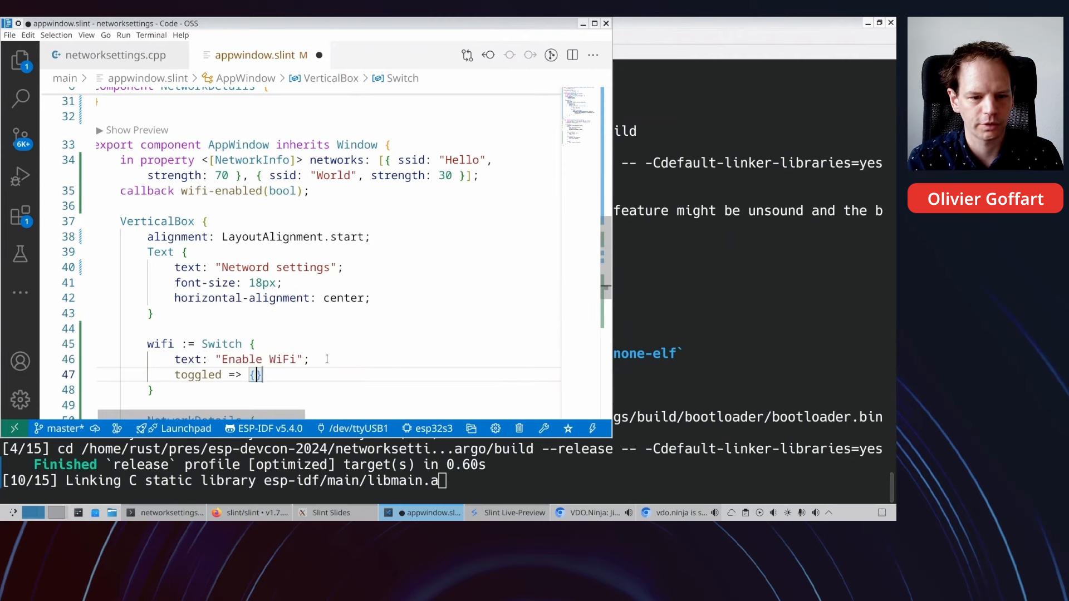
type("root")
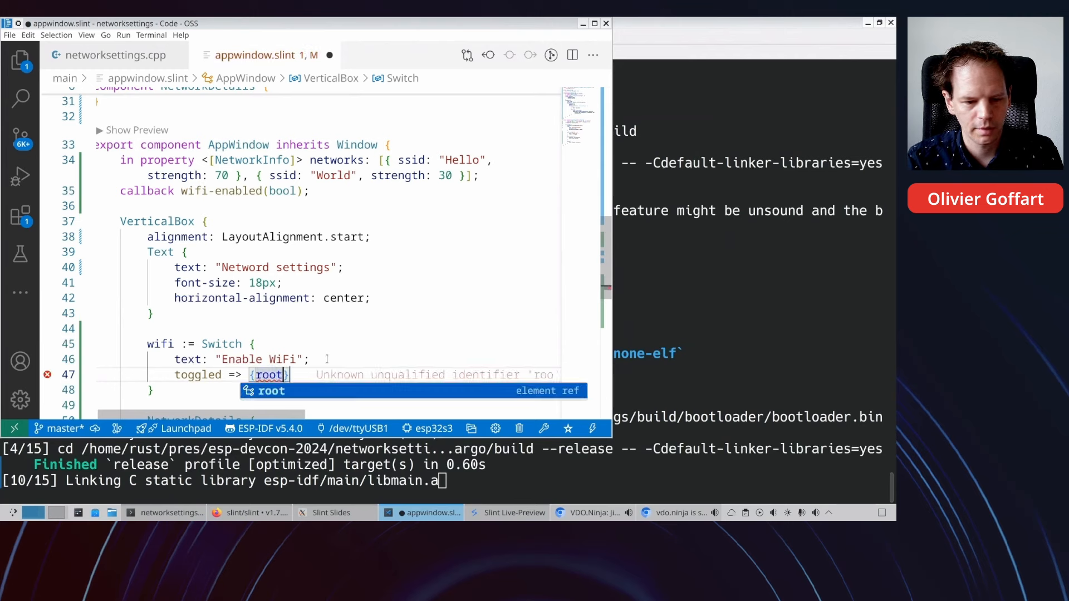
type(".w")
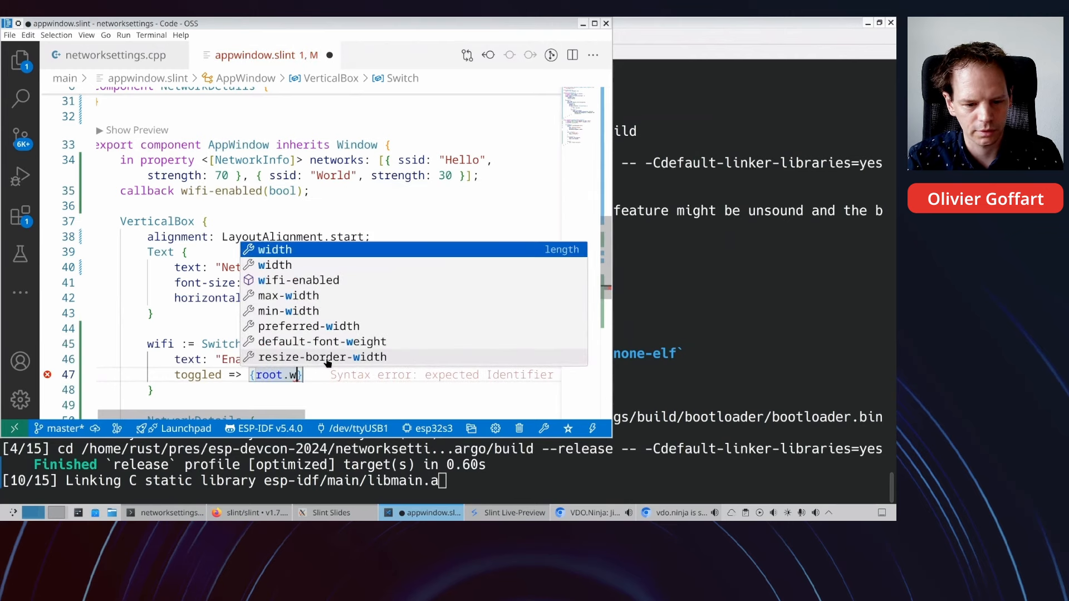
left_click(299, 281)
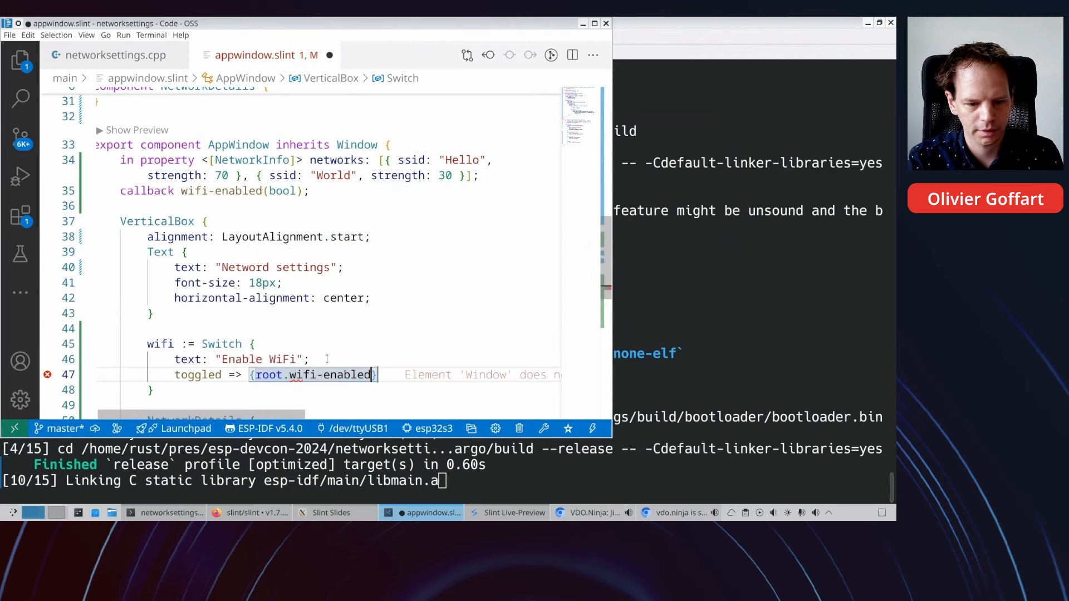
type("(s")
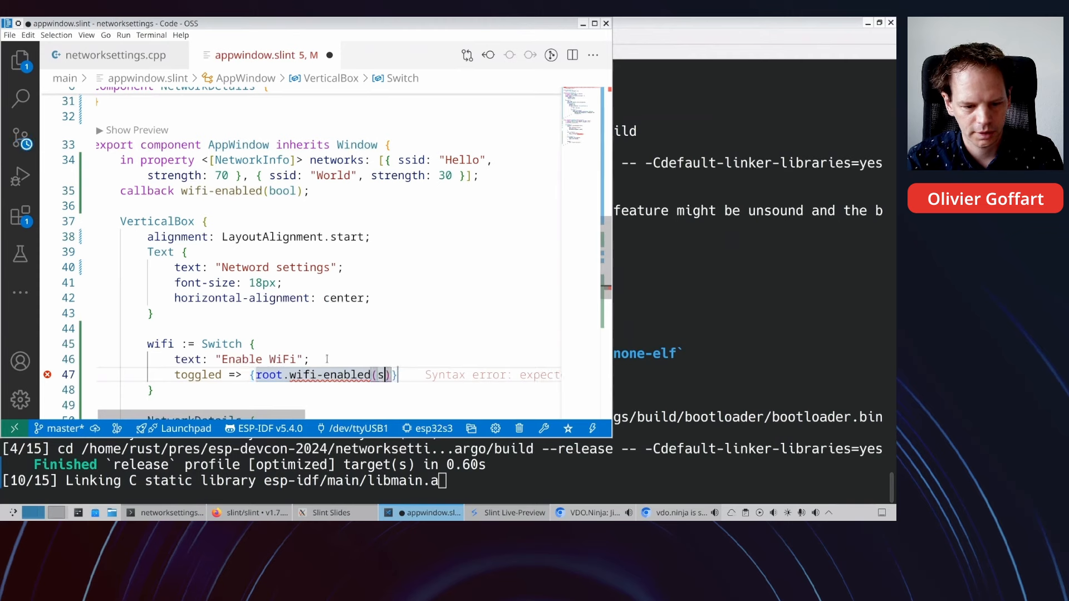
type("elf.enabled")
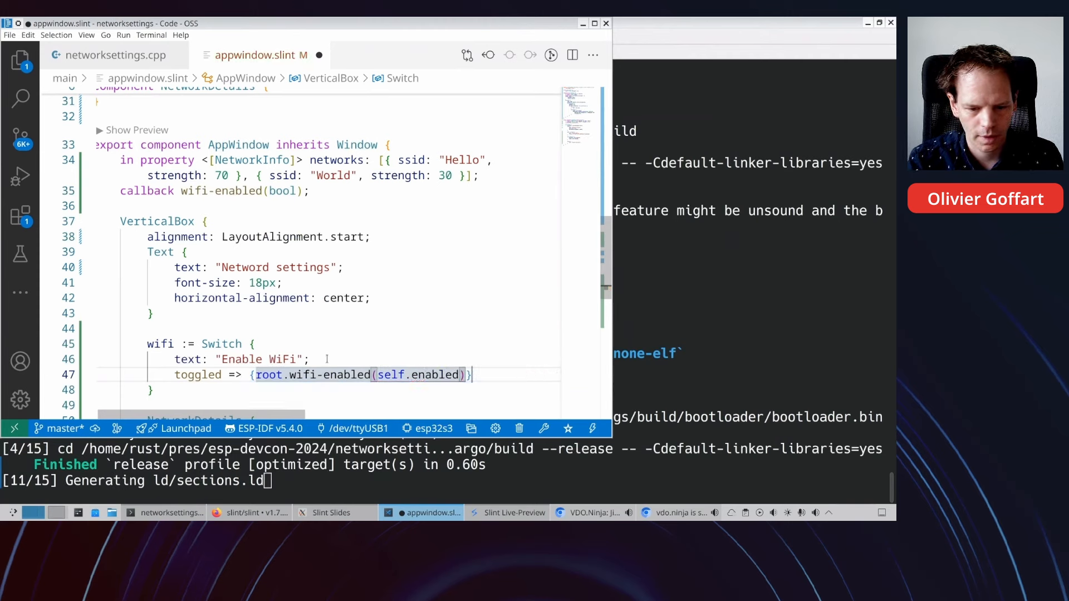
type(";")
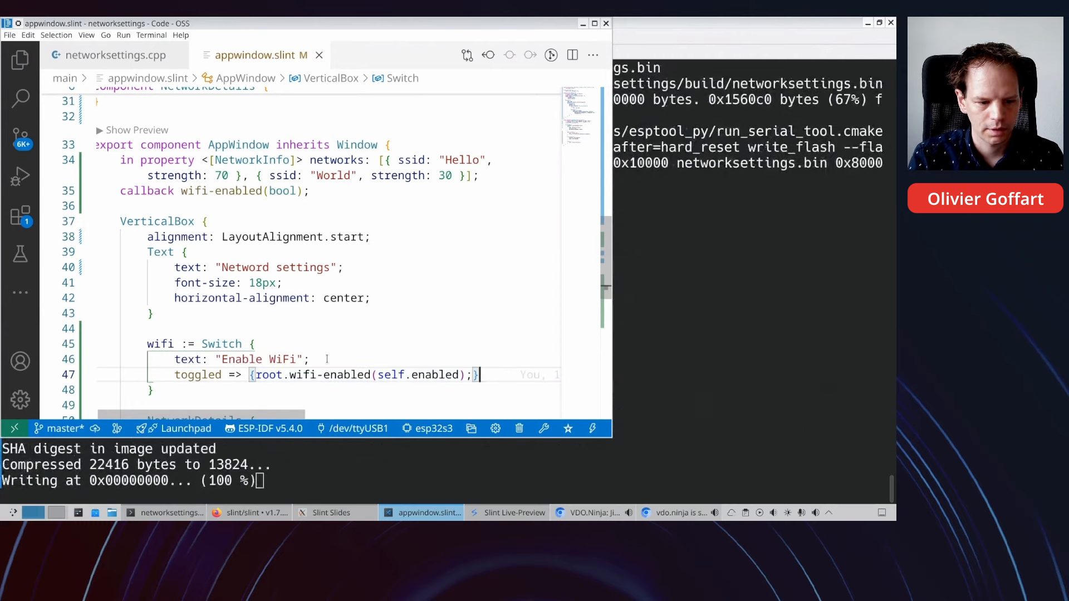
scroll("down", 3)
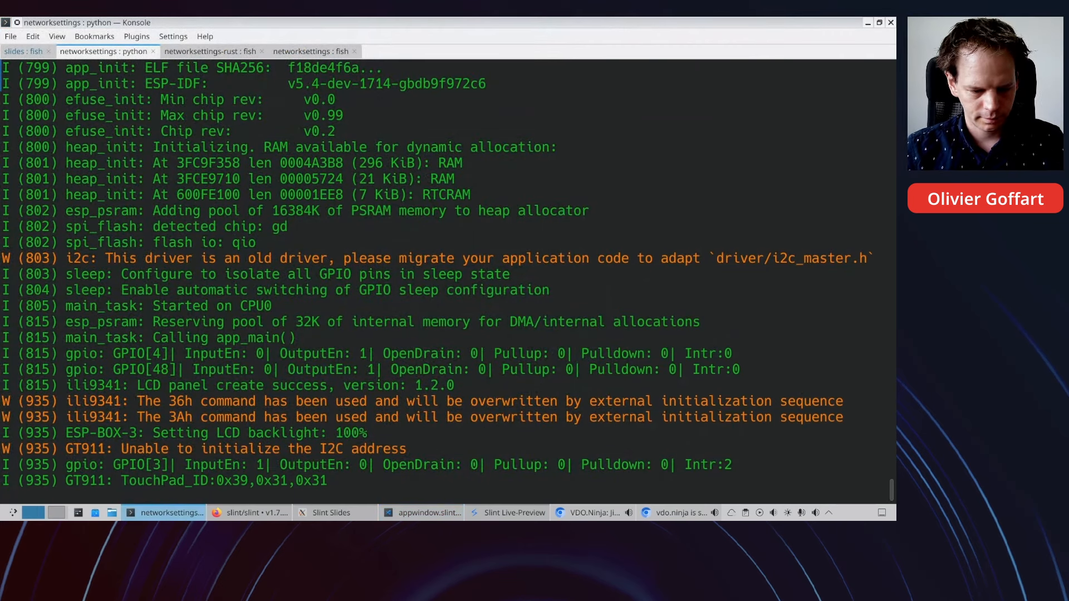
Bring up networksettings.cpp in the editor and scroll through app_main.
left_click(421, 512)
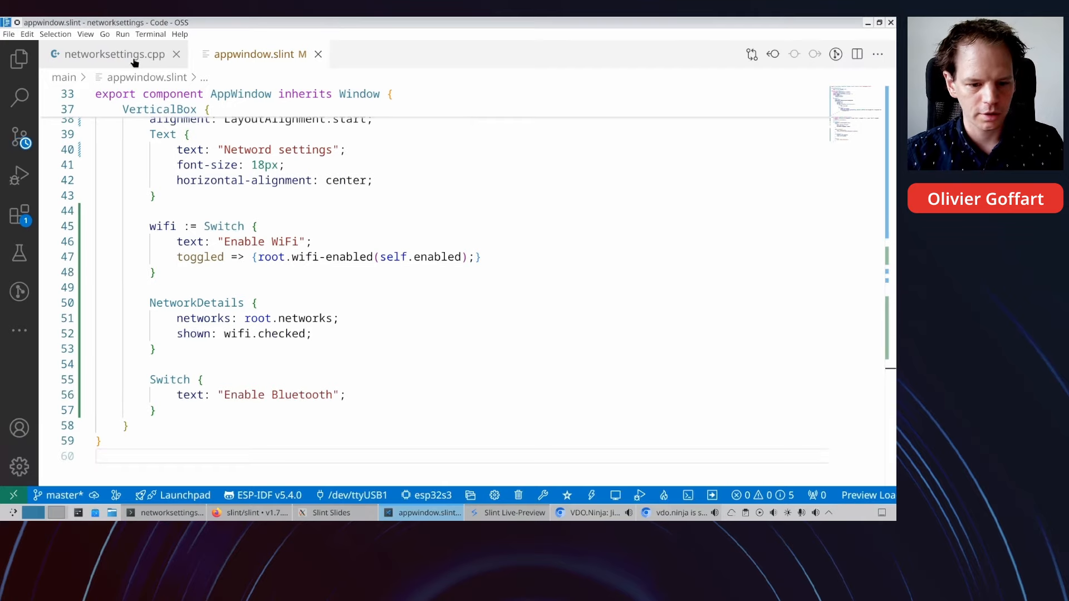
left_click(113, 54)
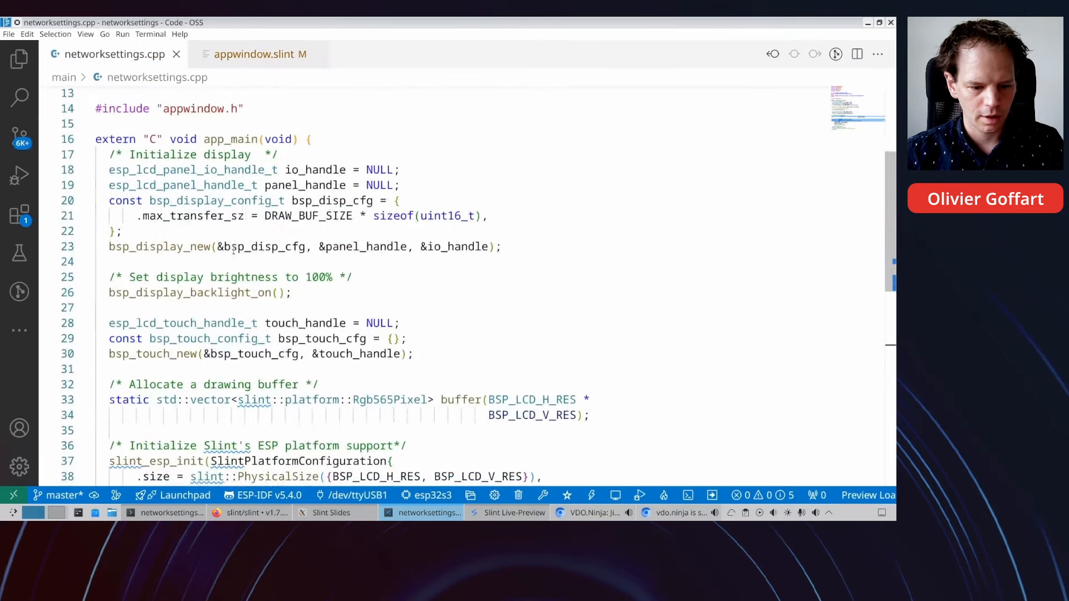
scroll("down", 3)
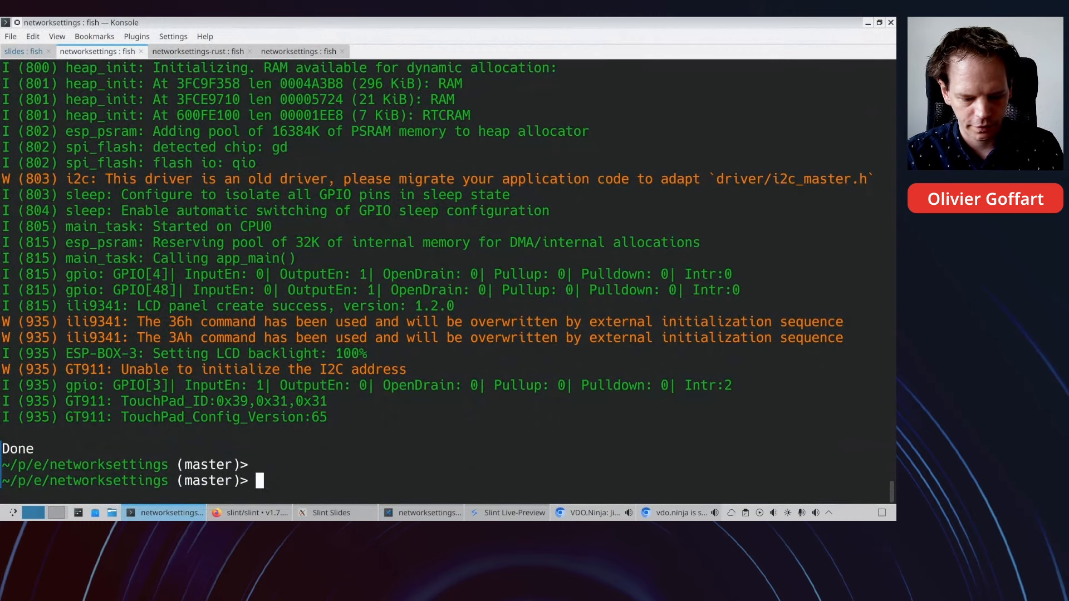
Print ../tasks.cpp with bat in Konsole, then return to networksettings.cpp in the editor.
type("bat ../../../tools/lsp/pkg/index_bg.js")
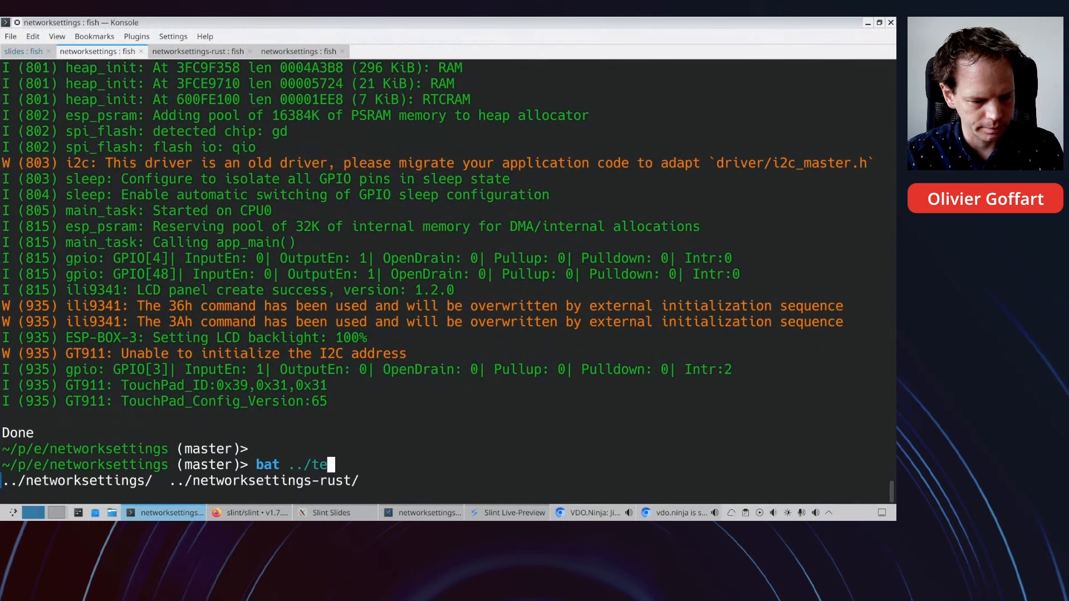
key("BackSpace")
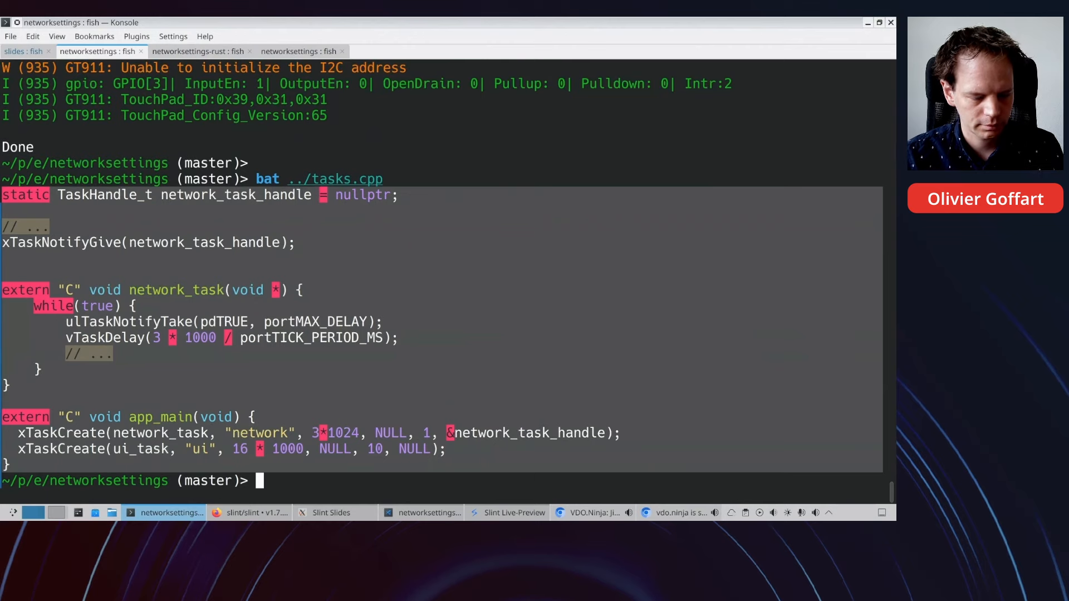
left_click(430, 512)
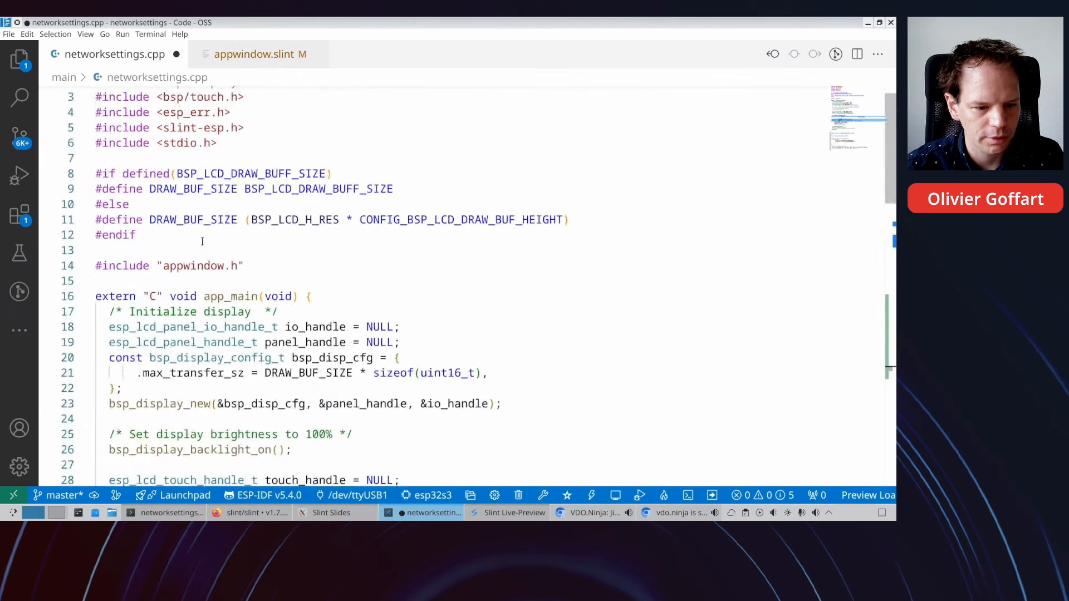
After AppWindow::create(), start ui->on_wifi_enabled(), checking the callback name in appwindow.slint.
type("ui_task")
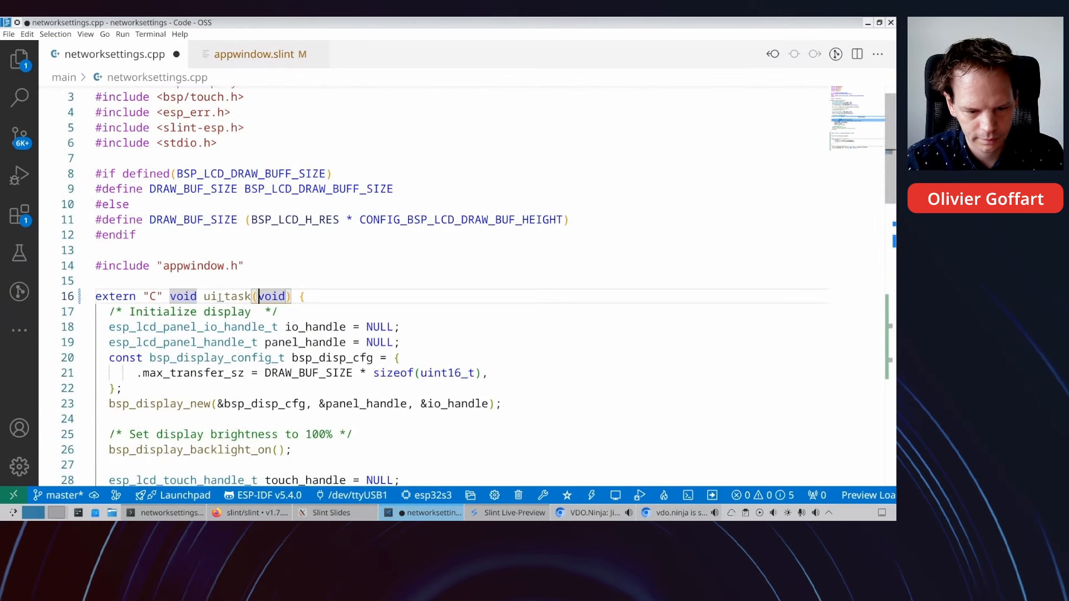
type("**")
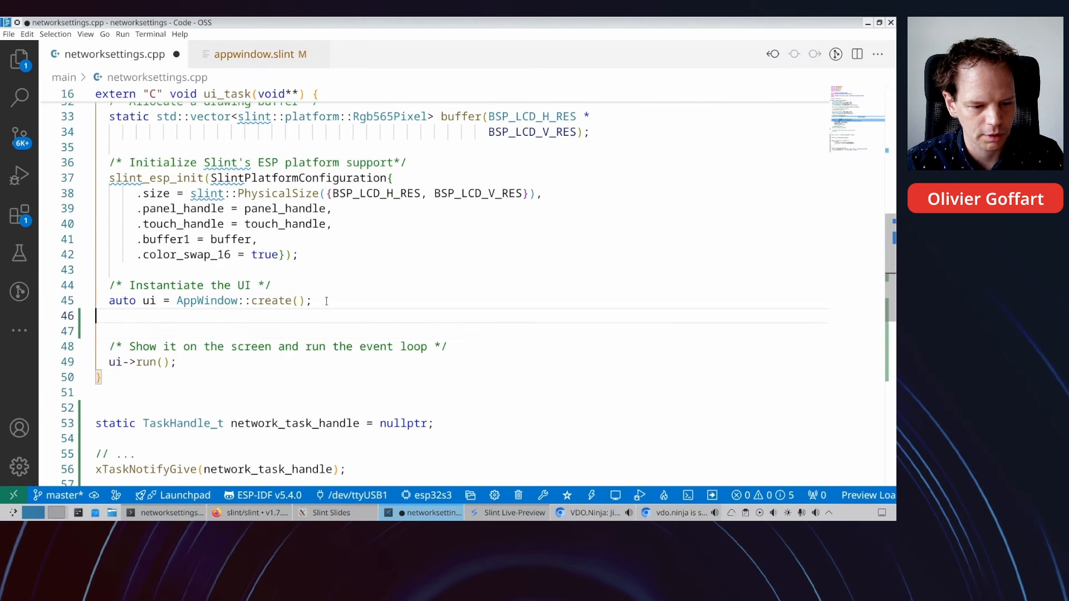
type("ui-")
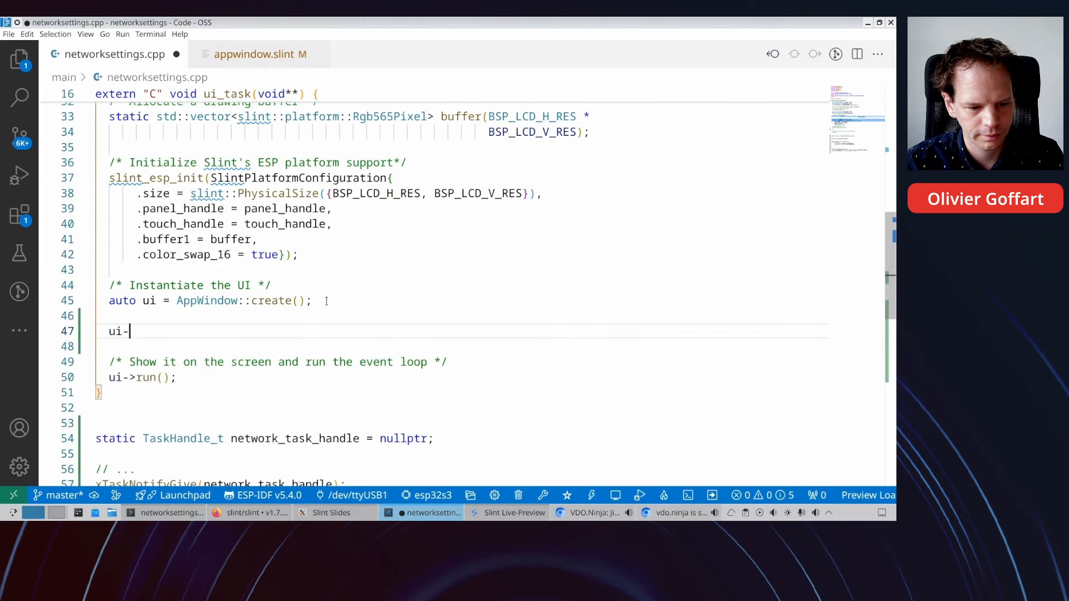
type(">")
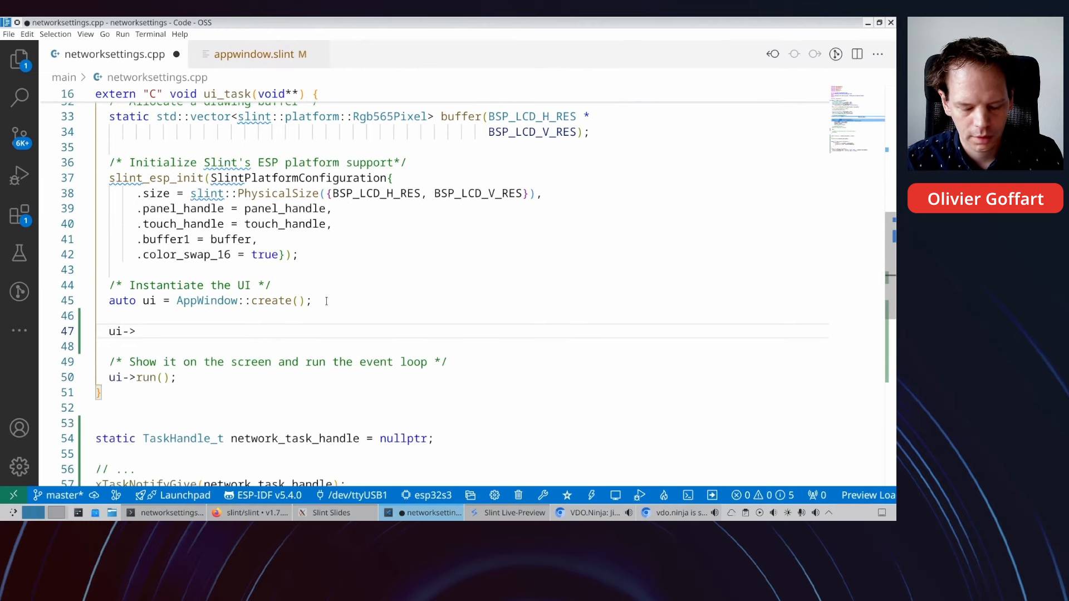
type("on")
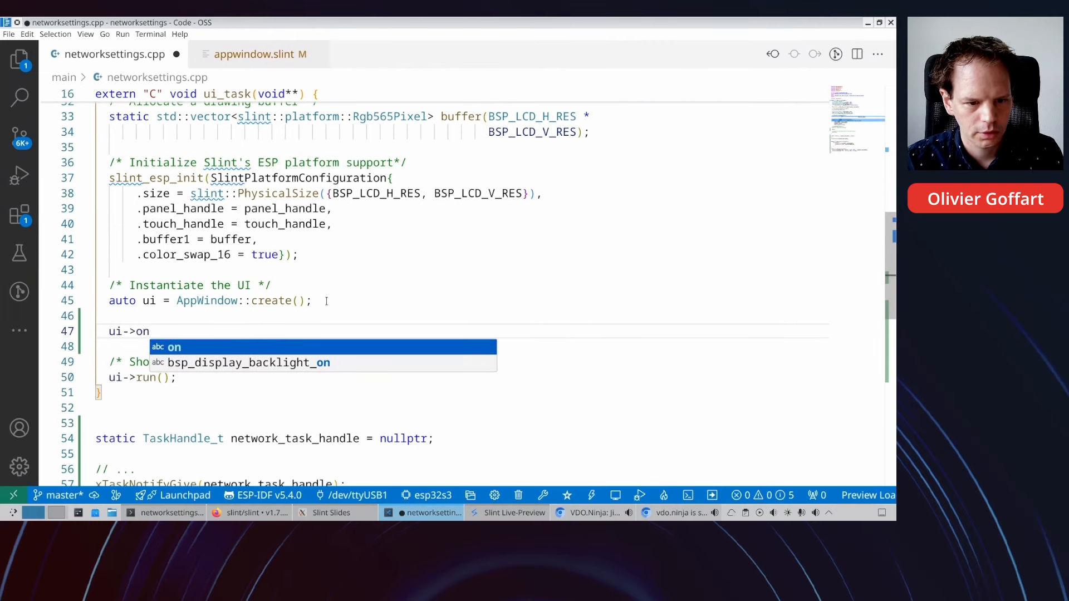
left_click(263, 54)
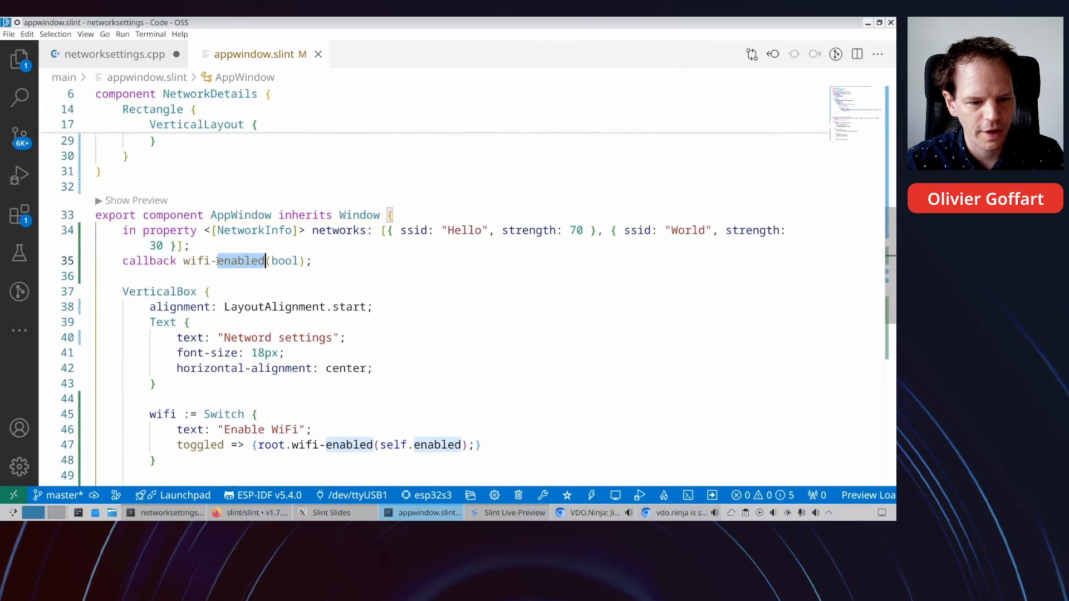
left_click(116, 55)
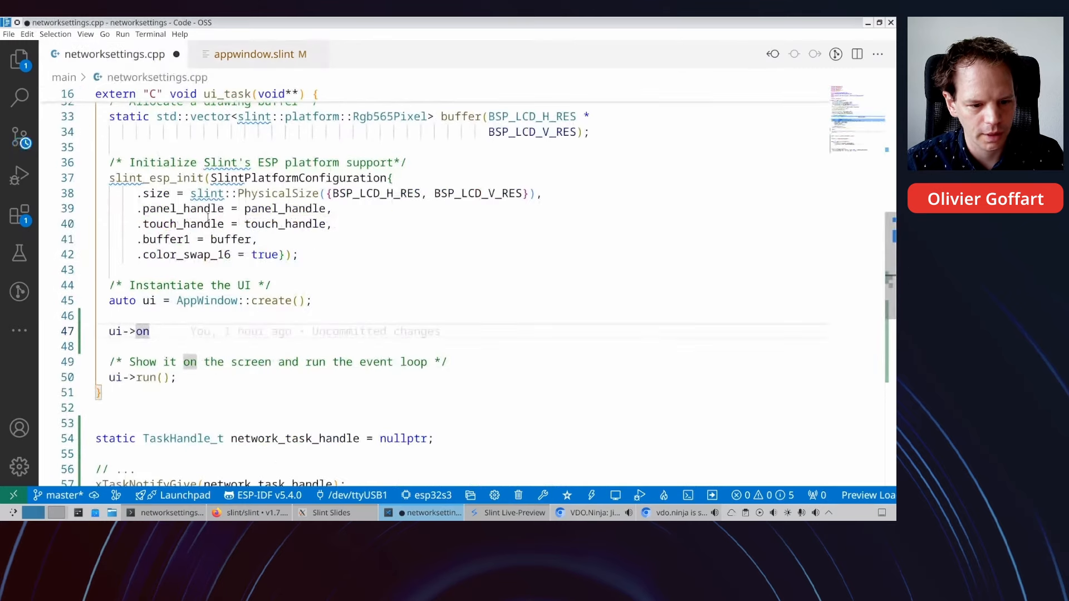
type("_wifi")
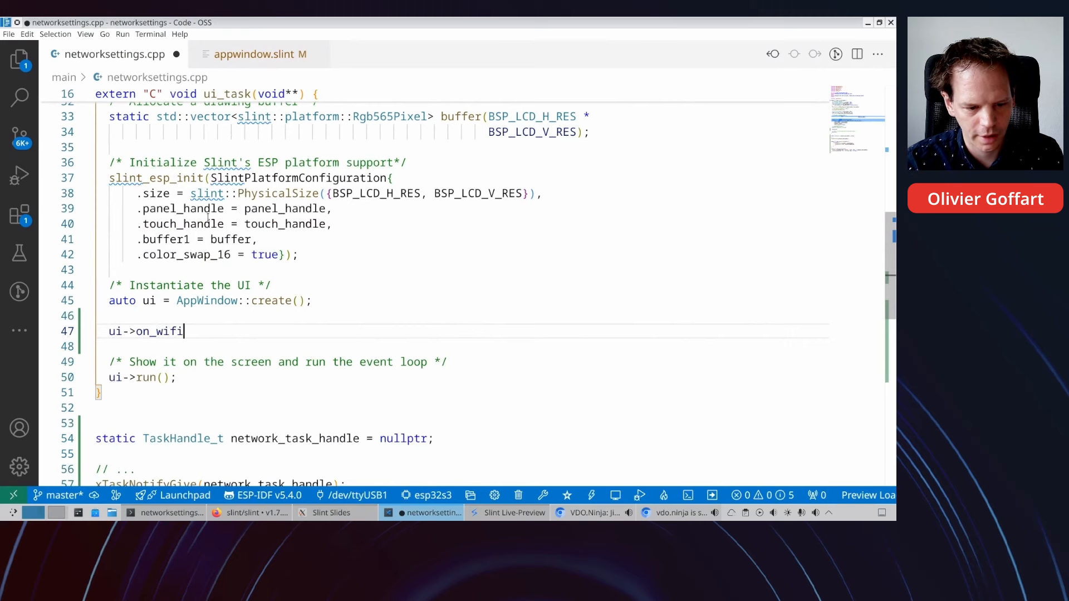
type("_enabled")
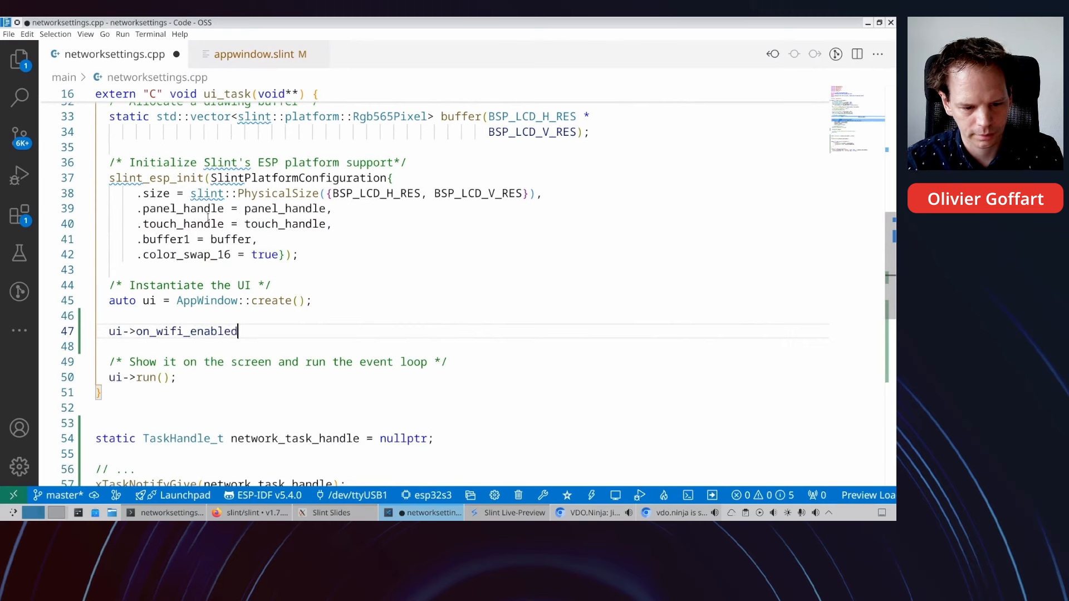
type("()")
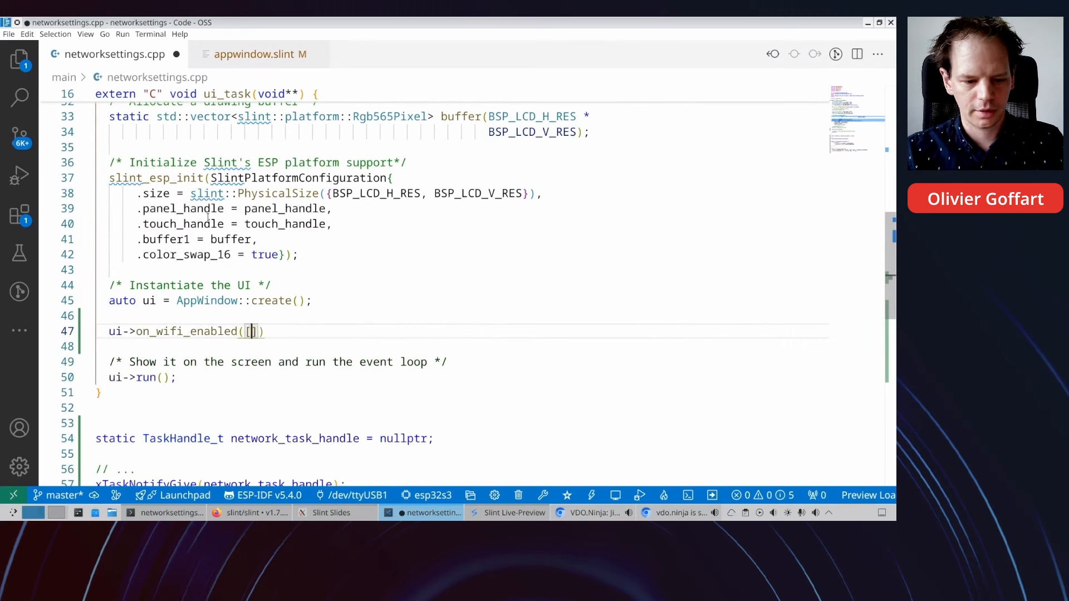
Write the lambda [](bool e) { if (e) { xTaskNotifyGive(network_task_handle); } } as the handler.
type("](b")
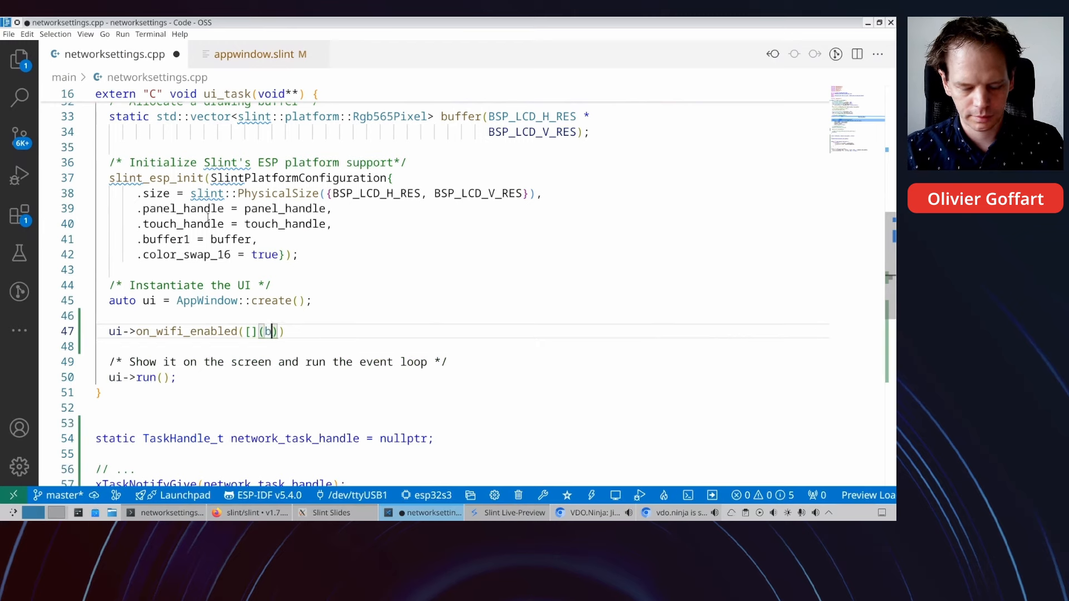
type("ool e) {")
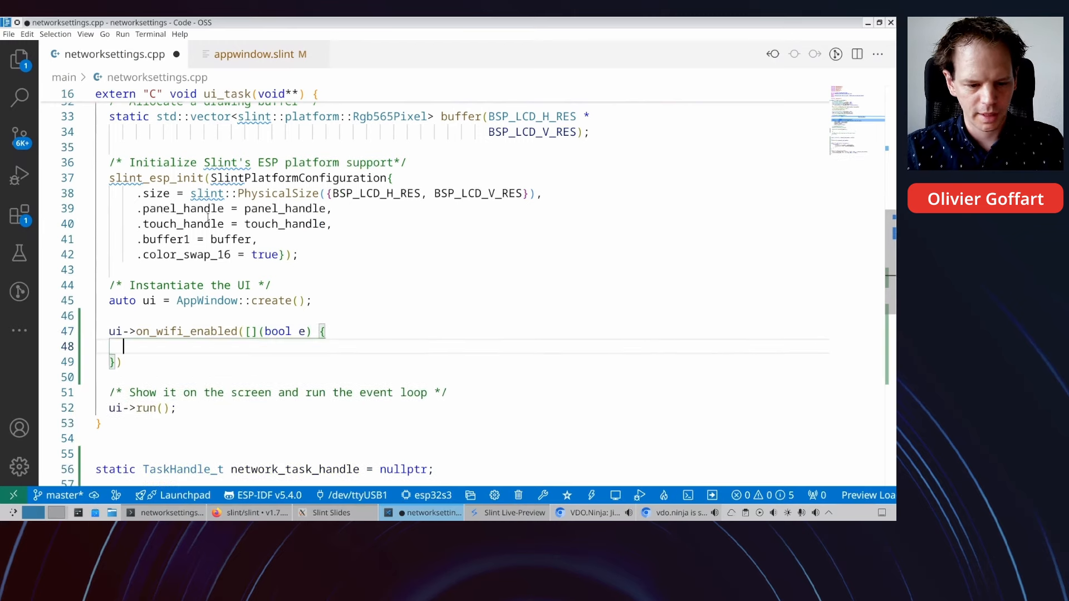
type("if")
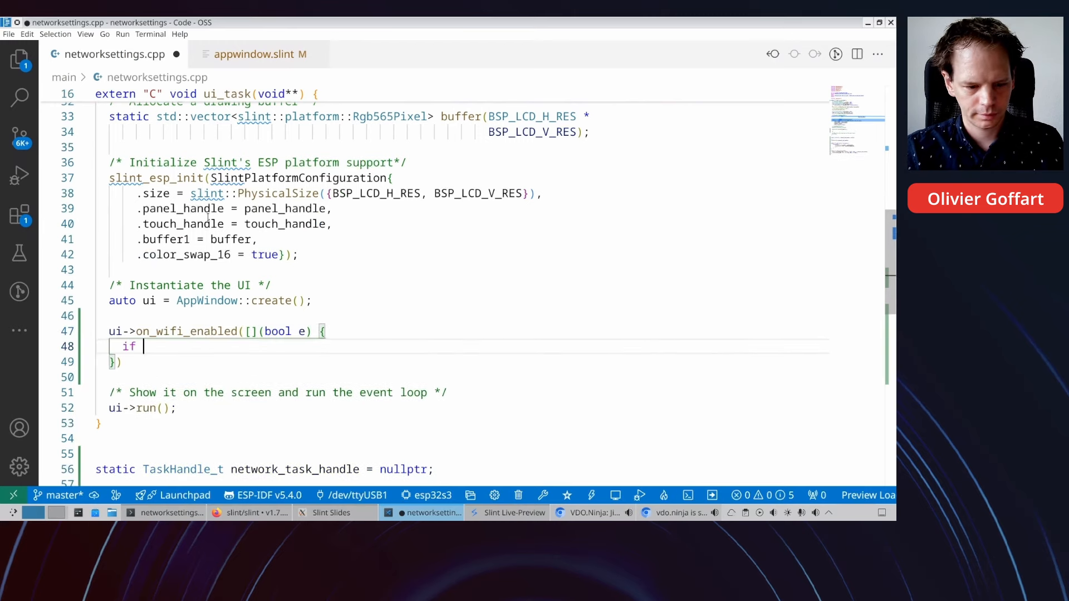
type("(e) {")
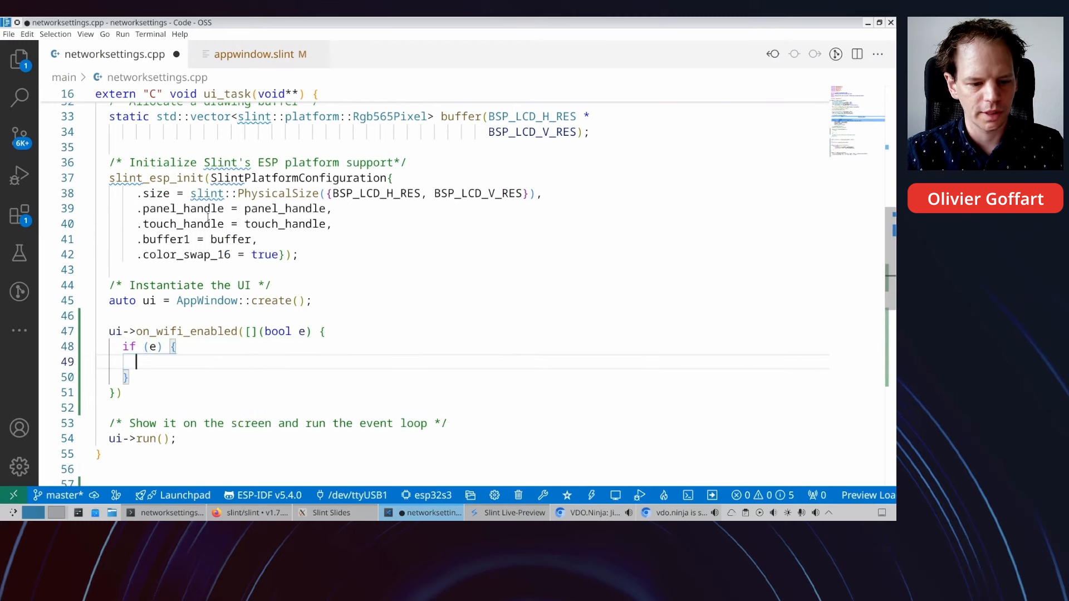
scroll("down", 3)
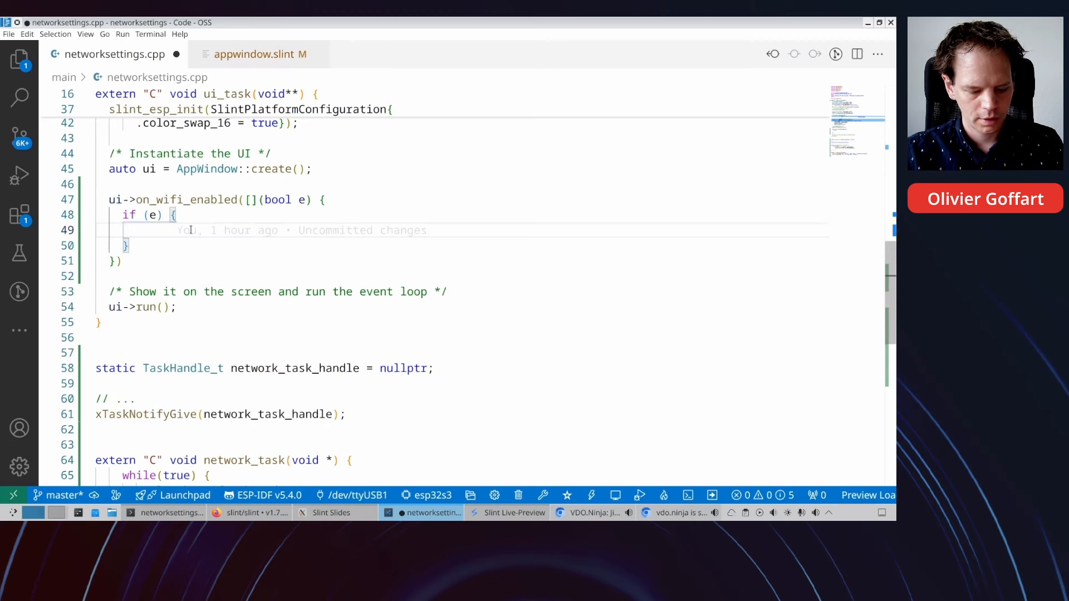
type("xTaskNotifyGive(network_task_handle);")
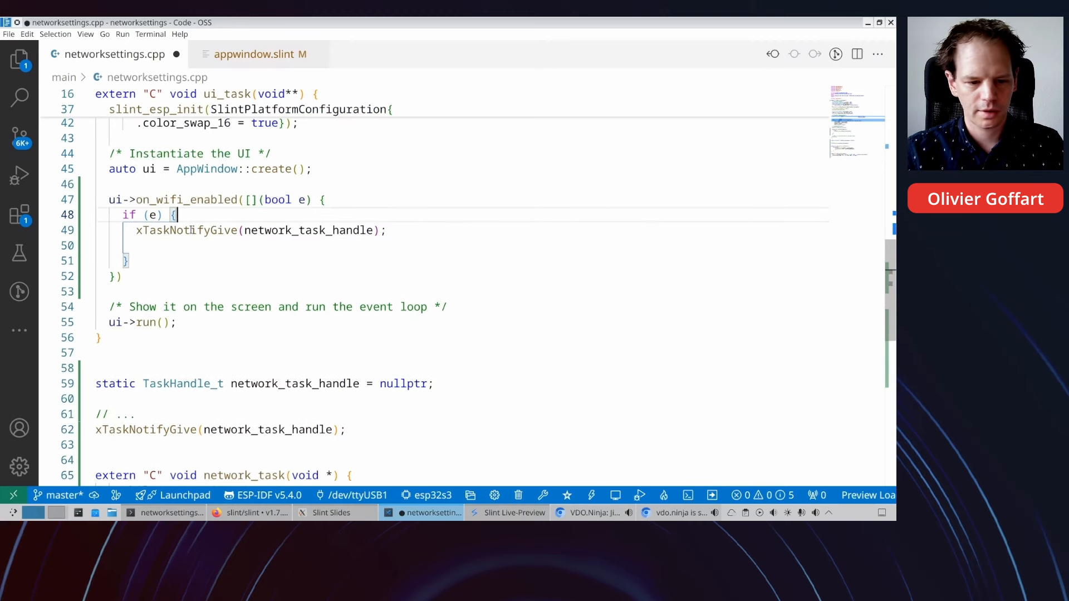
type("io")
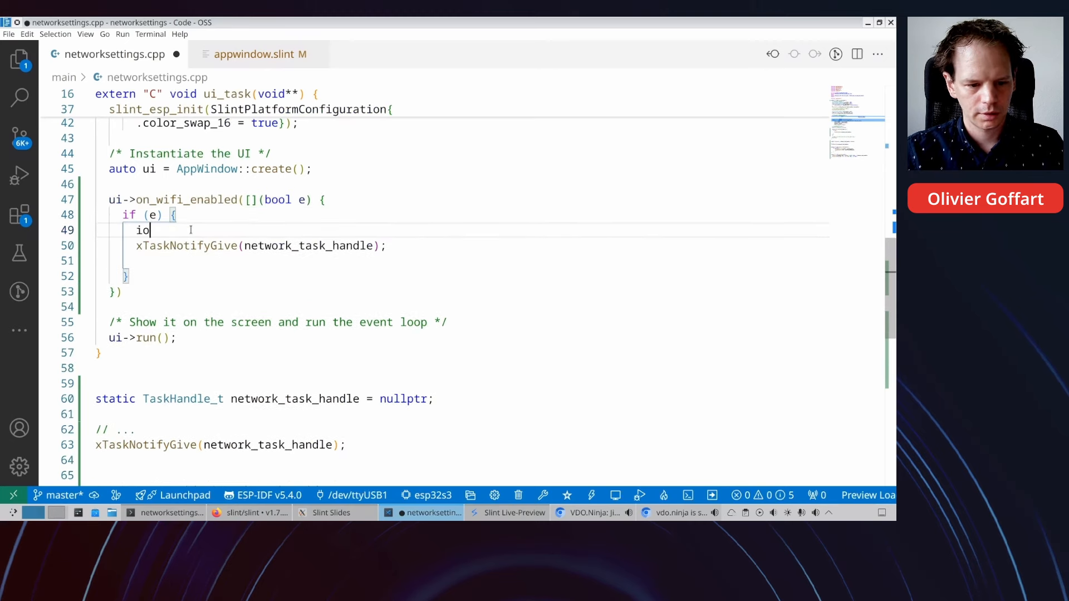
type("ui->")
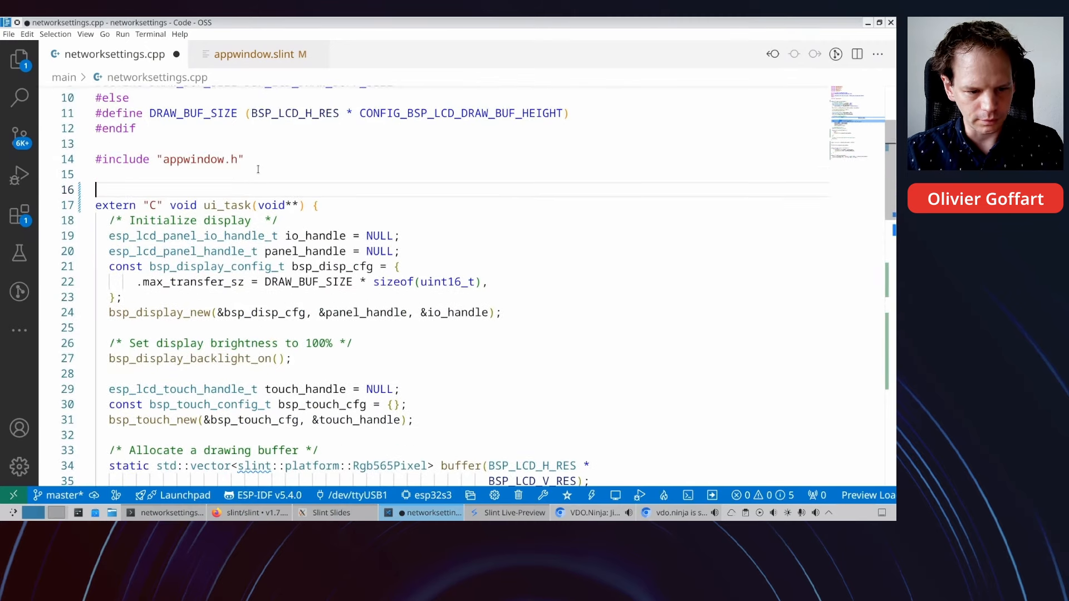
Begin a file-scope static std::optional<slint::ComponentHandle<>> declaration.
type("static")
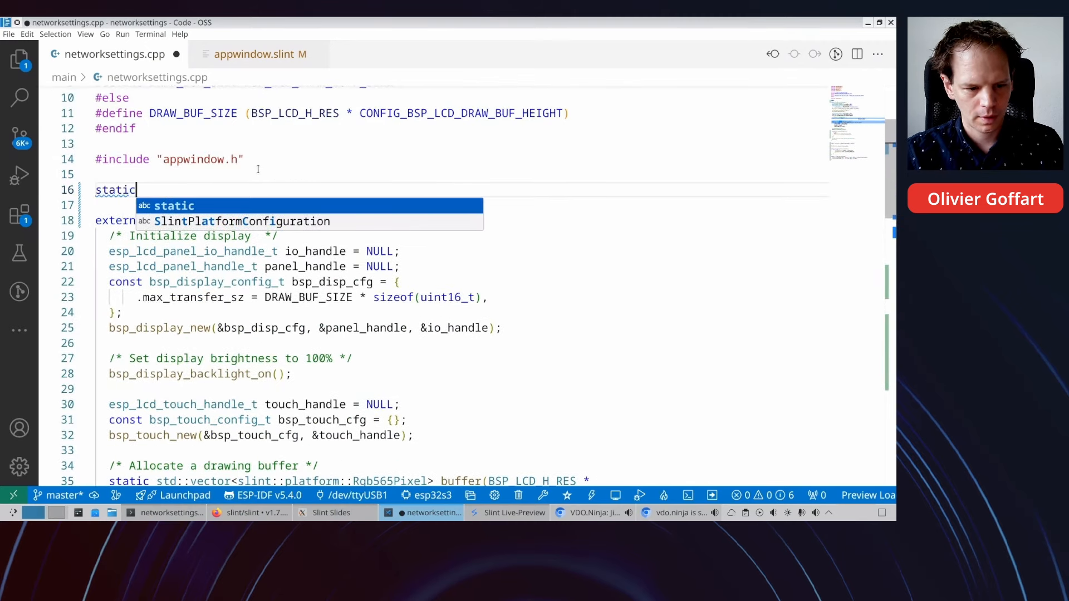
type("std::opt")
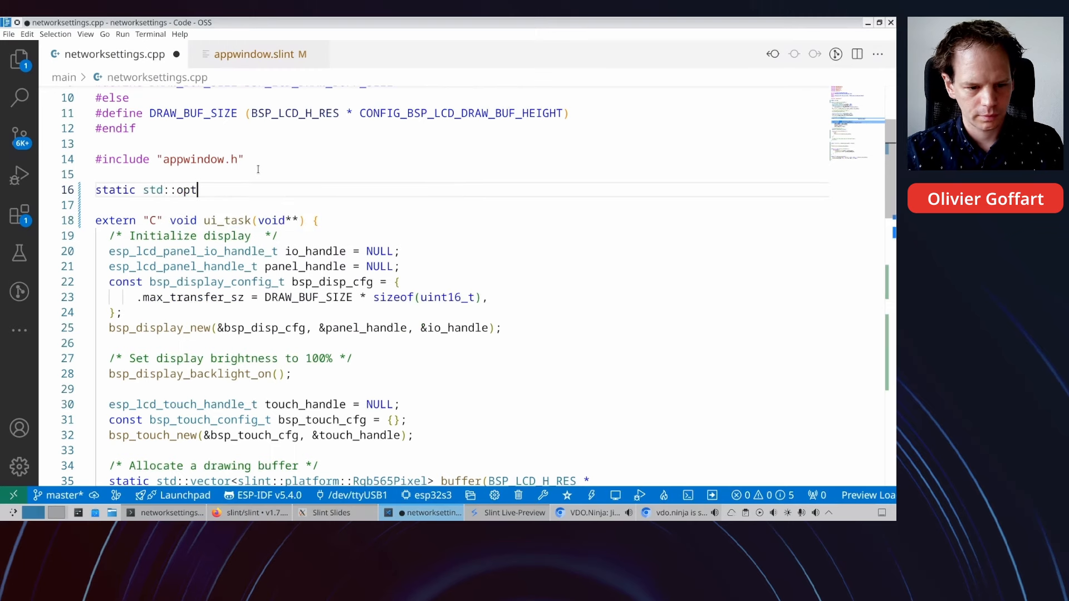
type("ional")
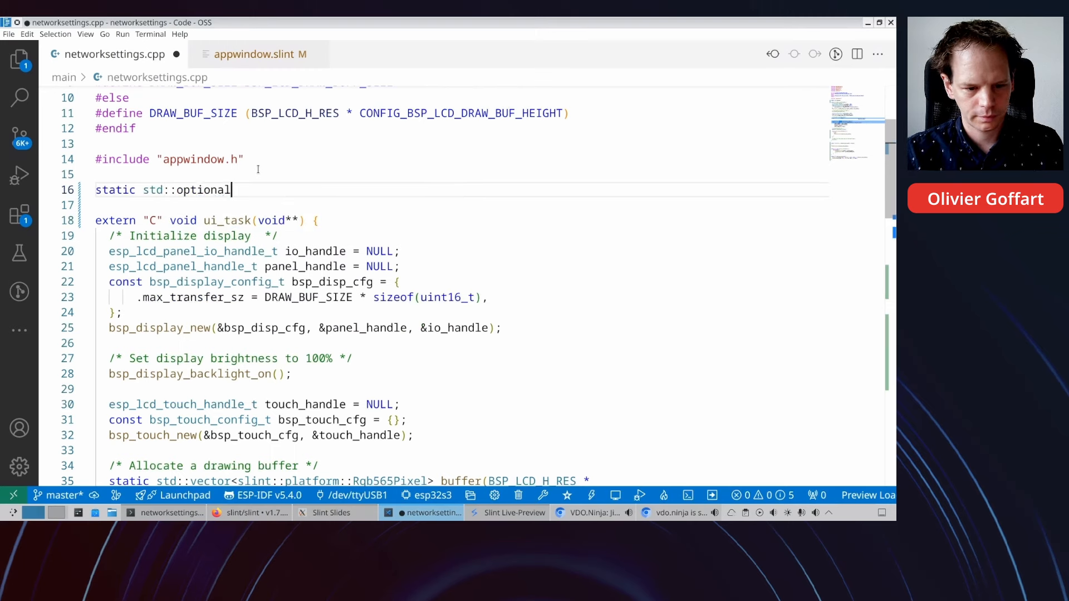
type("<slint::>")
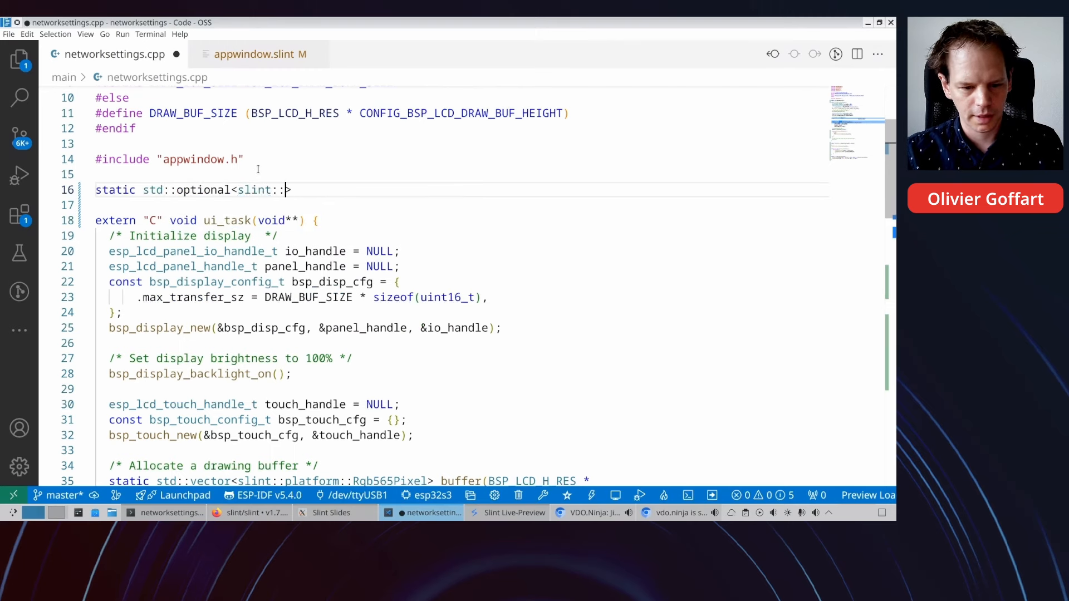
type("ComponentHa")
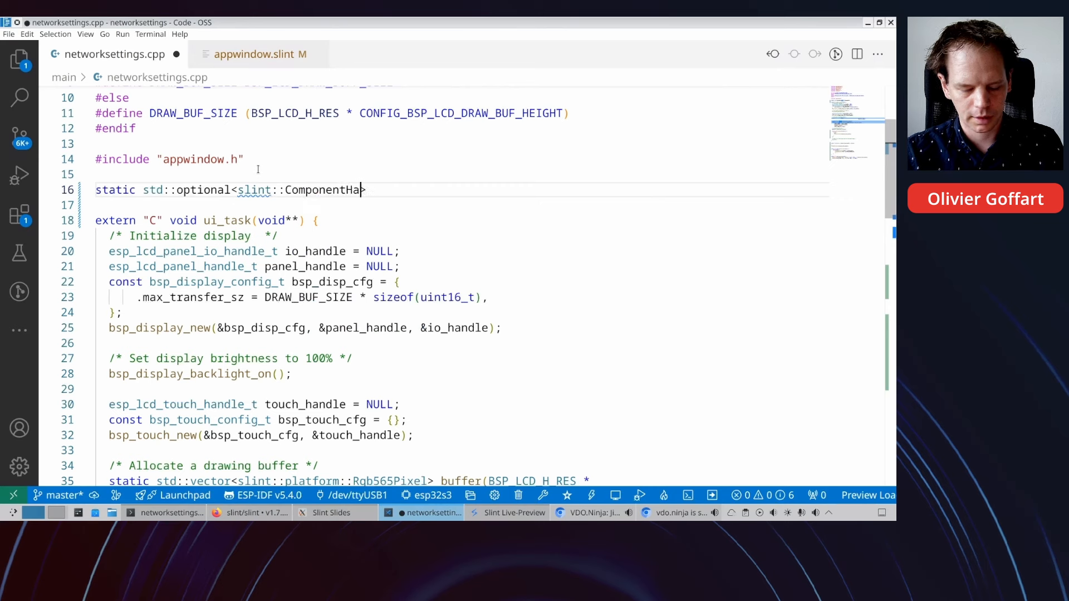
type("ndle<>")
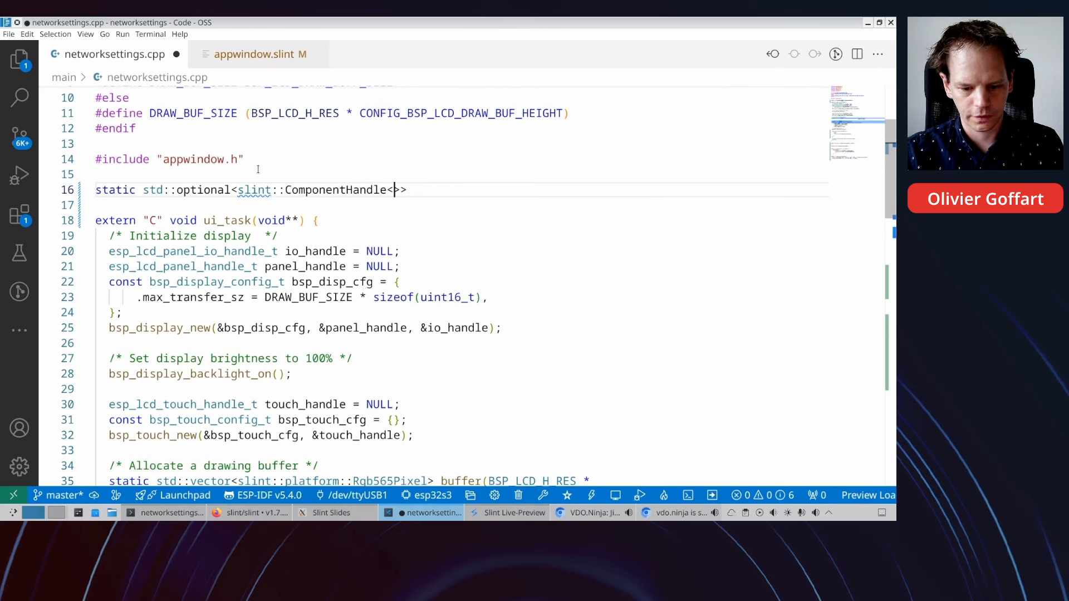
type("MainWindow")
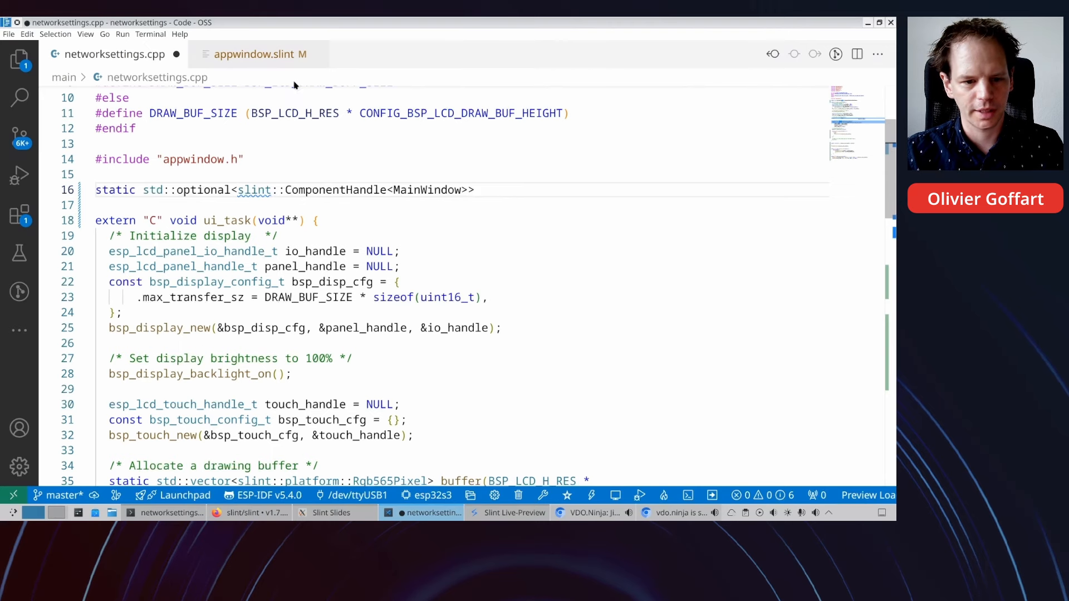
Confirm the component is AppWindow in appwindow.slint, finish the declaration as ui;, and assign it from create().
left_click(257, 54)
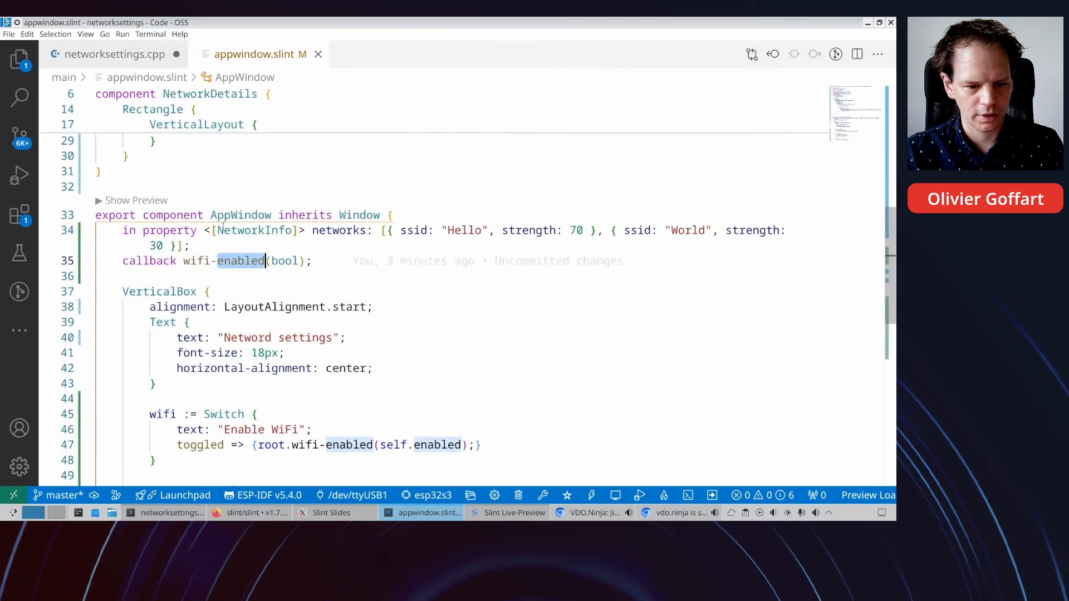
left_click(114, 53)
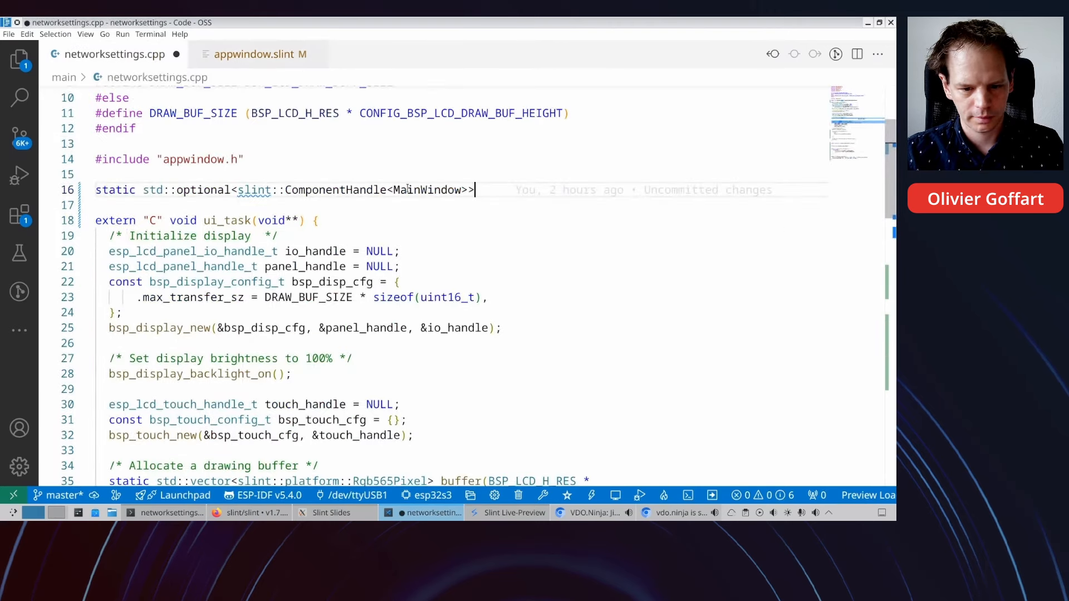
type("AppWindow")
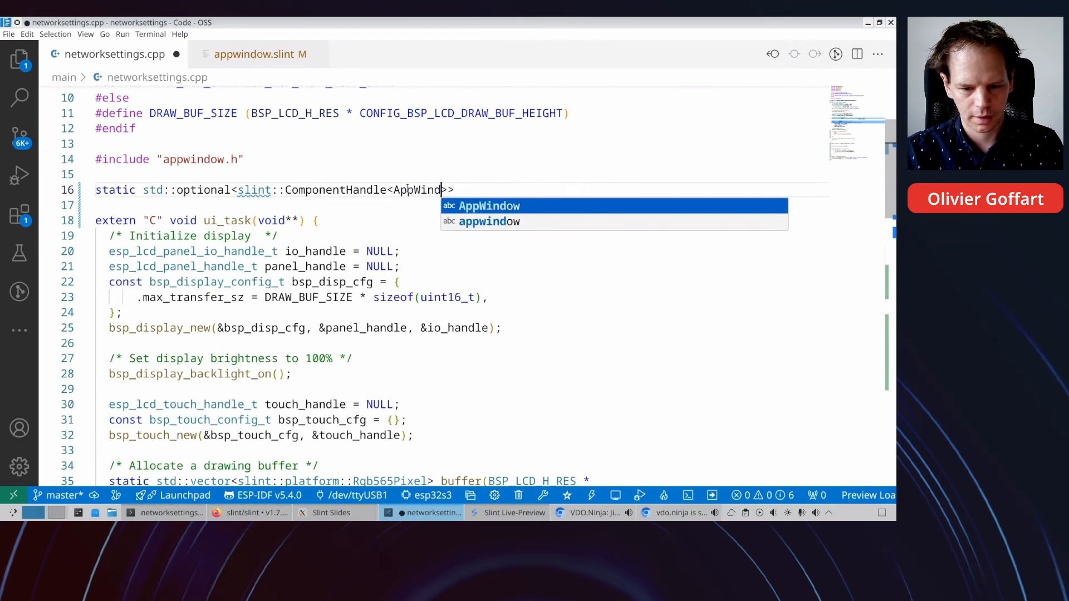
key("Tab")
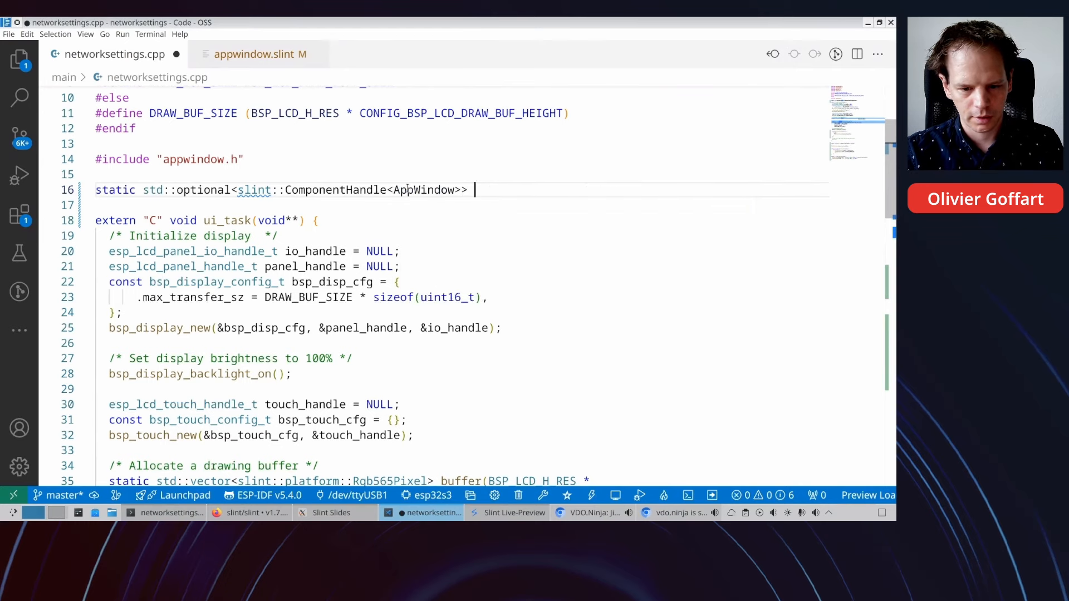
type("ui;")
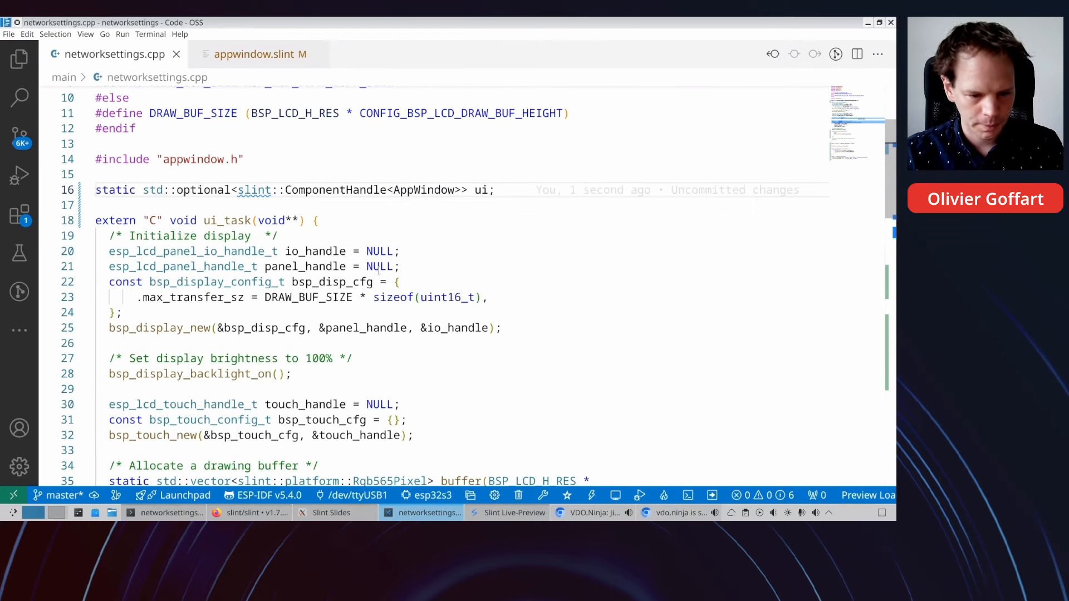
scroll("down", 3)
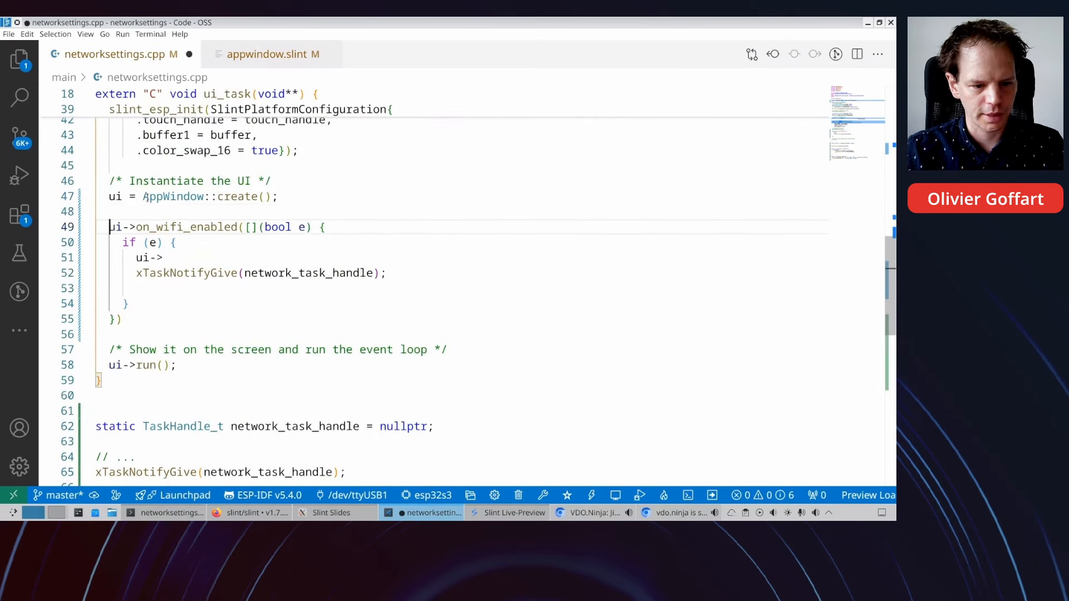
Add (*ui)->set_networks(nullptr); inside the if (e) block of on_wifi_enabled.
type("(*")
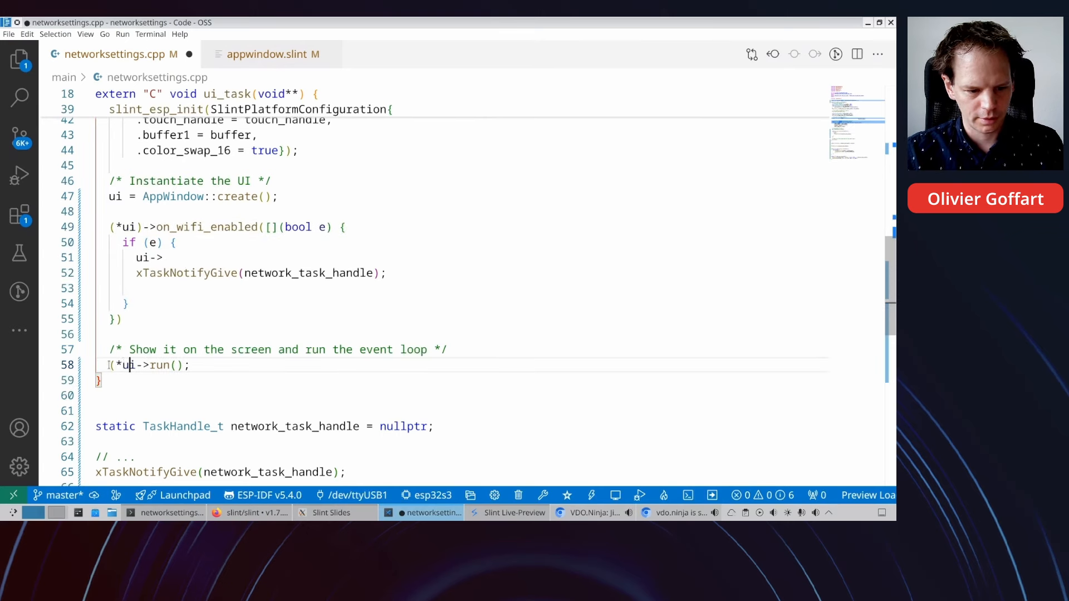
left_click(144, 257)
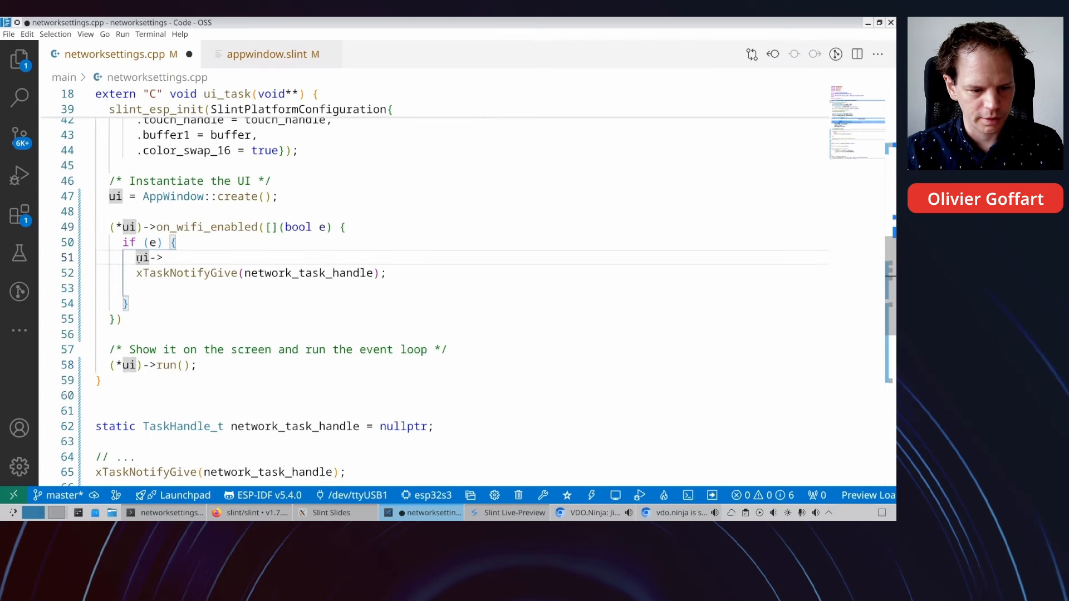
type("(*")
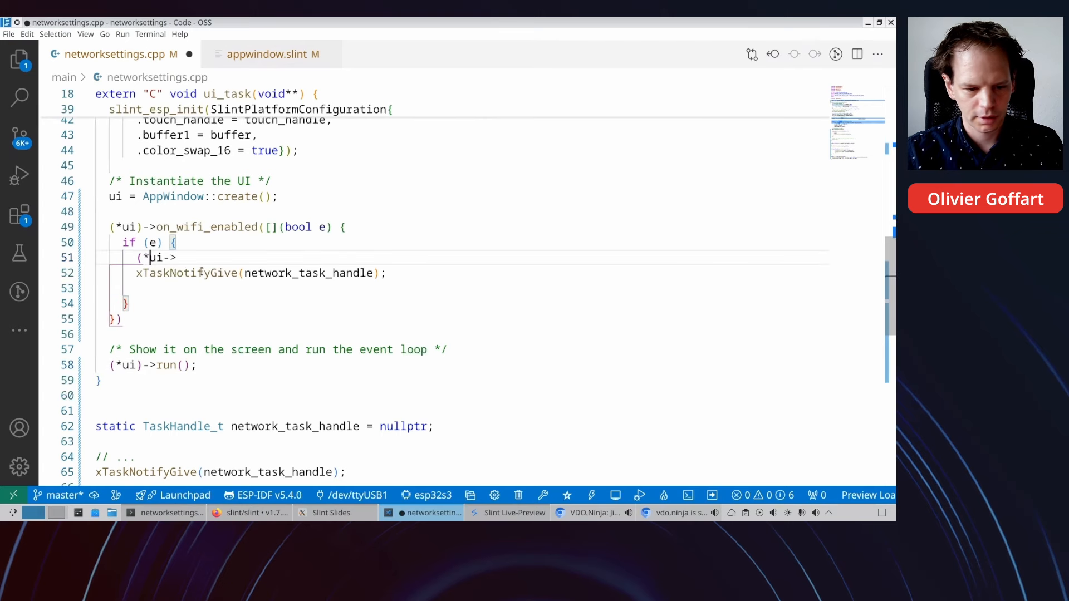
type("set_")
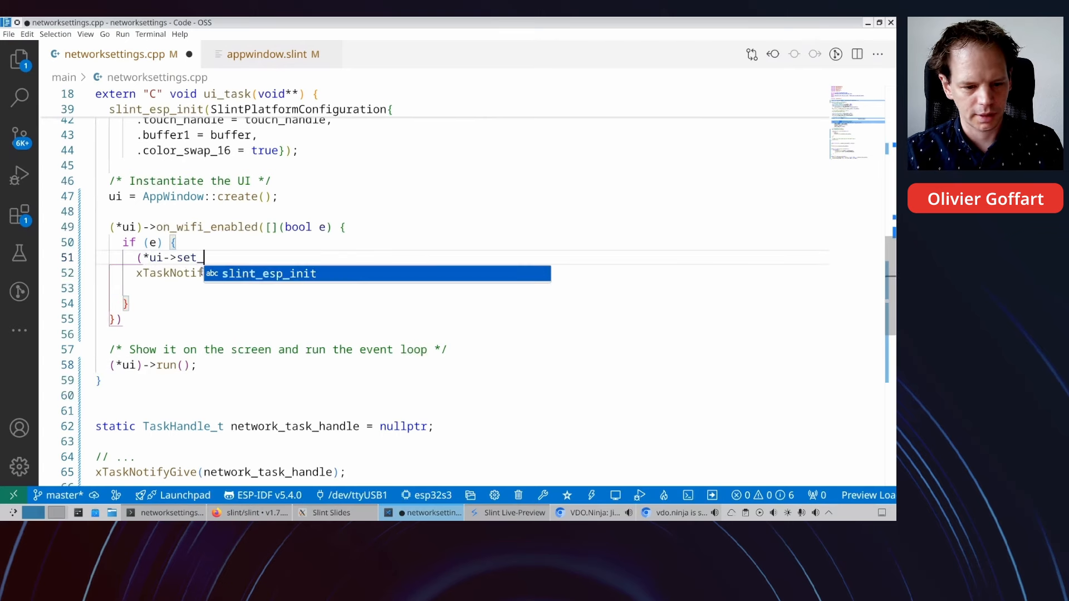
mouse_move(266, 53)
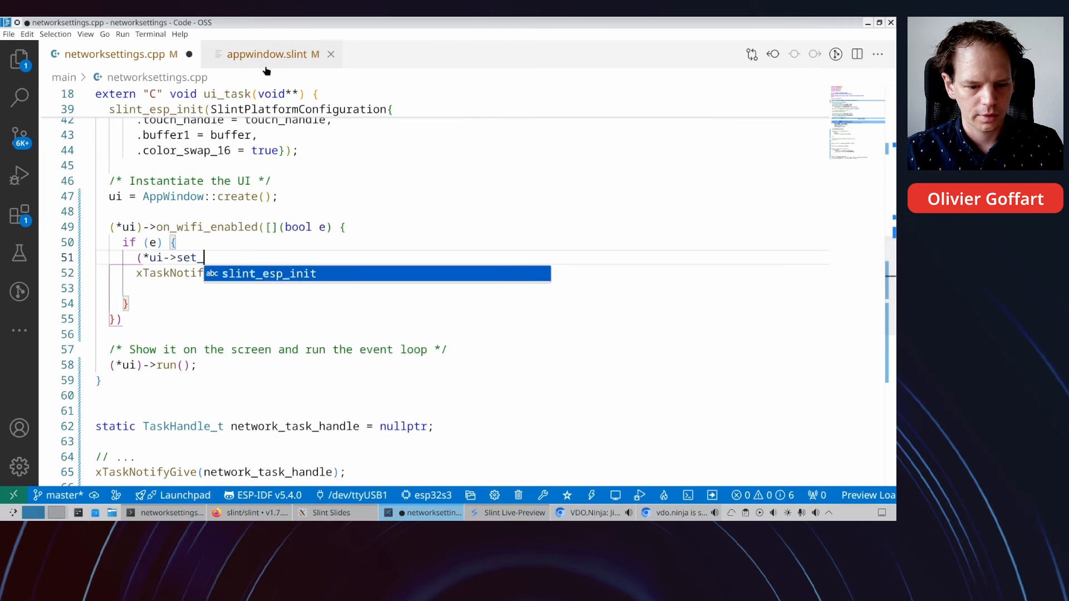
type("netw")
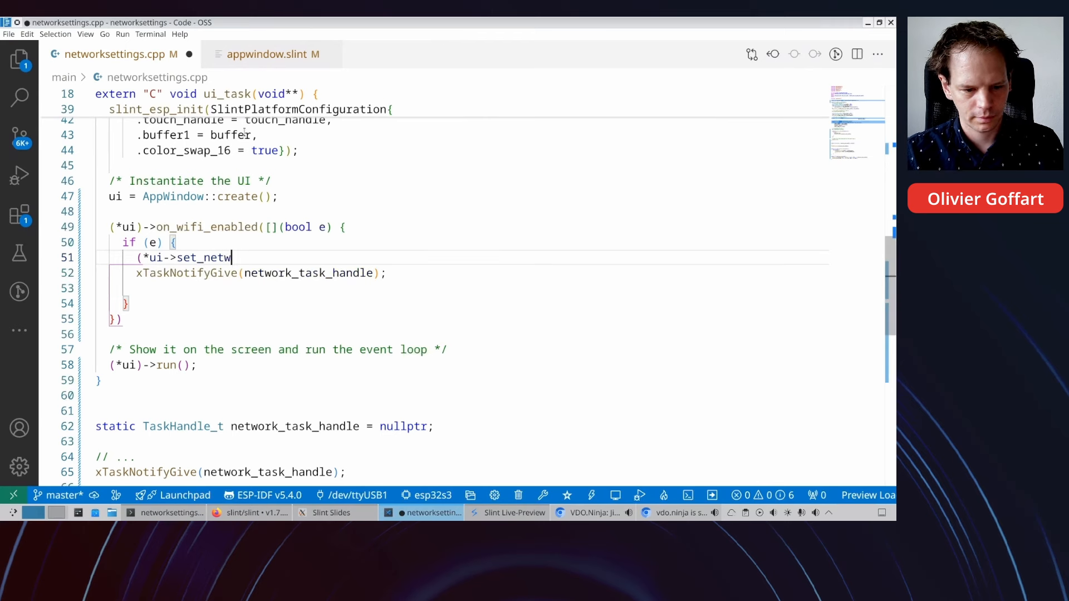
type("orks")
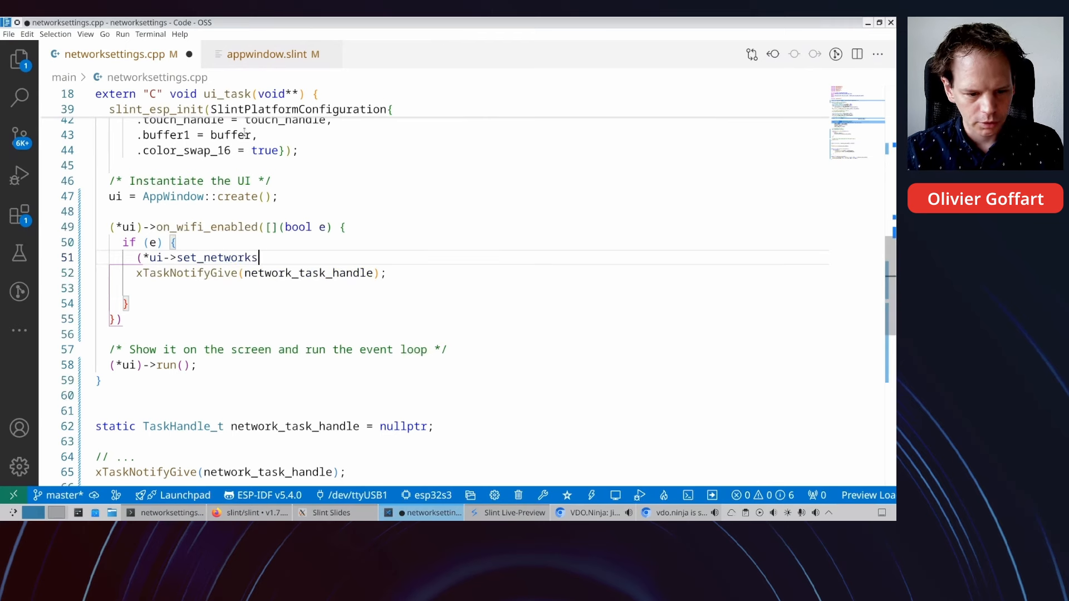
type("(null")
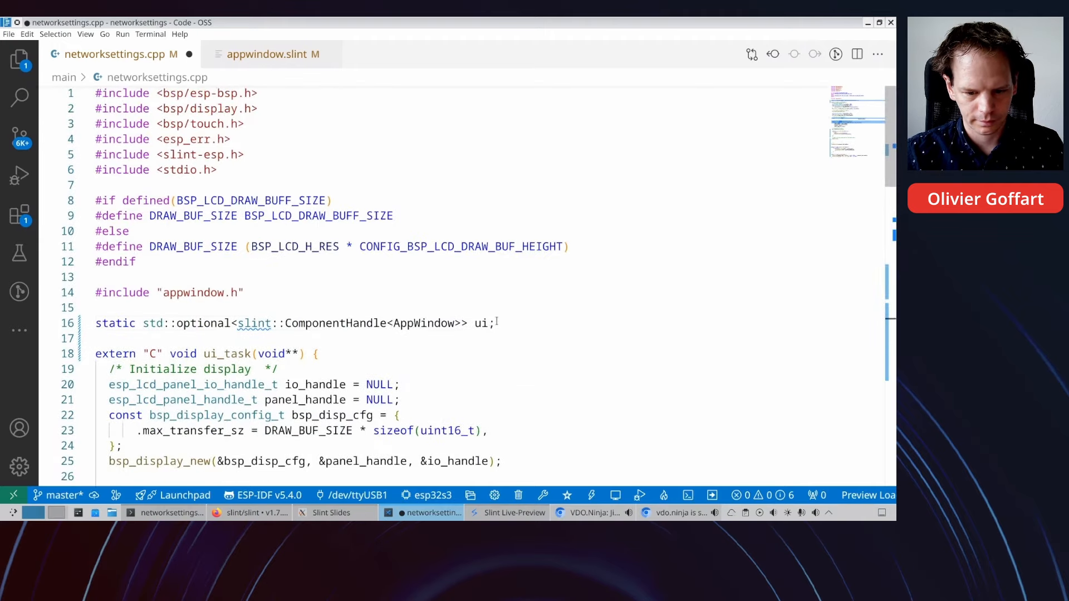
Declare static TaskHandle_t network_task_handle = nullptr; under the ui declaration.
type("static TaskHandle_t network_task_handle = nullptr;")
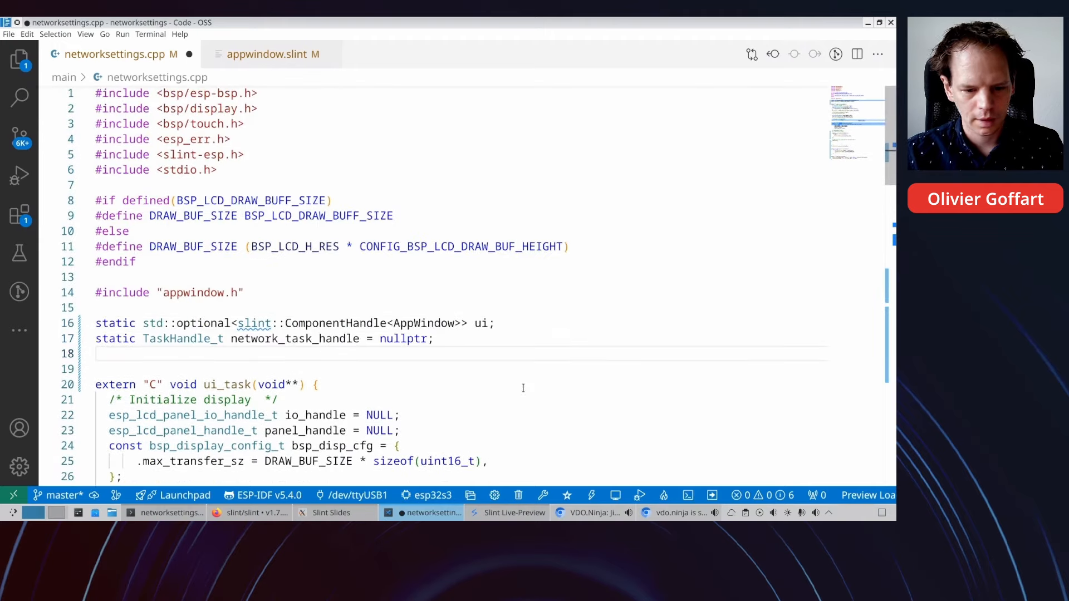
scroll("down", 3)
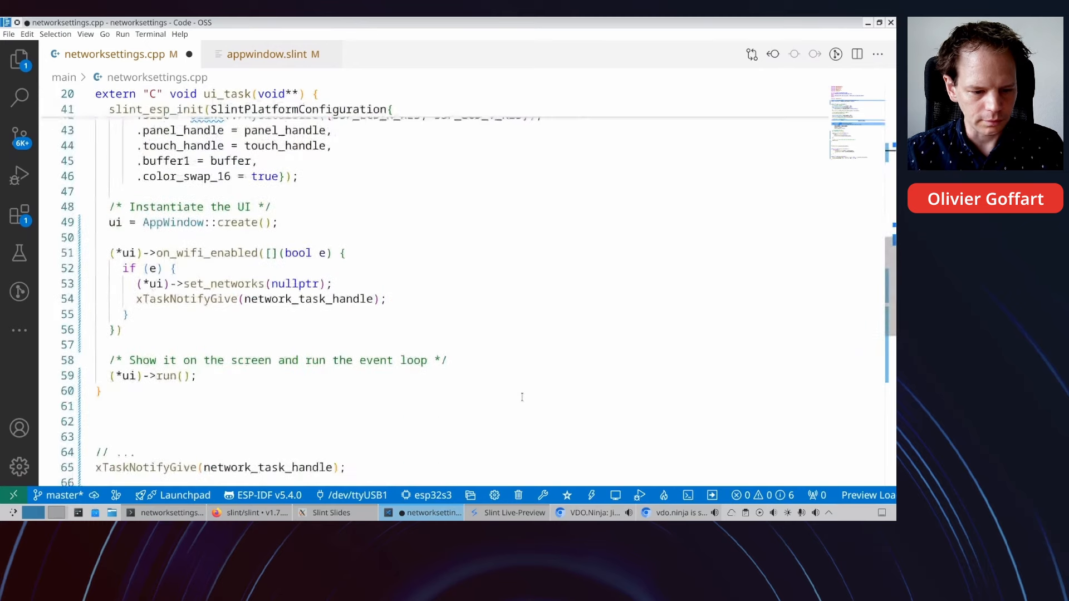
scroll("down", 3)
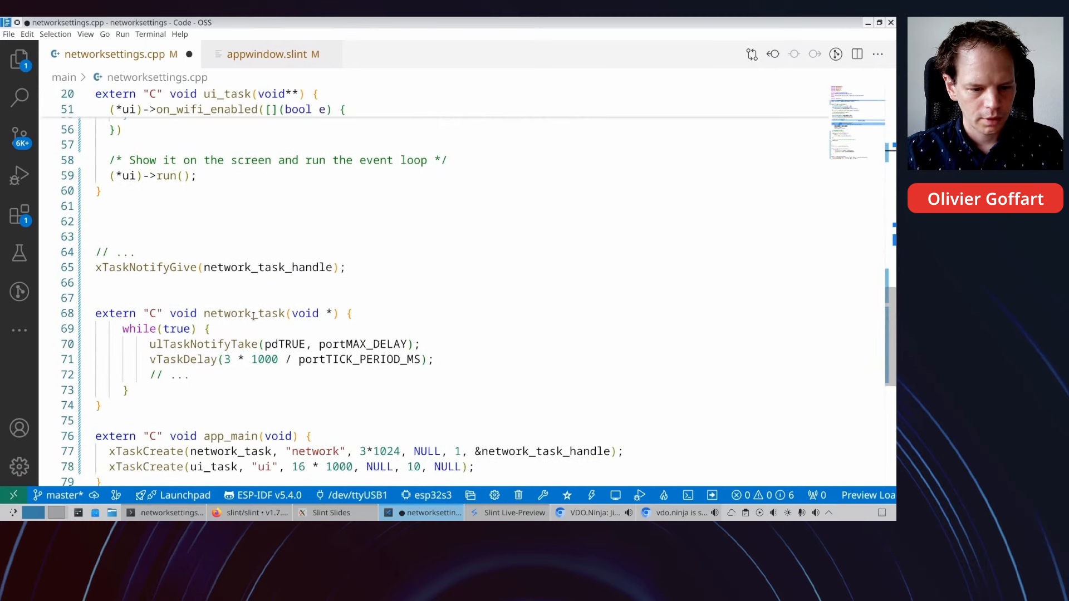
Replace the loop's // ... comment with std::vector<NetworkInfo> nets { declaration.
scroll("down", 3)
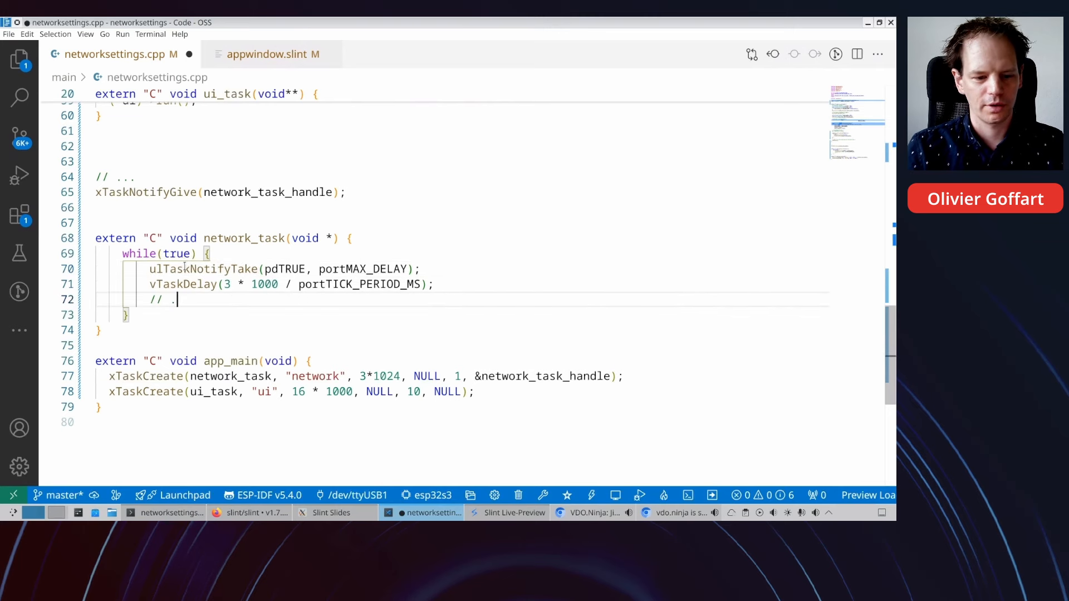
key("Backspace")
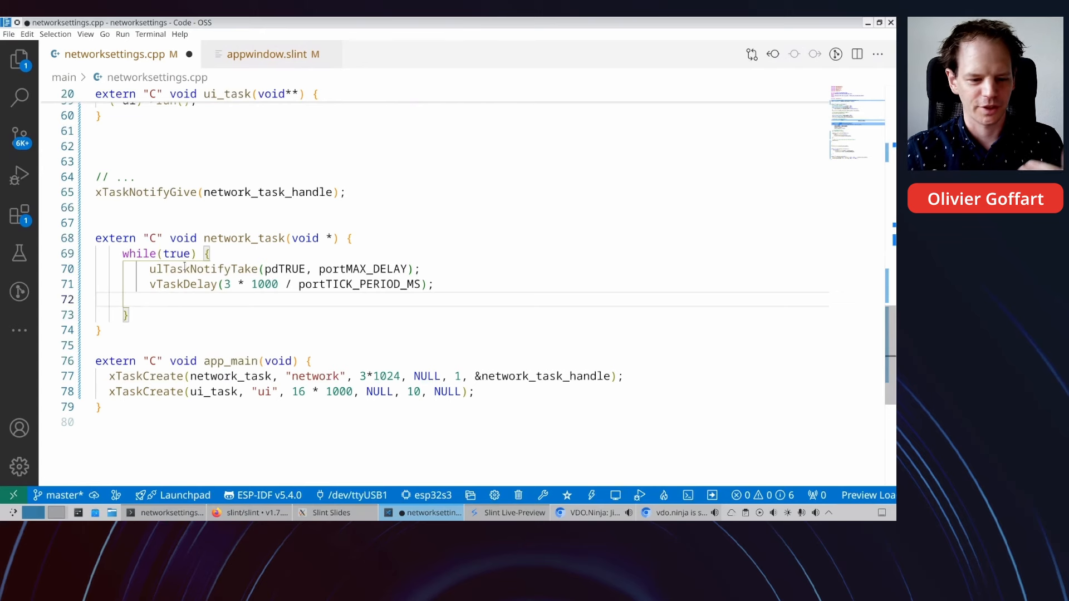
type("s")
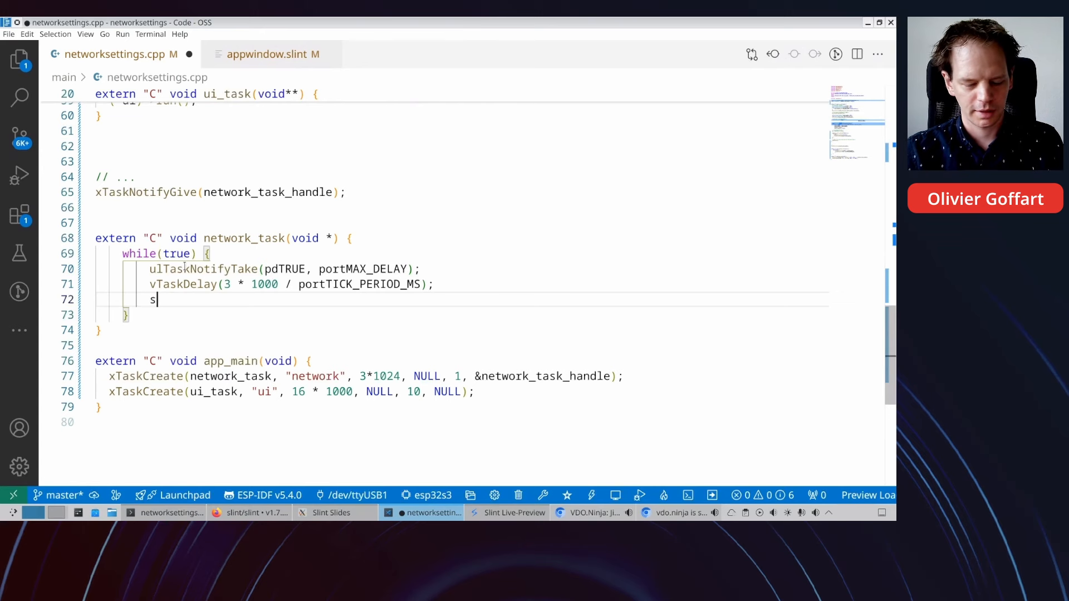
type("td::")
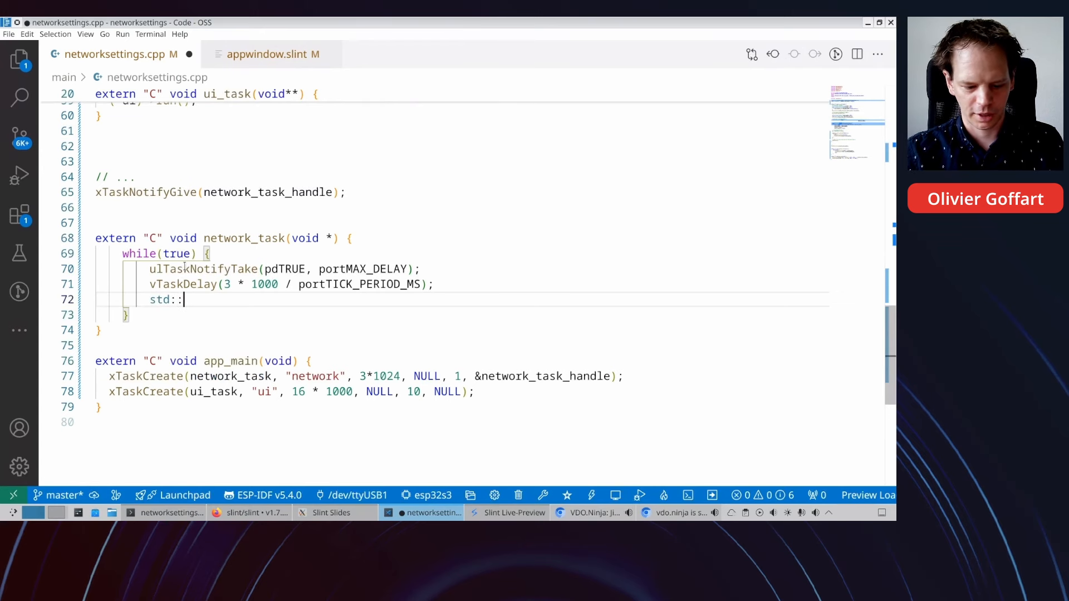
type("vector<>")
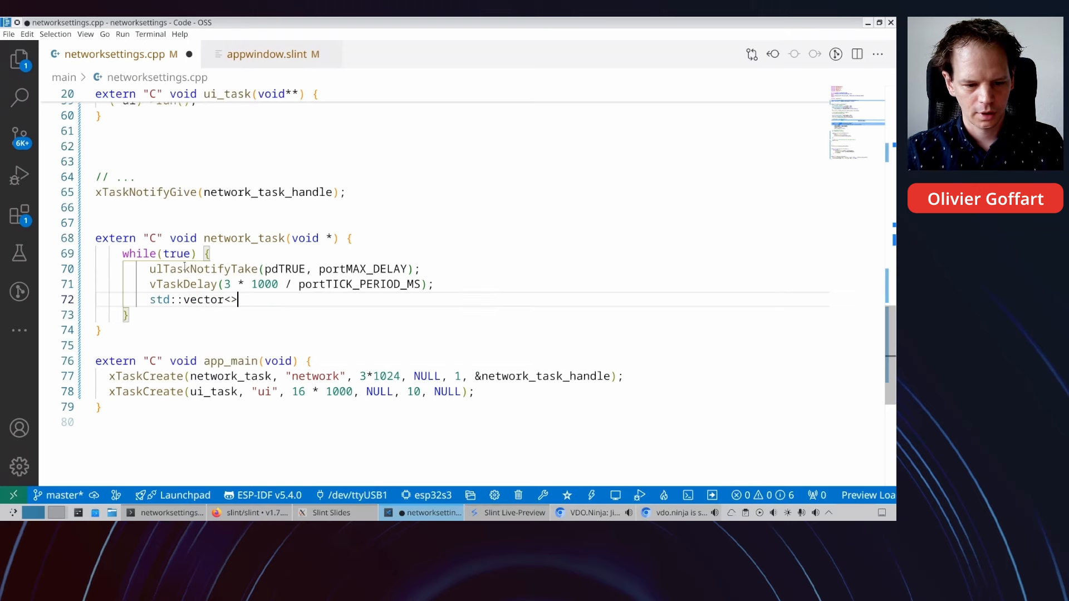
type("Networ")
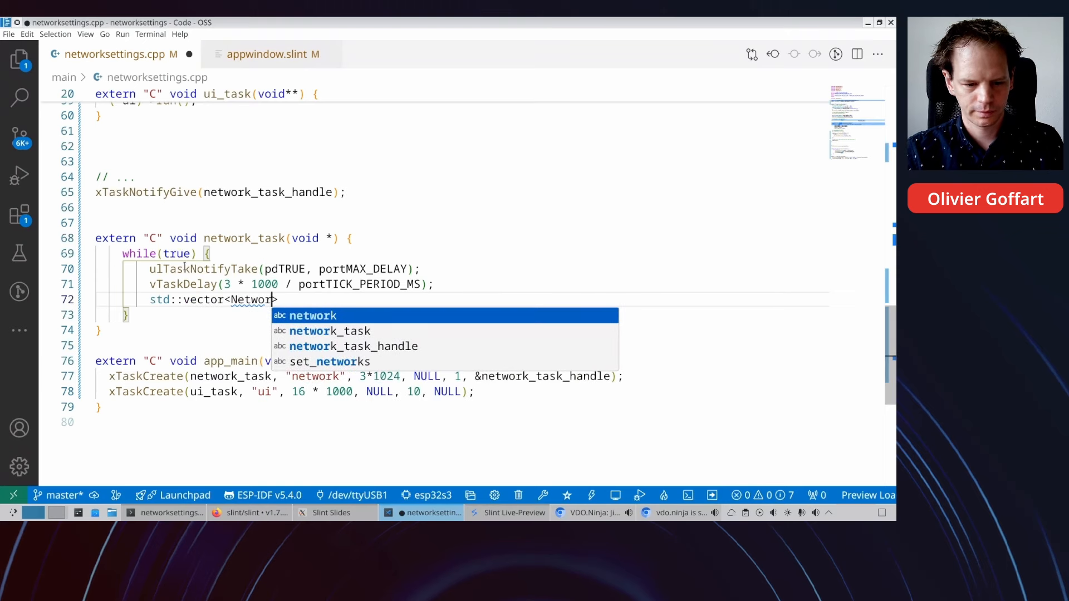
type("Info")
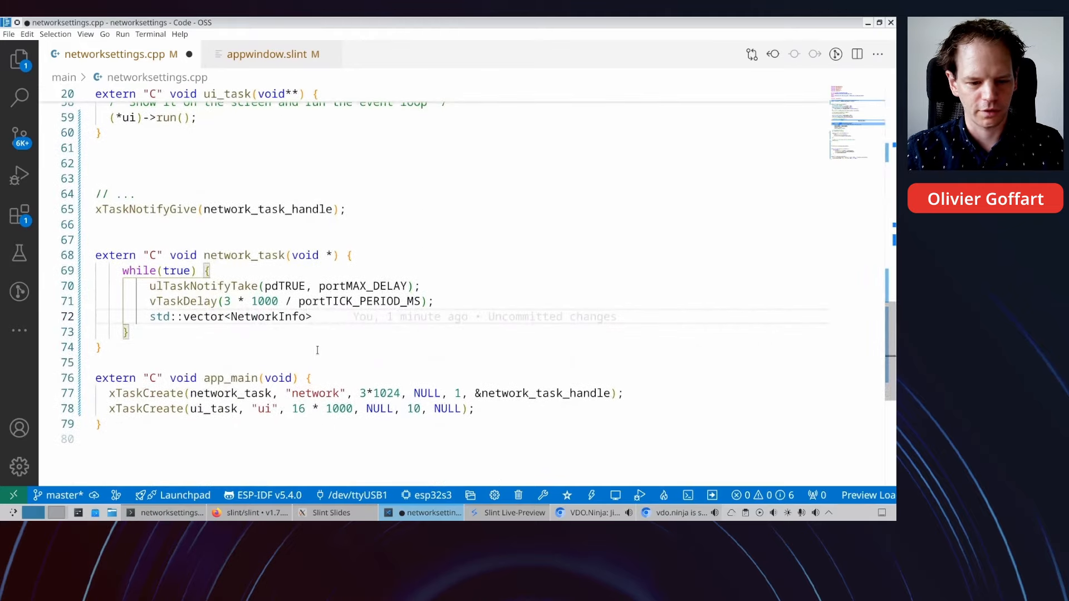
left_click(319, 316)
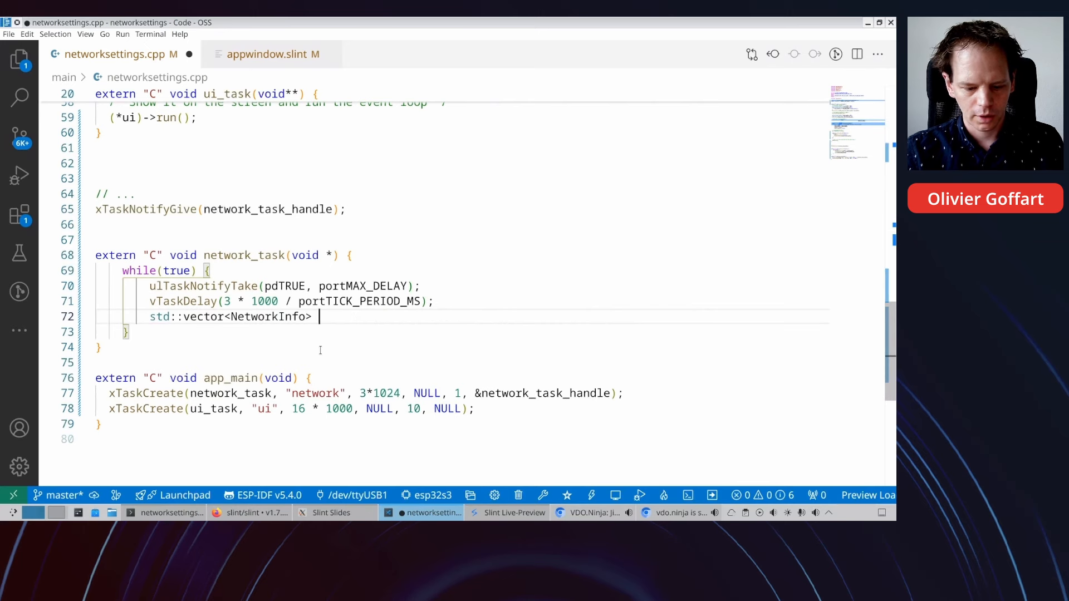
type("nets")
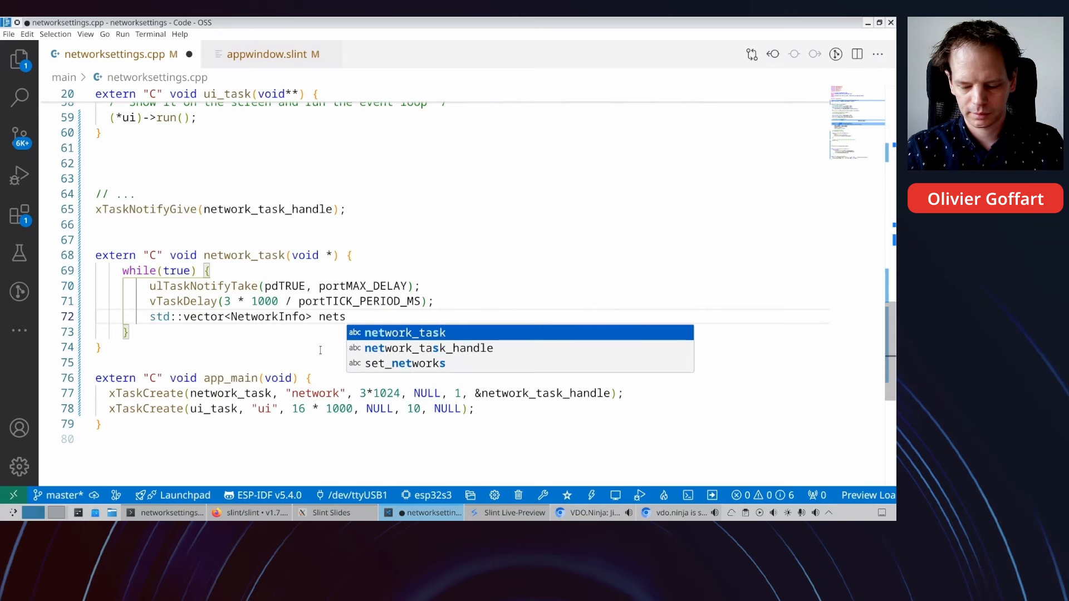
type("{")
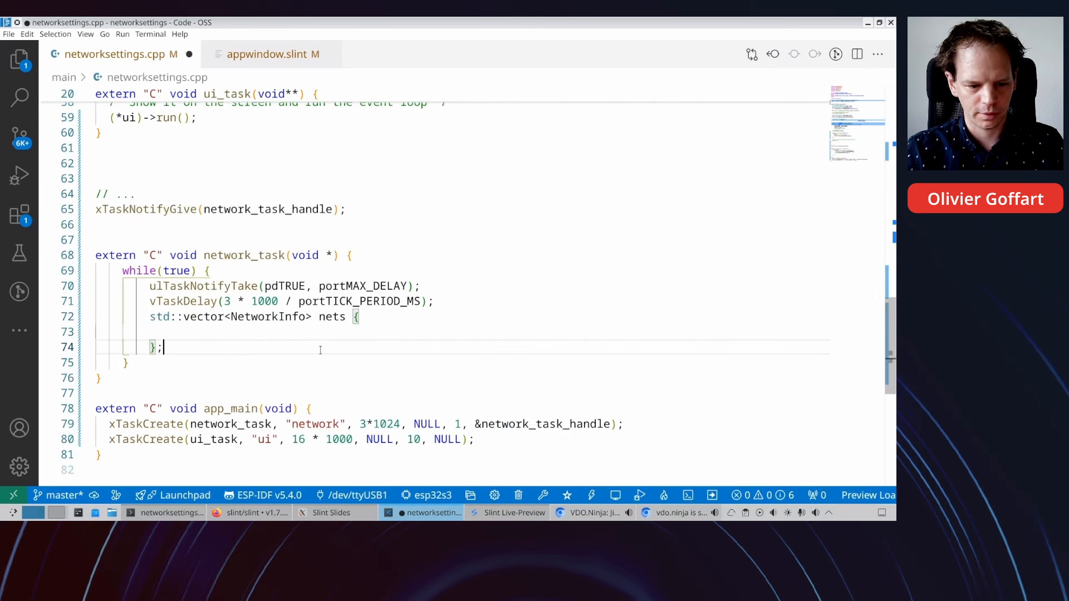
Add a Home Network entry with strength 80, fixing the misspelled strength field via Quick Fix.
type("NetworkInfo {")
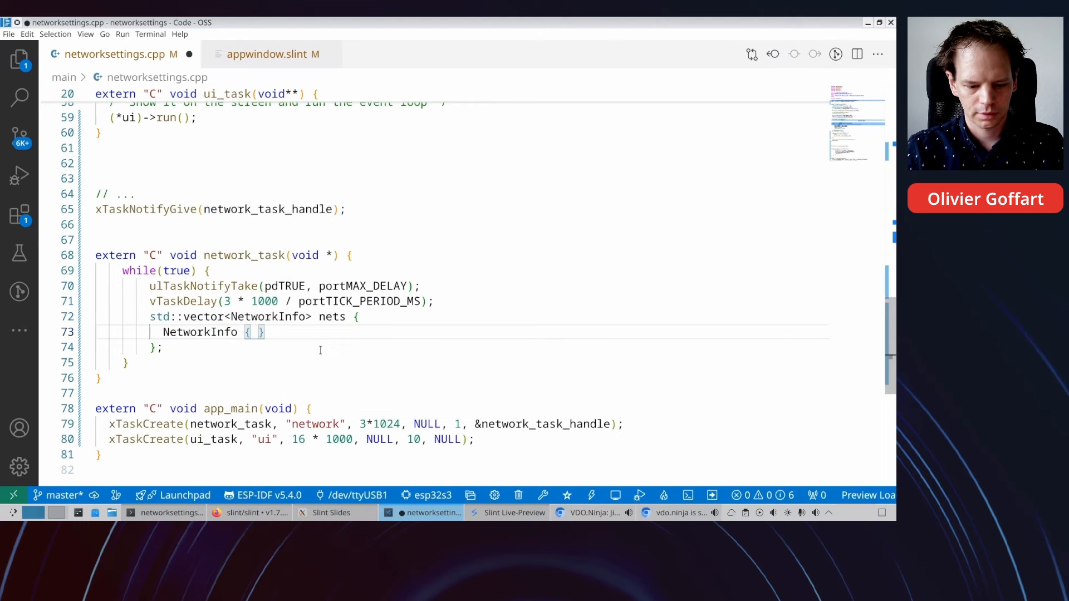
type(".ssid")
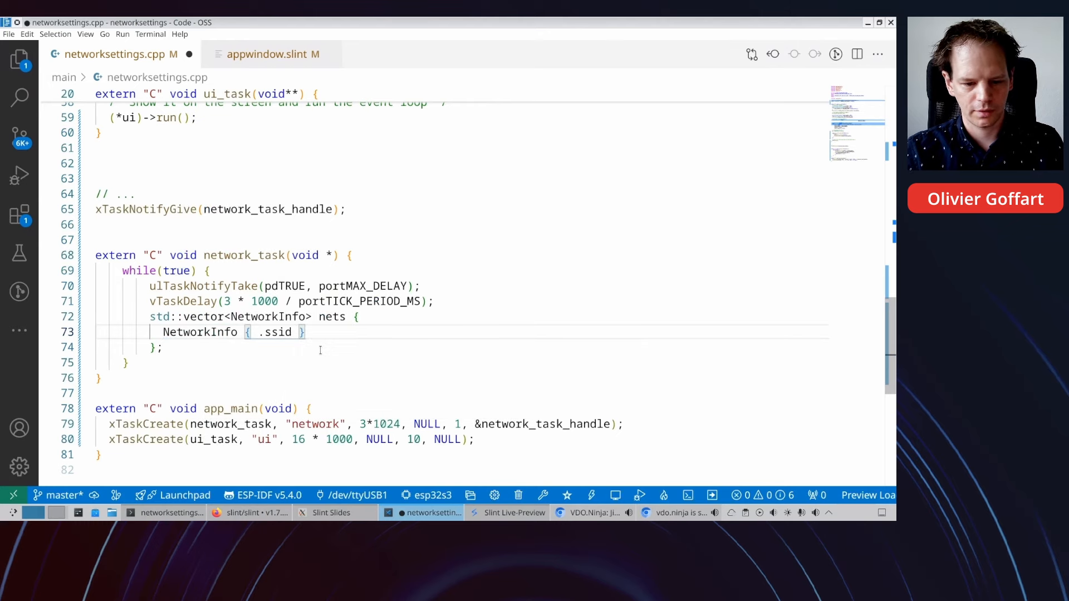
type(": \"H")
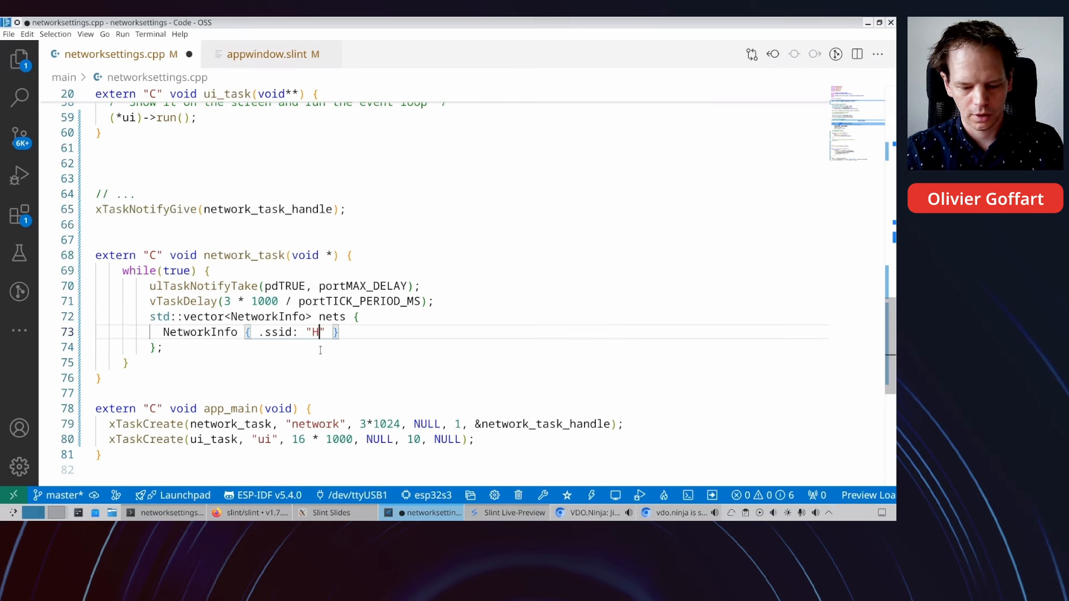
type("ome Network")
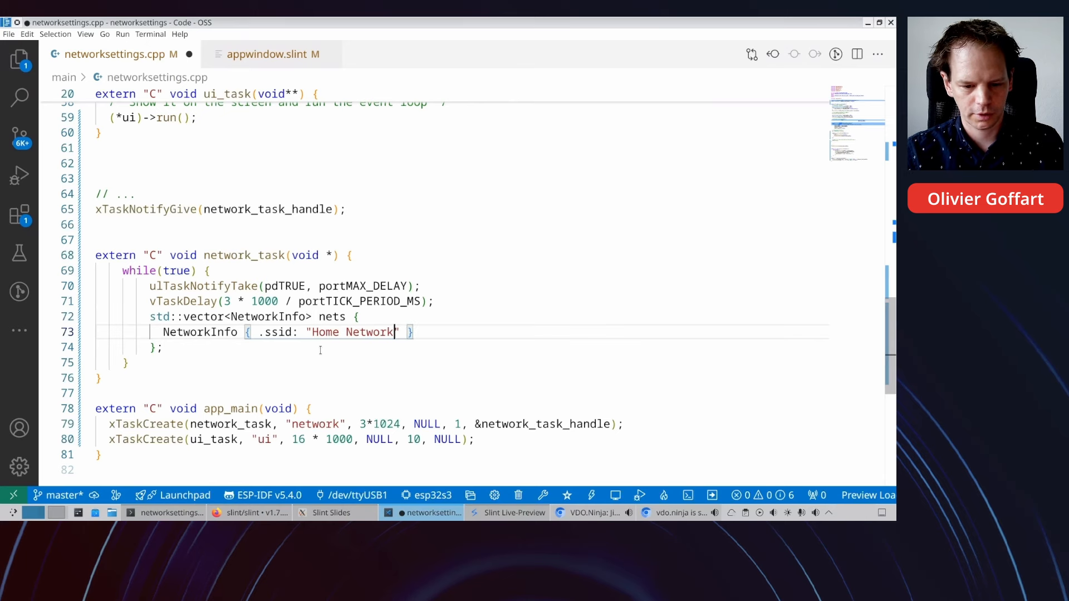
type(", strenght:")
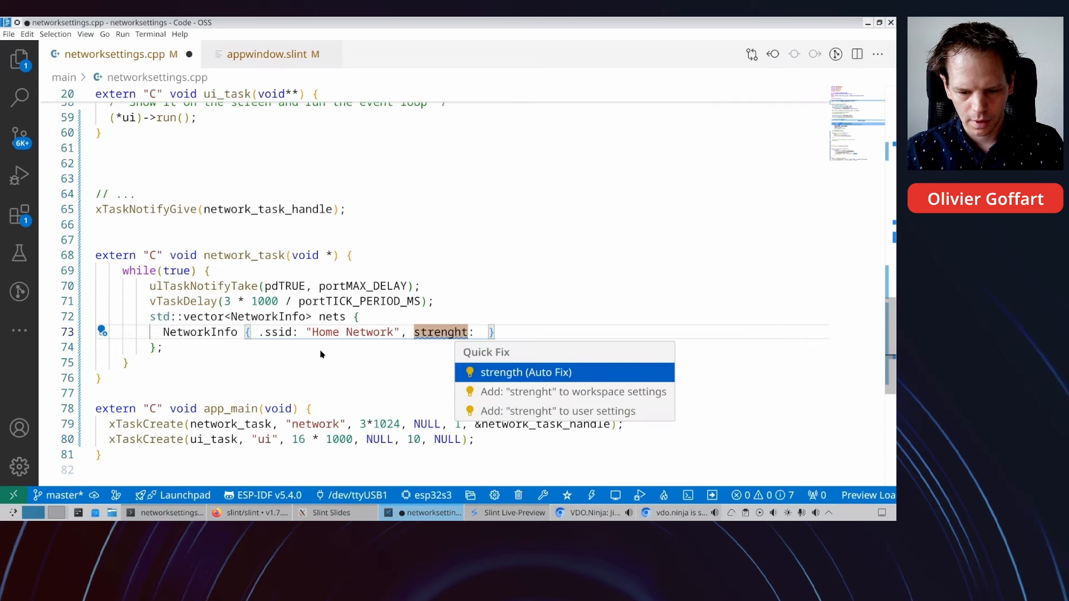
left_click(526, 372)
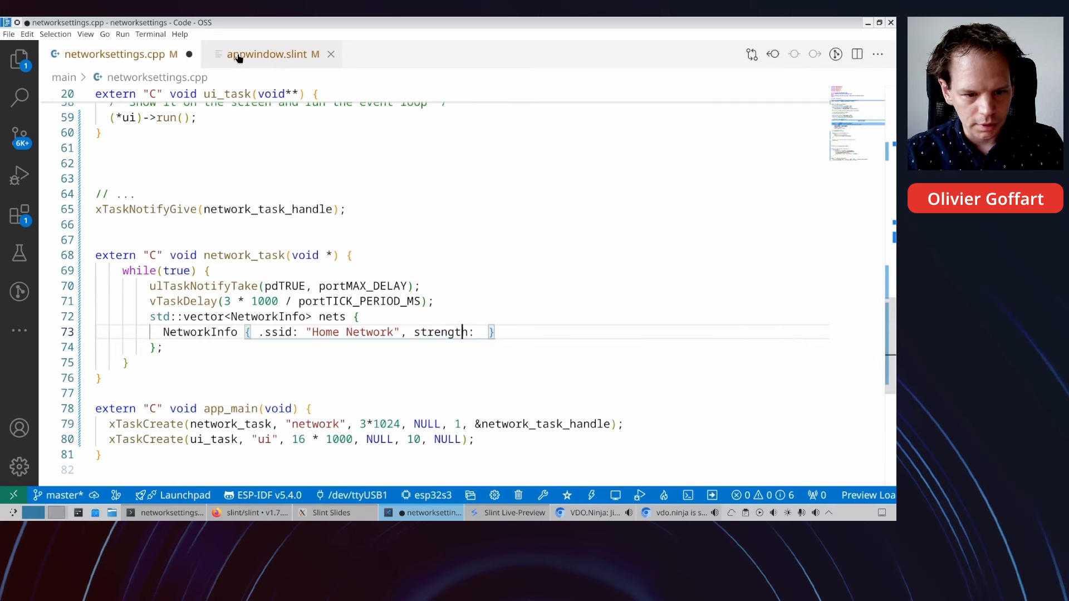
left_click(272, 54)
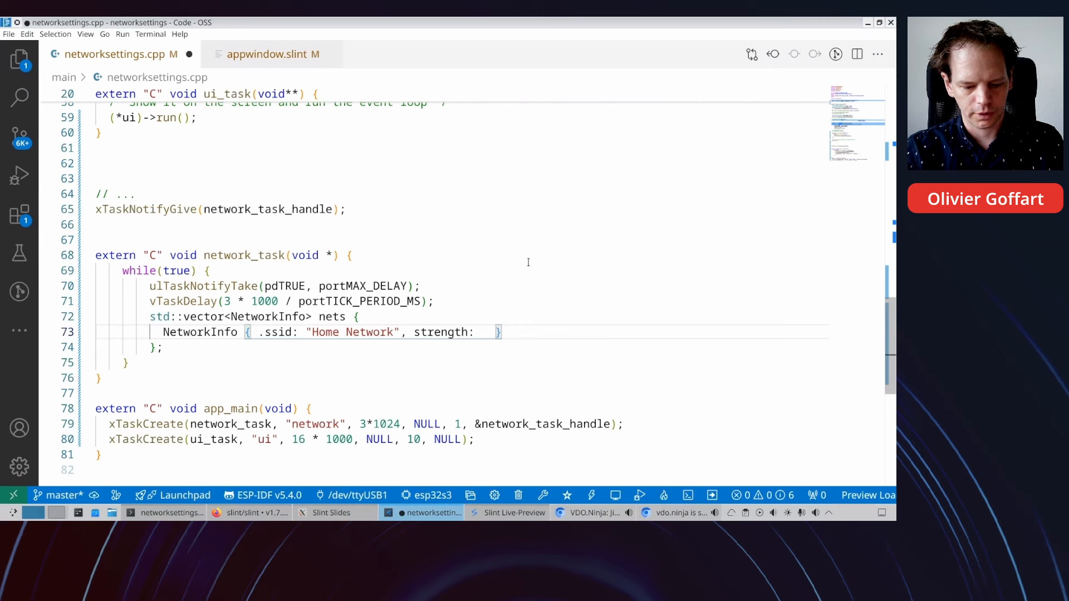
type("80")
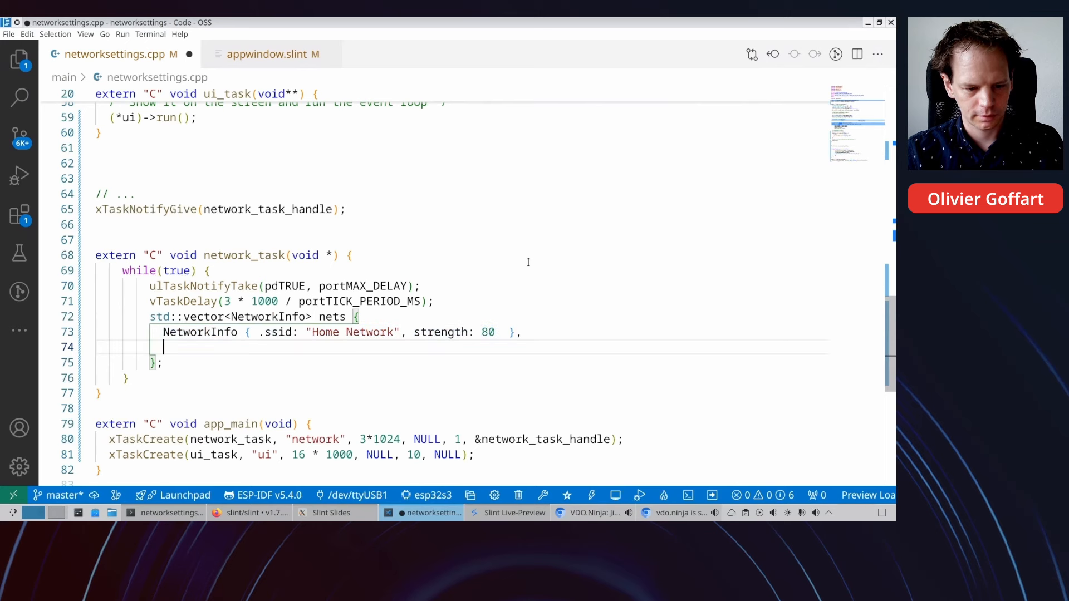
Duplicate the entry as Guests Network with strength 50.
type("NetworkInfo { .ssid: \"Home Network\", strength: 80  },")
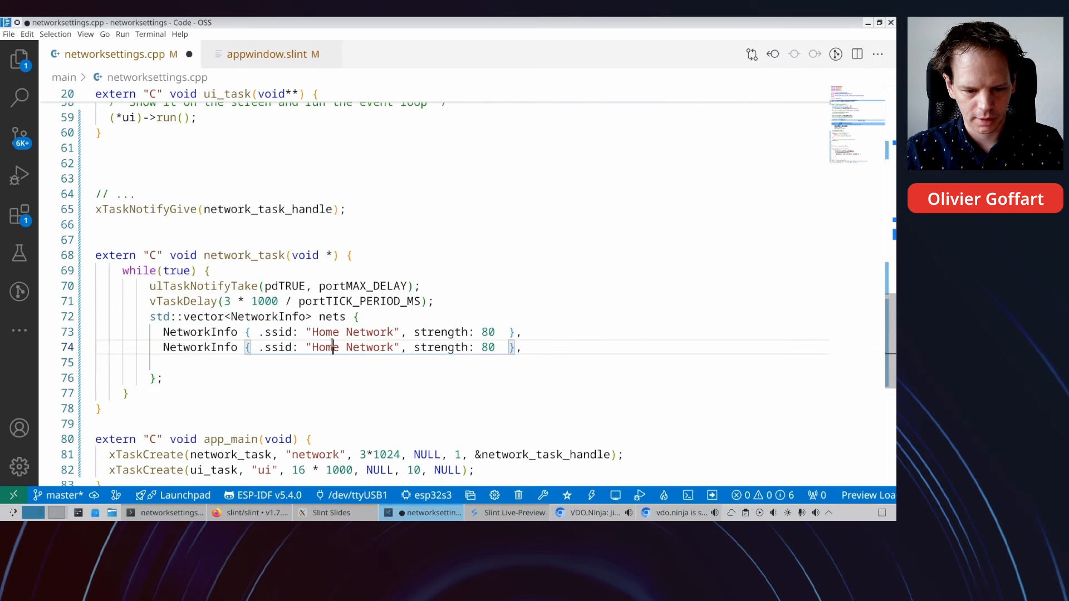
type("Guest")
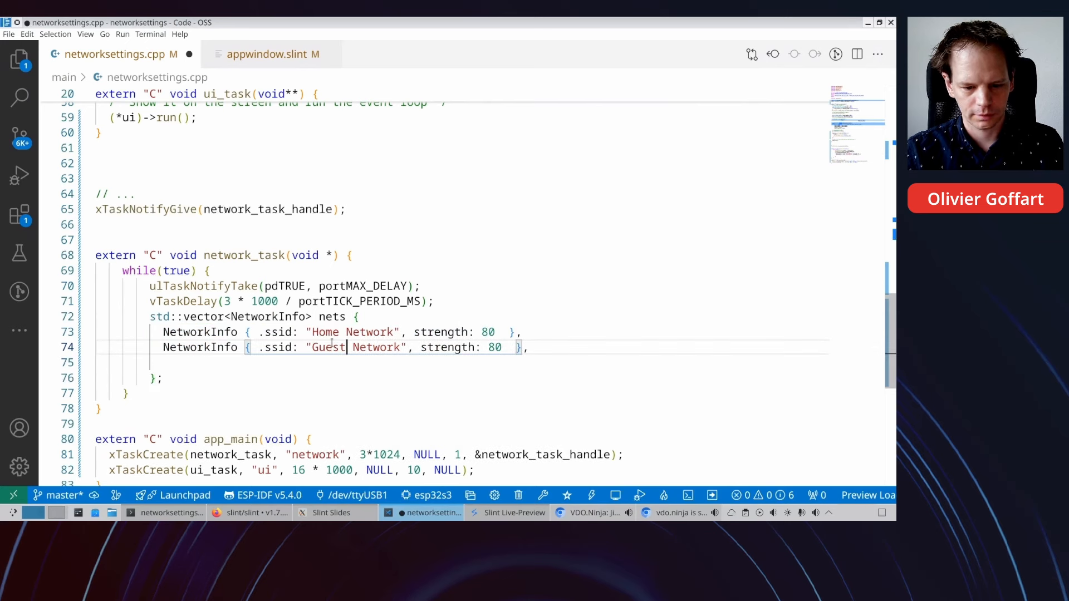
type("s")
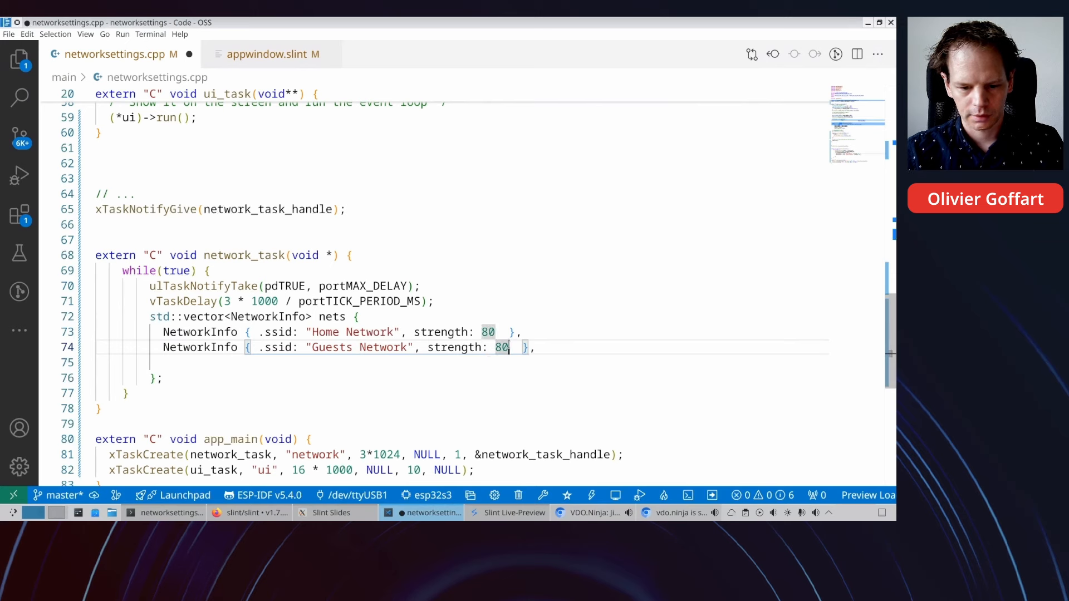
type("50")
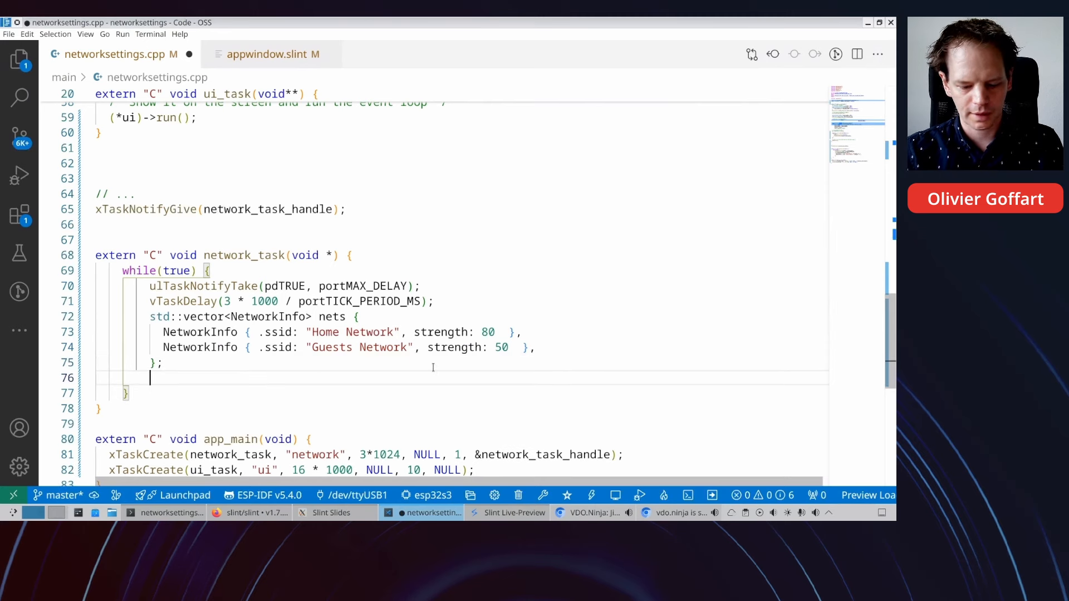
Wrap a (*ui) call in slint::invoke_from_event_loop with a lambda capturing nets.
type("slint::")
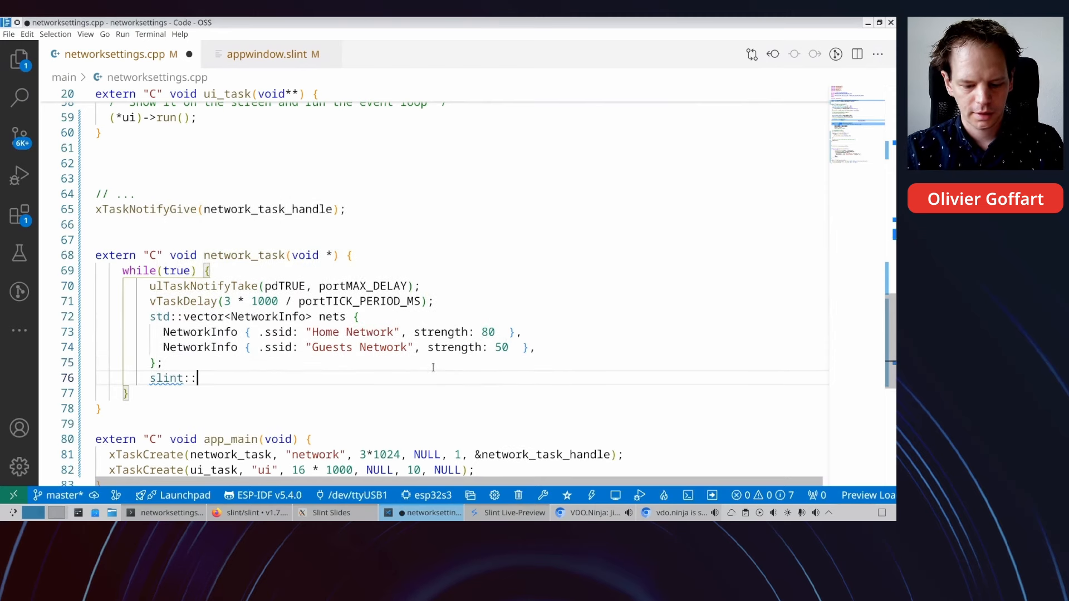
type("invoke_from_e")
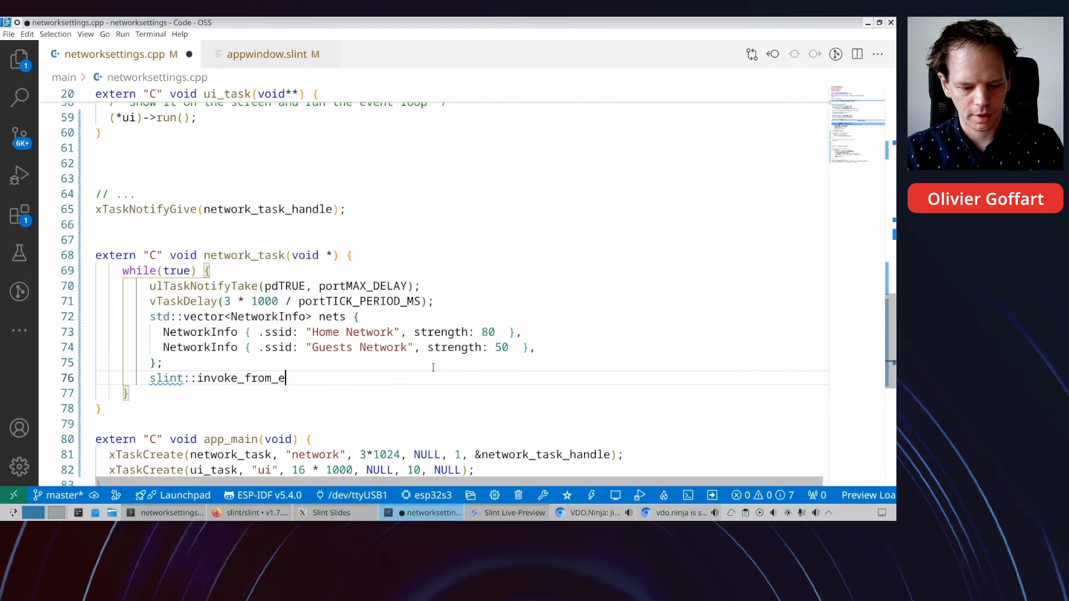
type("vent_loop)")
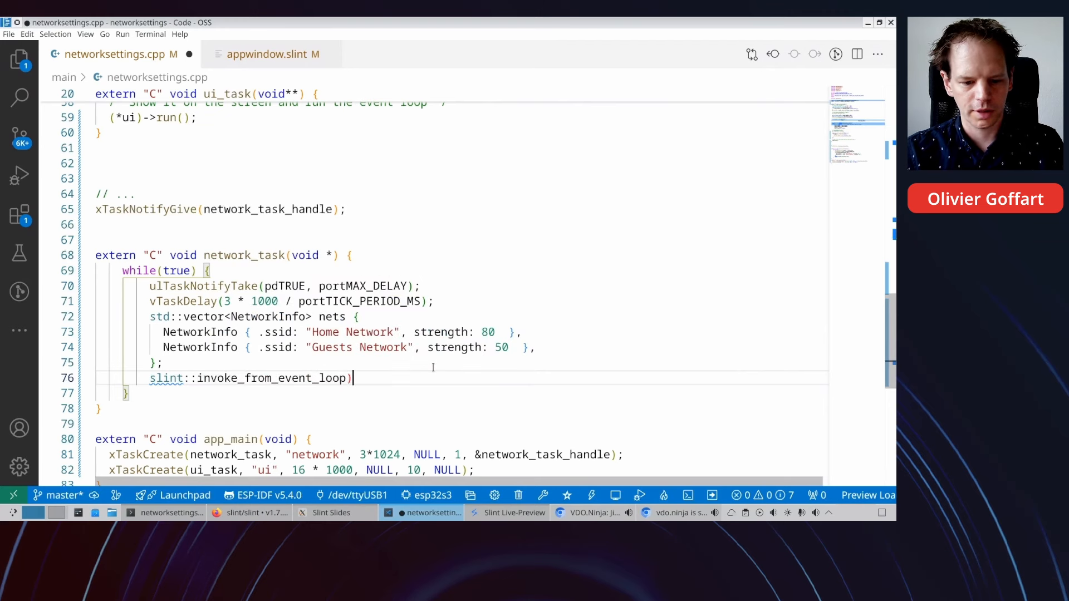
type("([])")
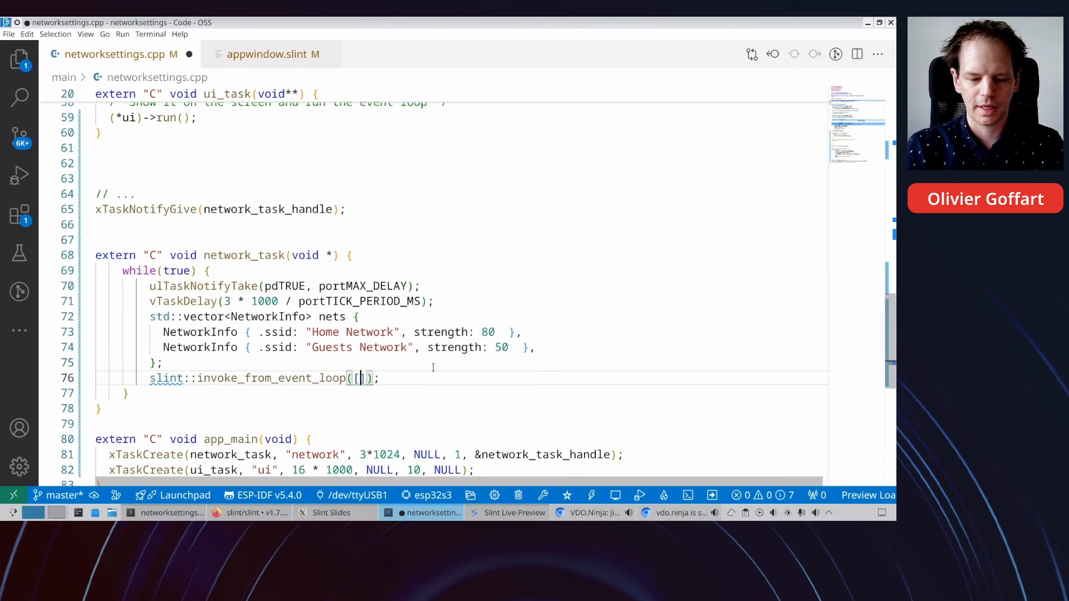
type("{")
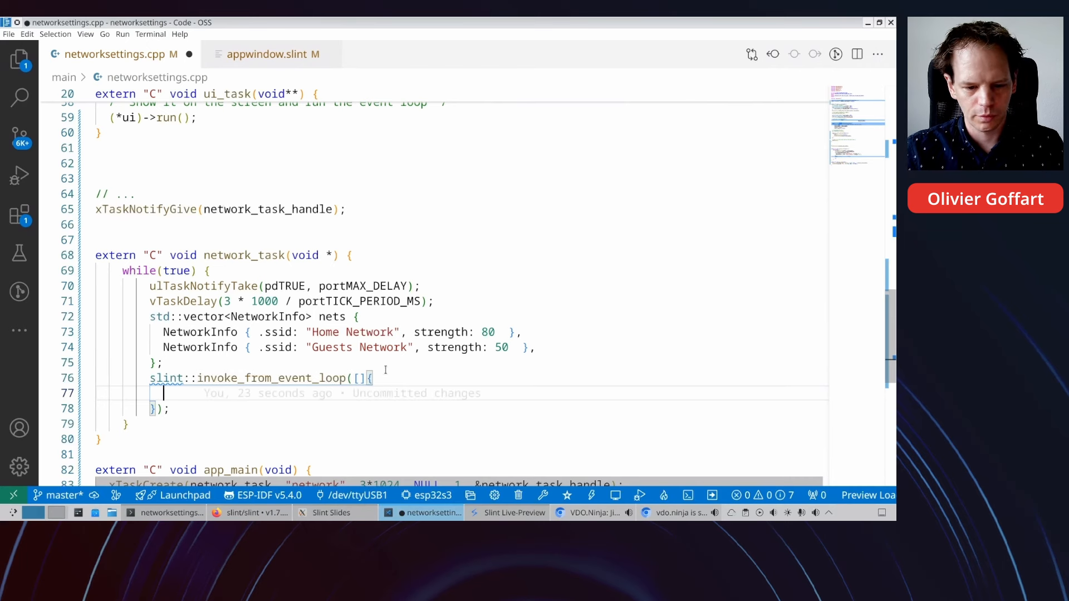
type("nets")
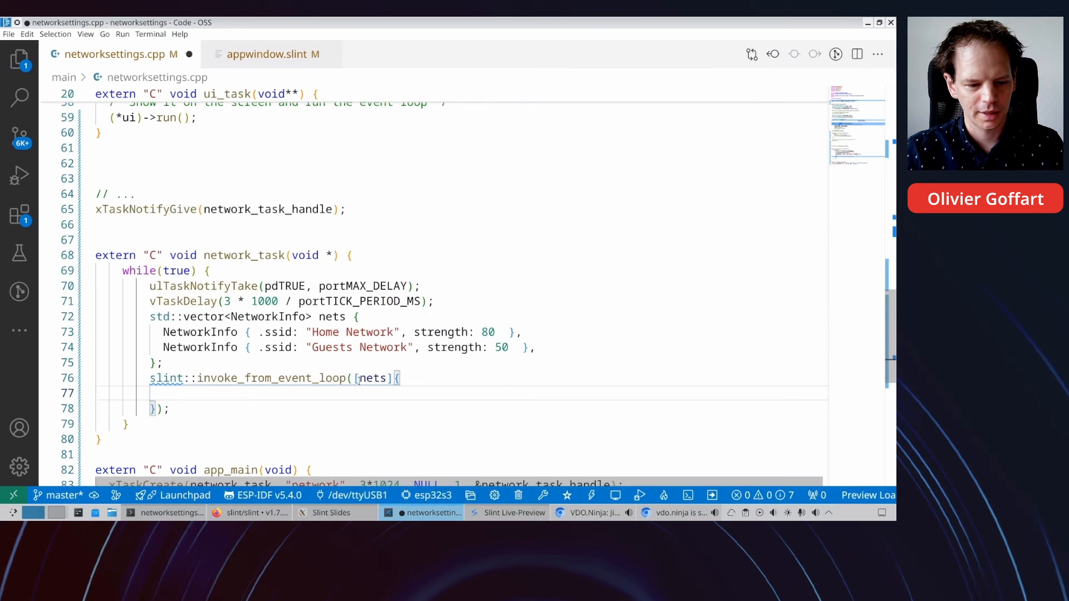
type("*ui)->set_networks()")
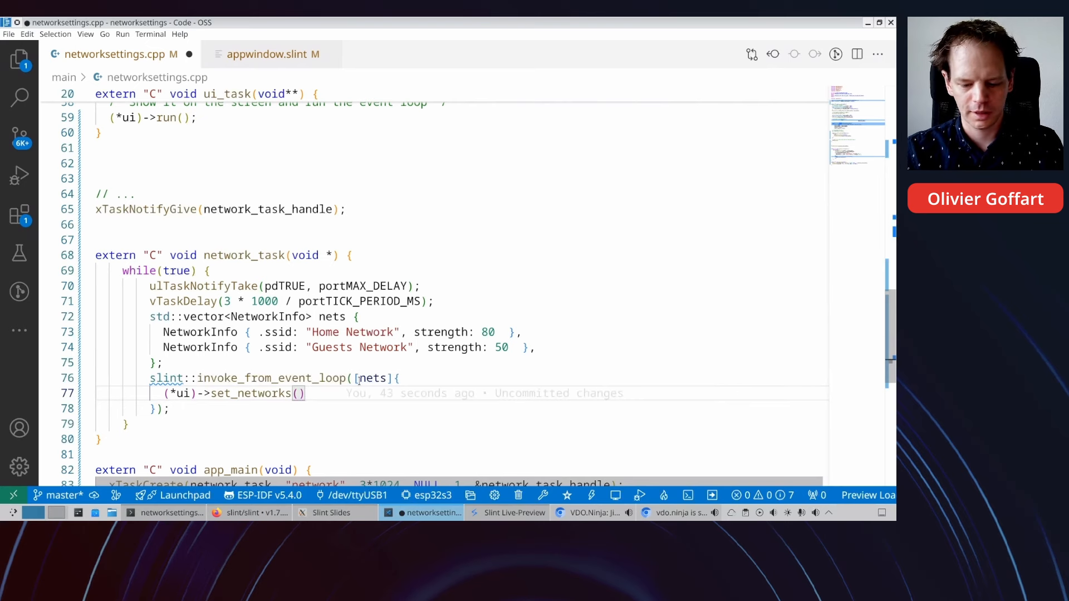
Set the networks to std::make_shared<slint::VectorModel<NetworkInfo>>(nets) and save.
type("s")
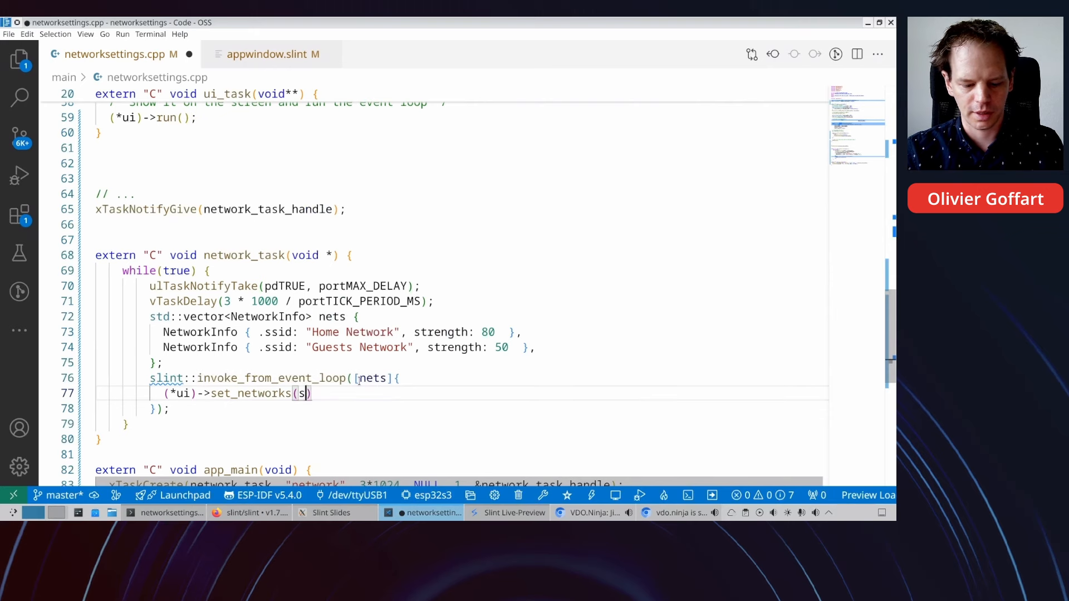
type("td::sh")
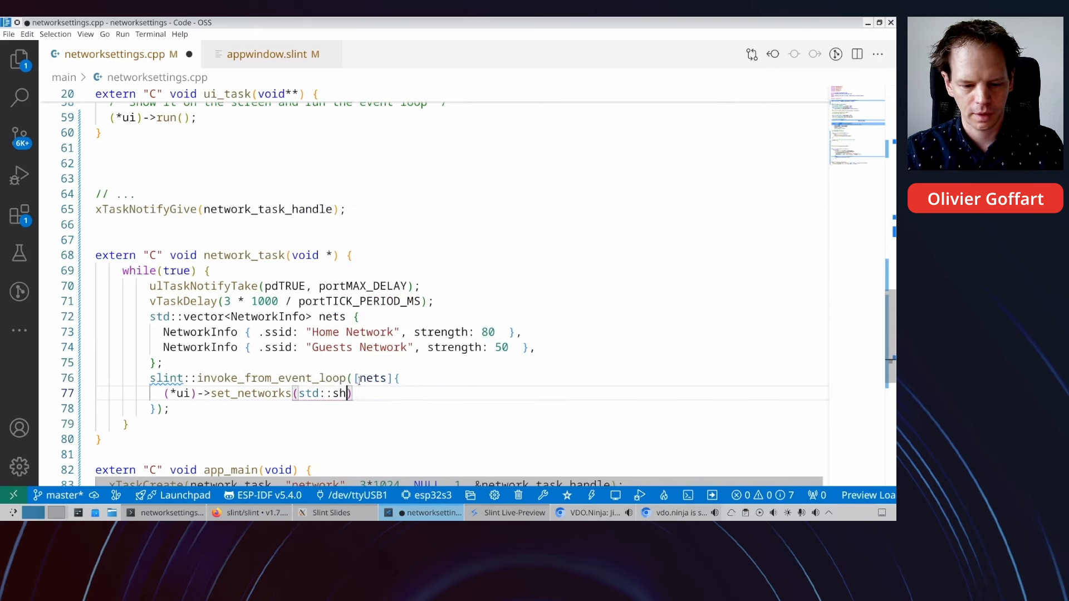
type("make_")
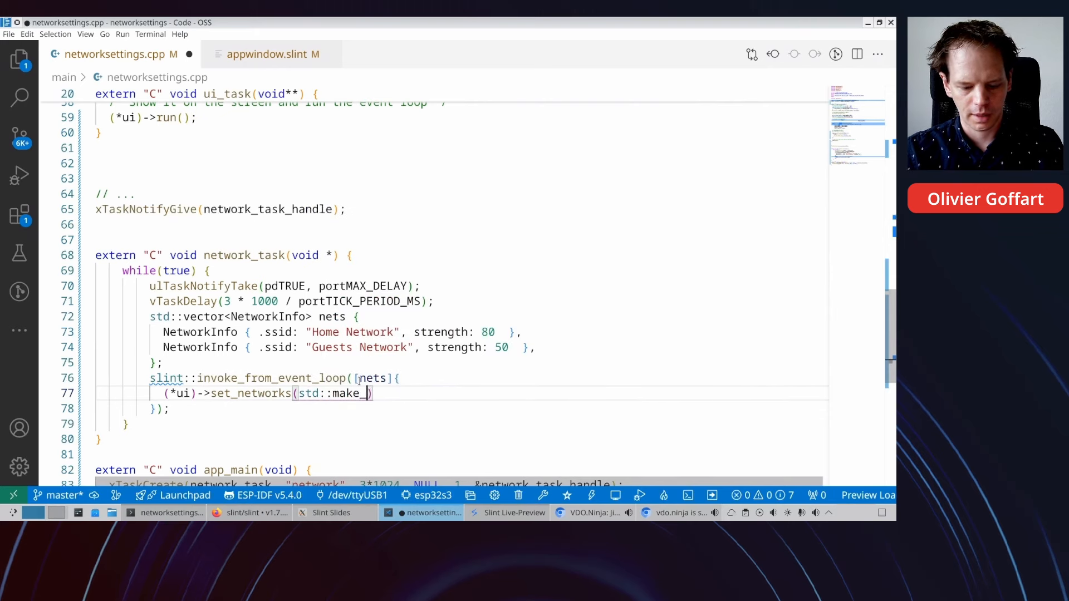
type("shared<>")
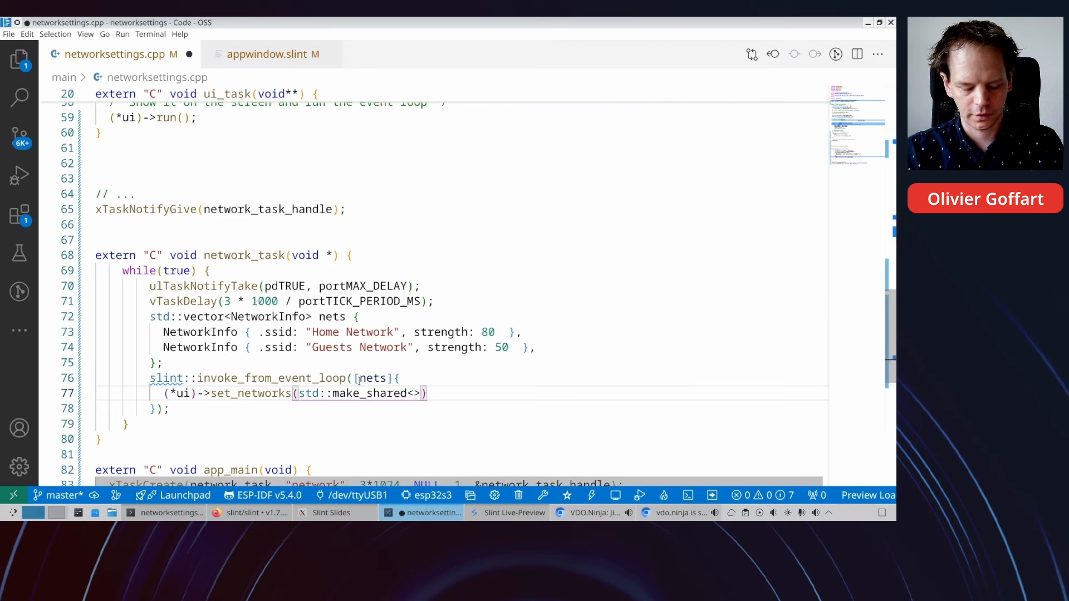
type("slin")
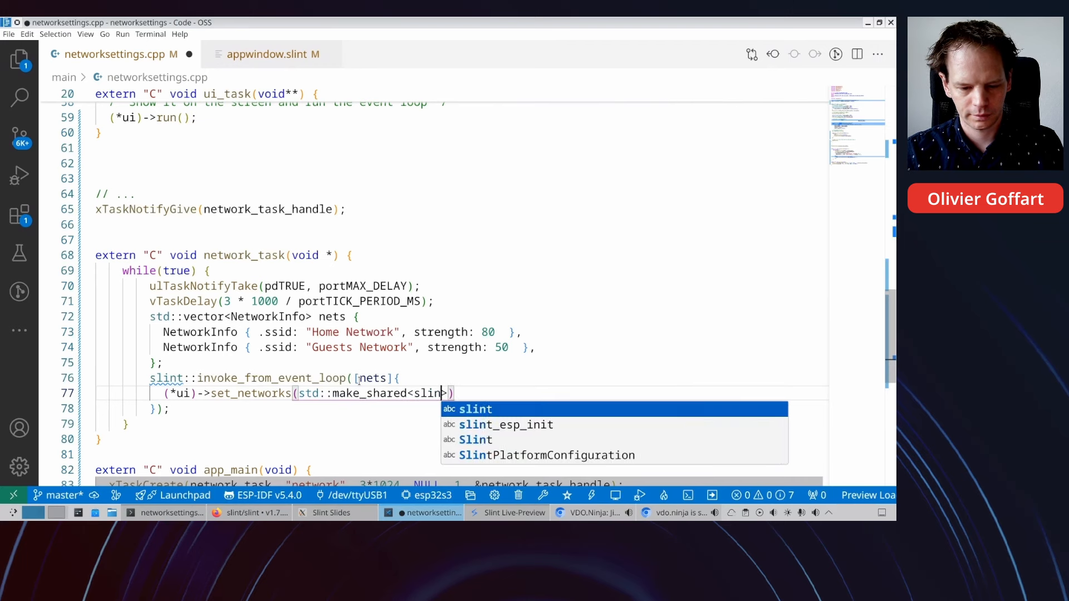
type("::VectorMo")
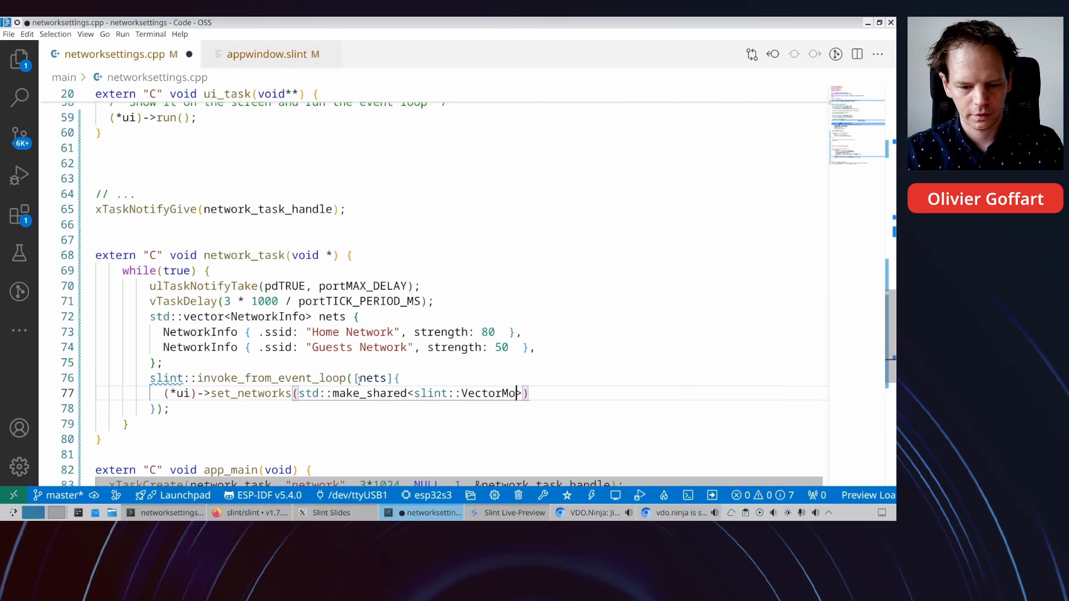
type("del<>>")
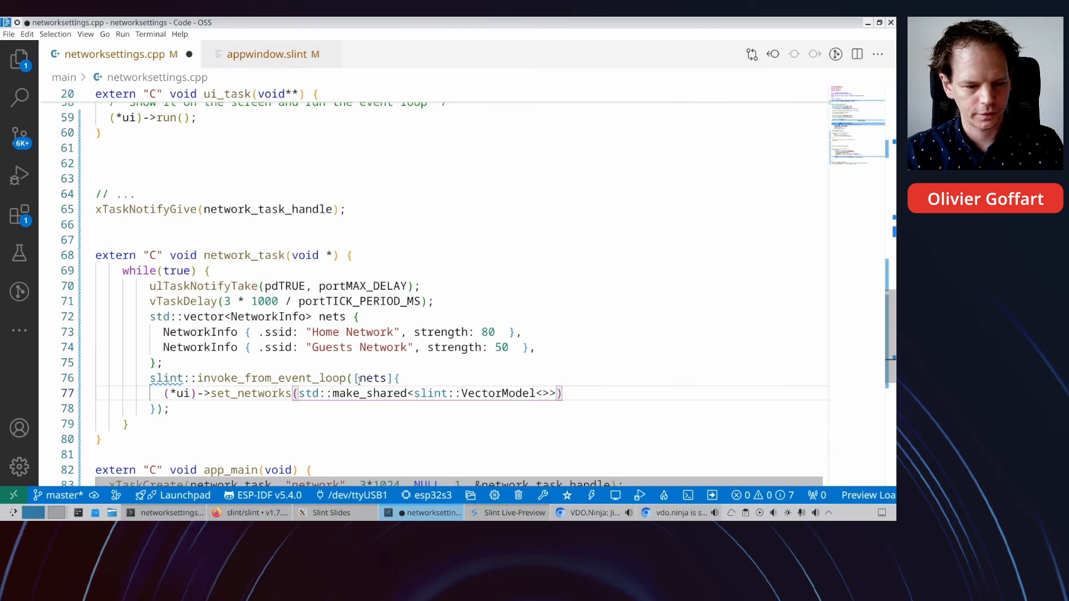
type("NetworkInfo")
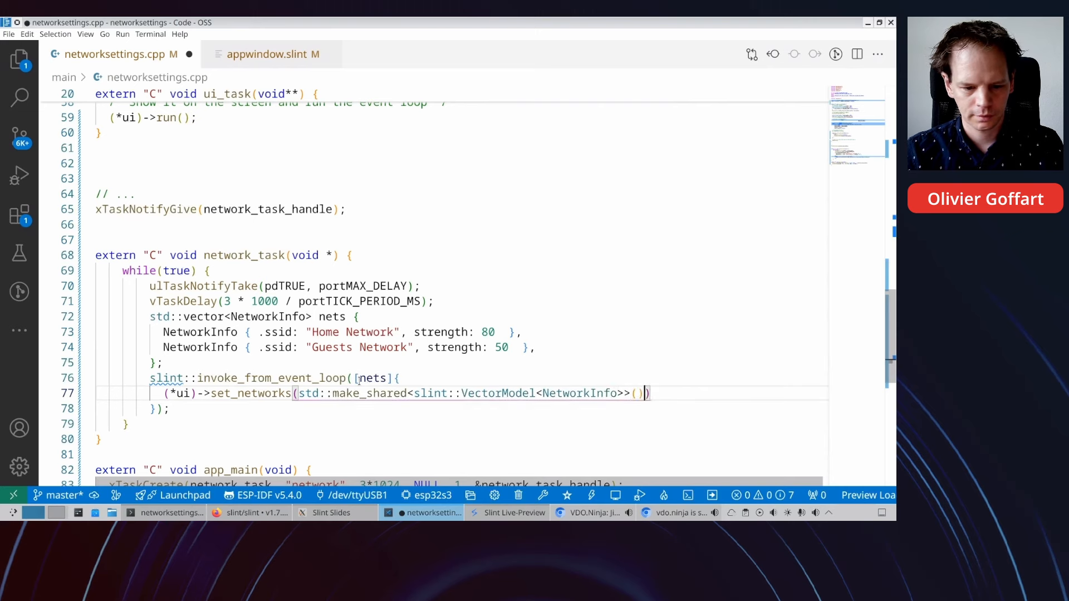
type("nets")
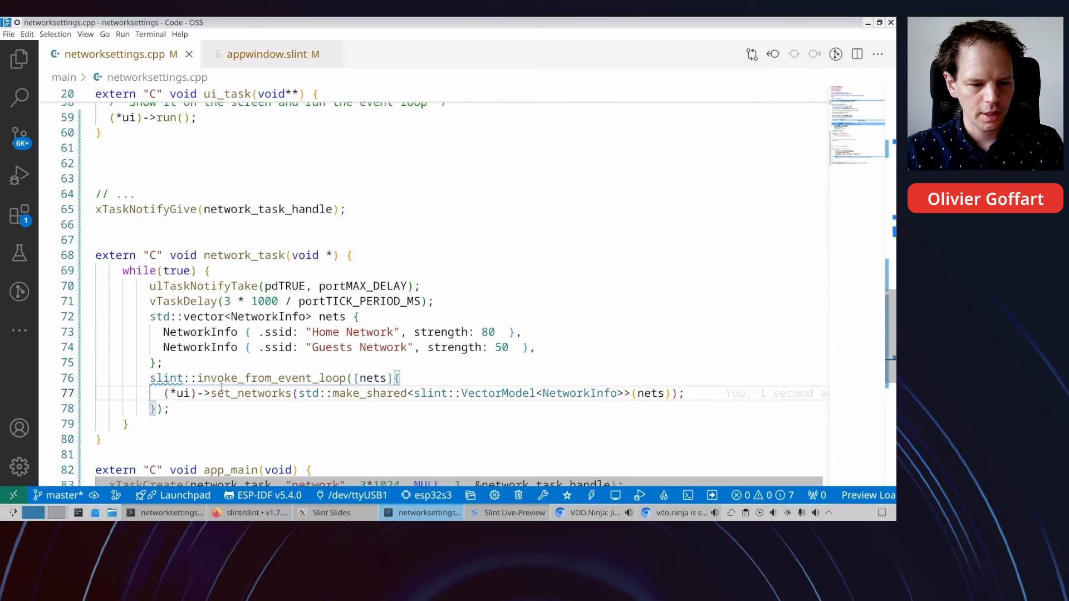
scroll("down", 3)
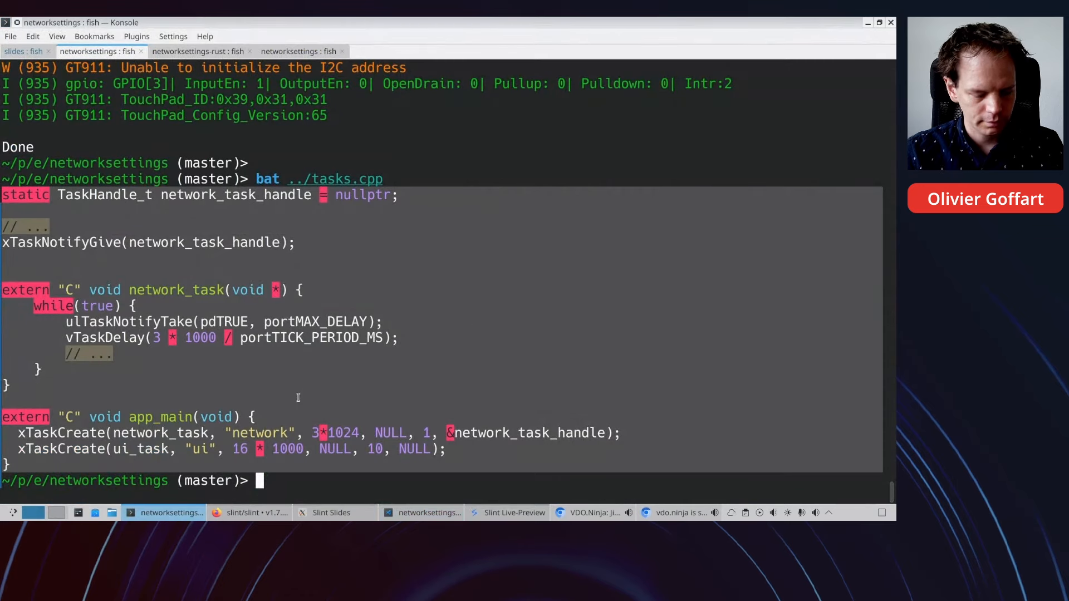
Run idf.py flash monitor -p /dev/ttyACM0 to build, flash and monitor the board.
type("idf.py flash monitor -p /dev/ttyACM0")
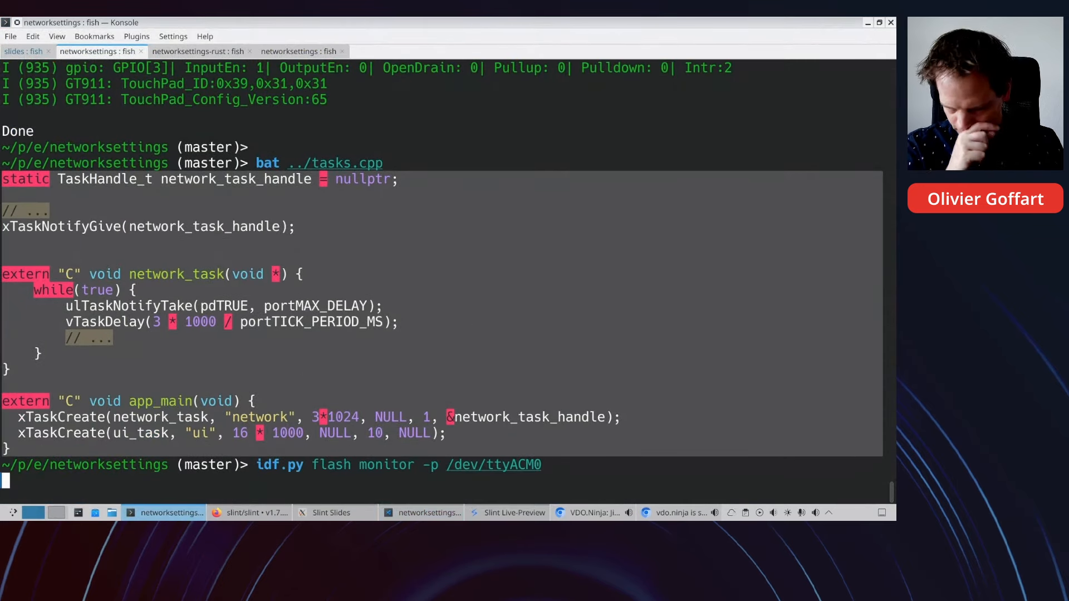
key("Return")
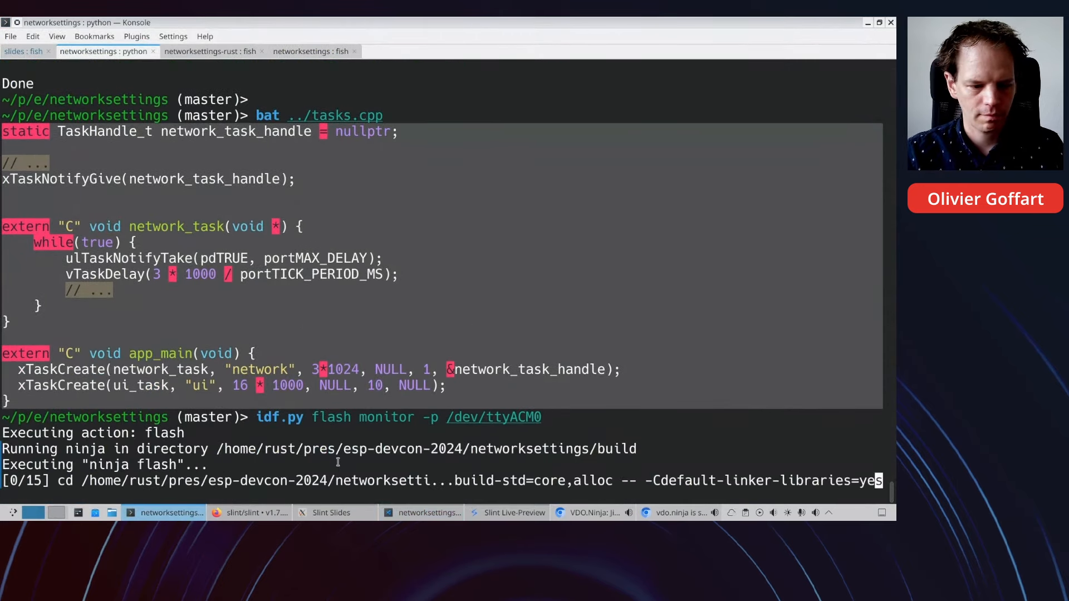
scroll("down", 3)
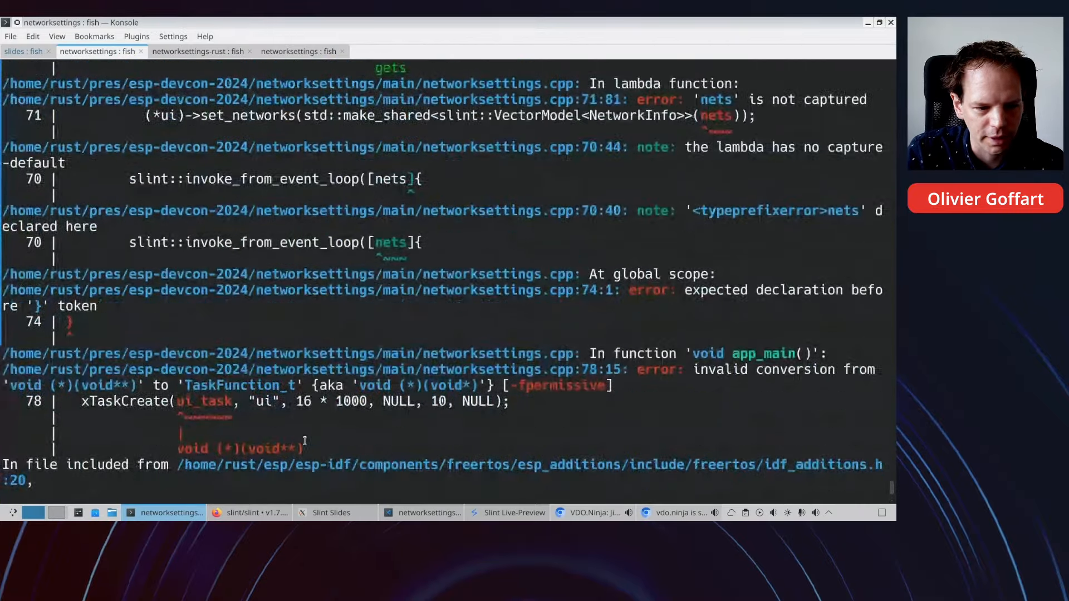
scroll("down", 3)
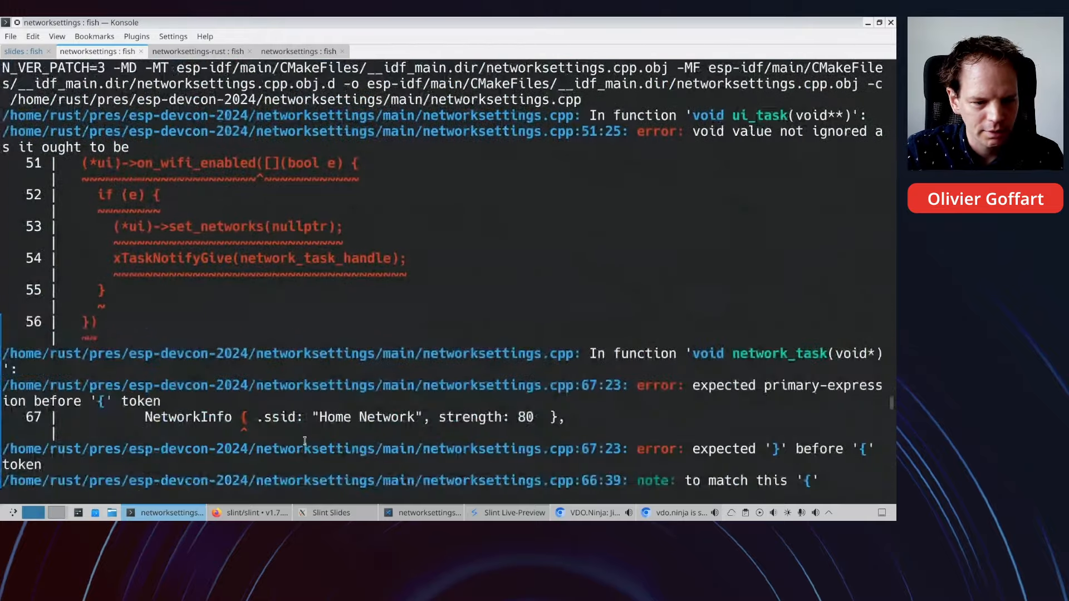
mouse_move(317, 280)
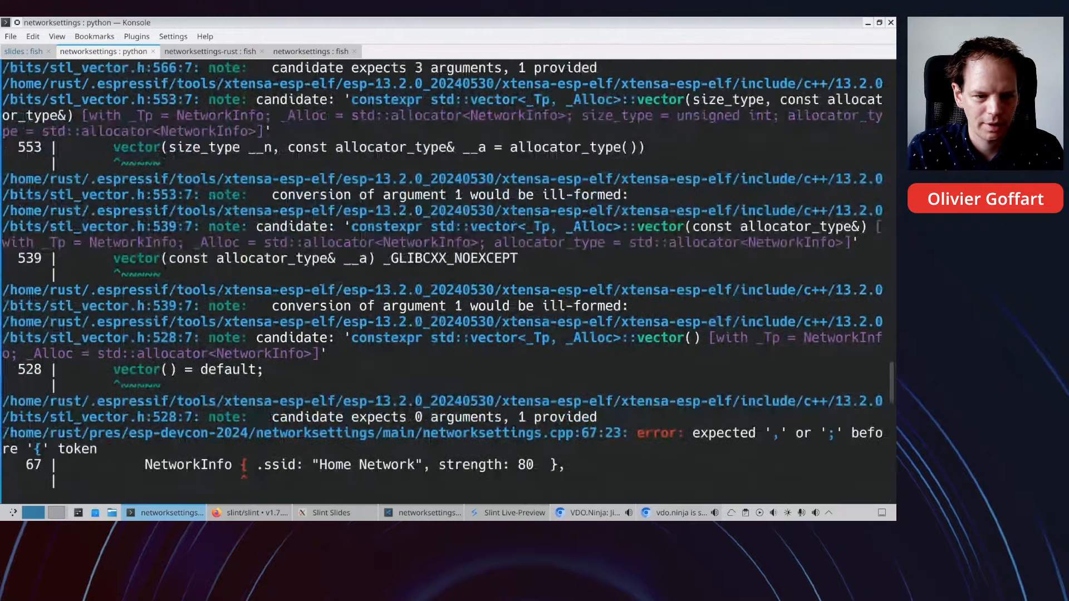
left_click(97, 51)
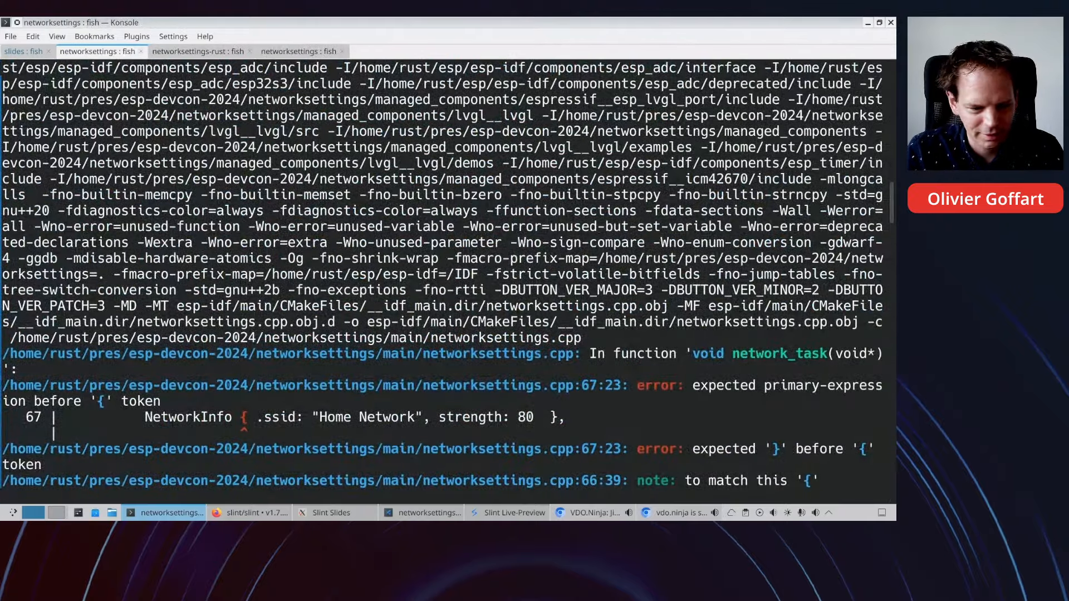
scroll("down", 3)
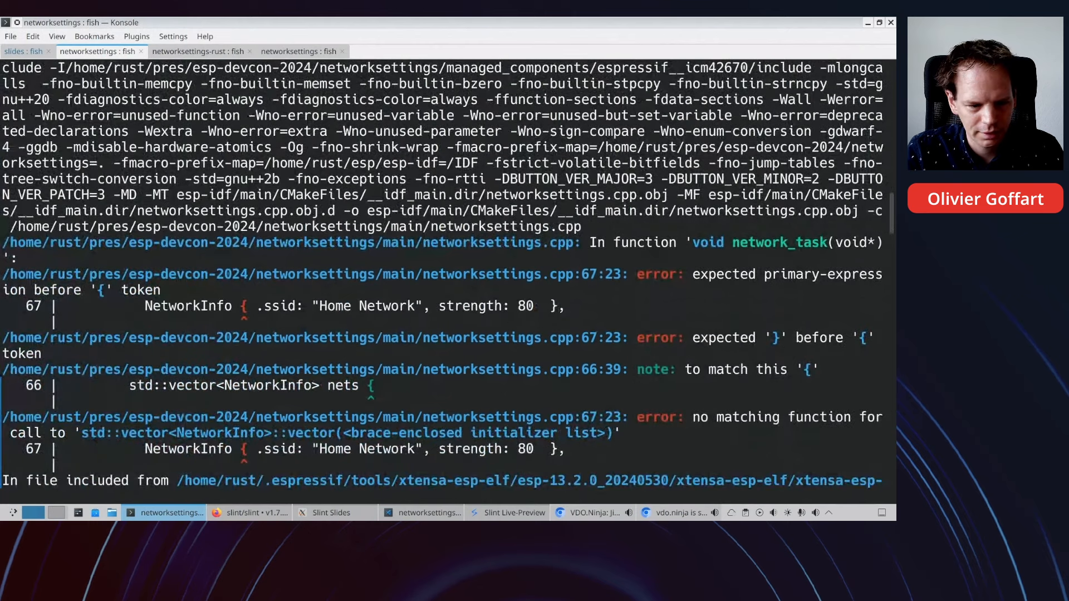
scroll("down", 3)
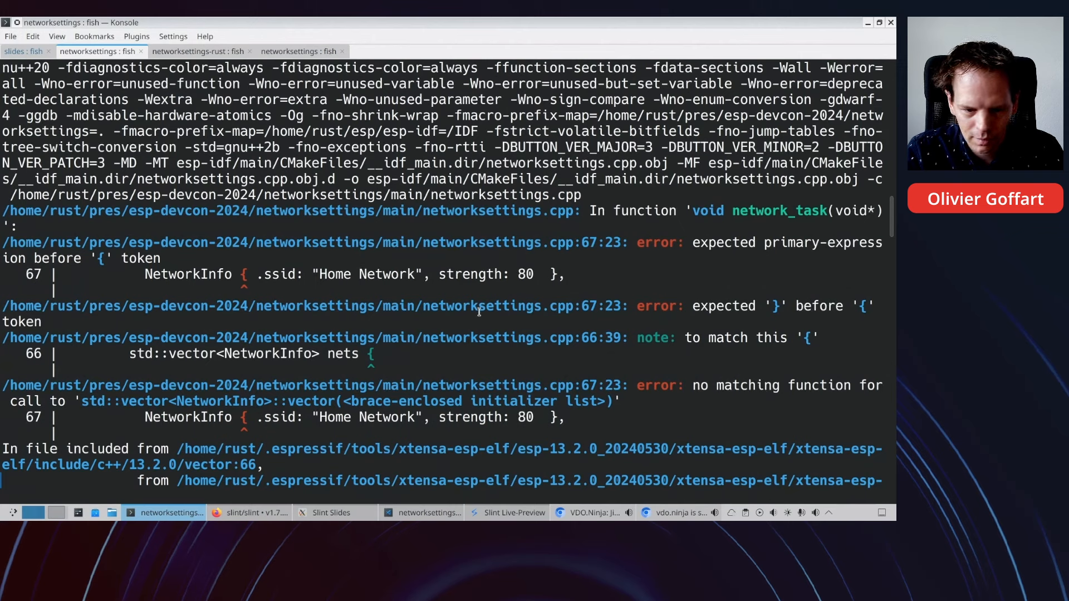
mouse_move(421, 332)
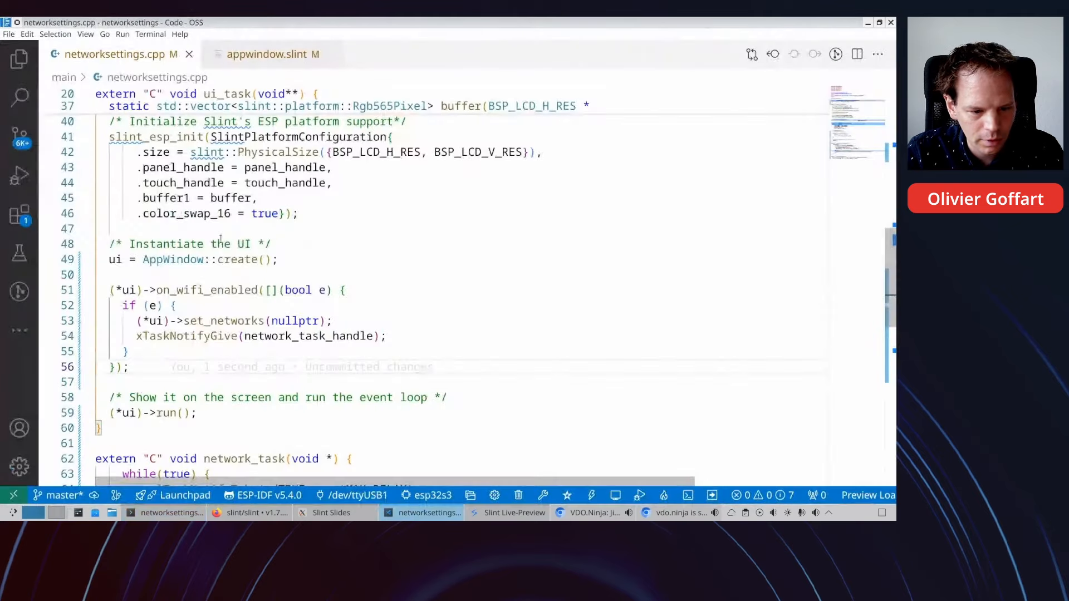
scroll("down", 3)
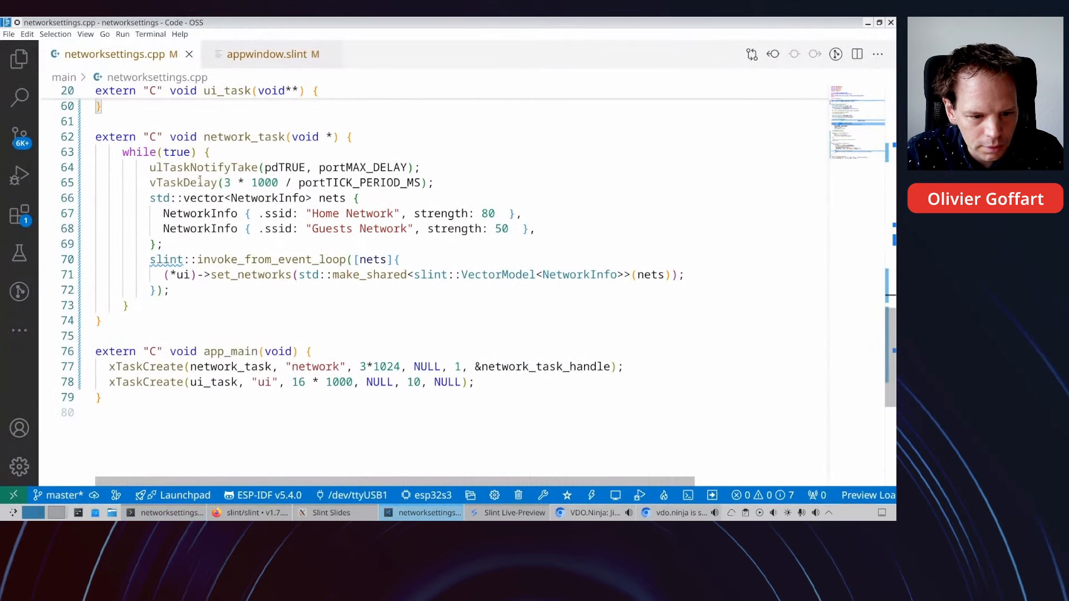
double_click(200, 212)
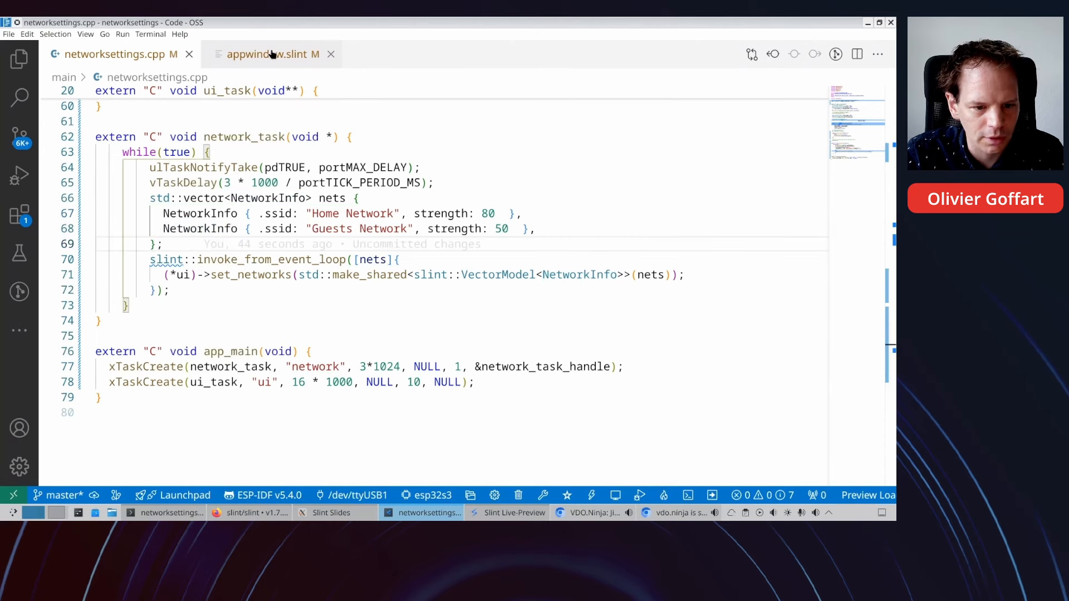
left_click(272, 54)
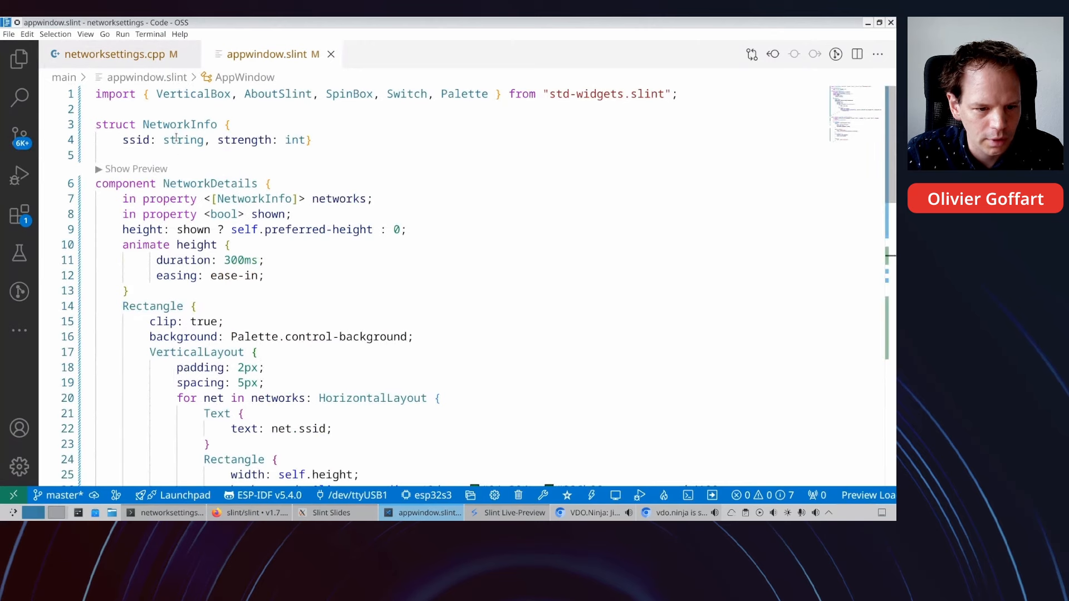
mouse_move(116, 53)
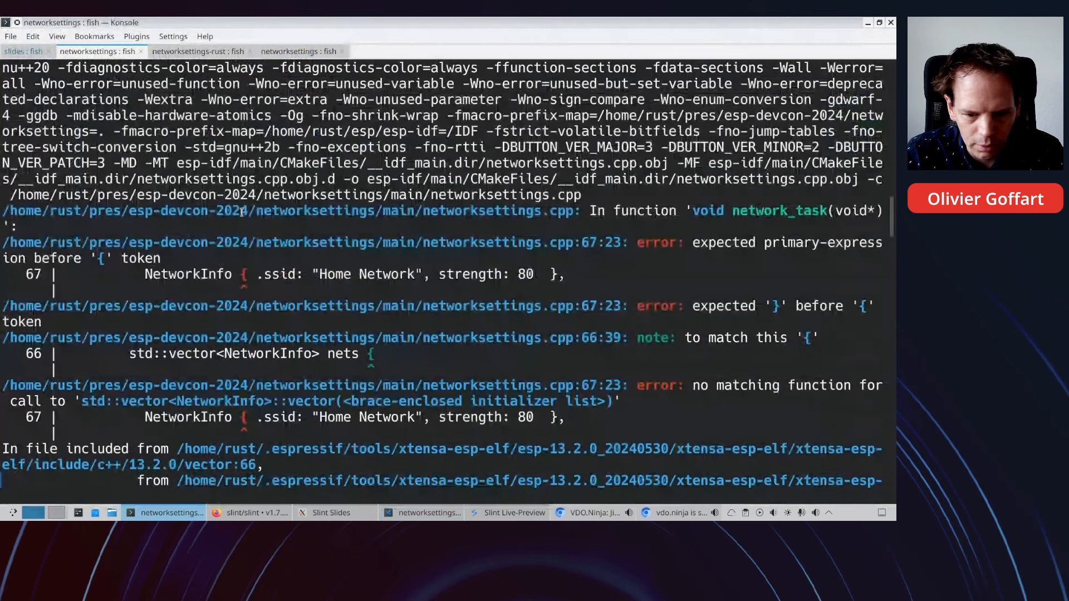
mouse_move(373, 253)
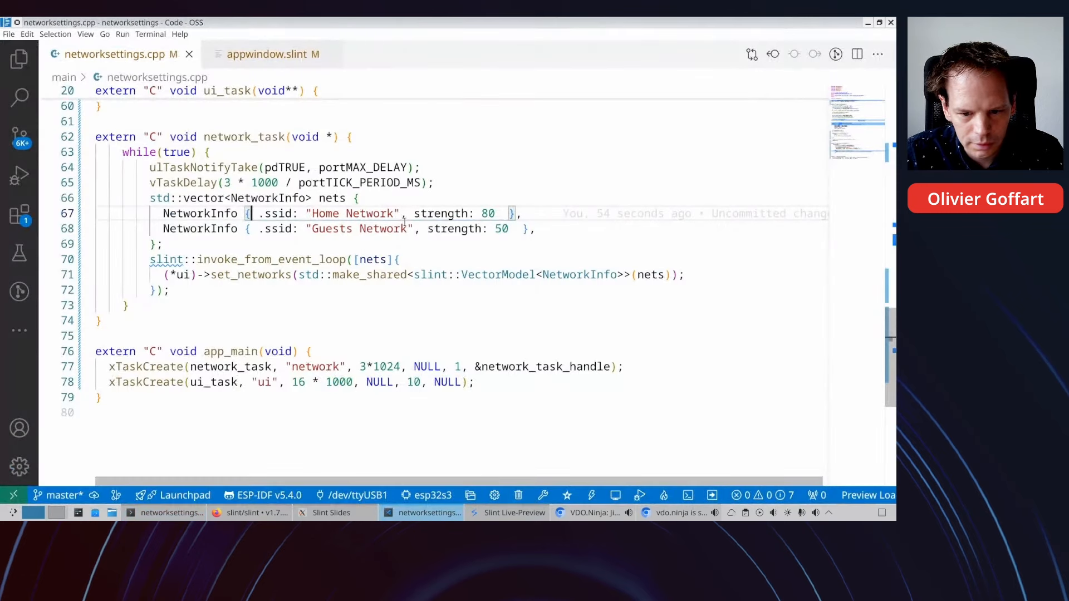
double_click(438, 214)
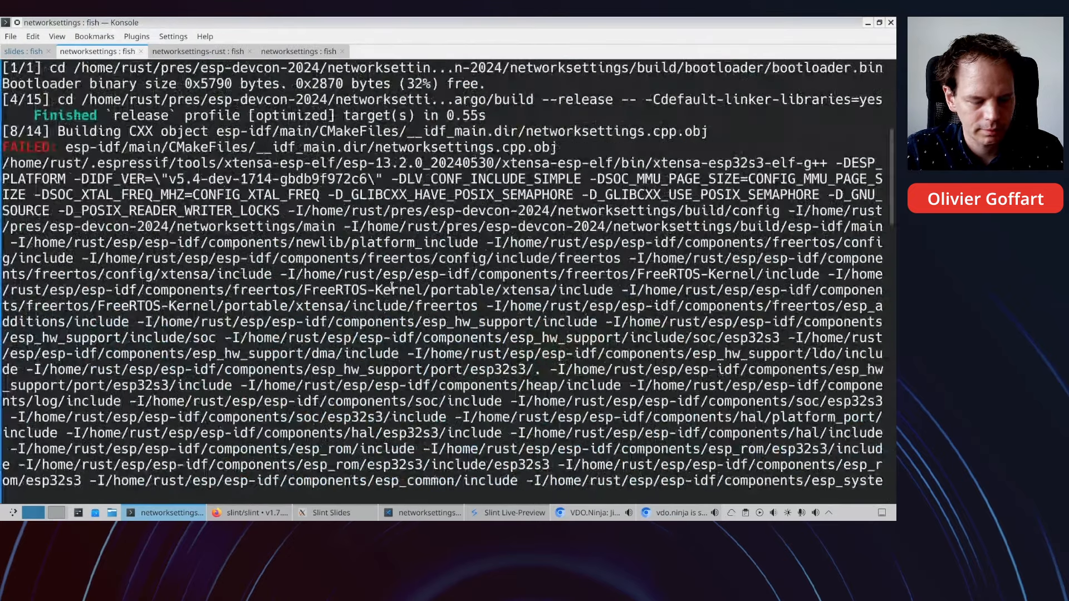
Return to the Konsole terminal to rebuild after the void* signature fix.
scroll("down", 3)
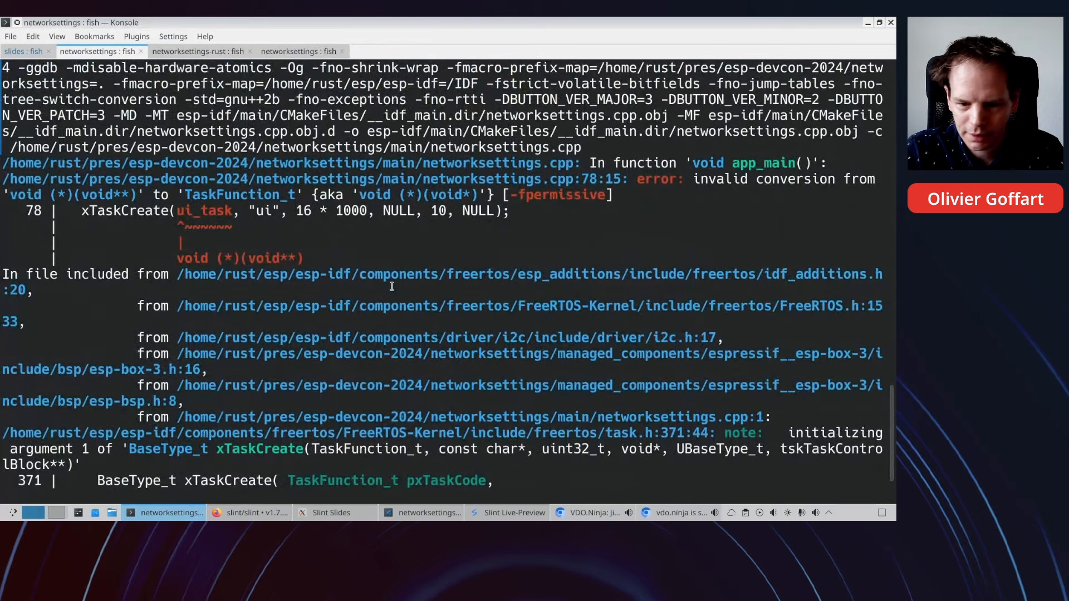
scroll("down", 3)
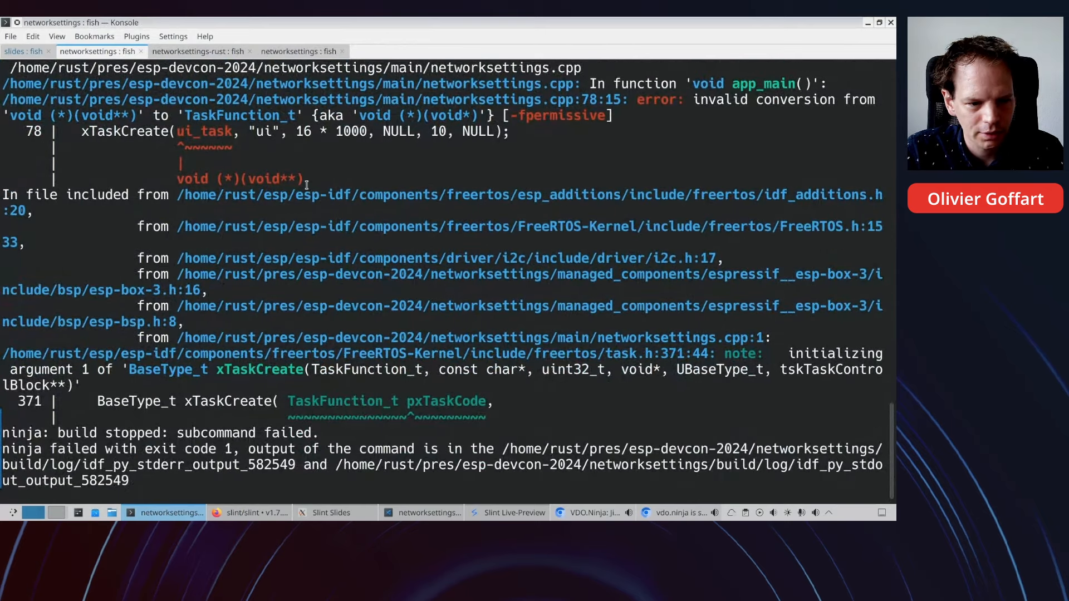
left_click(173, 512)
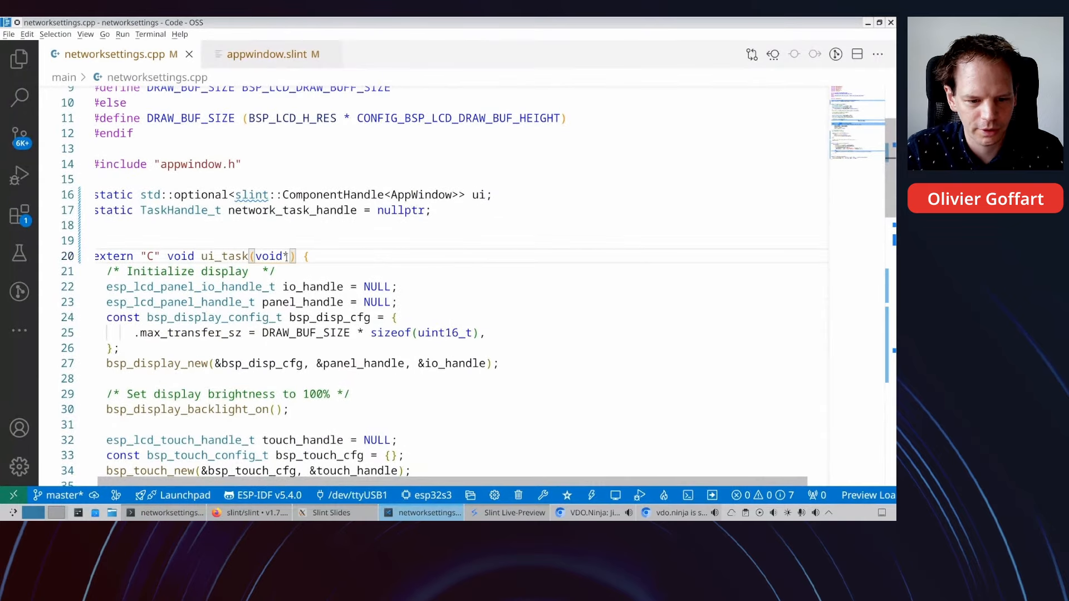
left_click(170, 513)
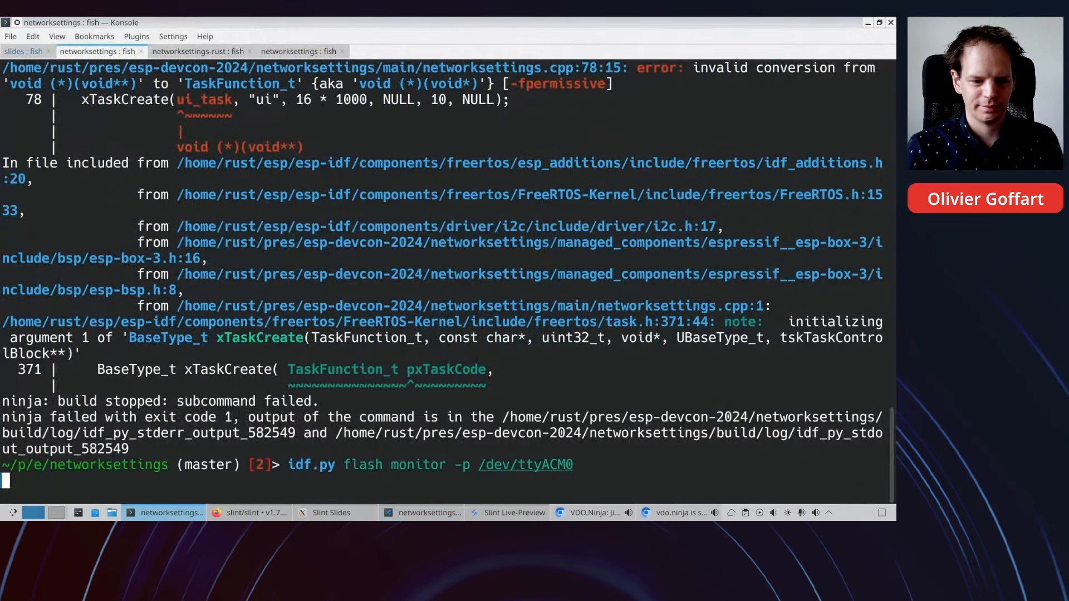
Rerun the flash-and-monitor build, checking the source in Code - OSS meanwhile.
key("Return")
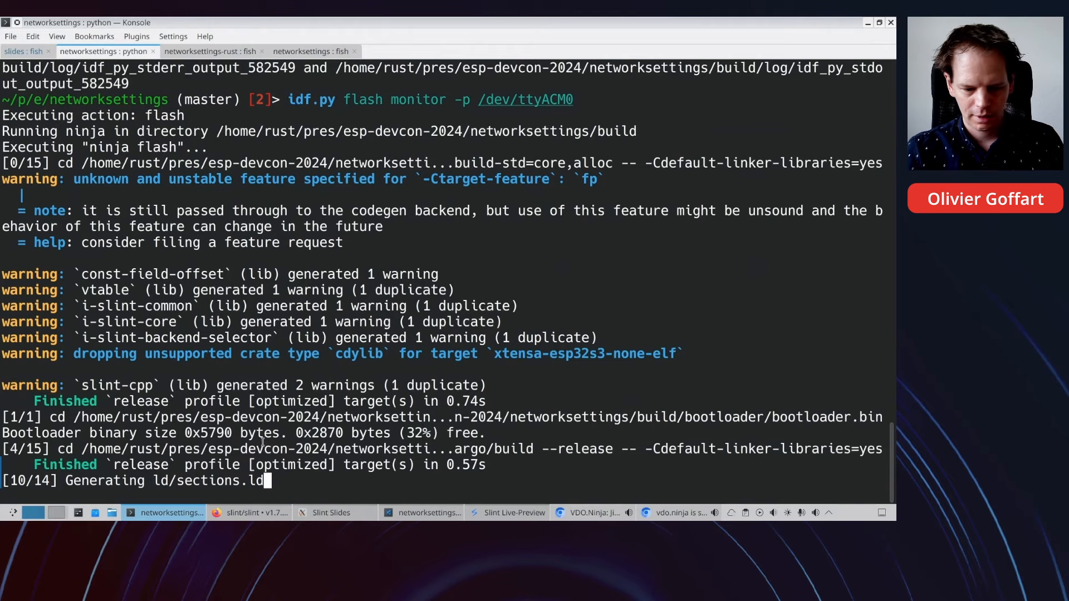
left_click(428, 512)
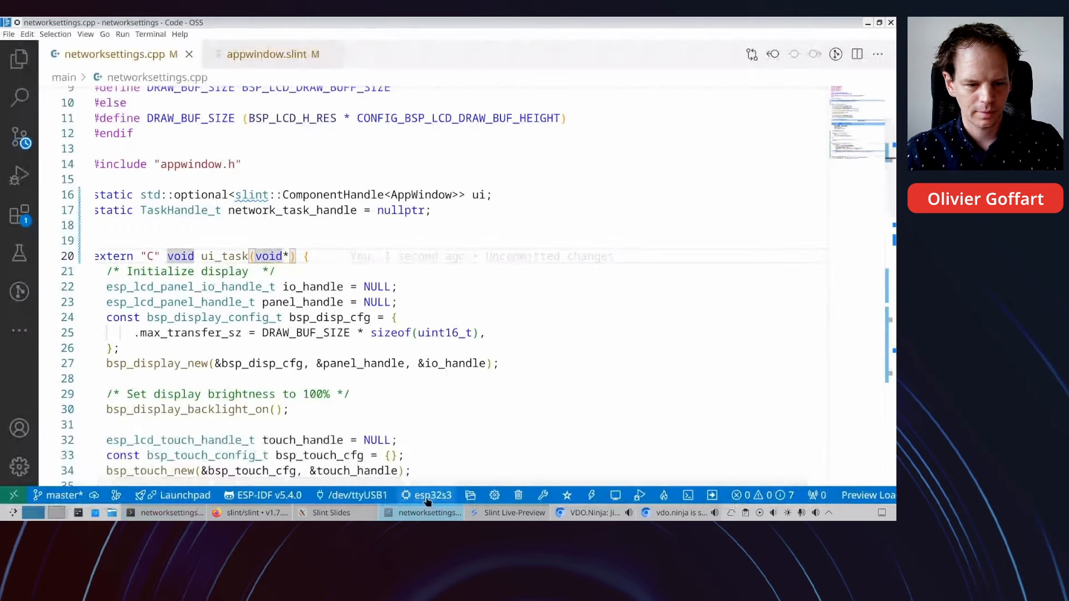
left_click(428, 512)
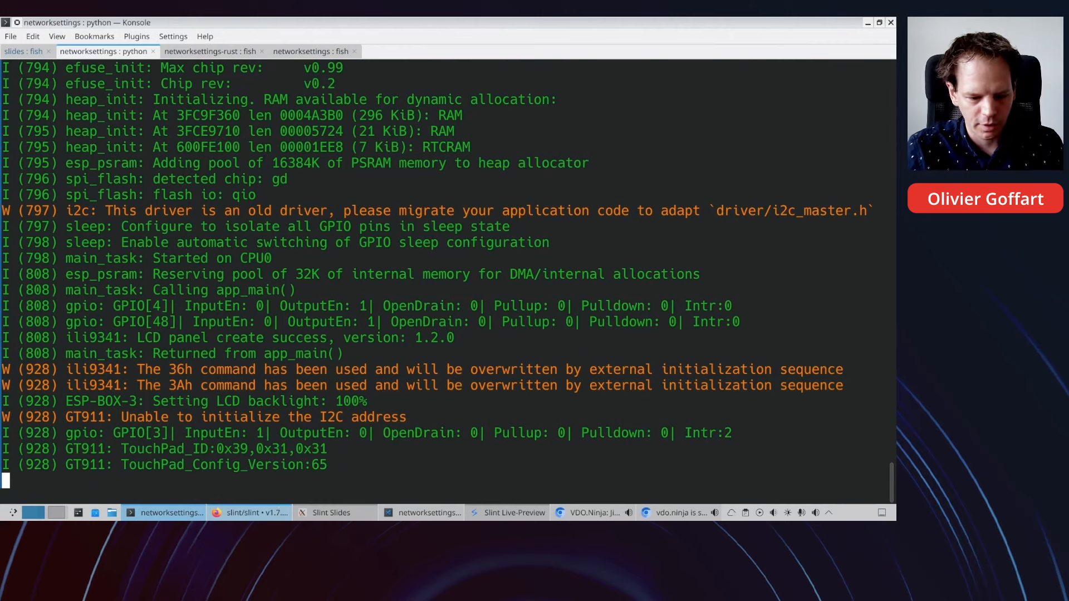
left_click(421, 512)
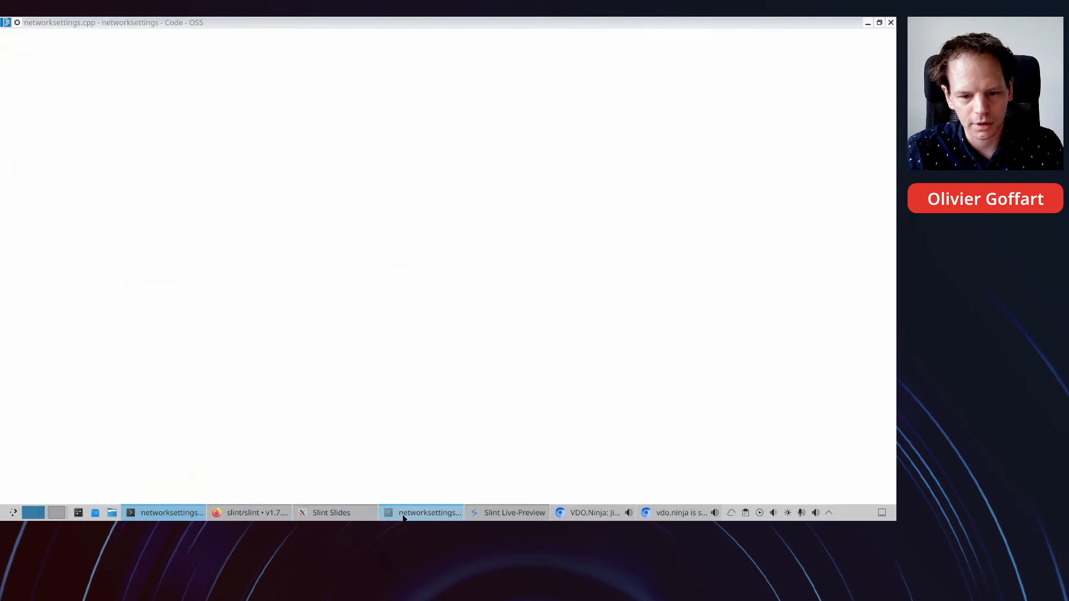
left_click(430, 512)
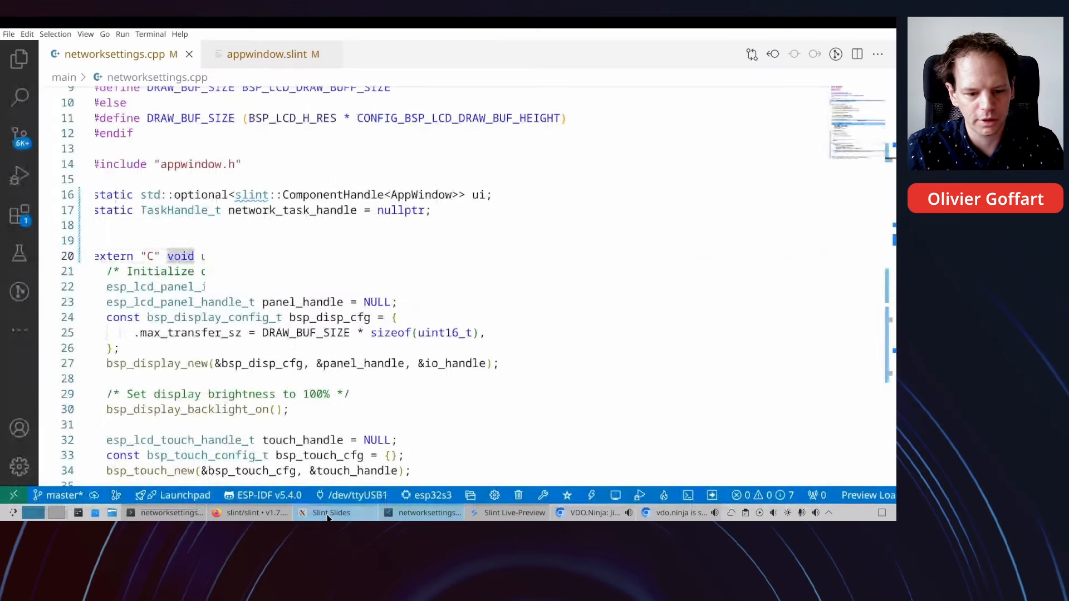
Watch the board's boot log, then switch to the networksettings-rust terminal session.
left_click(254, 512)
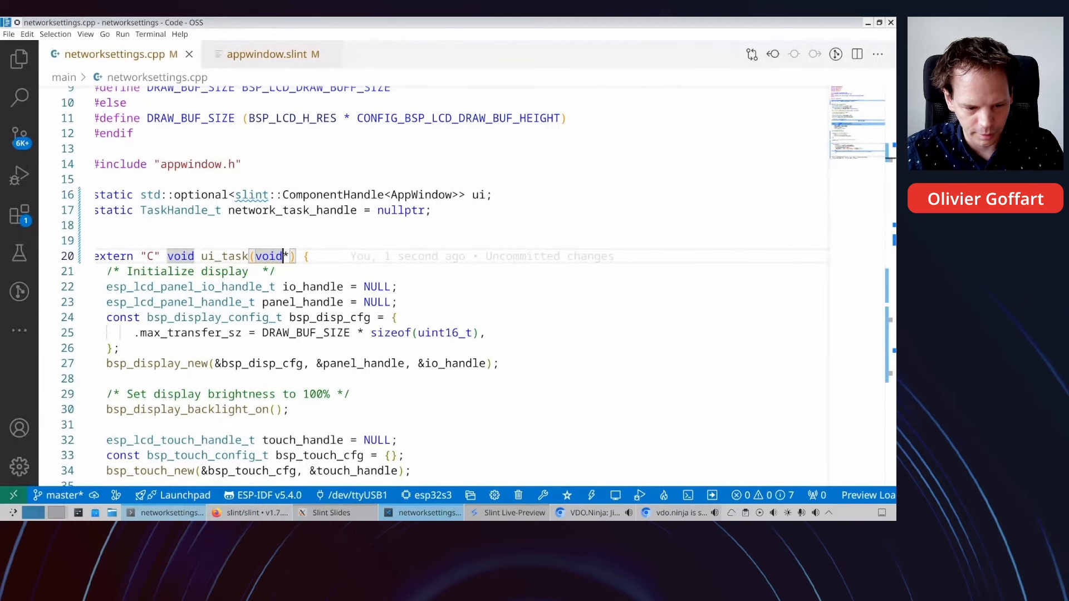
left_click(173, 512)
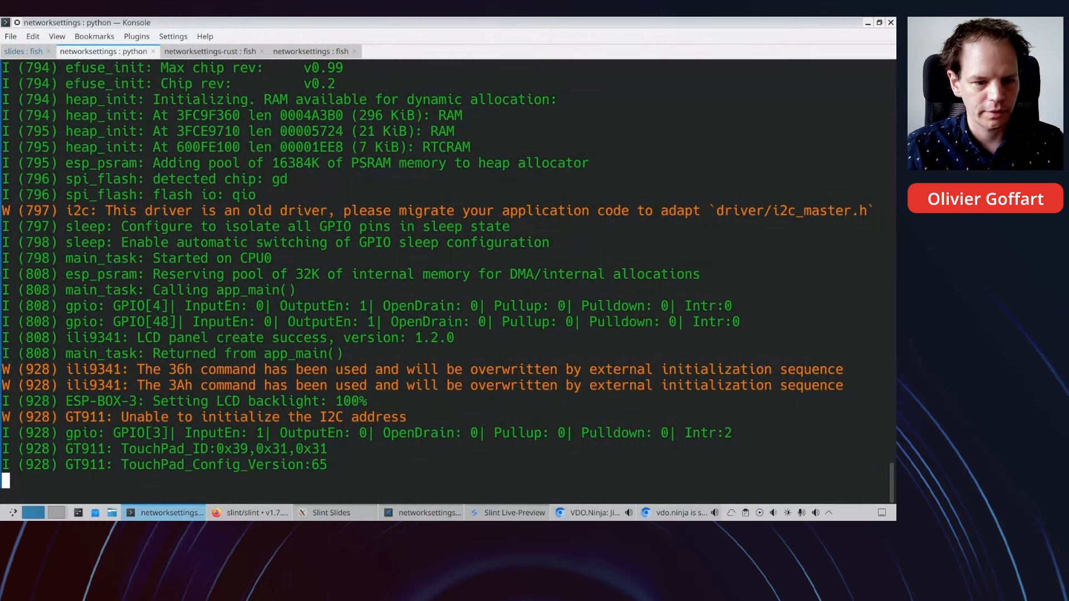
left_click(211, 51)
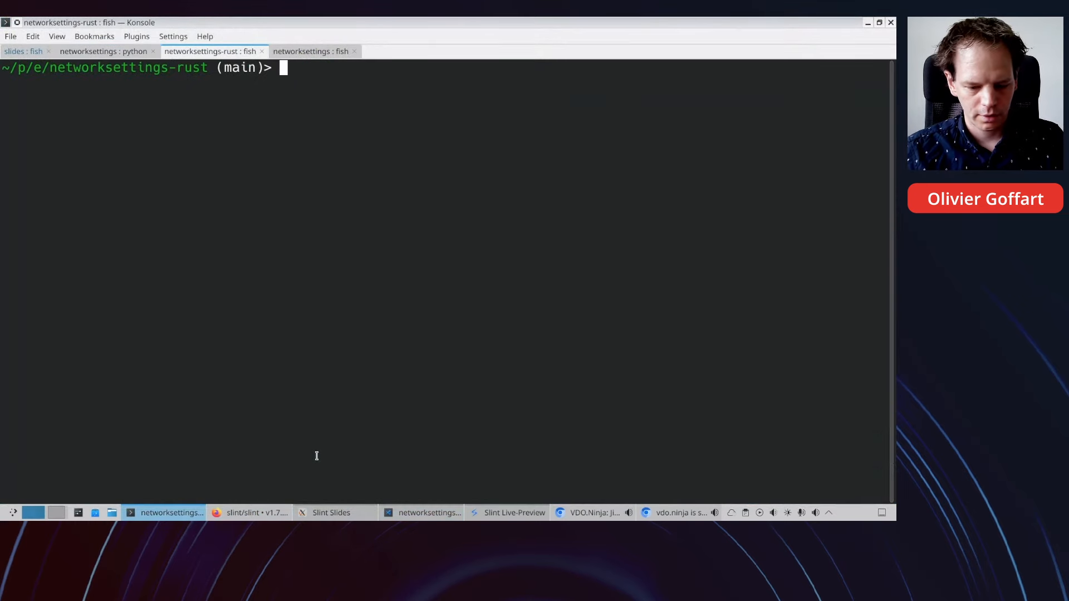
Open the networksettings-rust project in the editor with 'code .'.
left_click(428, 513)
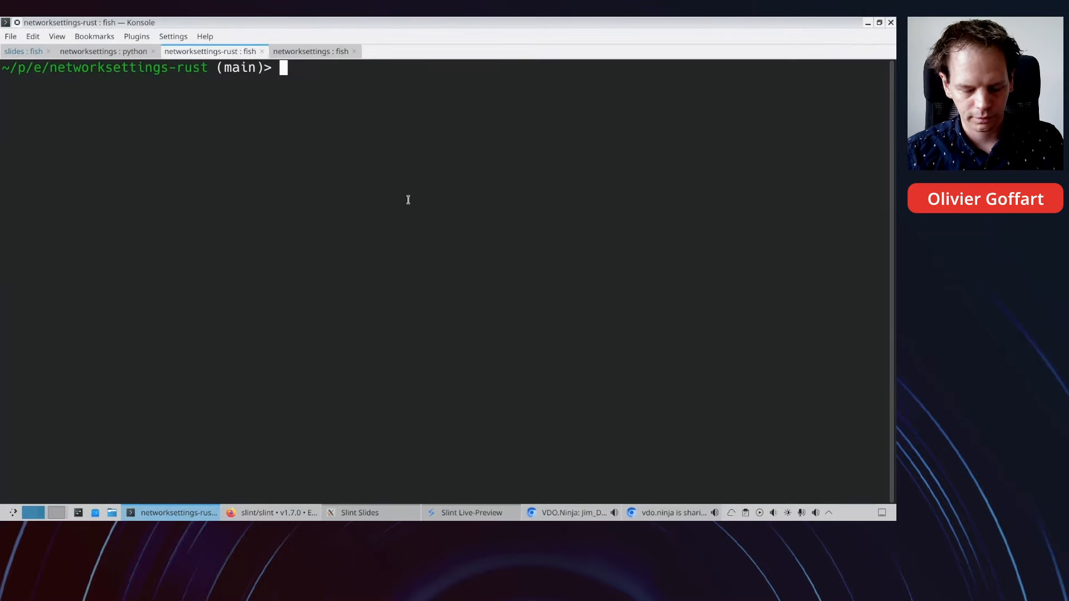
type("code .")
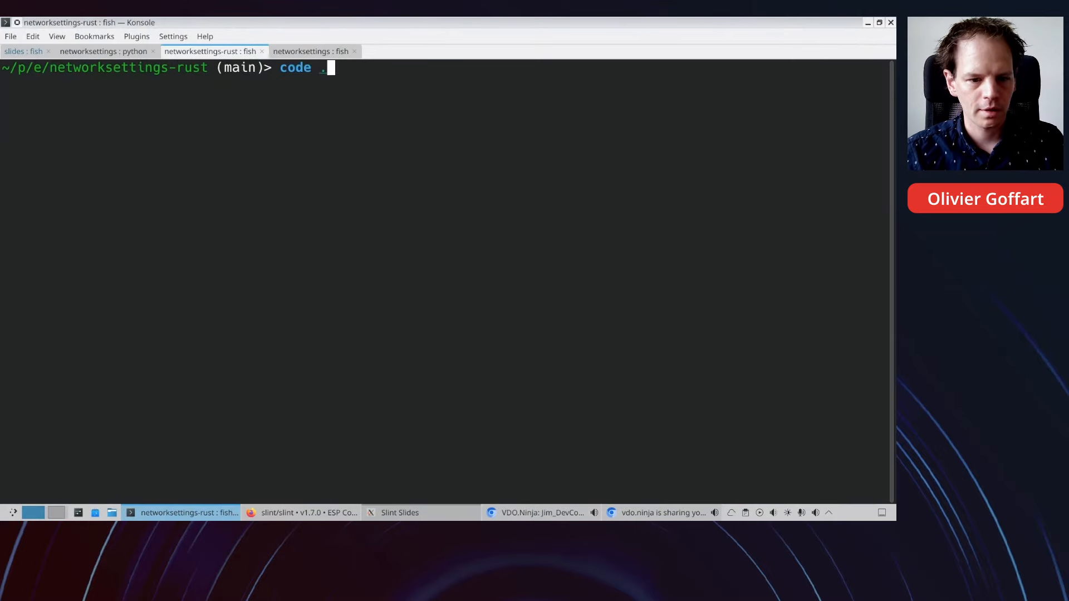
key("Return")
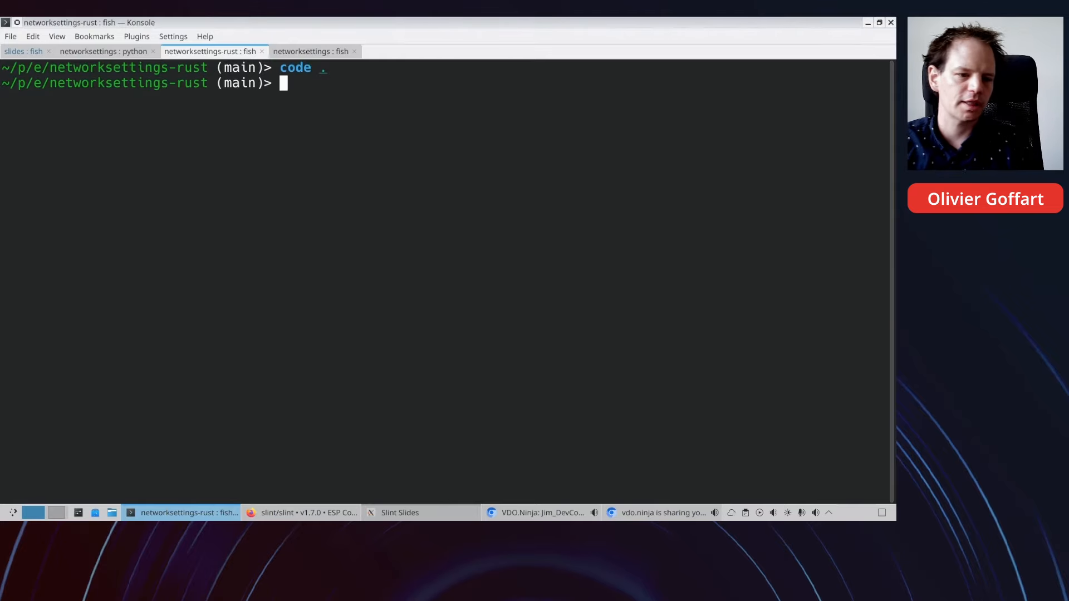
key("Return")
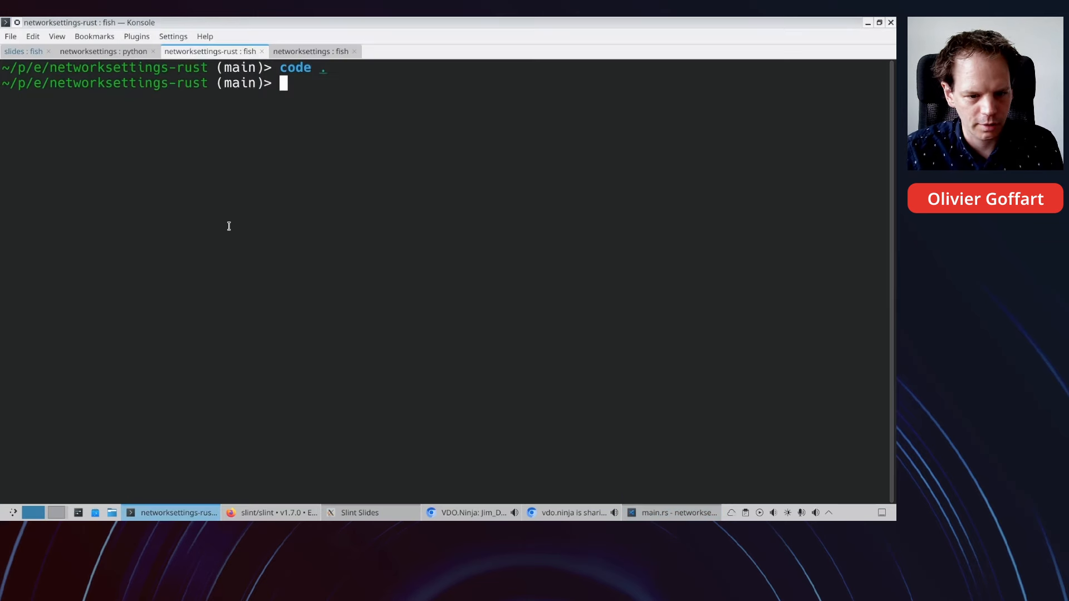
Copy ../networksettings/main/appwindow.slint to ui/appwindow.slint, dismissing the wallet prompt.
type("cp ../networksettings/main/appwindow.slint ui/appwindow.slint")
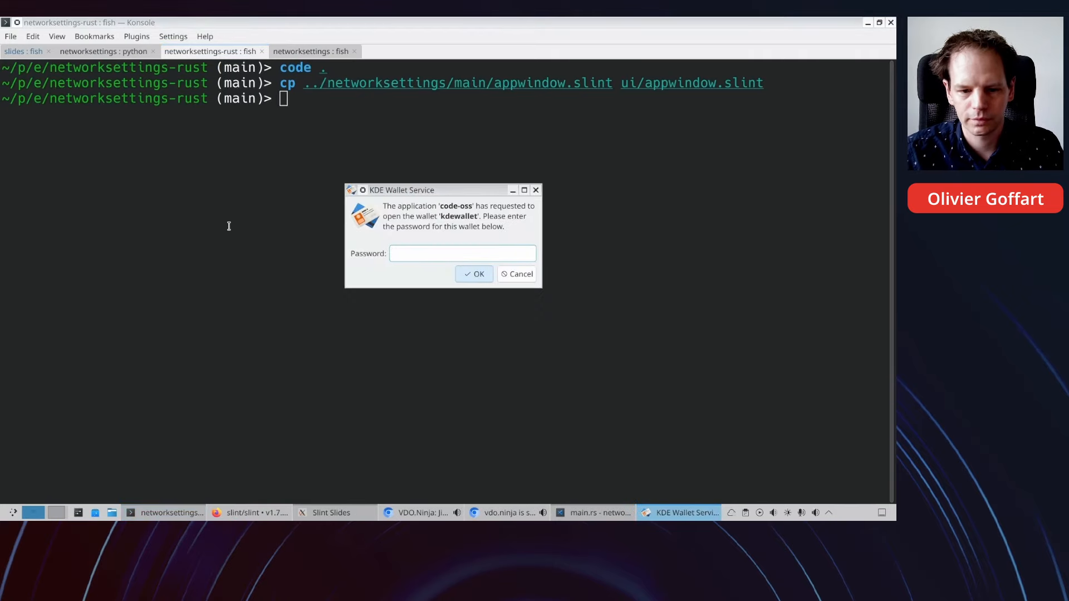
left_click(517, 274)
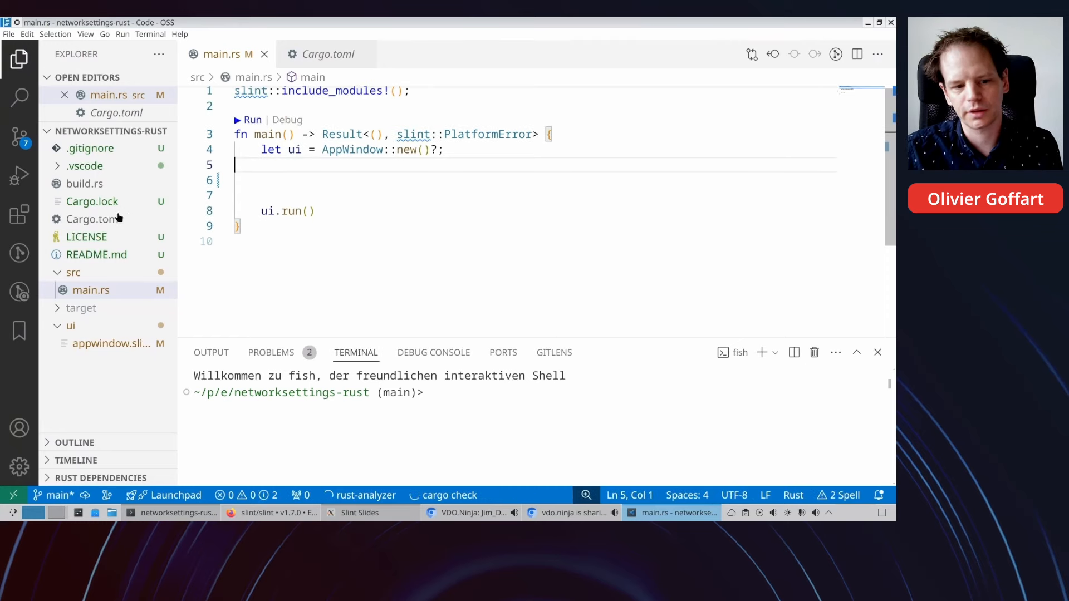
Review Cargo.toml and build.rs, run the app and close its WiFi/Bluetooth settings window.
left_click(94, 219)
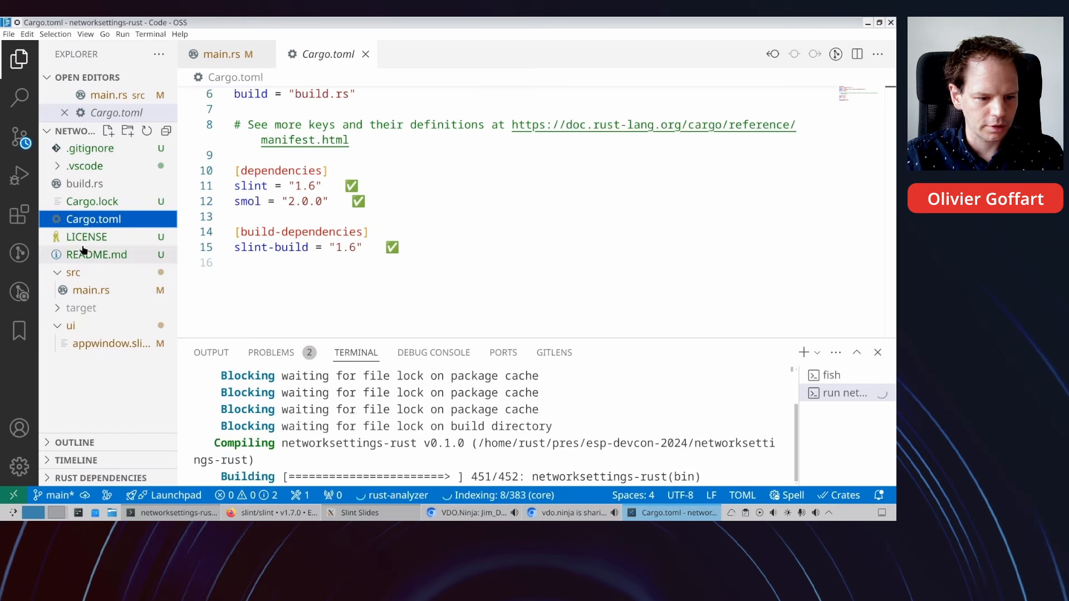
left_click(86, 184)
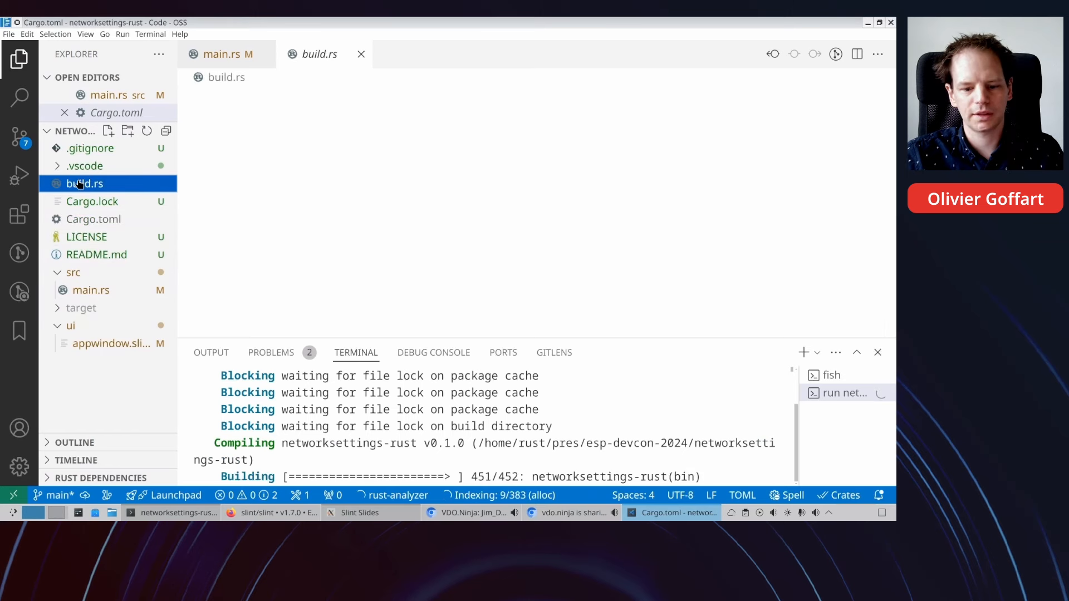
left_click(84, 184)
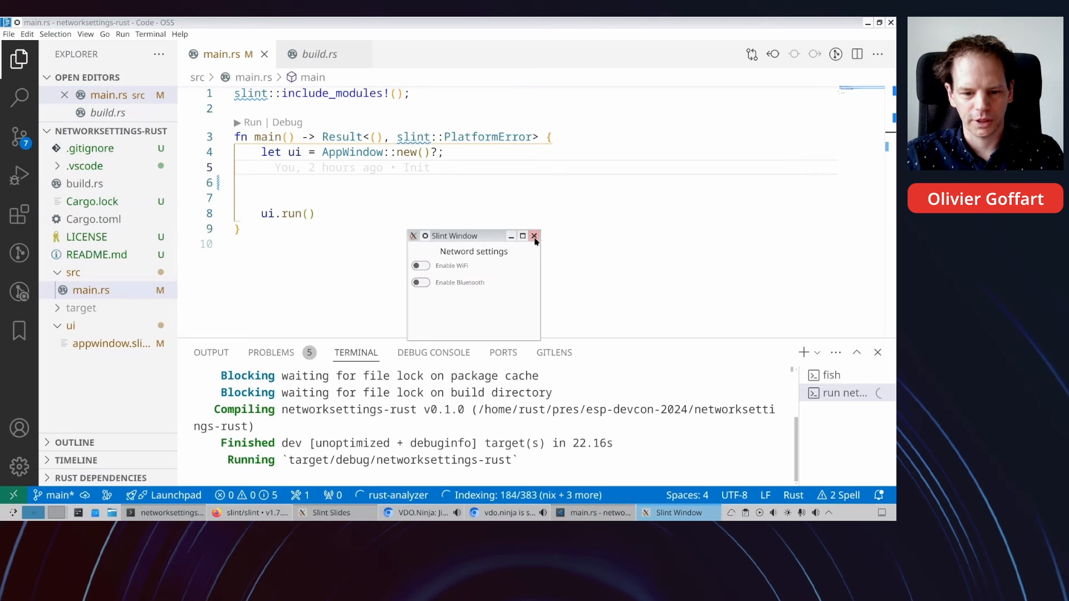
left_click(535, 236)
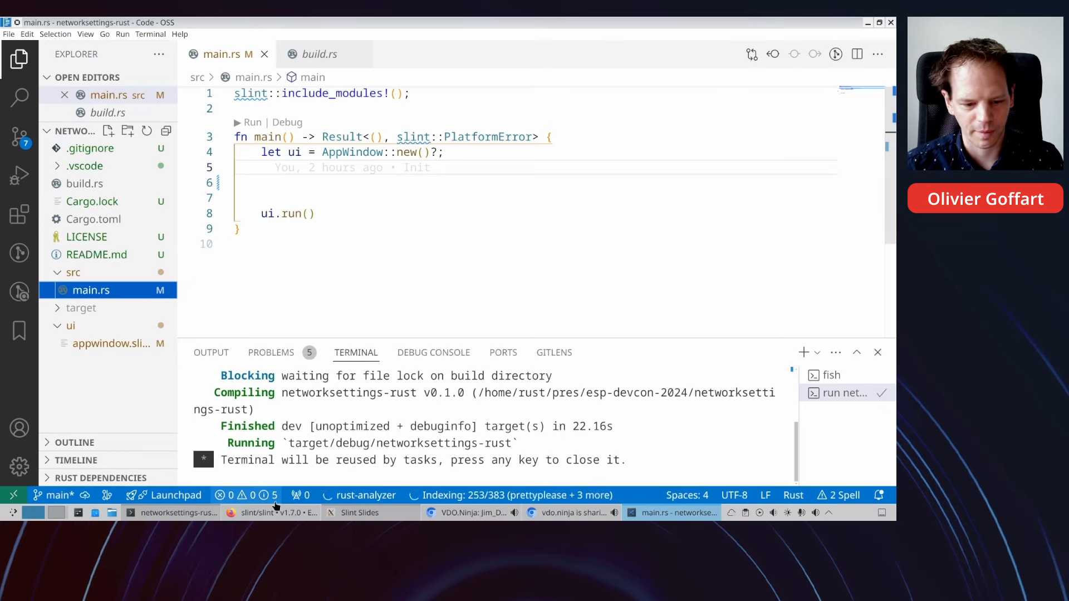
left_click(273, 512)
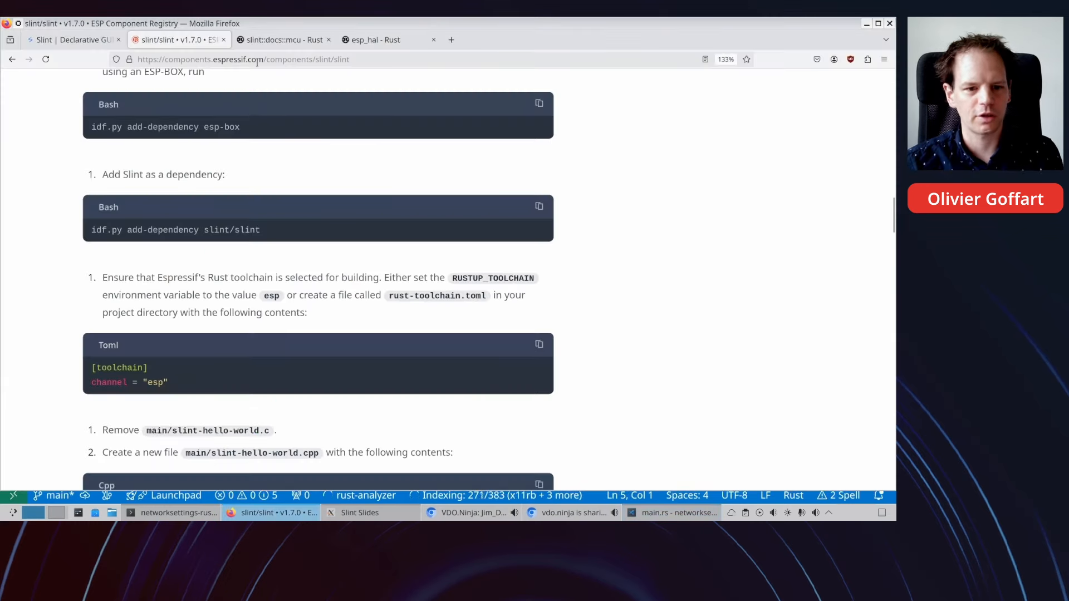
Navigate docs.rs to Slint on Microcontrollers and scroll to the minimal Platform example.
left_click(280, 39)
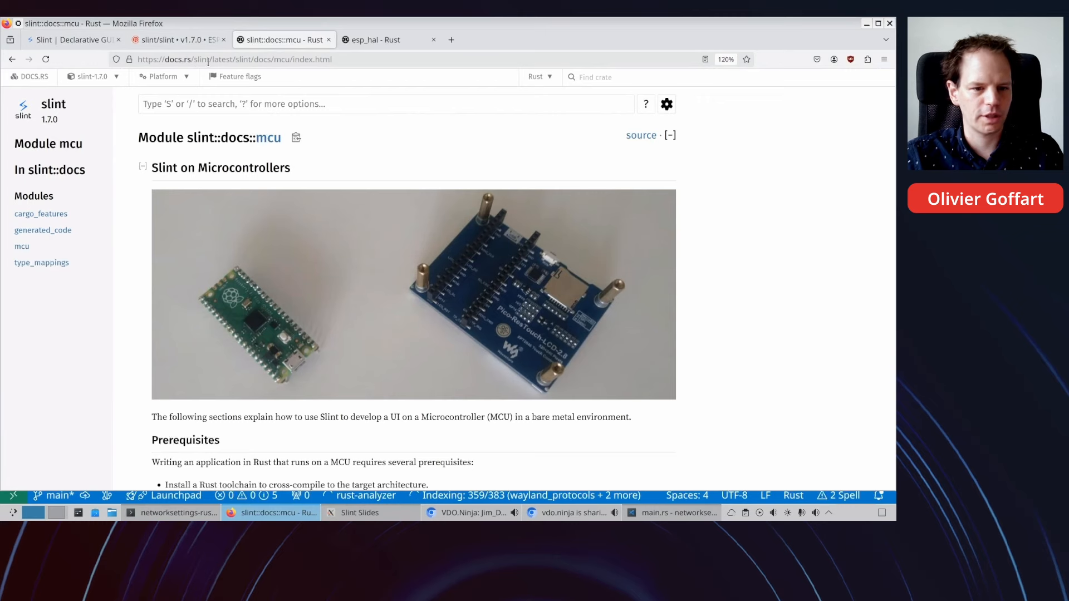
left_click(235, 59)
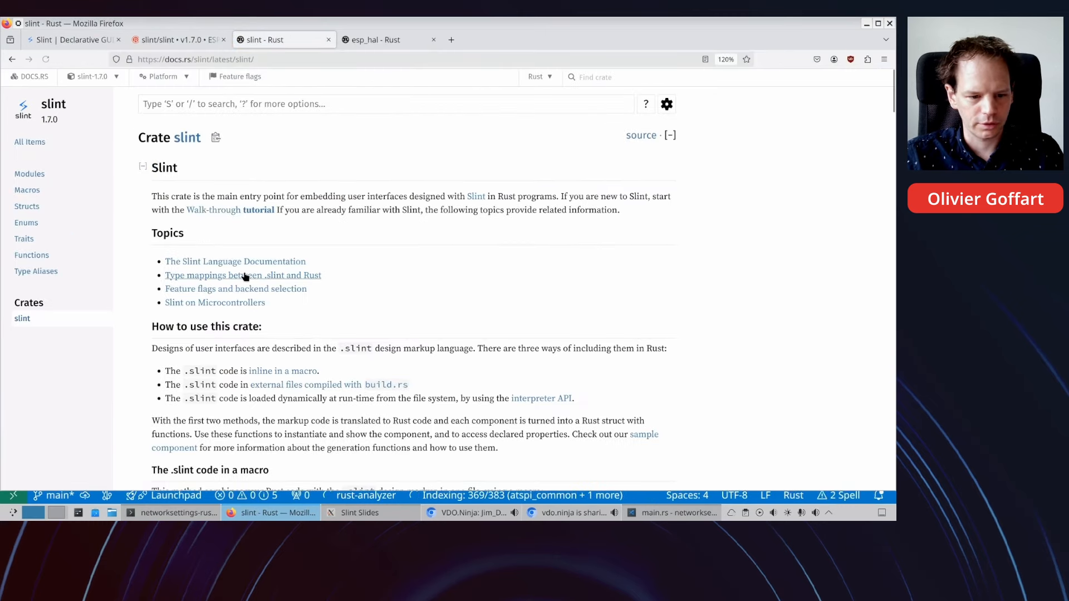
mouse_move(222, 302)
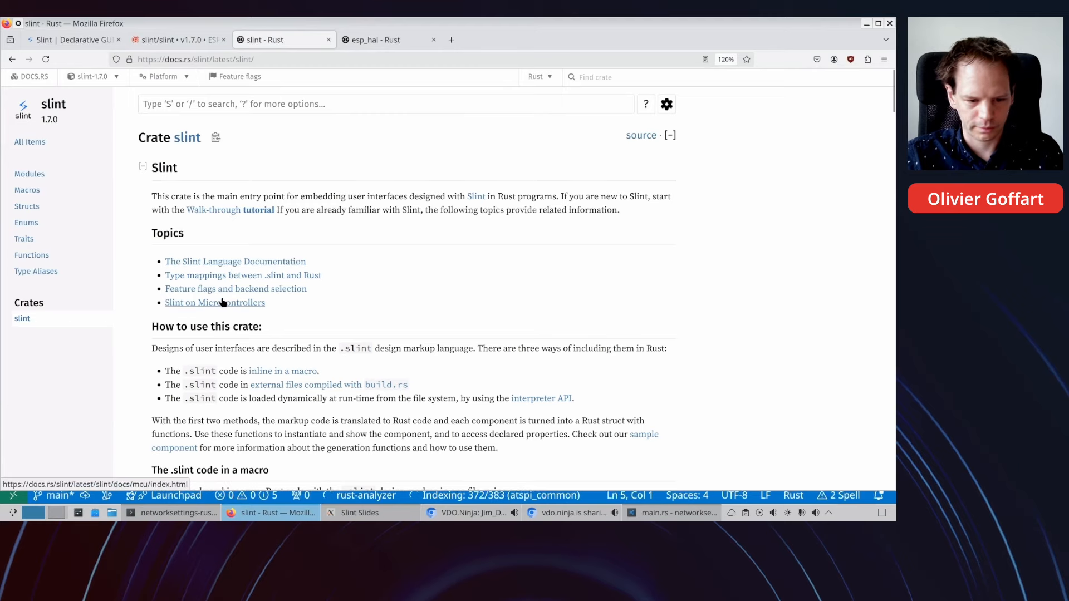
left_click(214, 302)
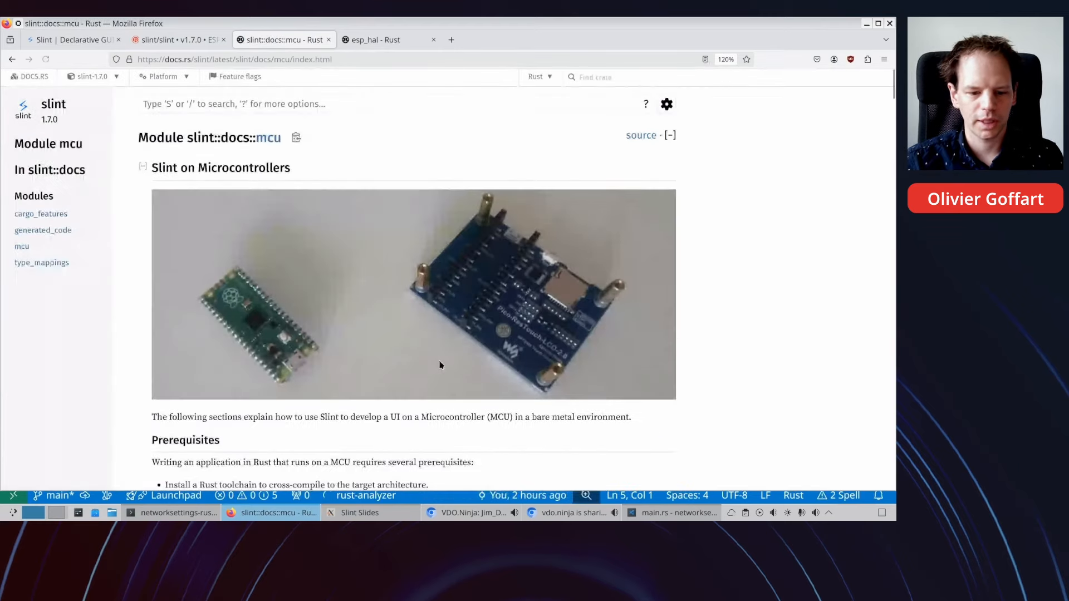
scroll("down", 3)
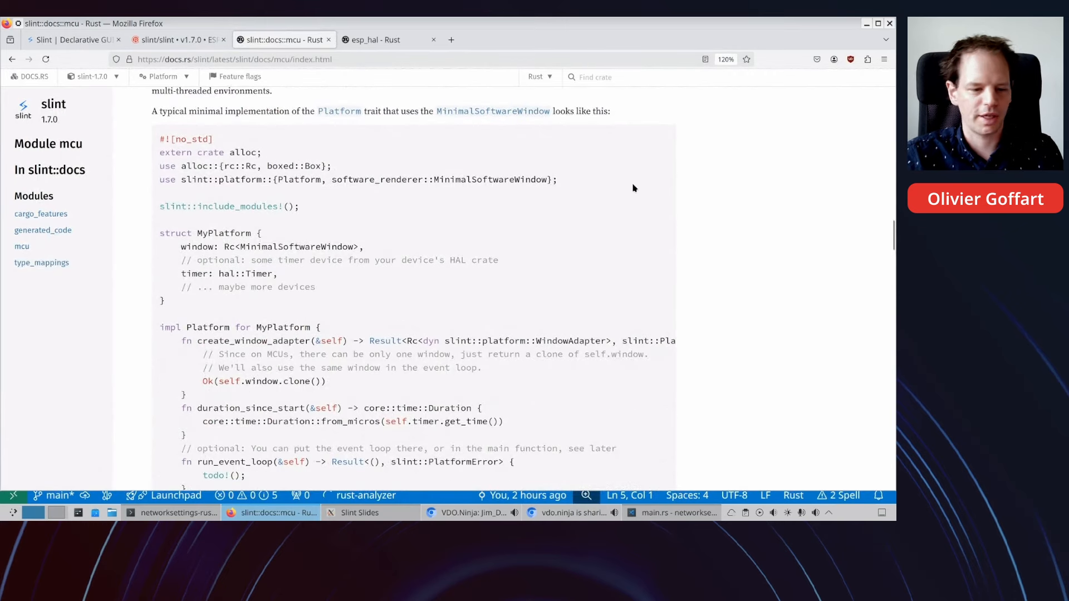
mouse_move(599, 196)
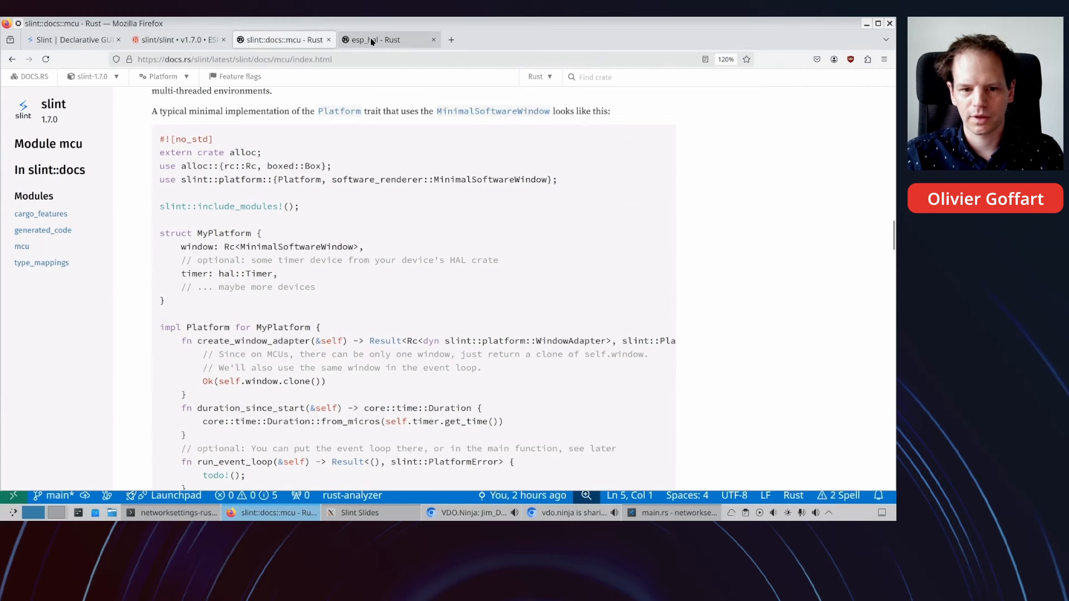
mouse_move(389, 39)
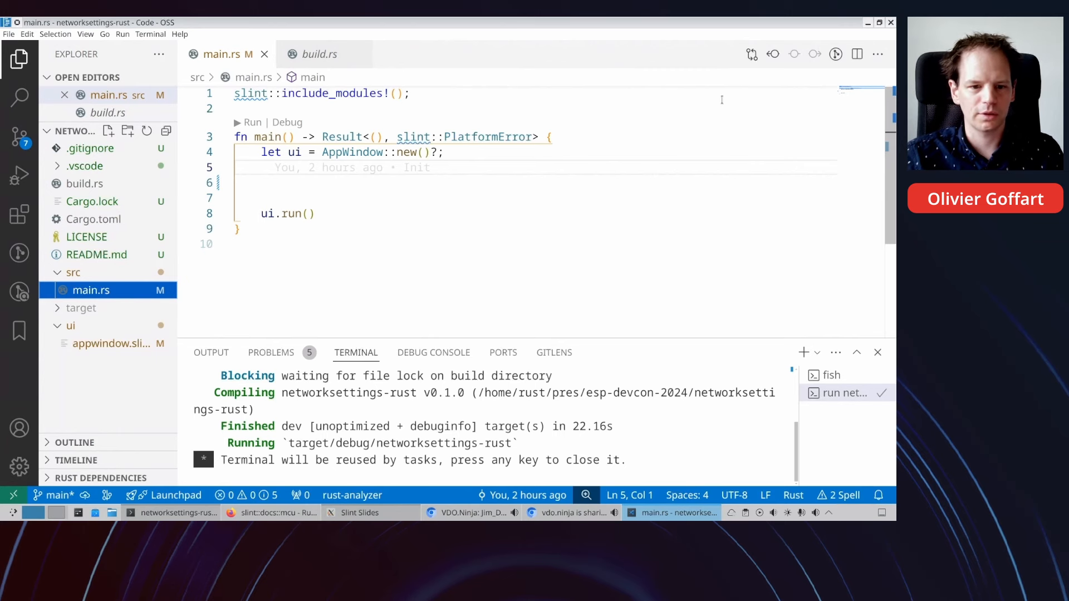
Bring Slint Slides back to the front on the Demo slide.
left_click(178, 512)
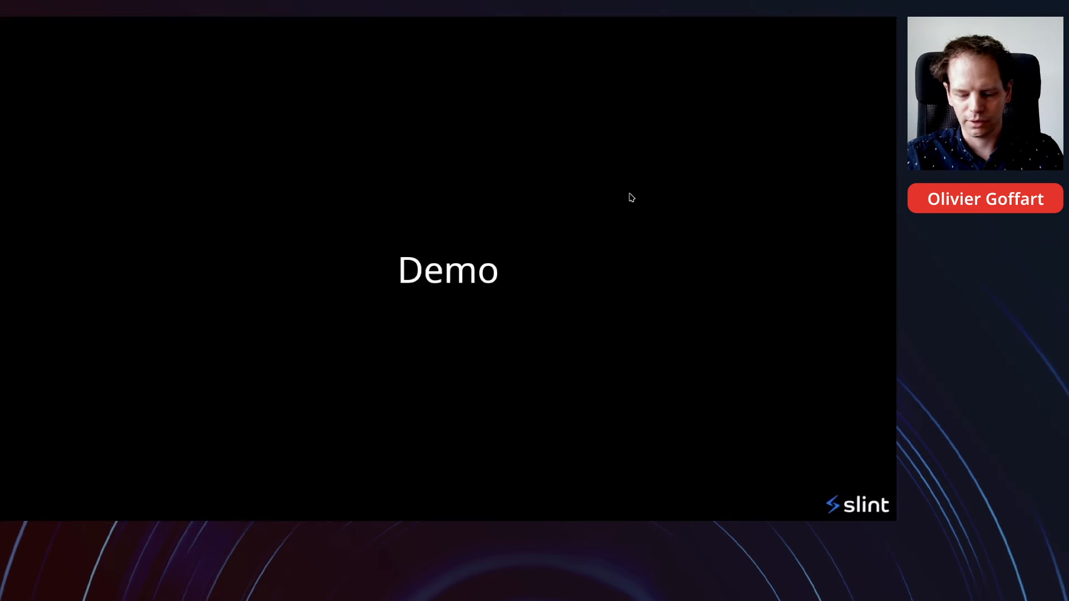
mouse_move(541, 236)
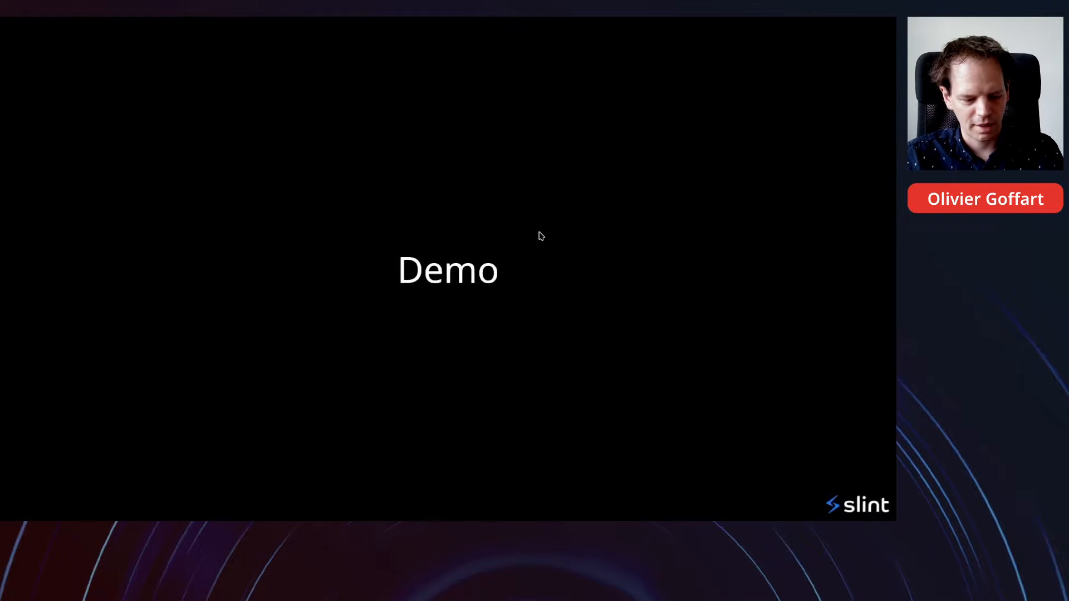